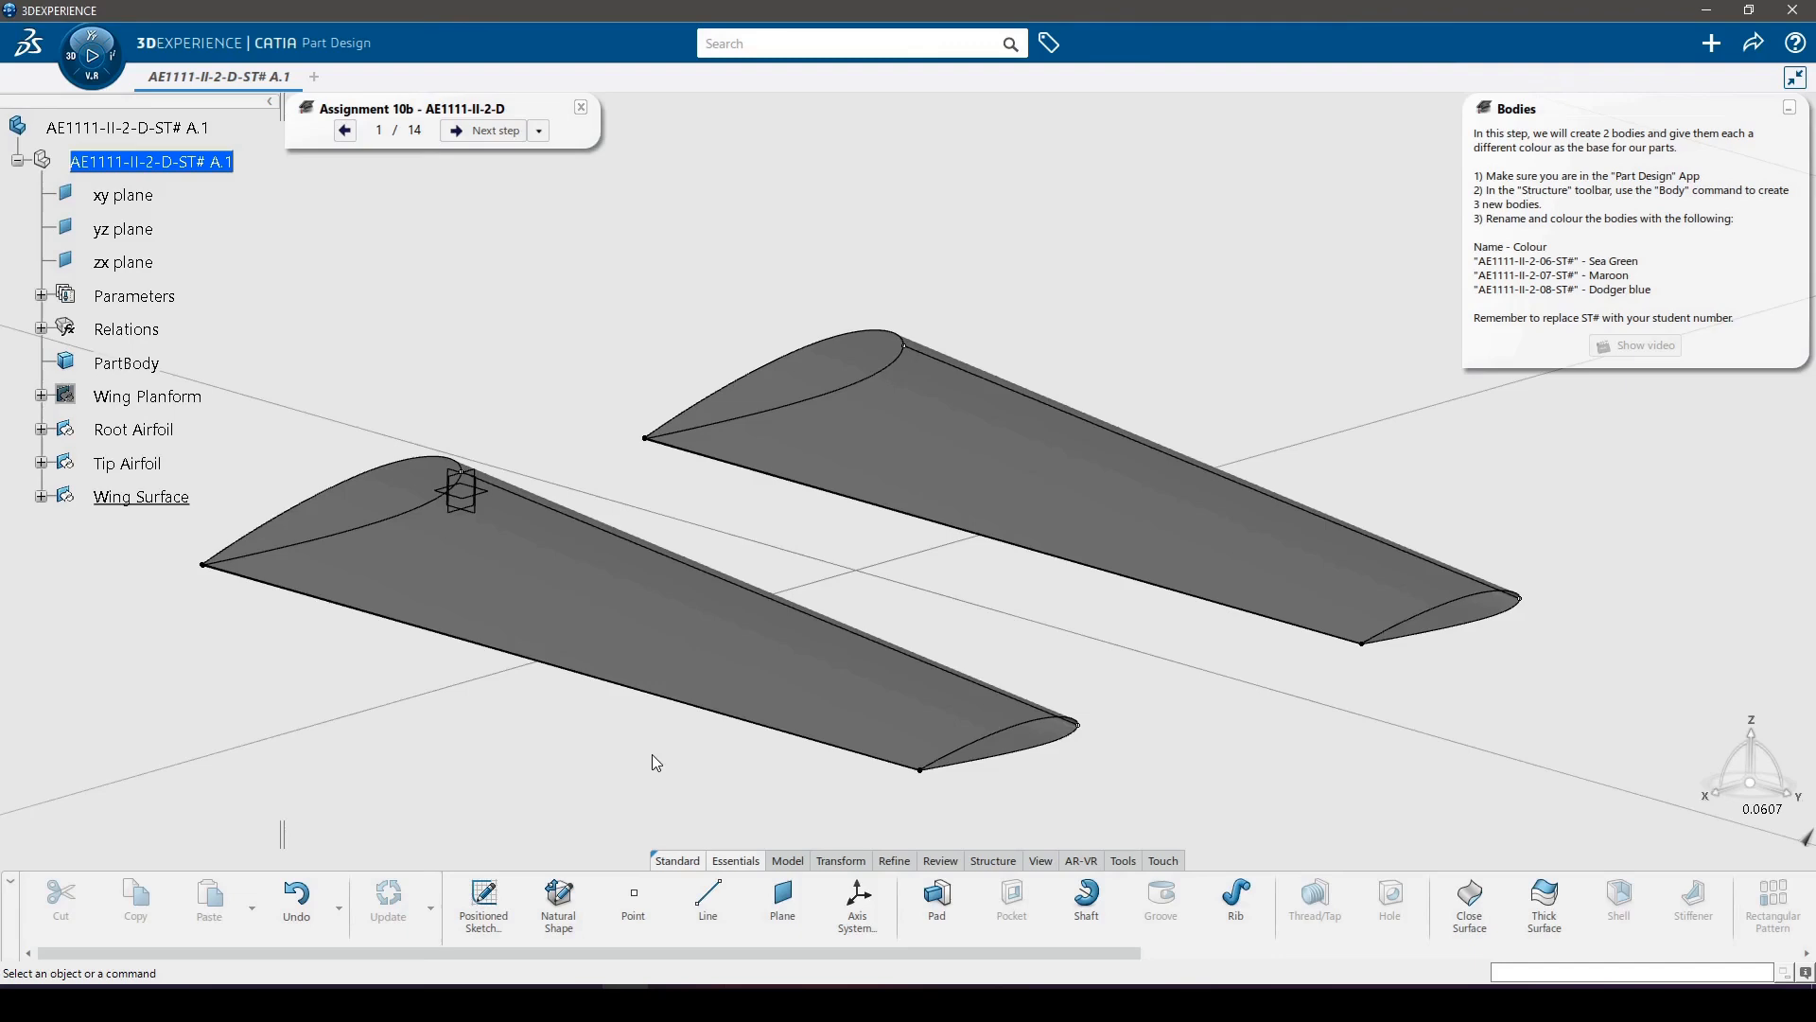
{"action": "mouse_move", "coordinate": [629, 706]}
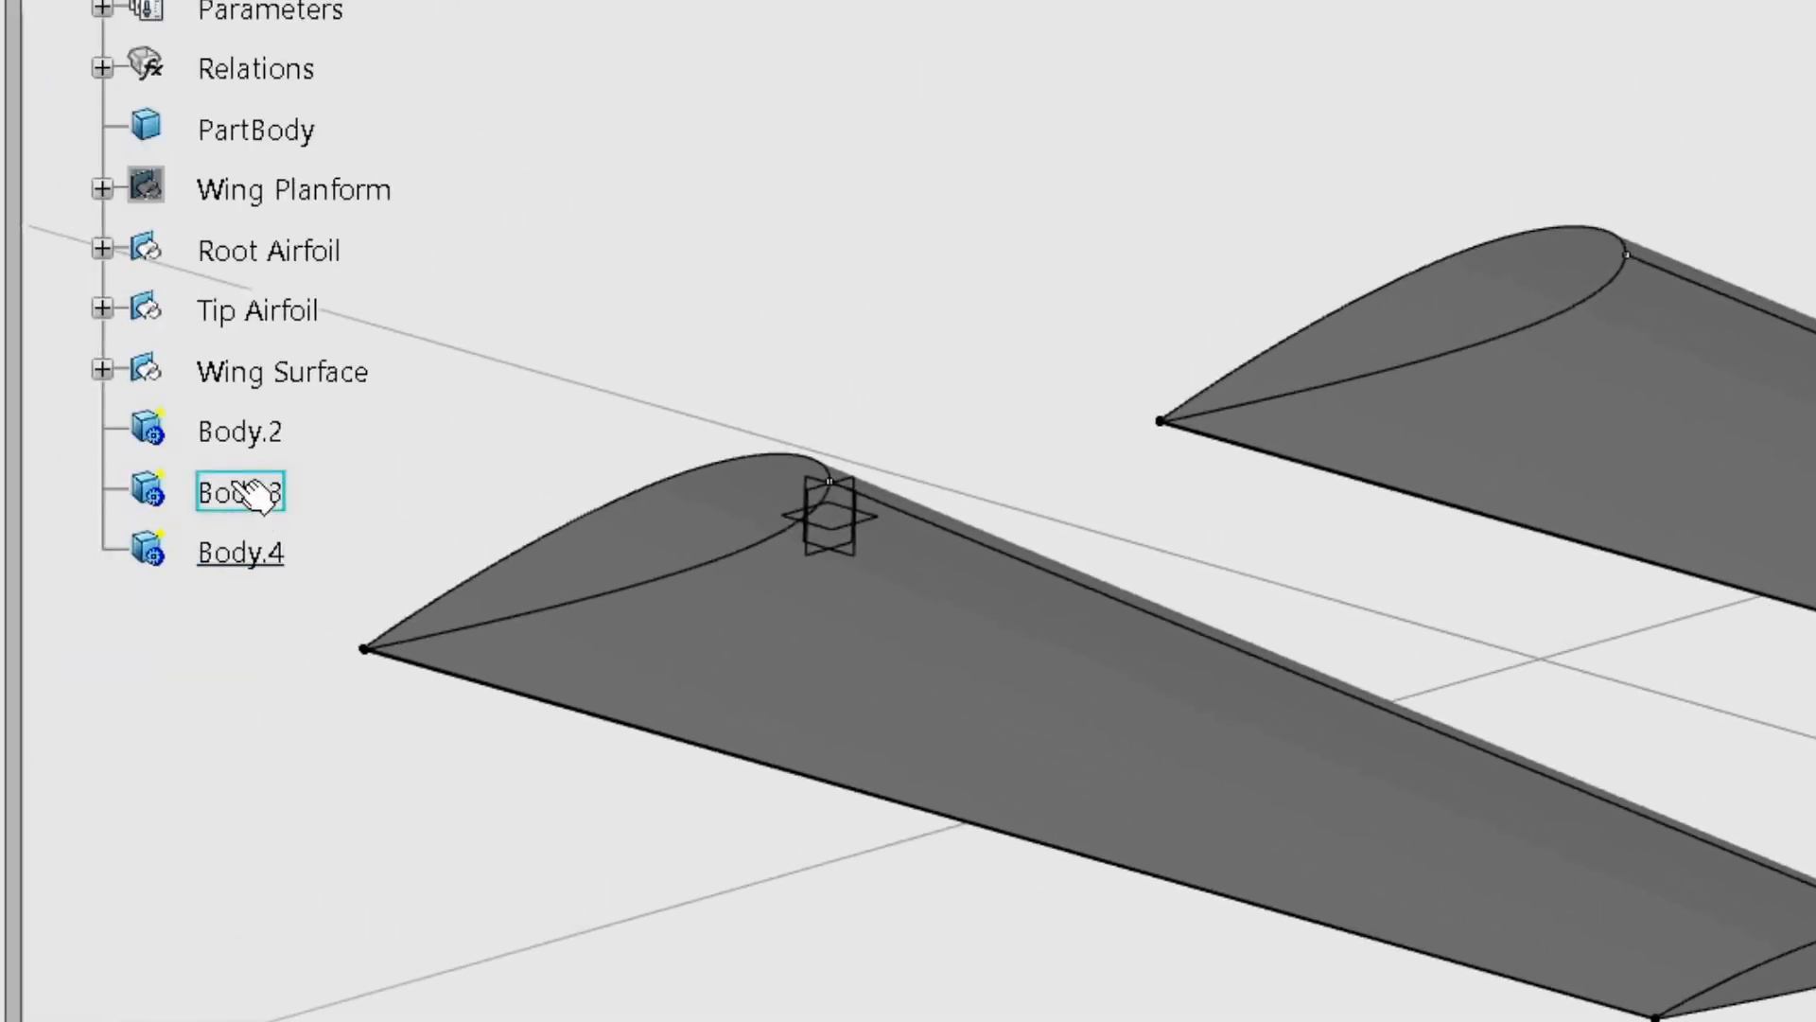
Rename Body.2 to AE1111-II-2-06-ST# and give it a grey-green fill from More Colors.
{"action": "right_click", "coordinate": [239, 431]}
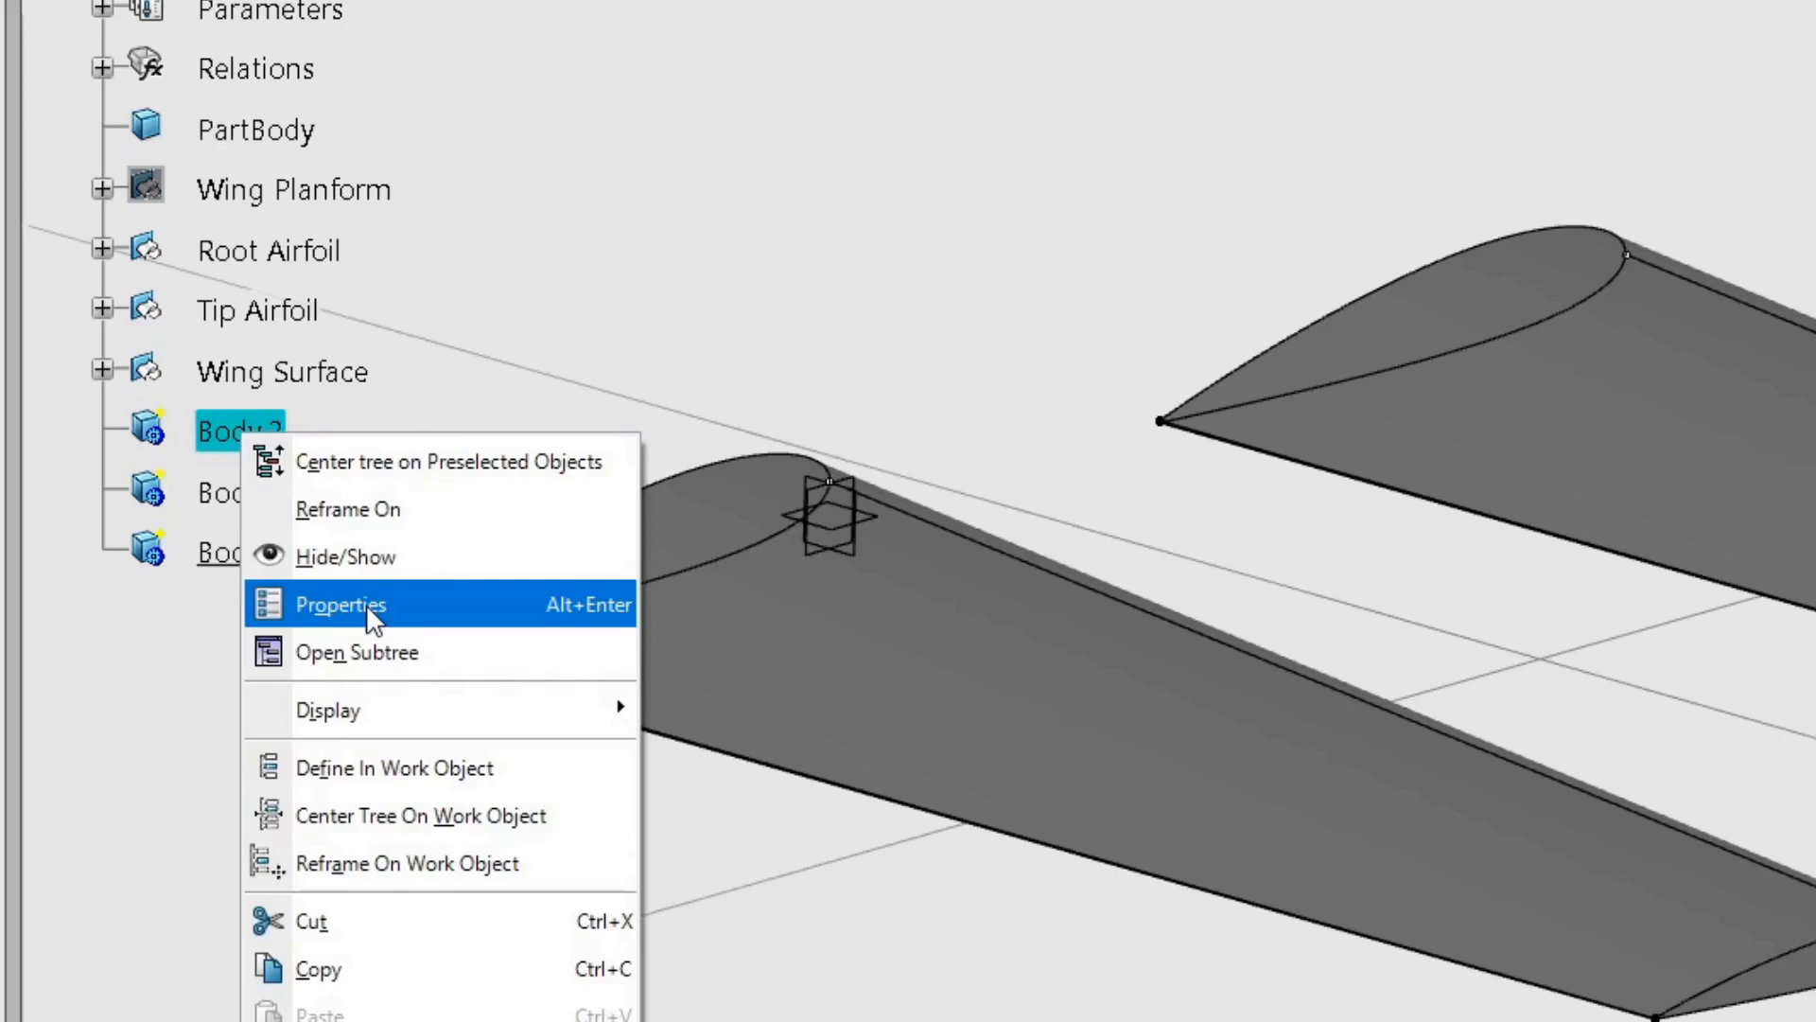
{"action": "left_click", "coordinate": [339, 604]}
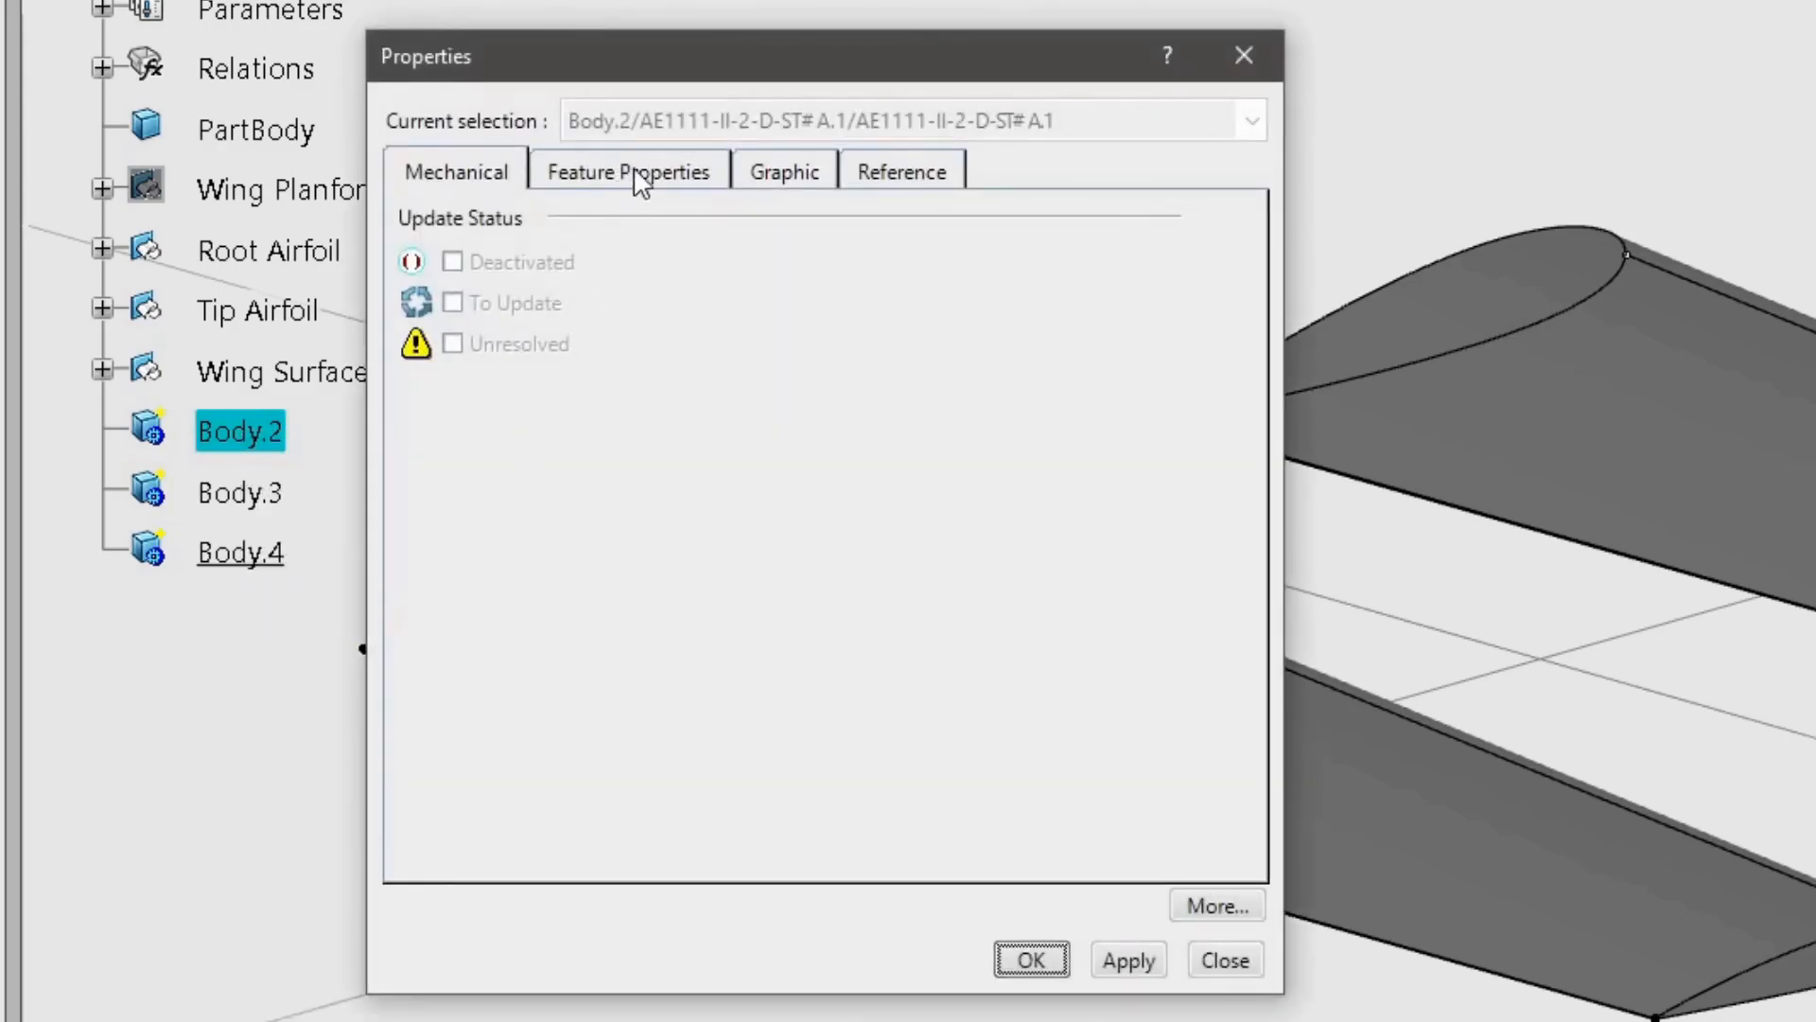
{"action": "left_click", "coordinate": [628, 171]}
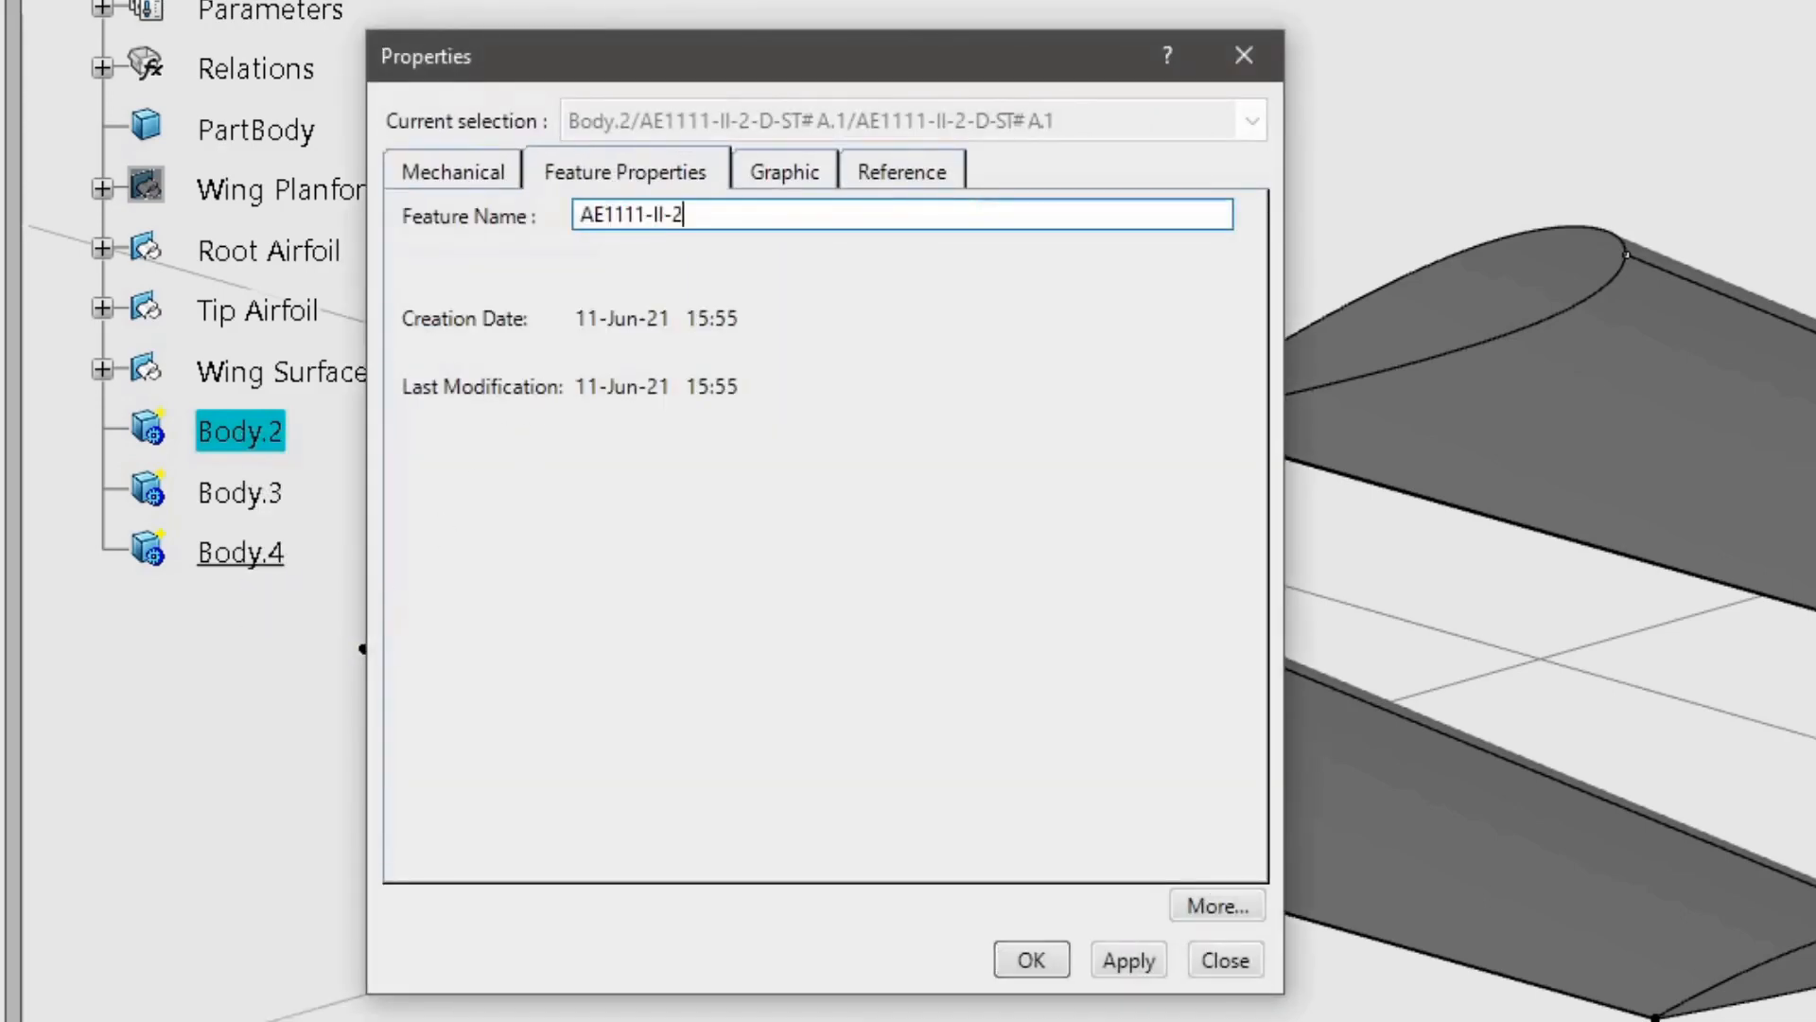
{"action": "type", "text": "-06-ST#"}
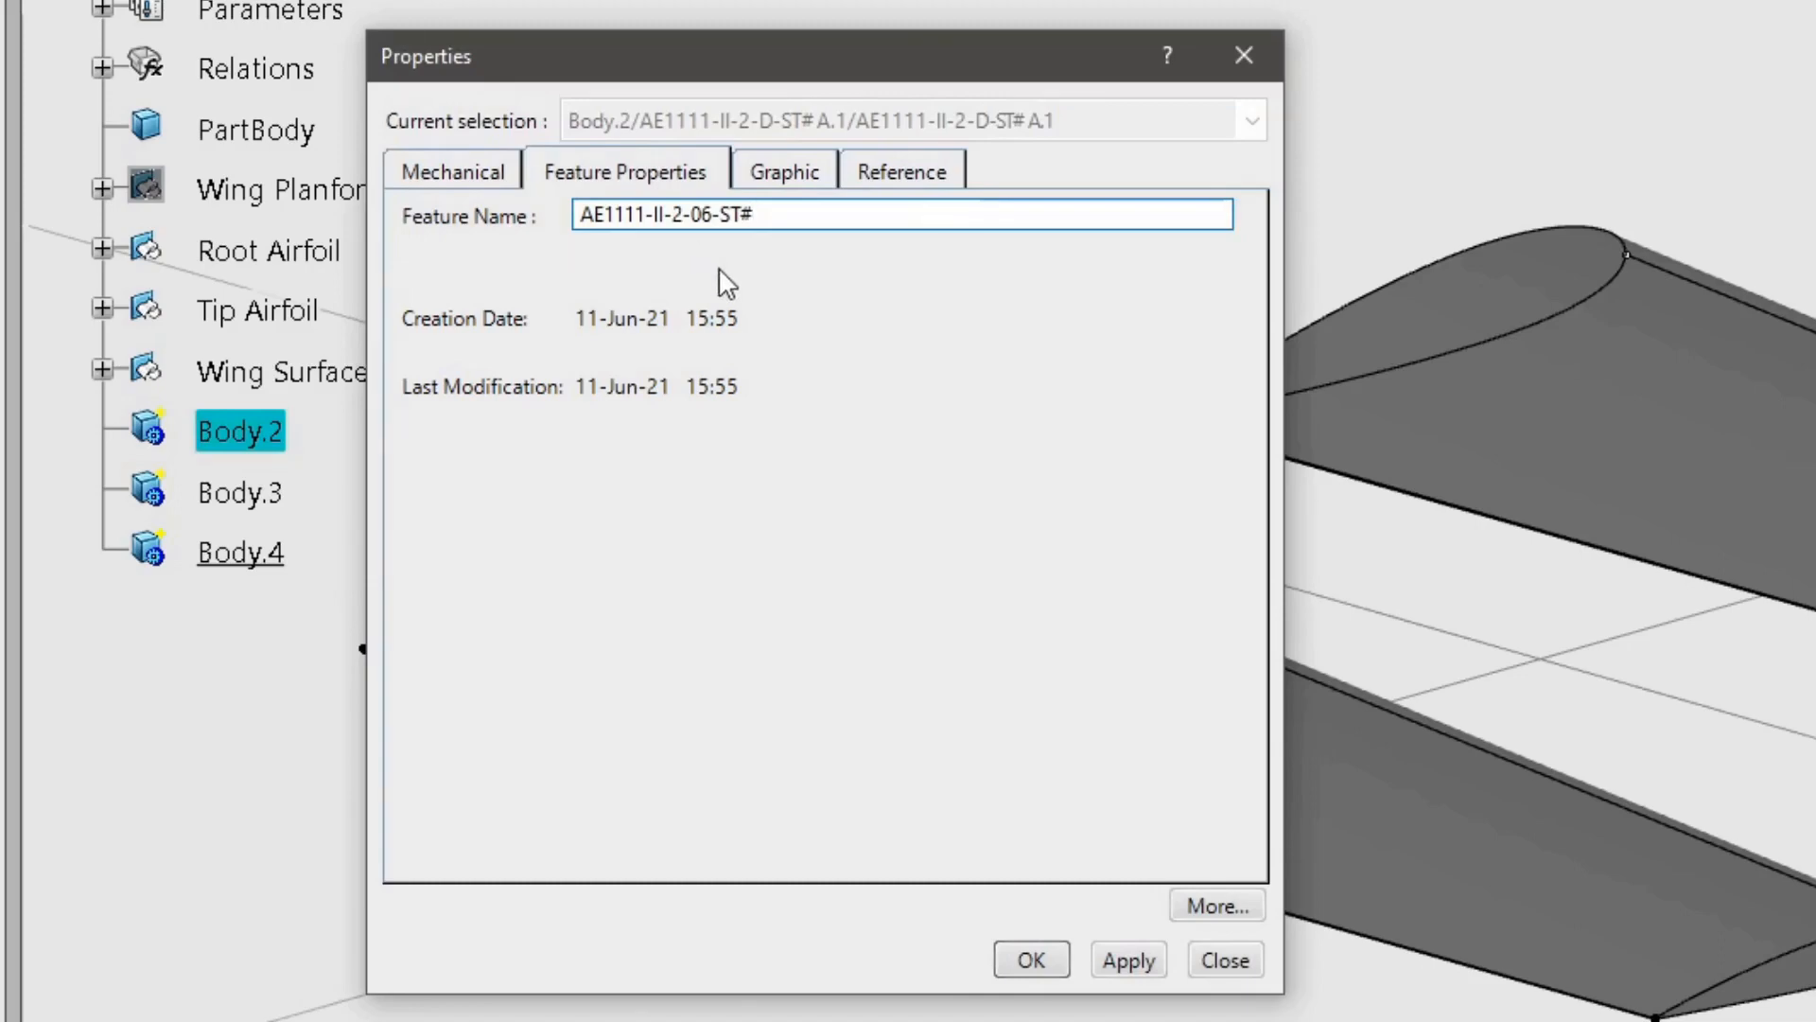
{"action": "left_click", "coordinate": [785, 171]}
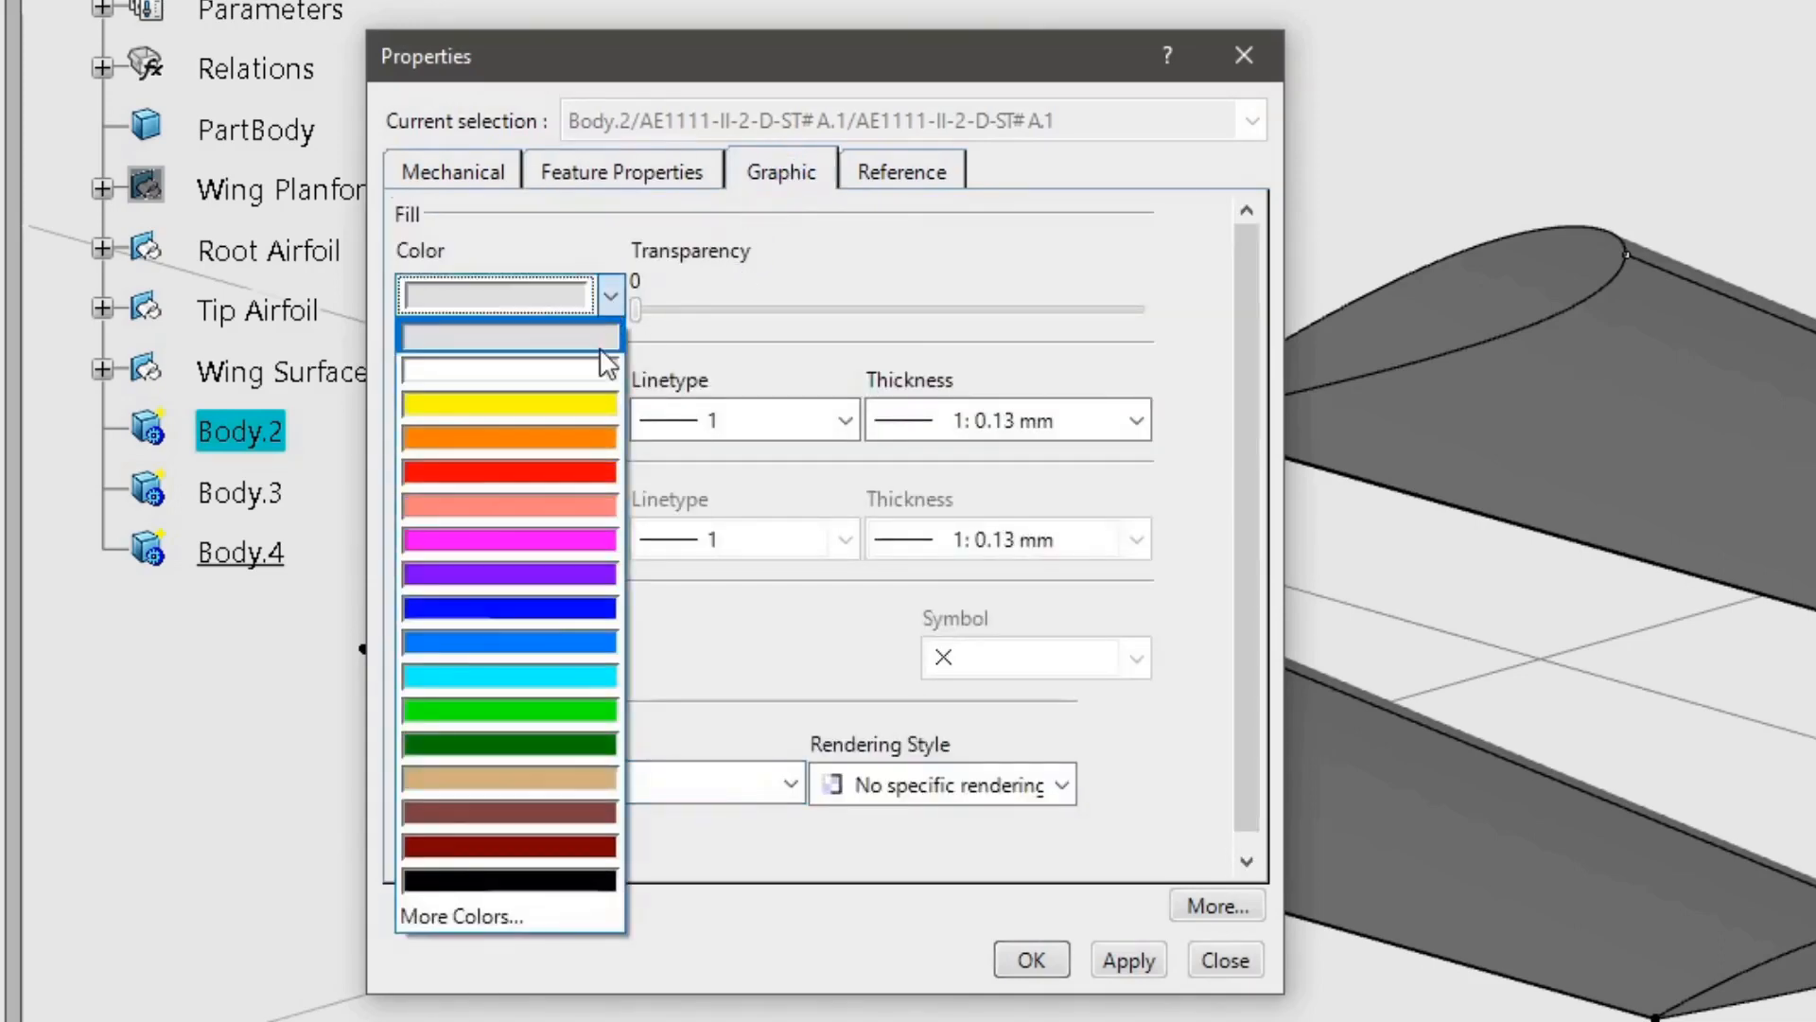
{"action": "mouse_move", "coordinate": [459, 917]}
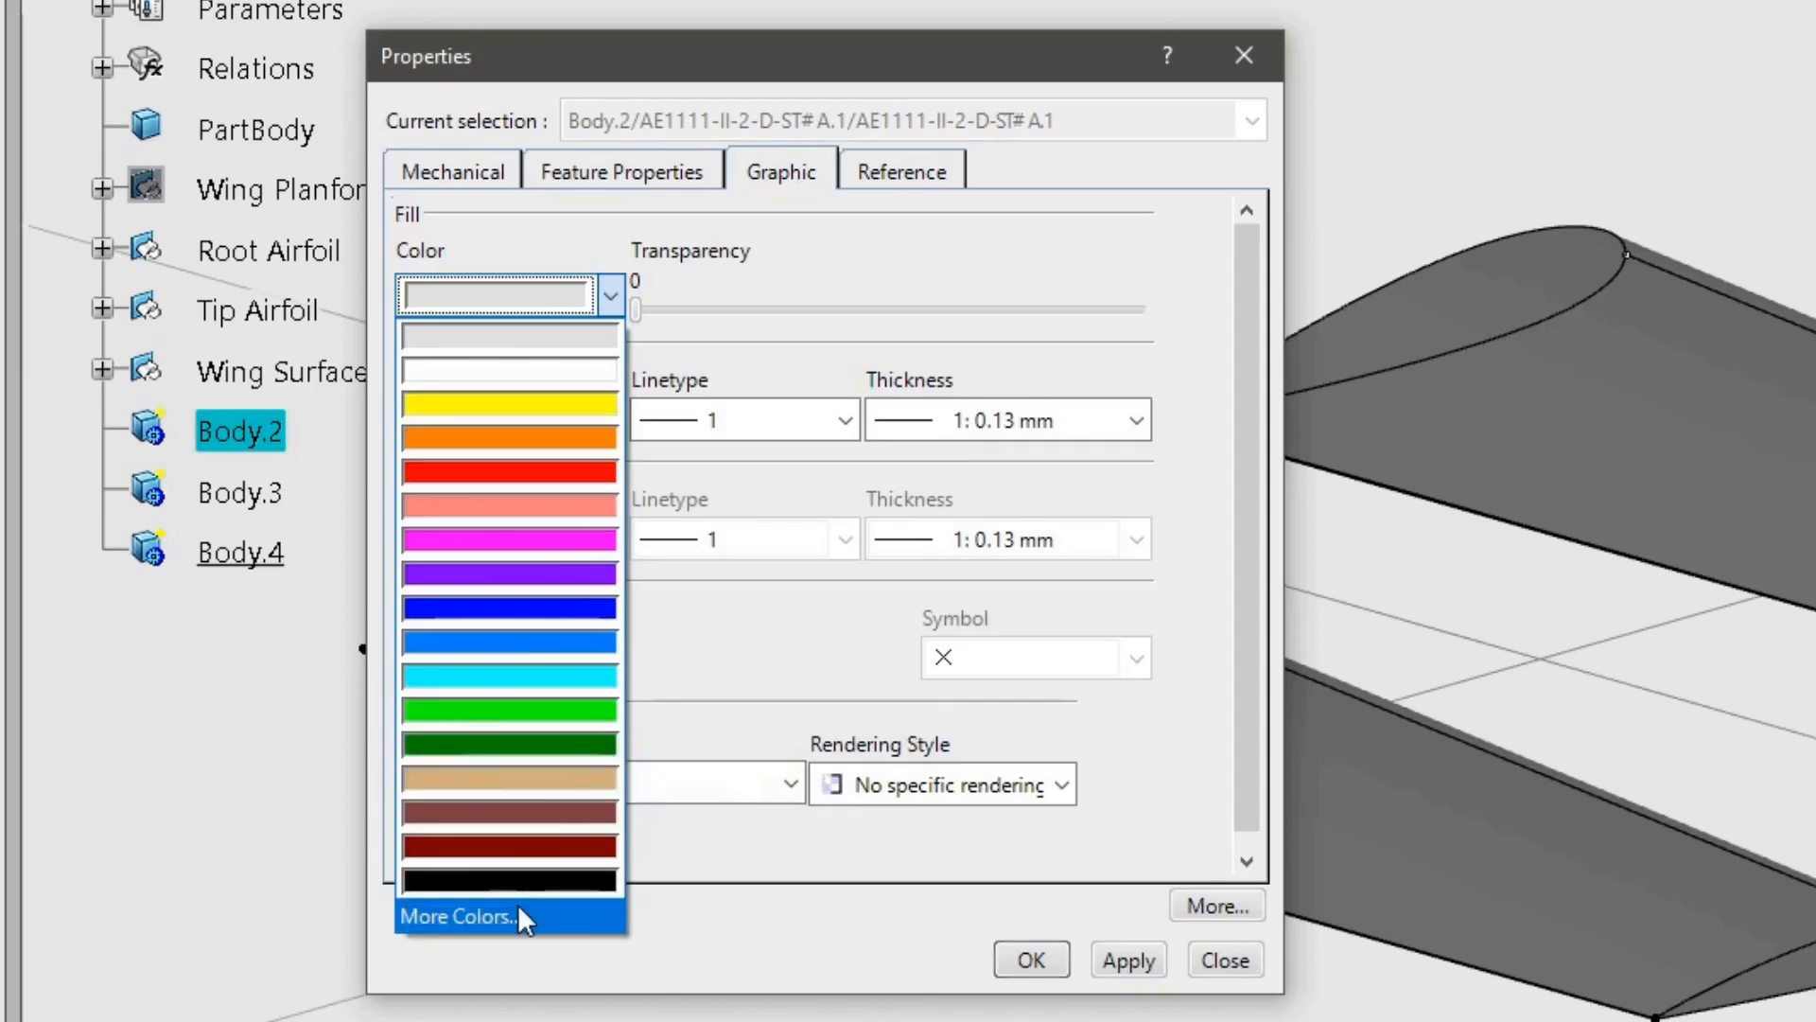
{"action": "left_click", "coordinate": [455, 916]}
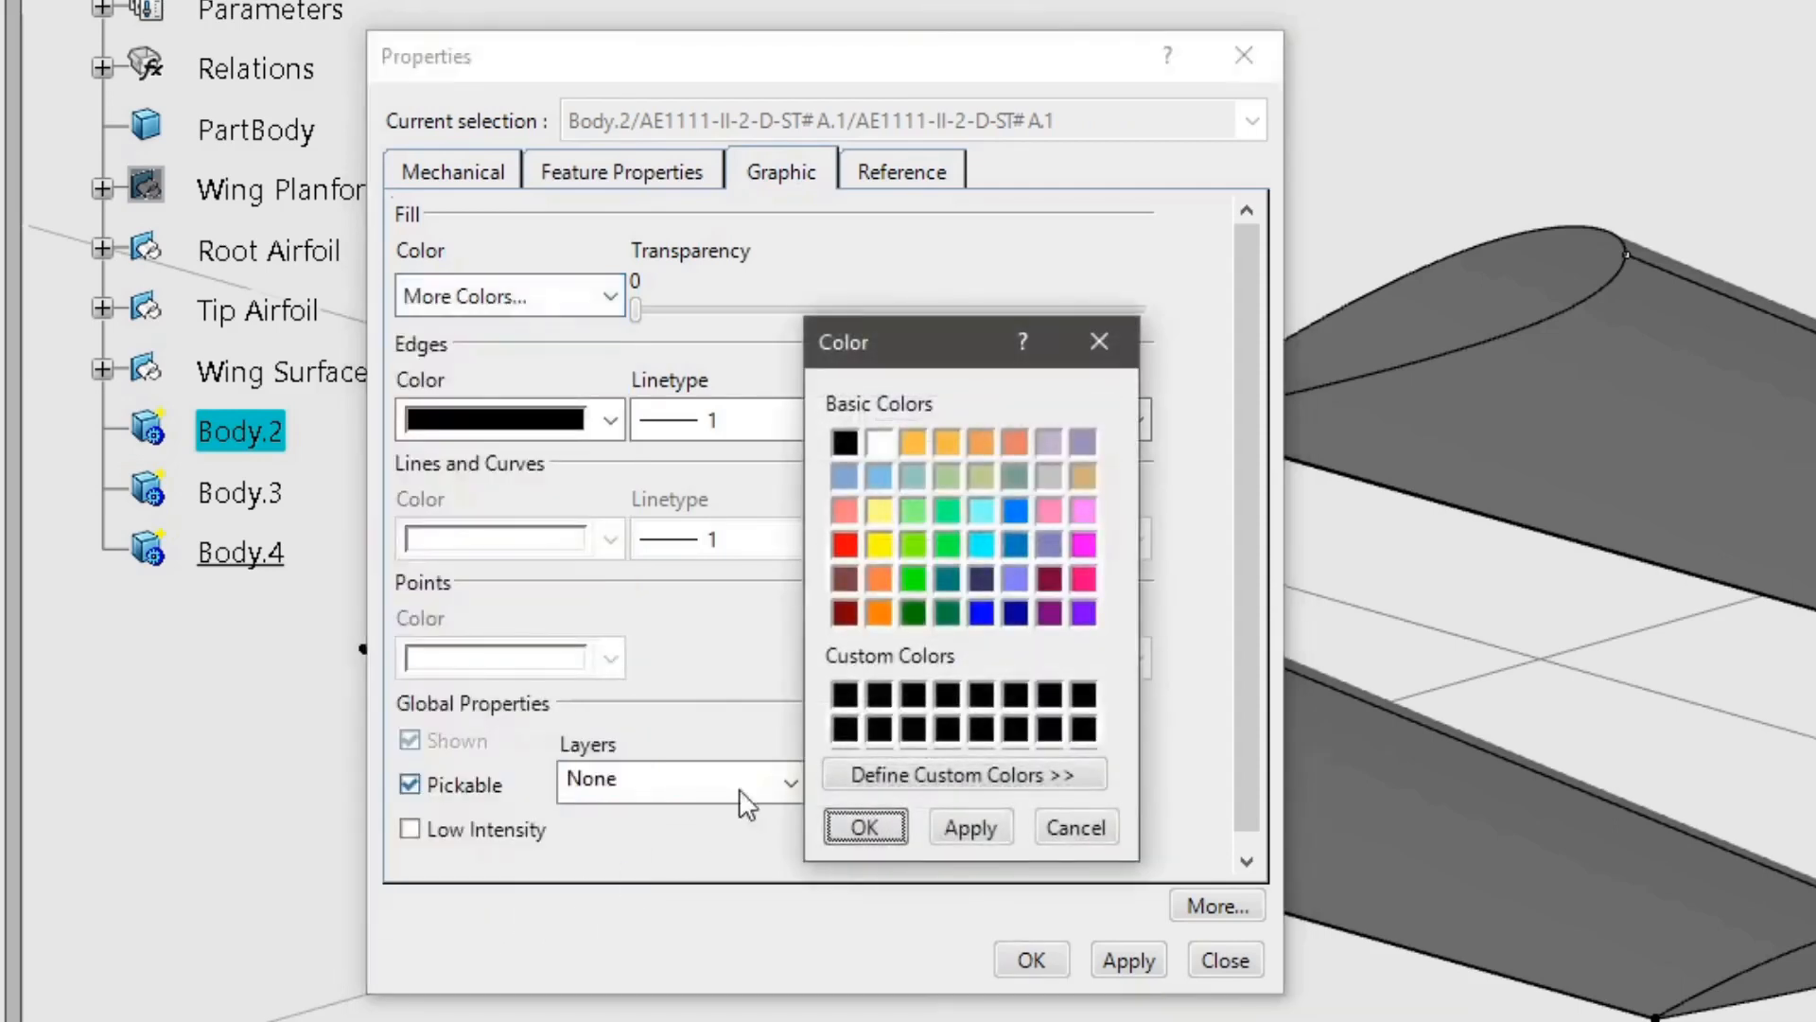
{"action": "left_click", "coordinate": [912, 475]}
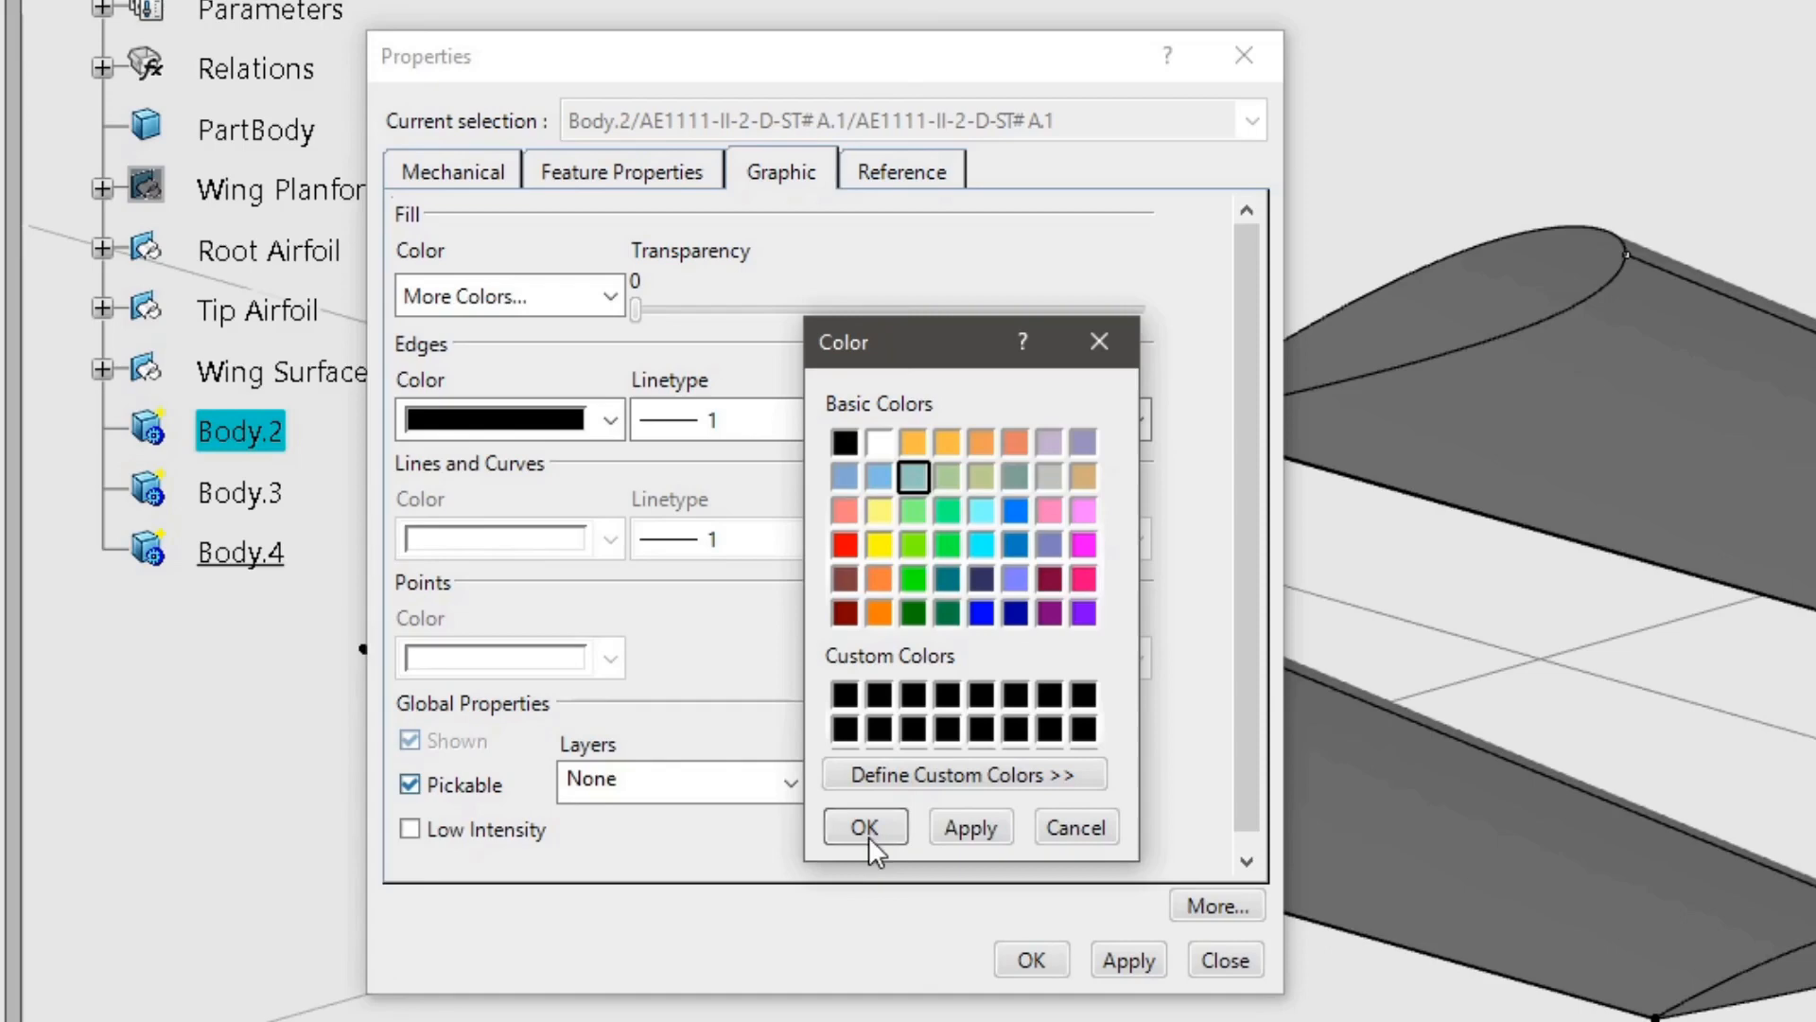
{"action": "left_click", "coordinate": [863, 826]}
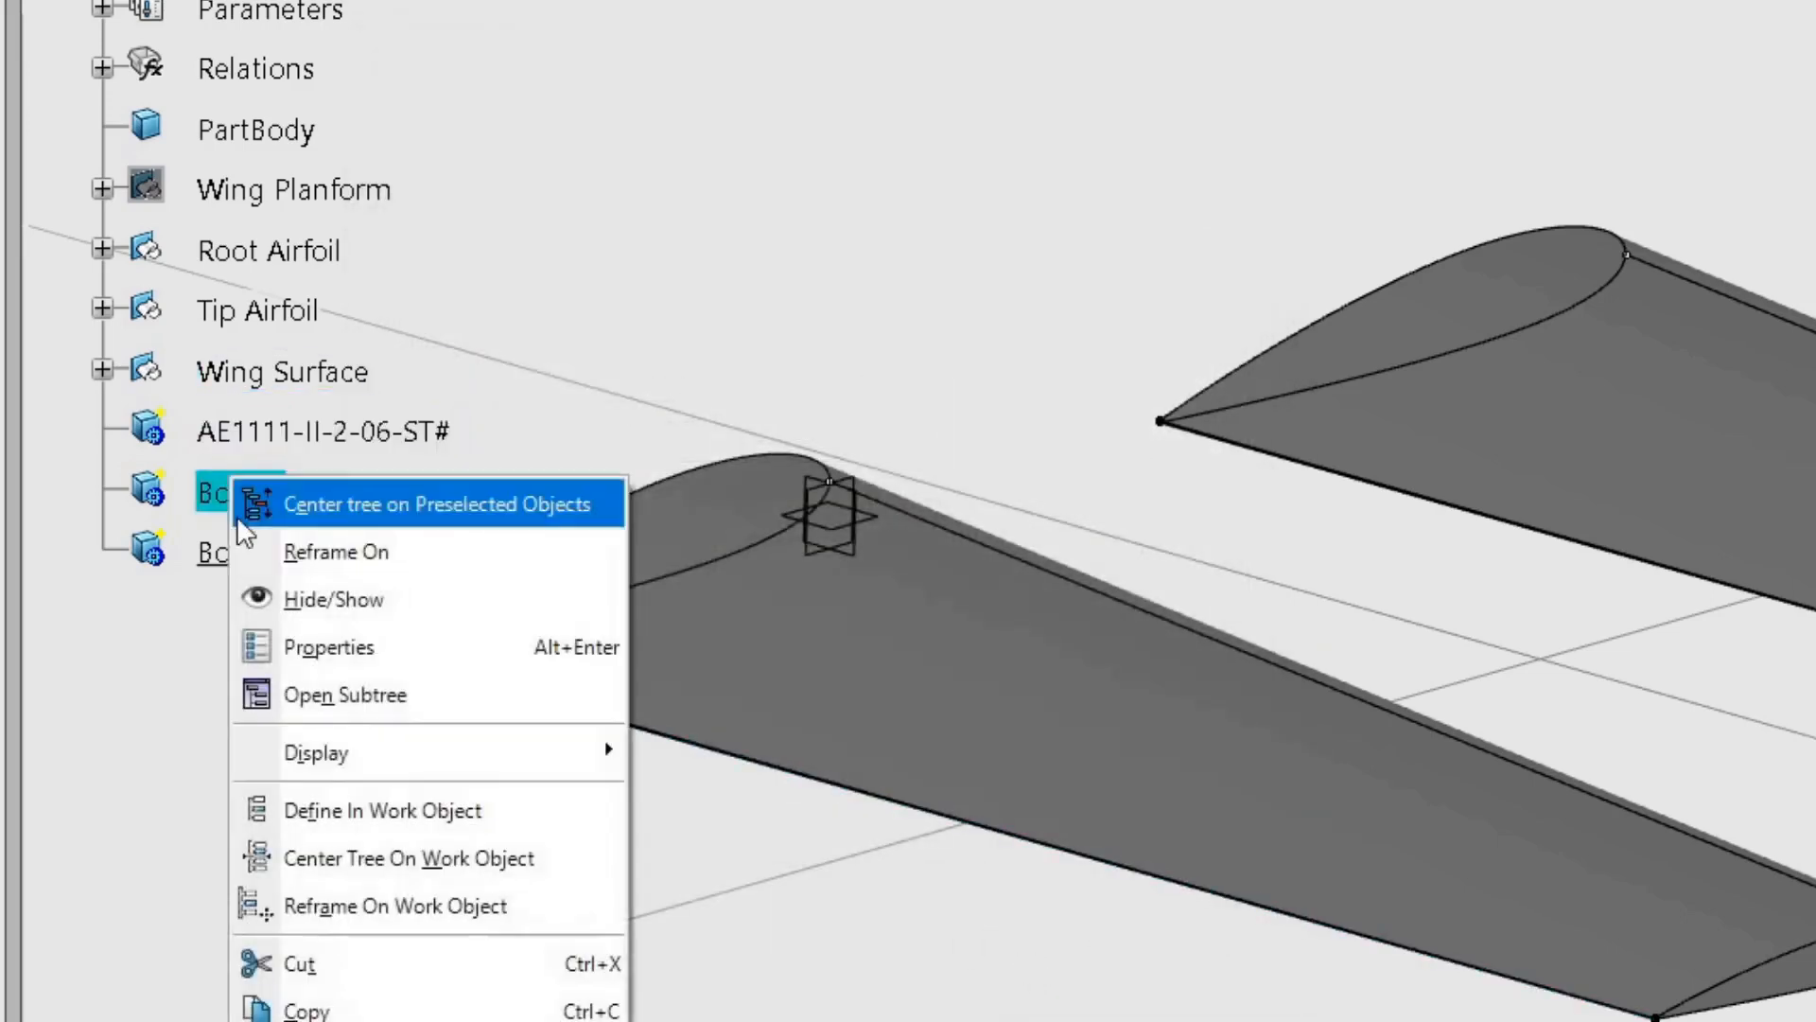
Rename Body.3 and Body.4 to AE1111-II-2-07-ST# and AE1111-II-2-08-ST#, filling the latter blue.
{"action": "left_click", "coordinate": [330, 646]}
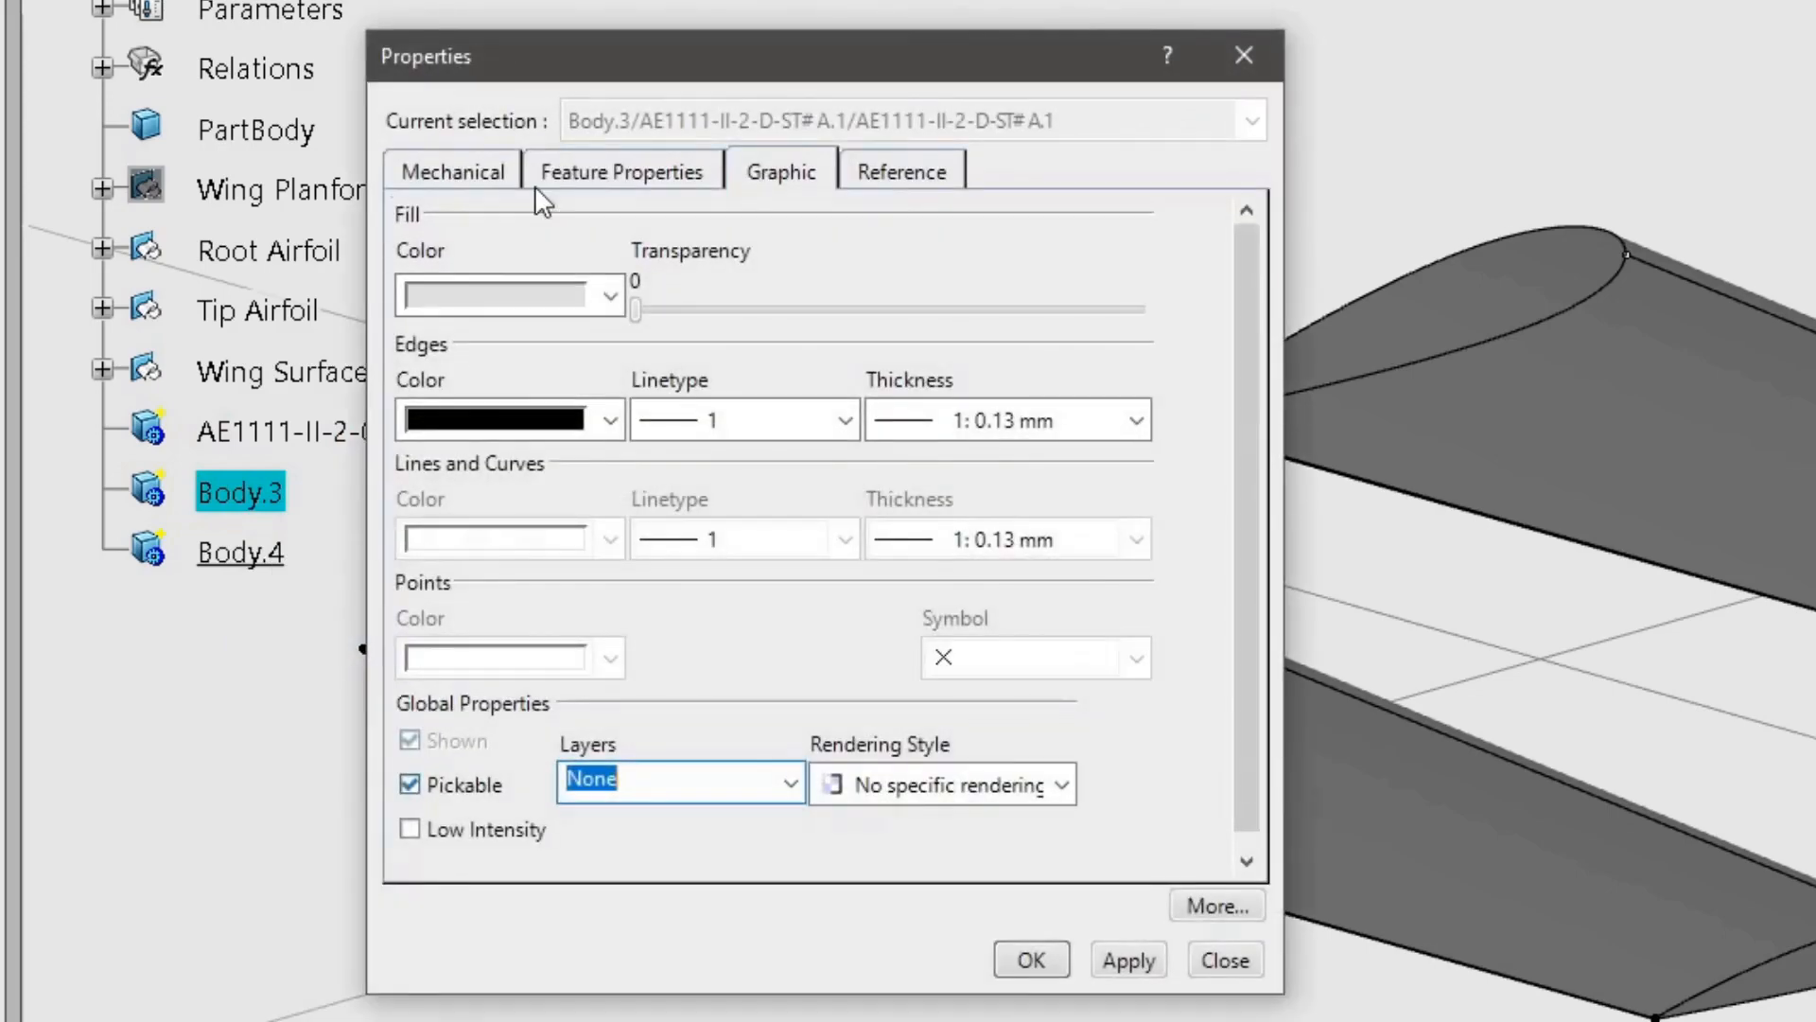
{"action": "left_click", "coordinate": [624, 171]}
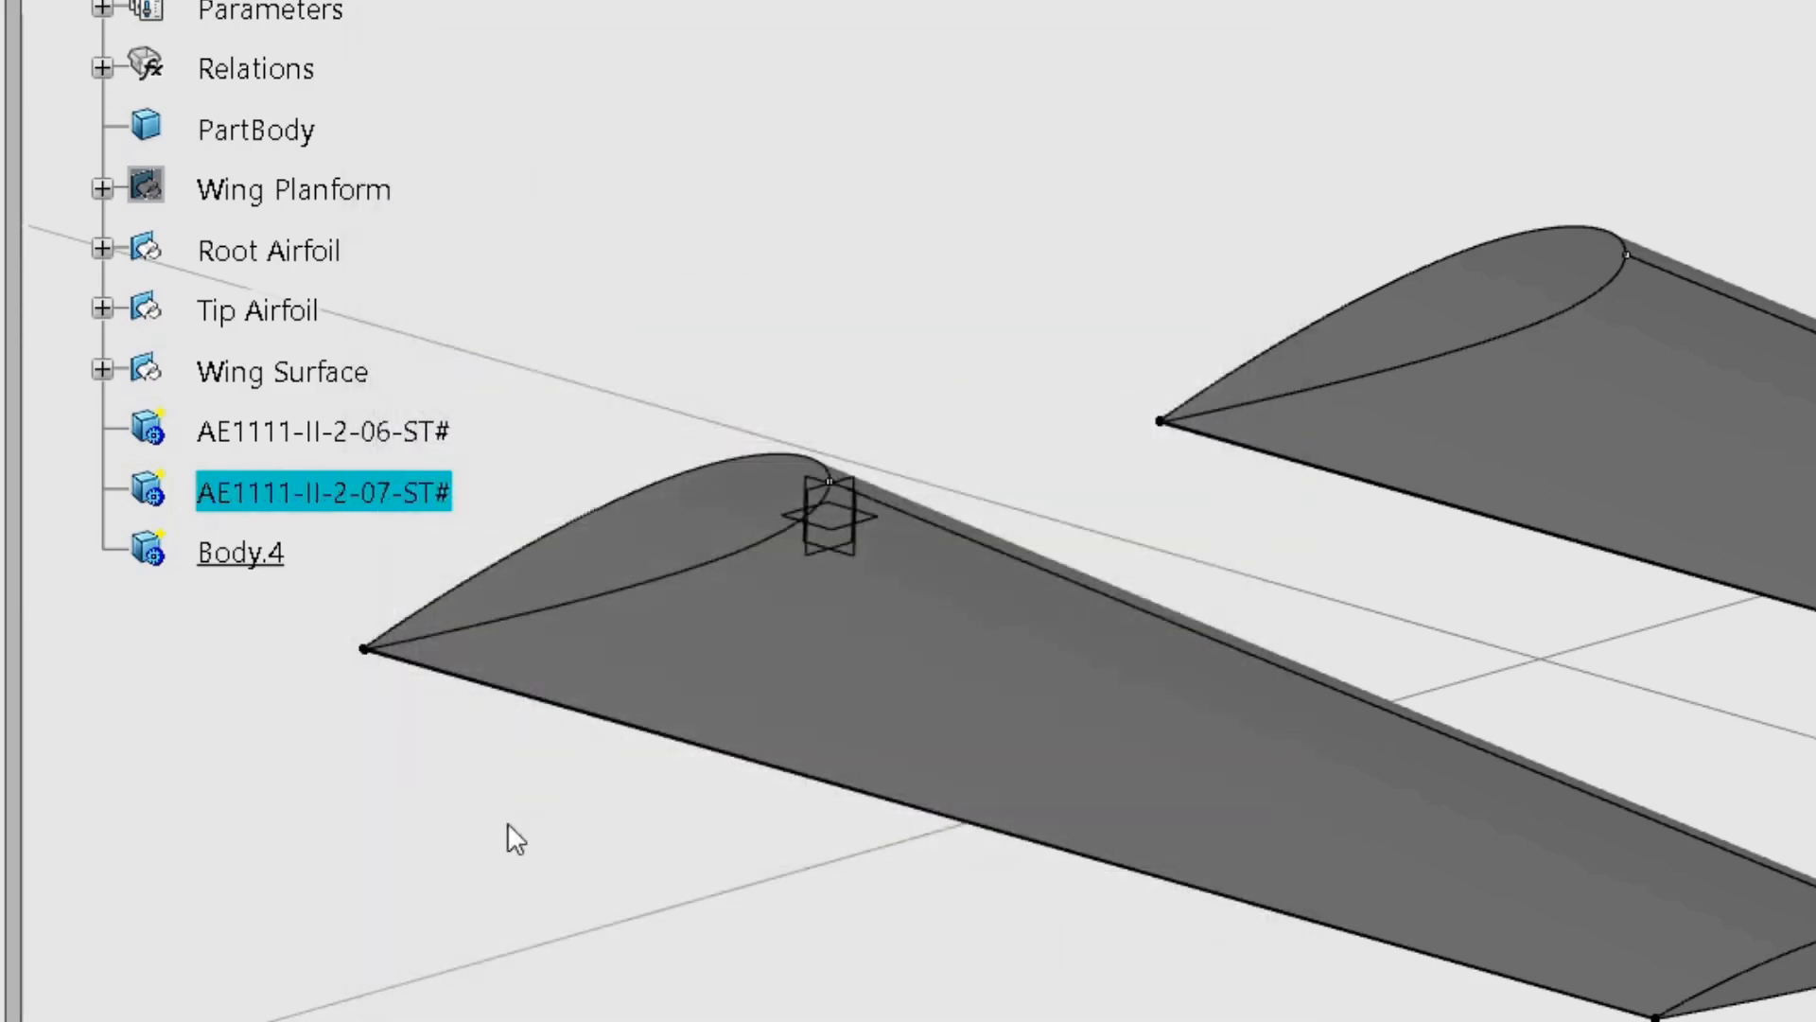
{"action": "right_click", "coordinate": [240, 552]}
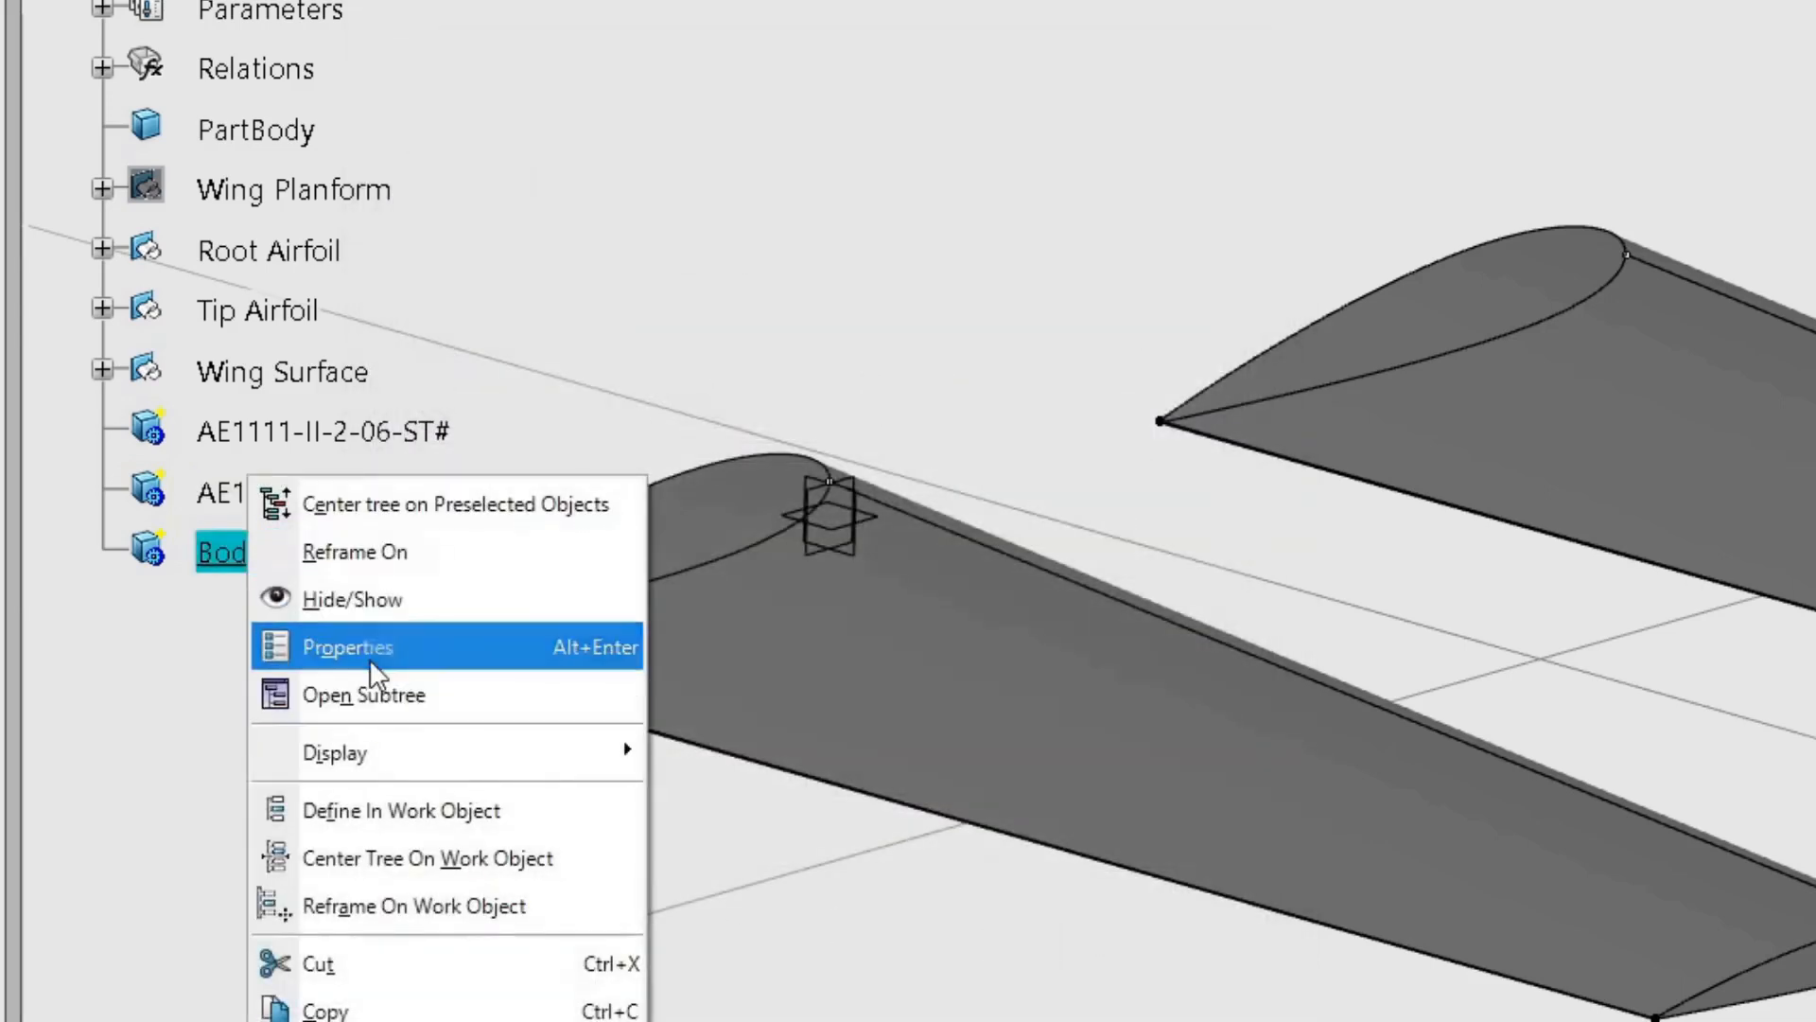
{"action": "left_click", "coordinate": [348, 646]}
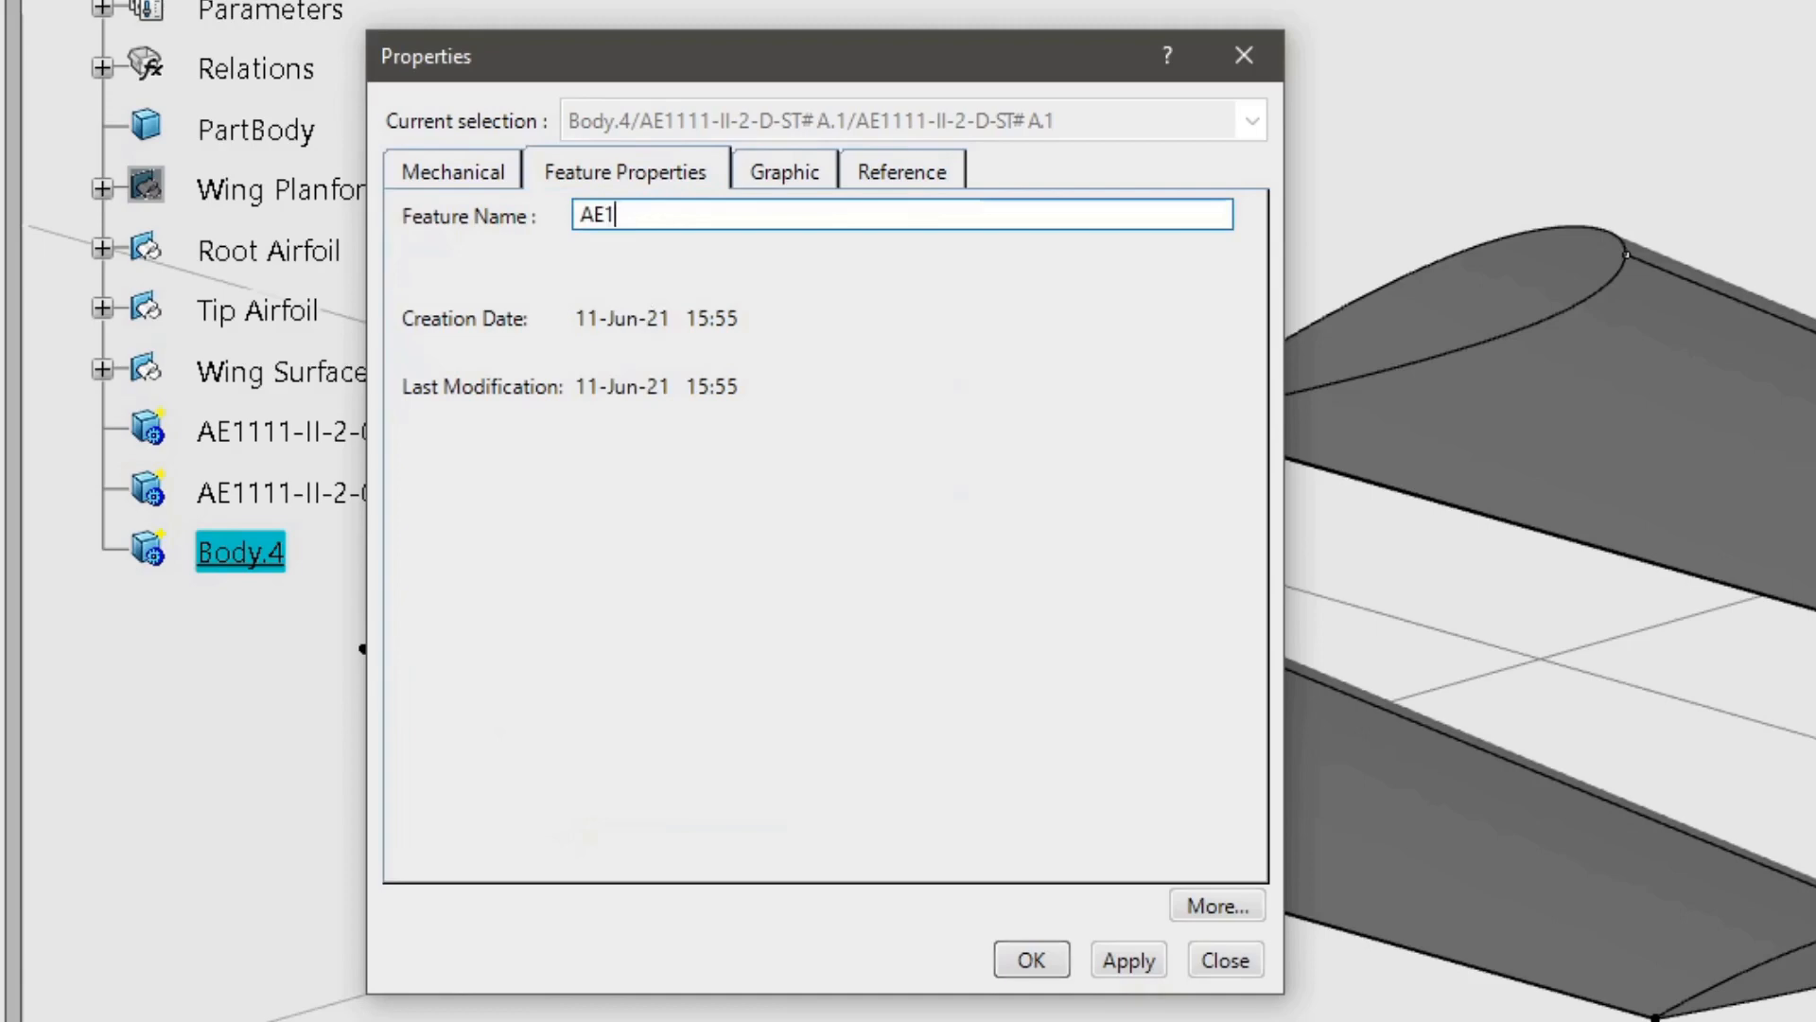
{"action": "left_click", "coordinate": [782, 171]}
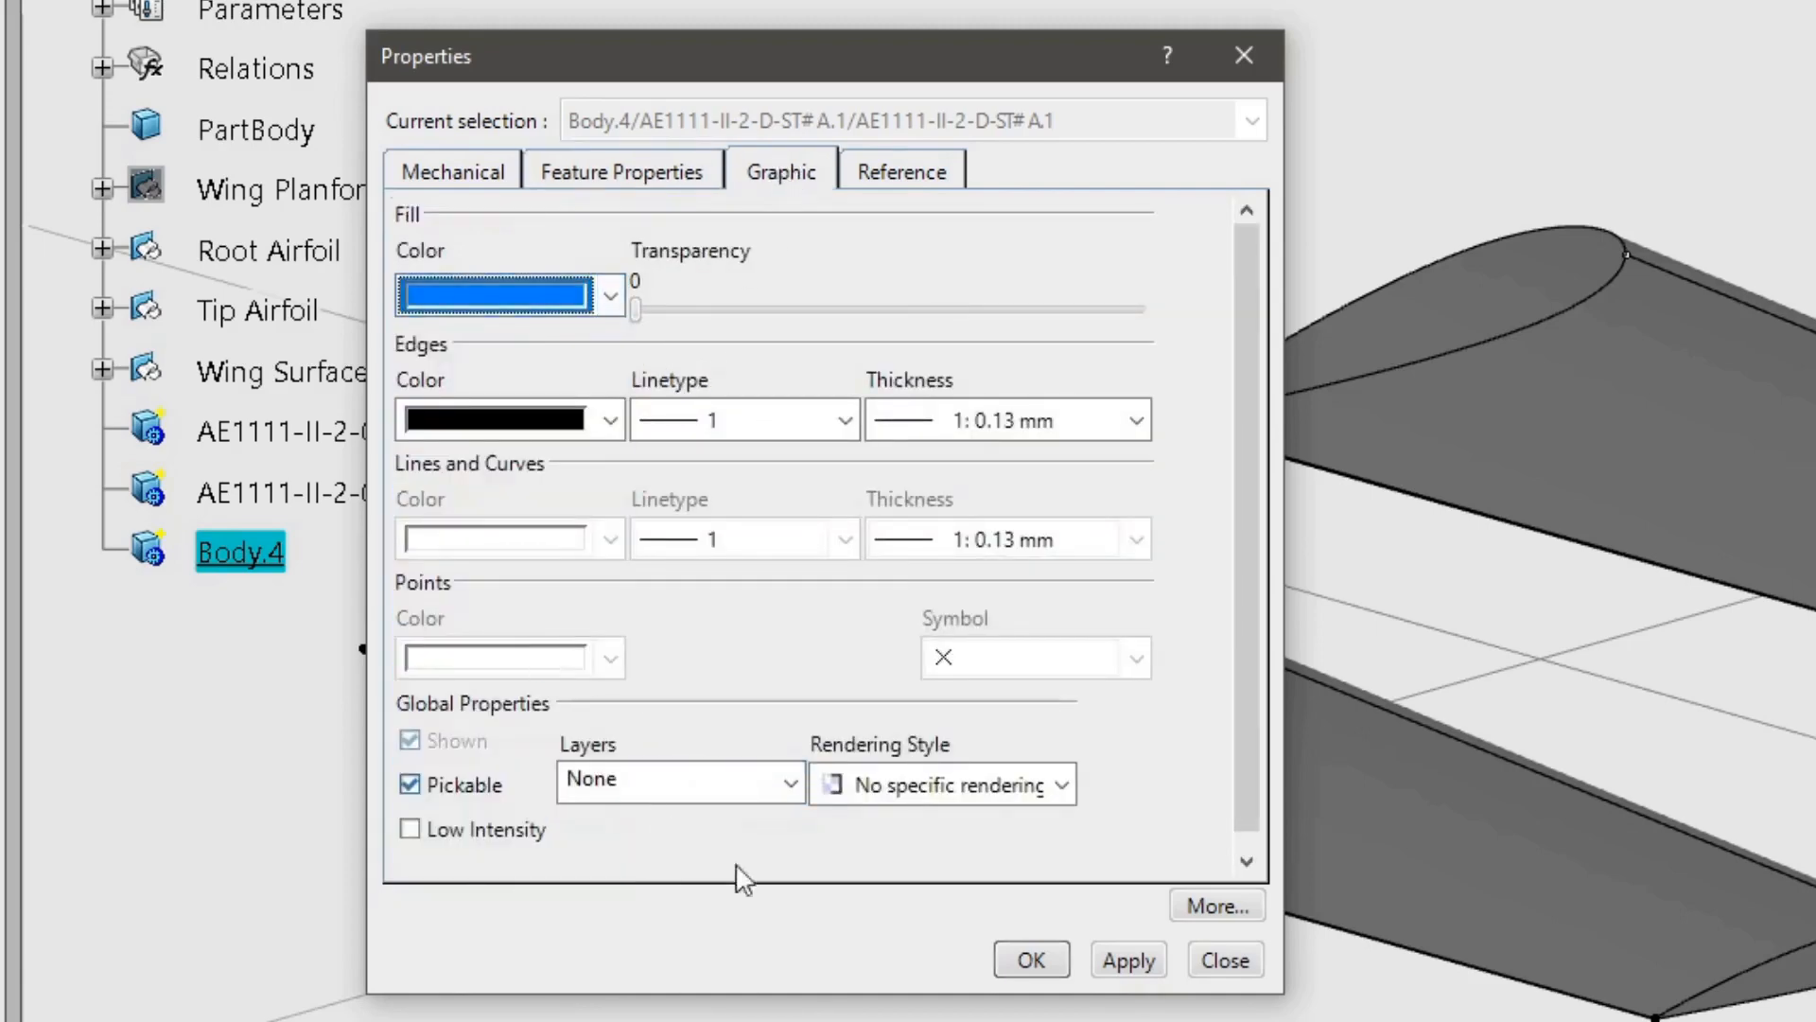
{"action": "left_click", "coordinate": [1223, 959]}
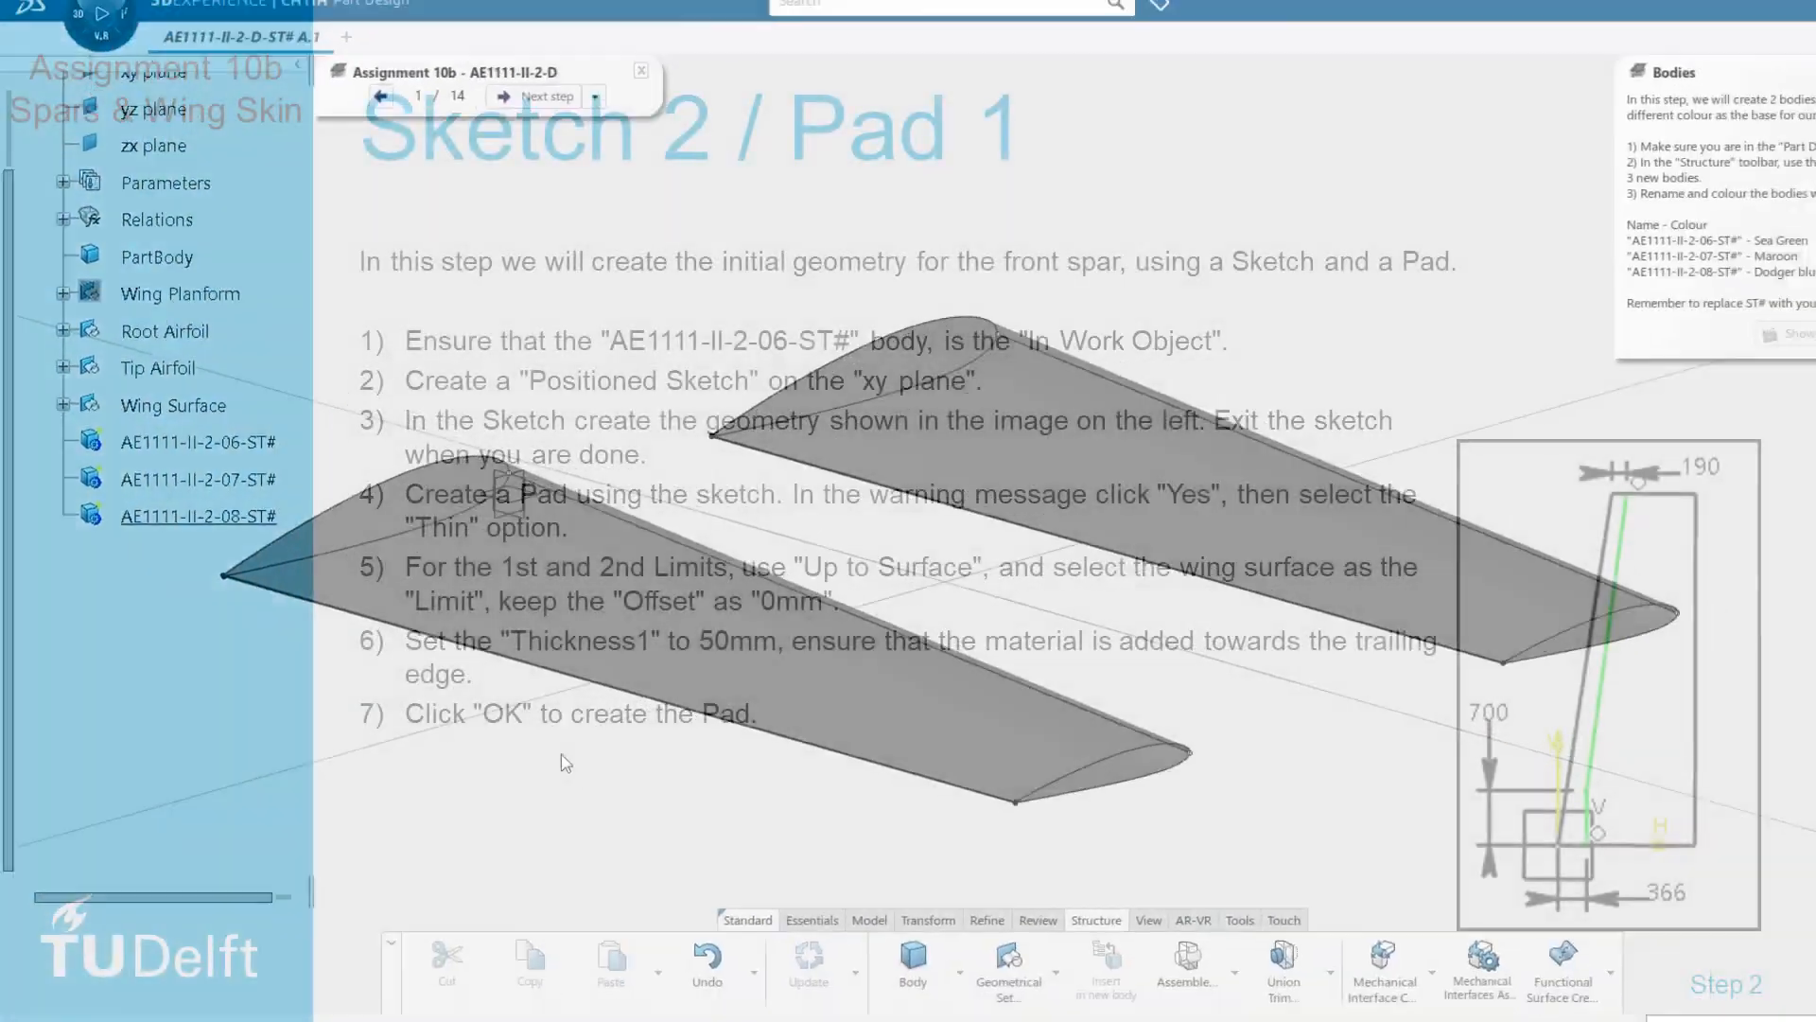
Advance the assignment guide and define AE1111-II-2-06-ST# as the in-work object.
{"action": "left_click", "coordinate": [544, 96]}
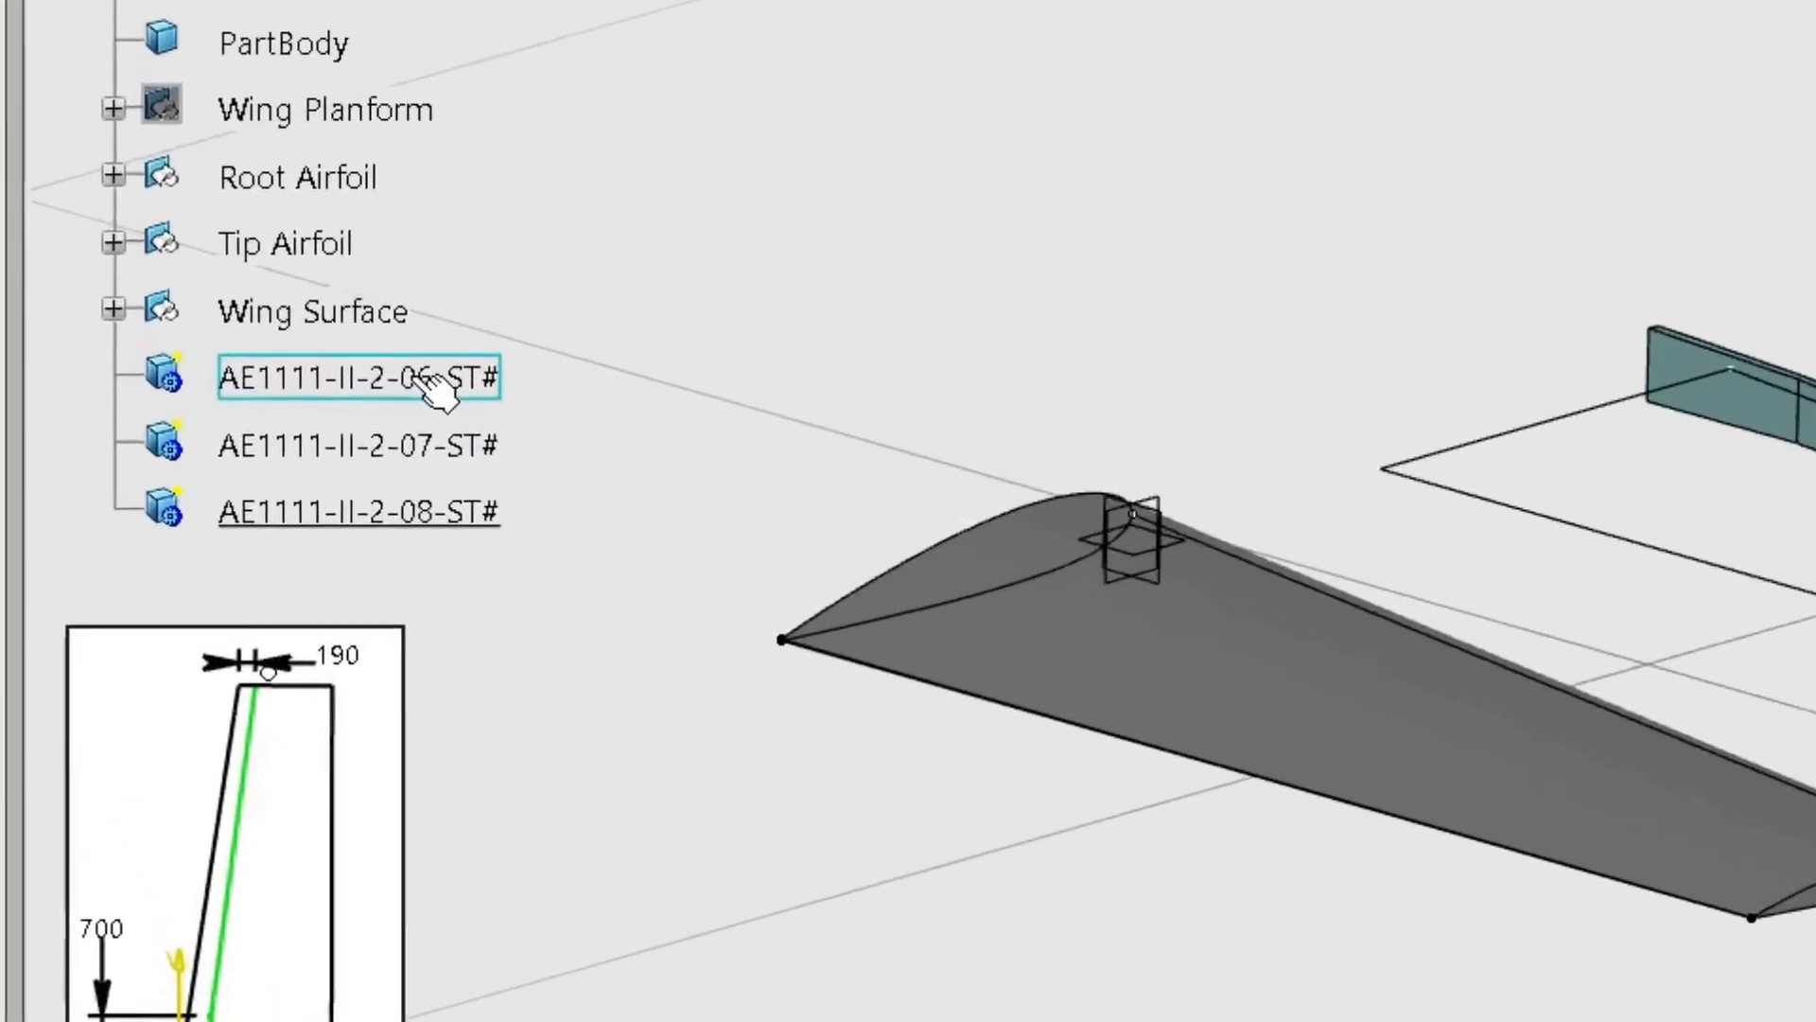
{"action": "right_click", "coordinate": [359, 377]}
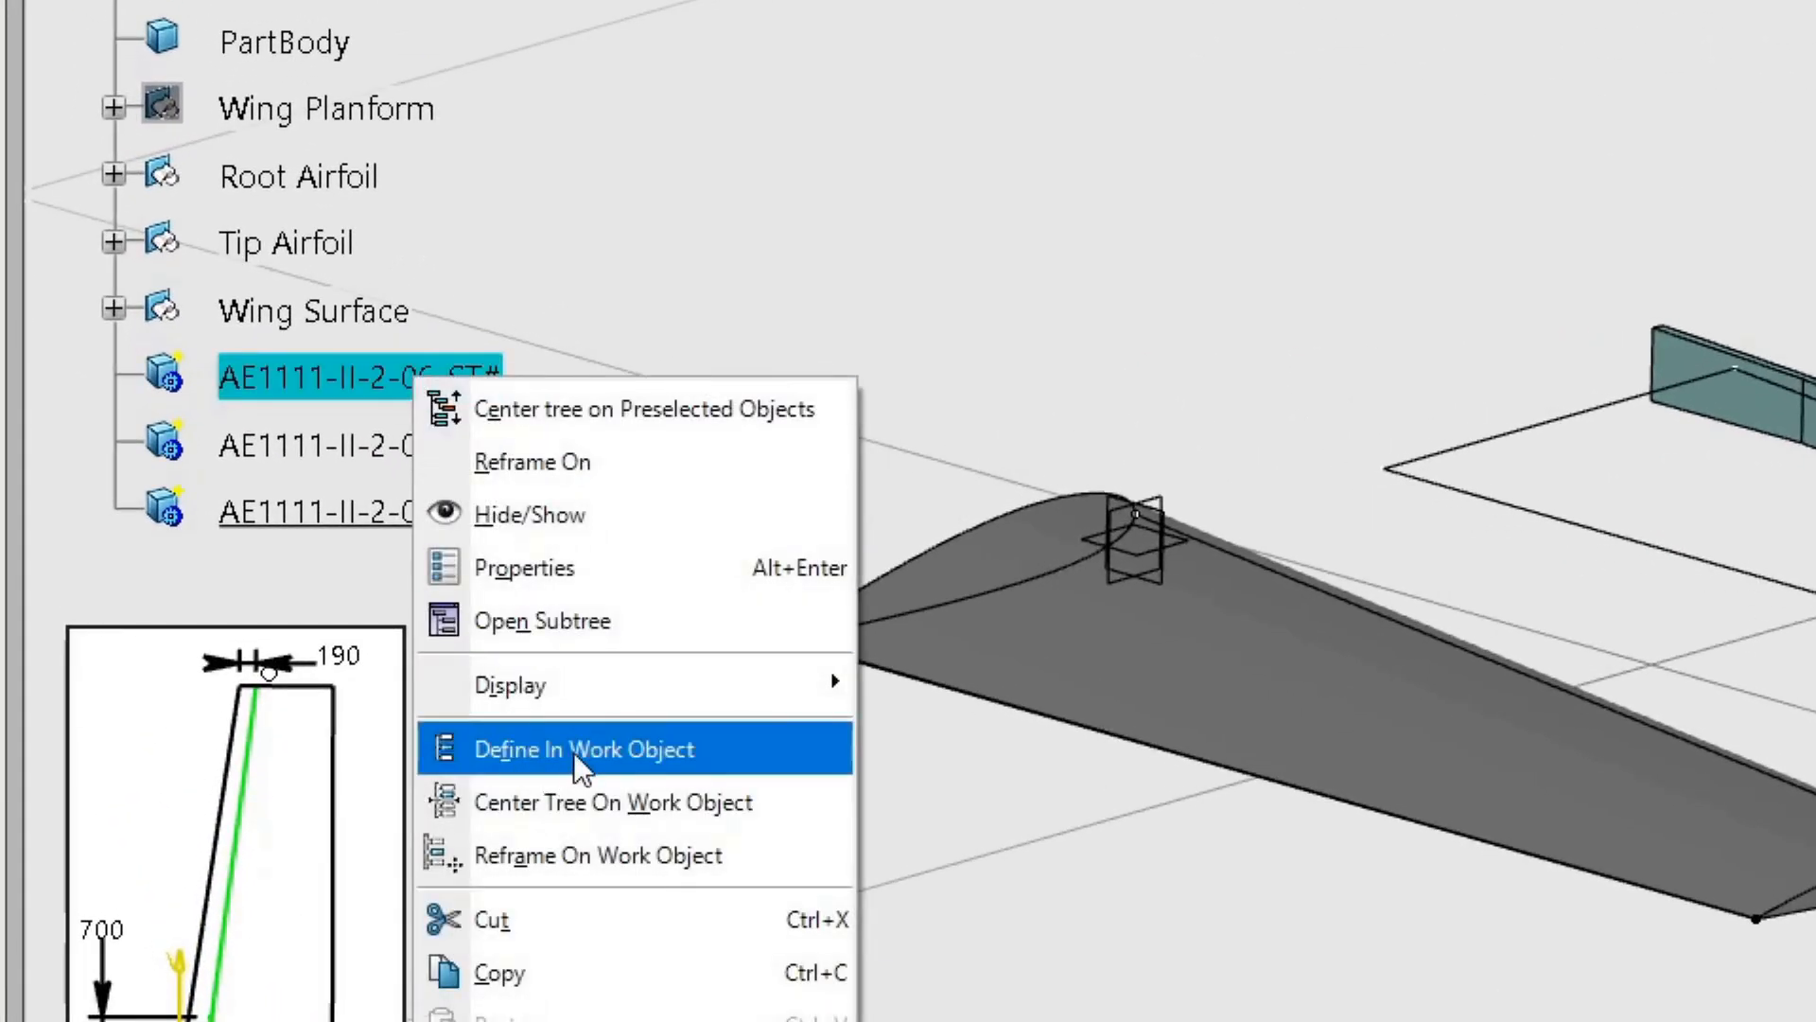
{"action": "left_click", "coordinate": [583, 748]}
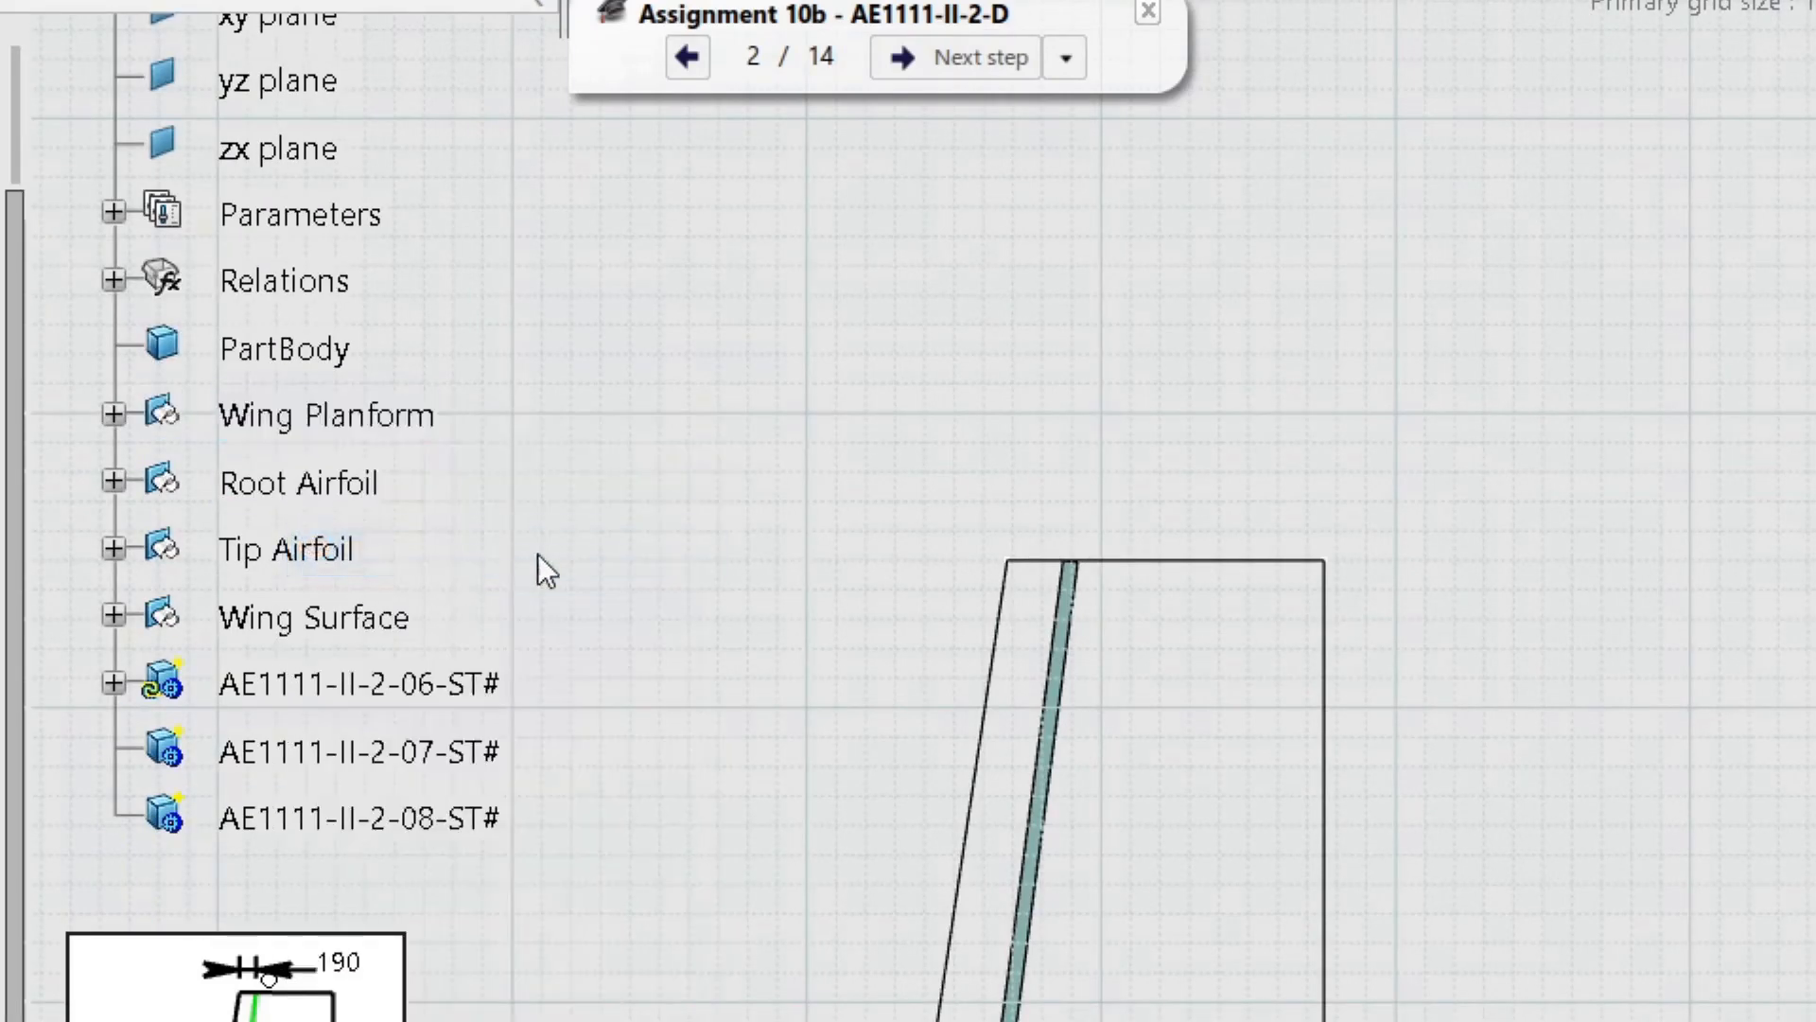
Draw the kinked two-segment spar profile ending above the planform's top edge.
{"action": "right_click", "coordinate": [313, 615]}
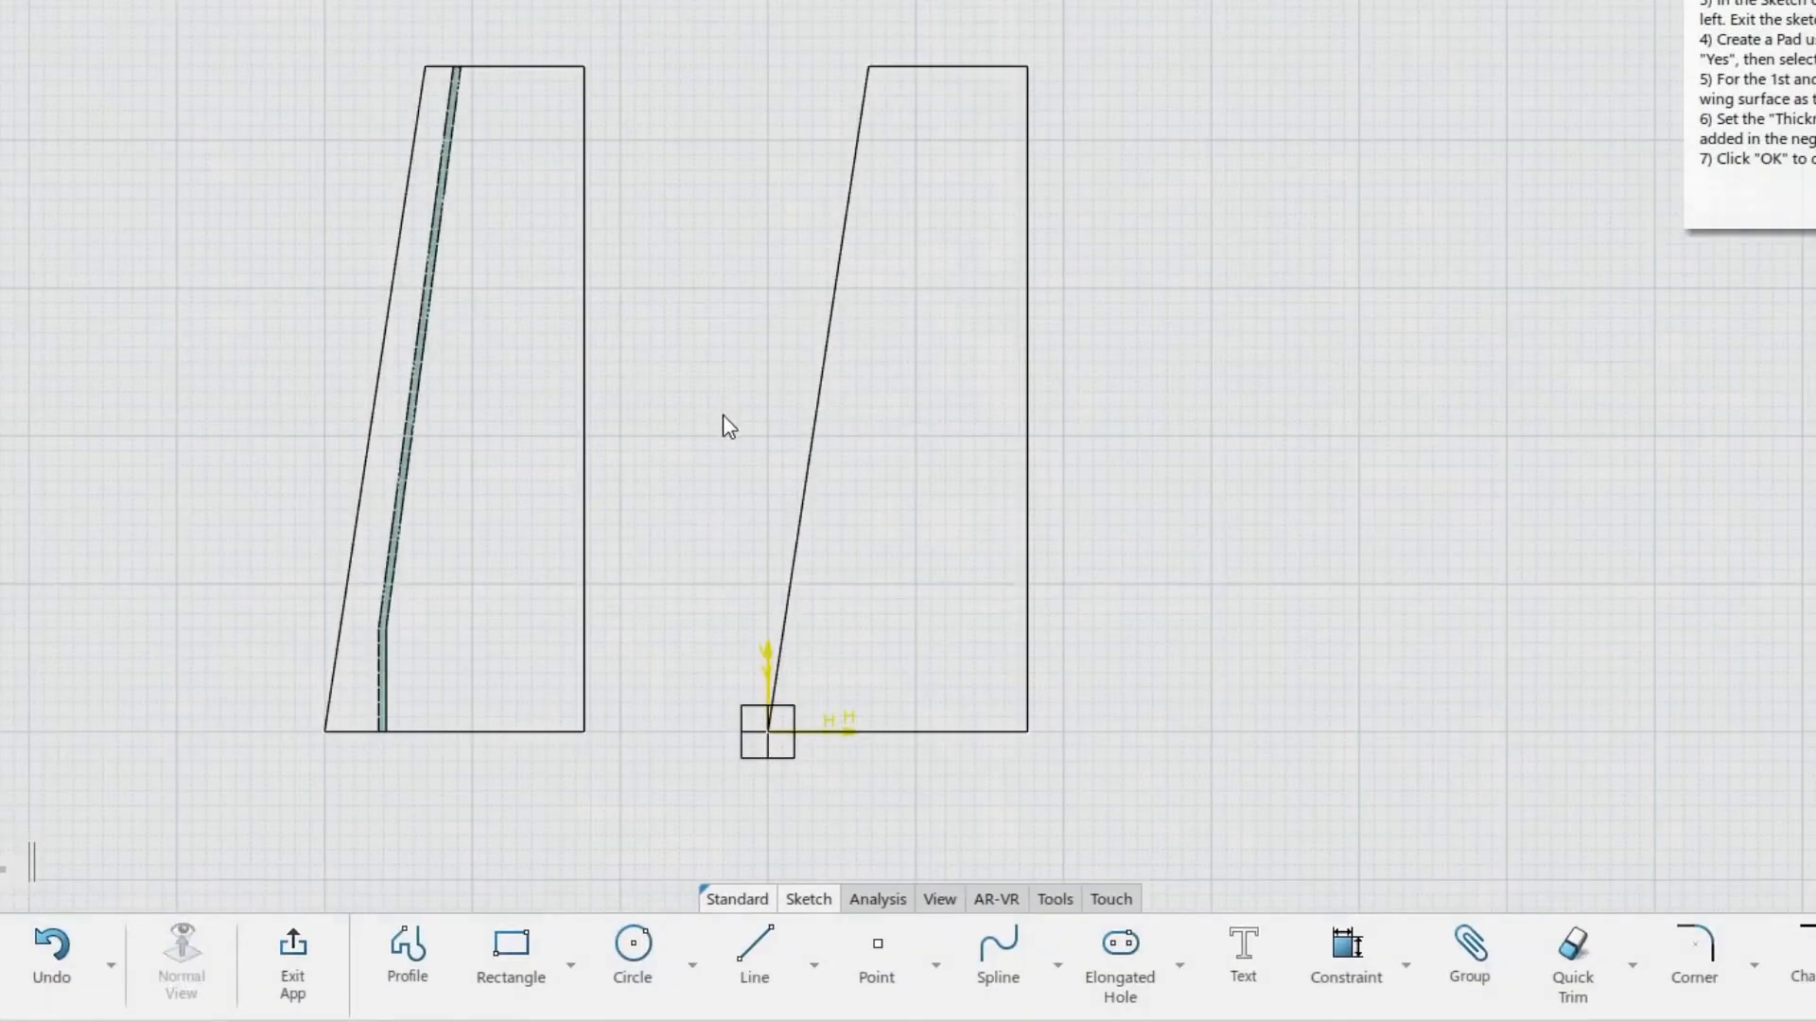
{"action": "left_click", "coordinate": [407, 949]}
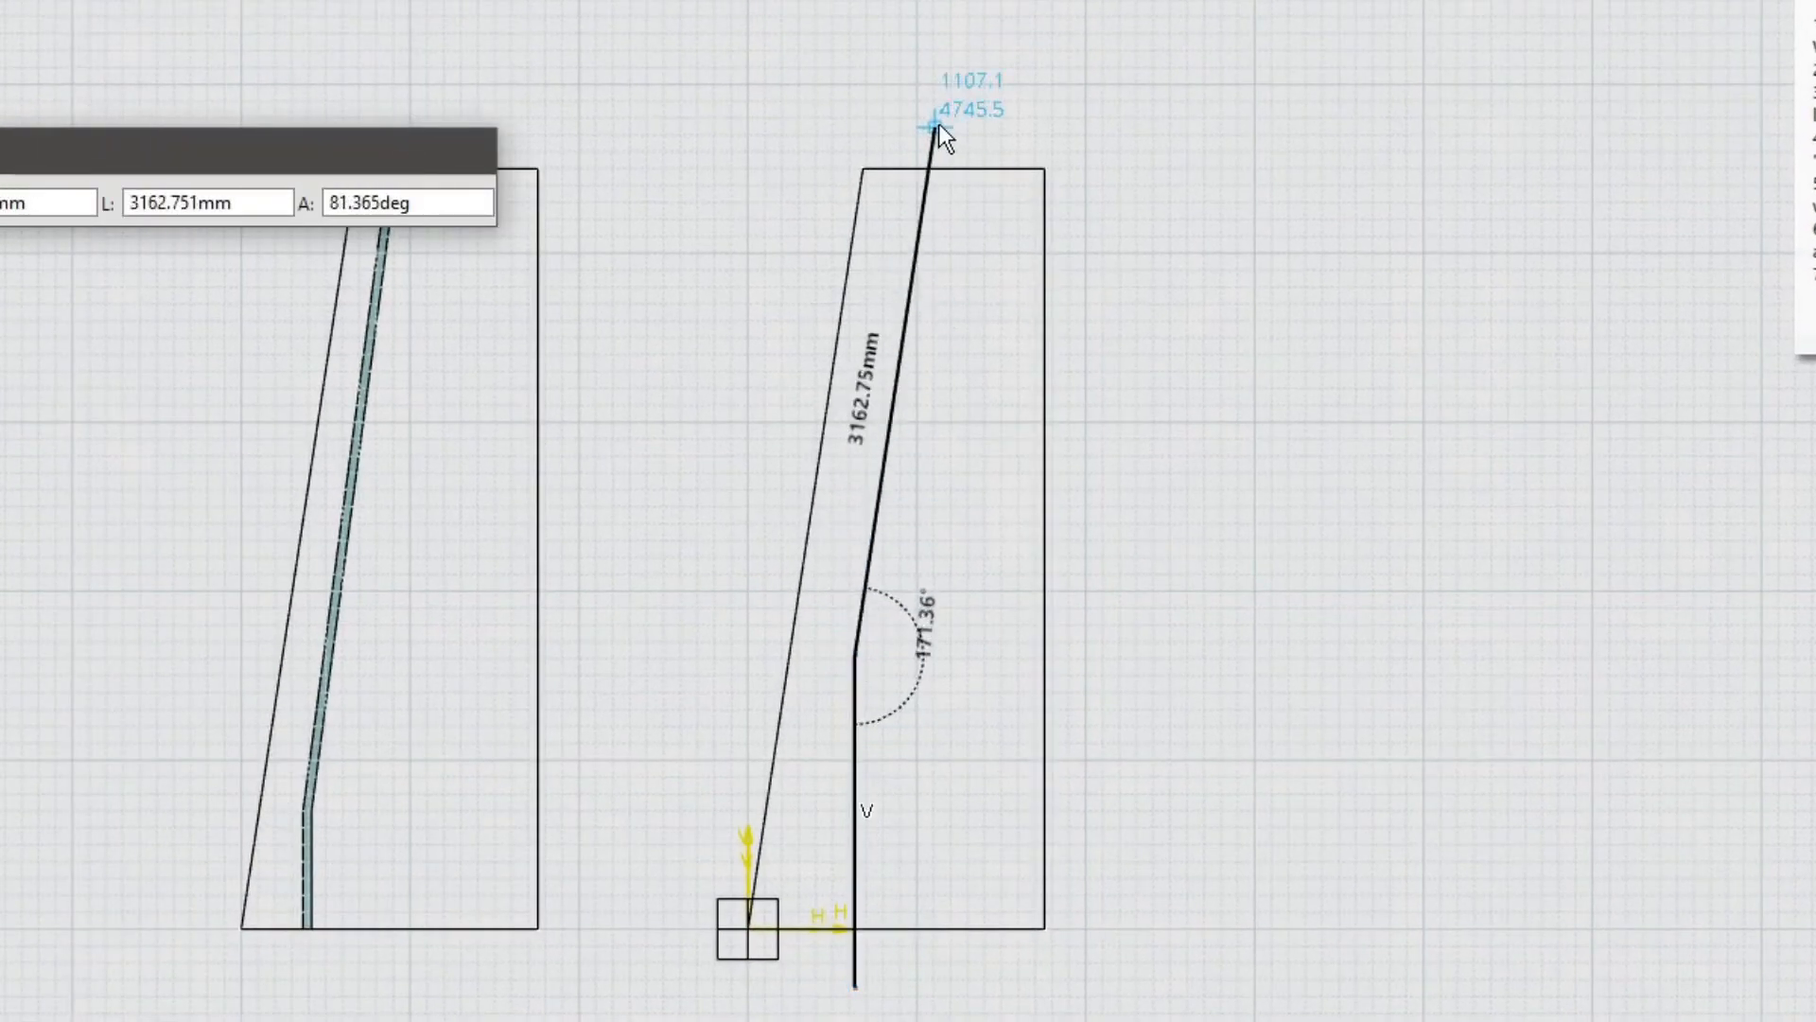
{"action": "left_click", "coordinate": [933, 128]}
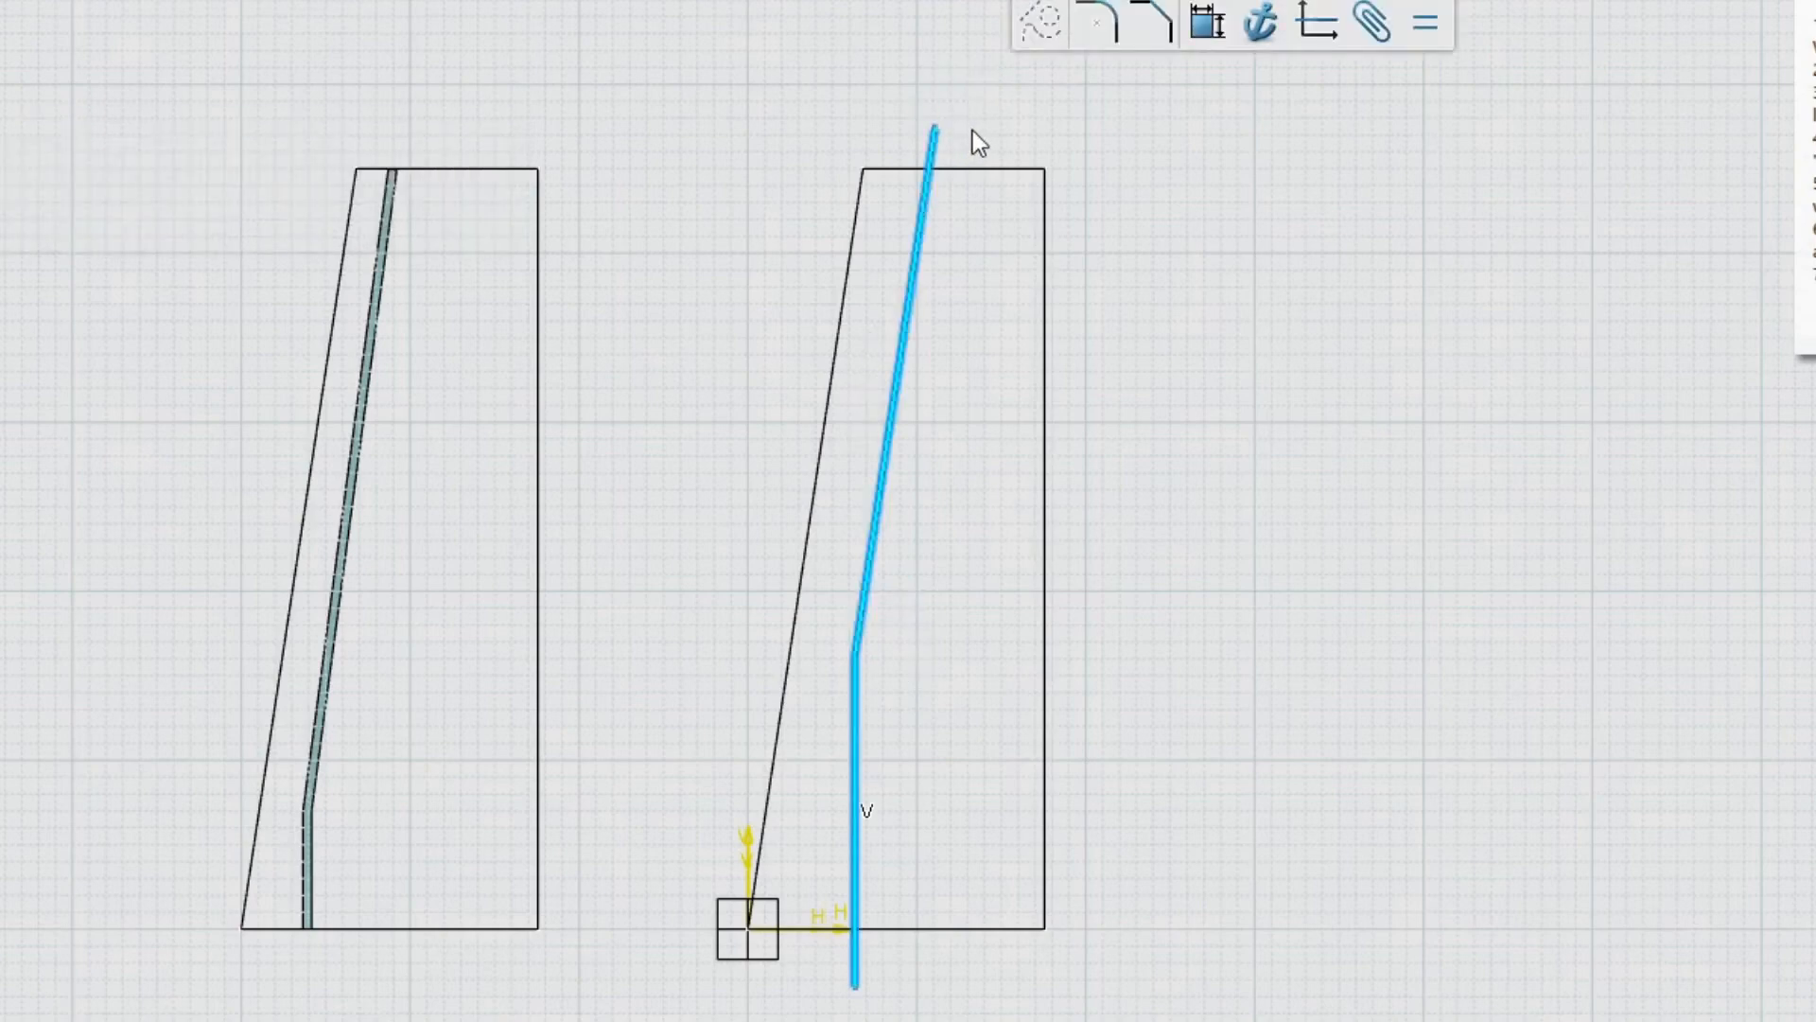
{"action": "left_click", "coordinate": [927, 131]}
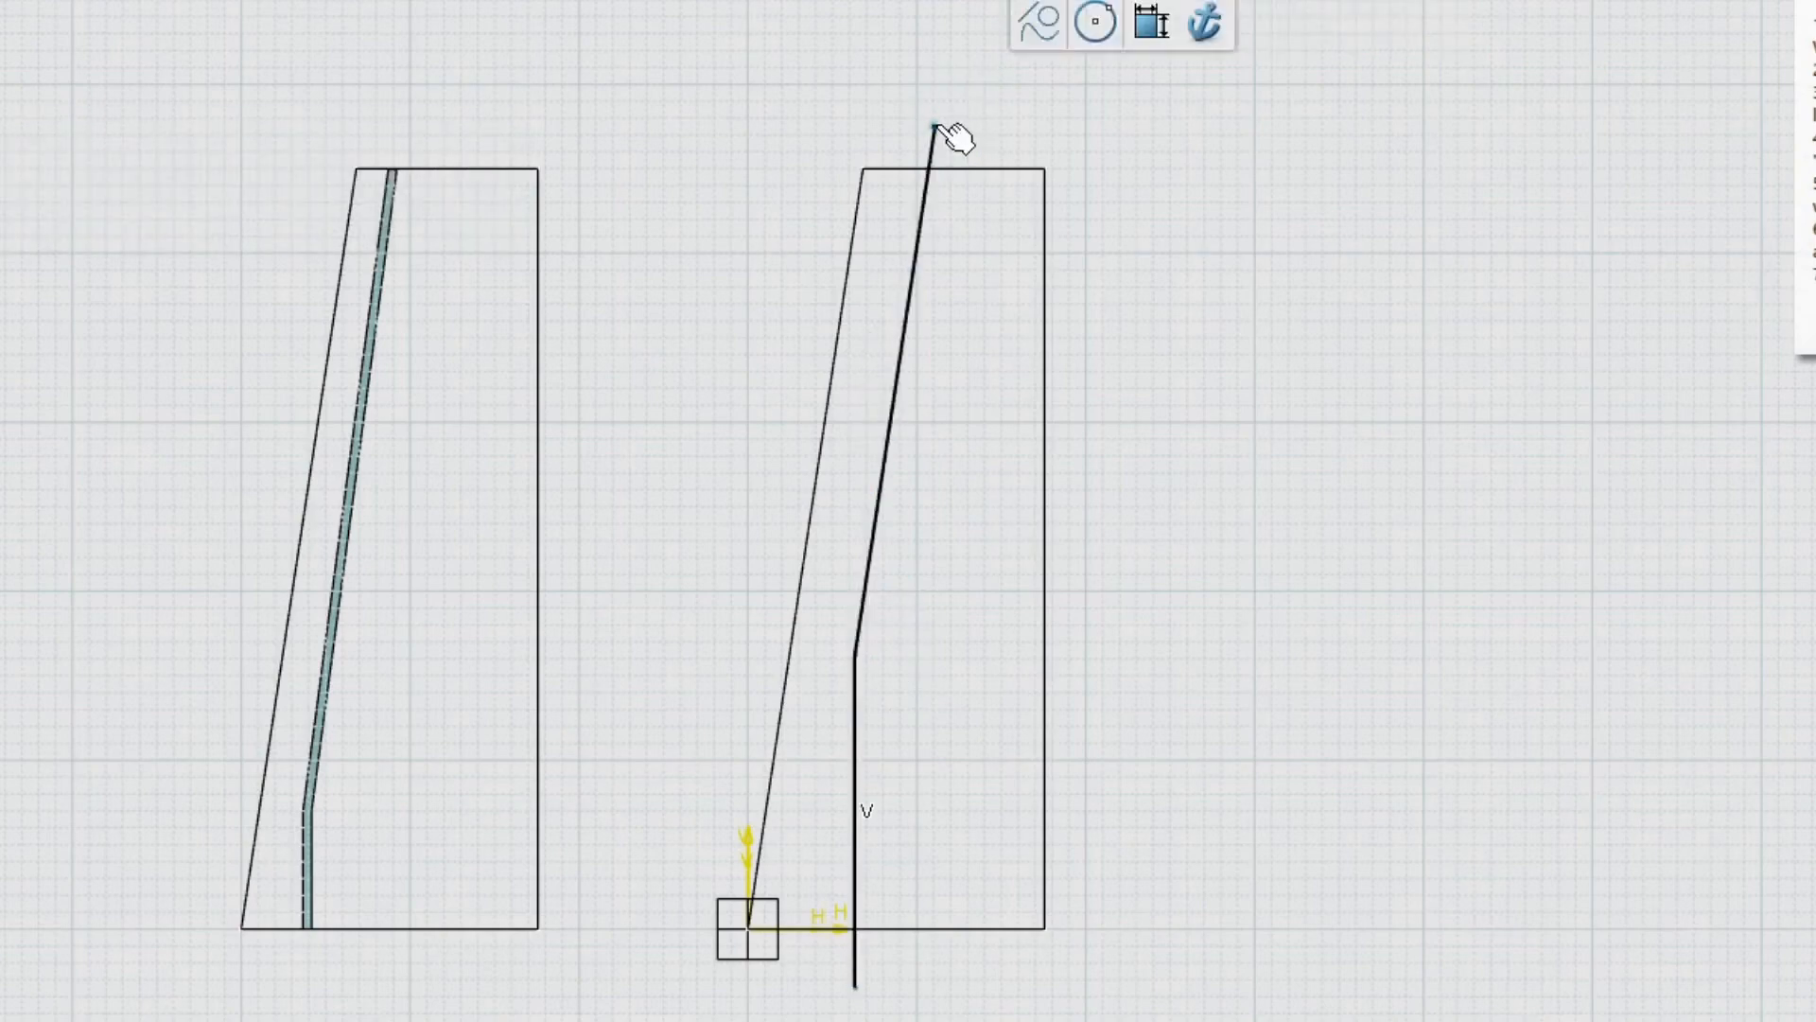
Constrain the profile to the planform's top edge and dimension its base at 366 mm.
{"action": "left_click", "coordinate": [950, 171]}
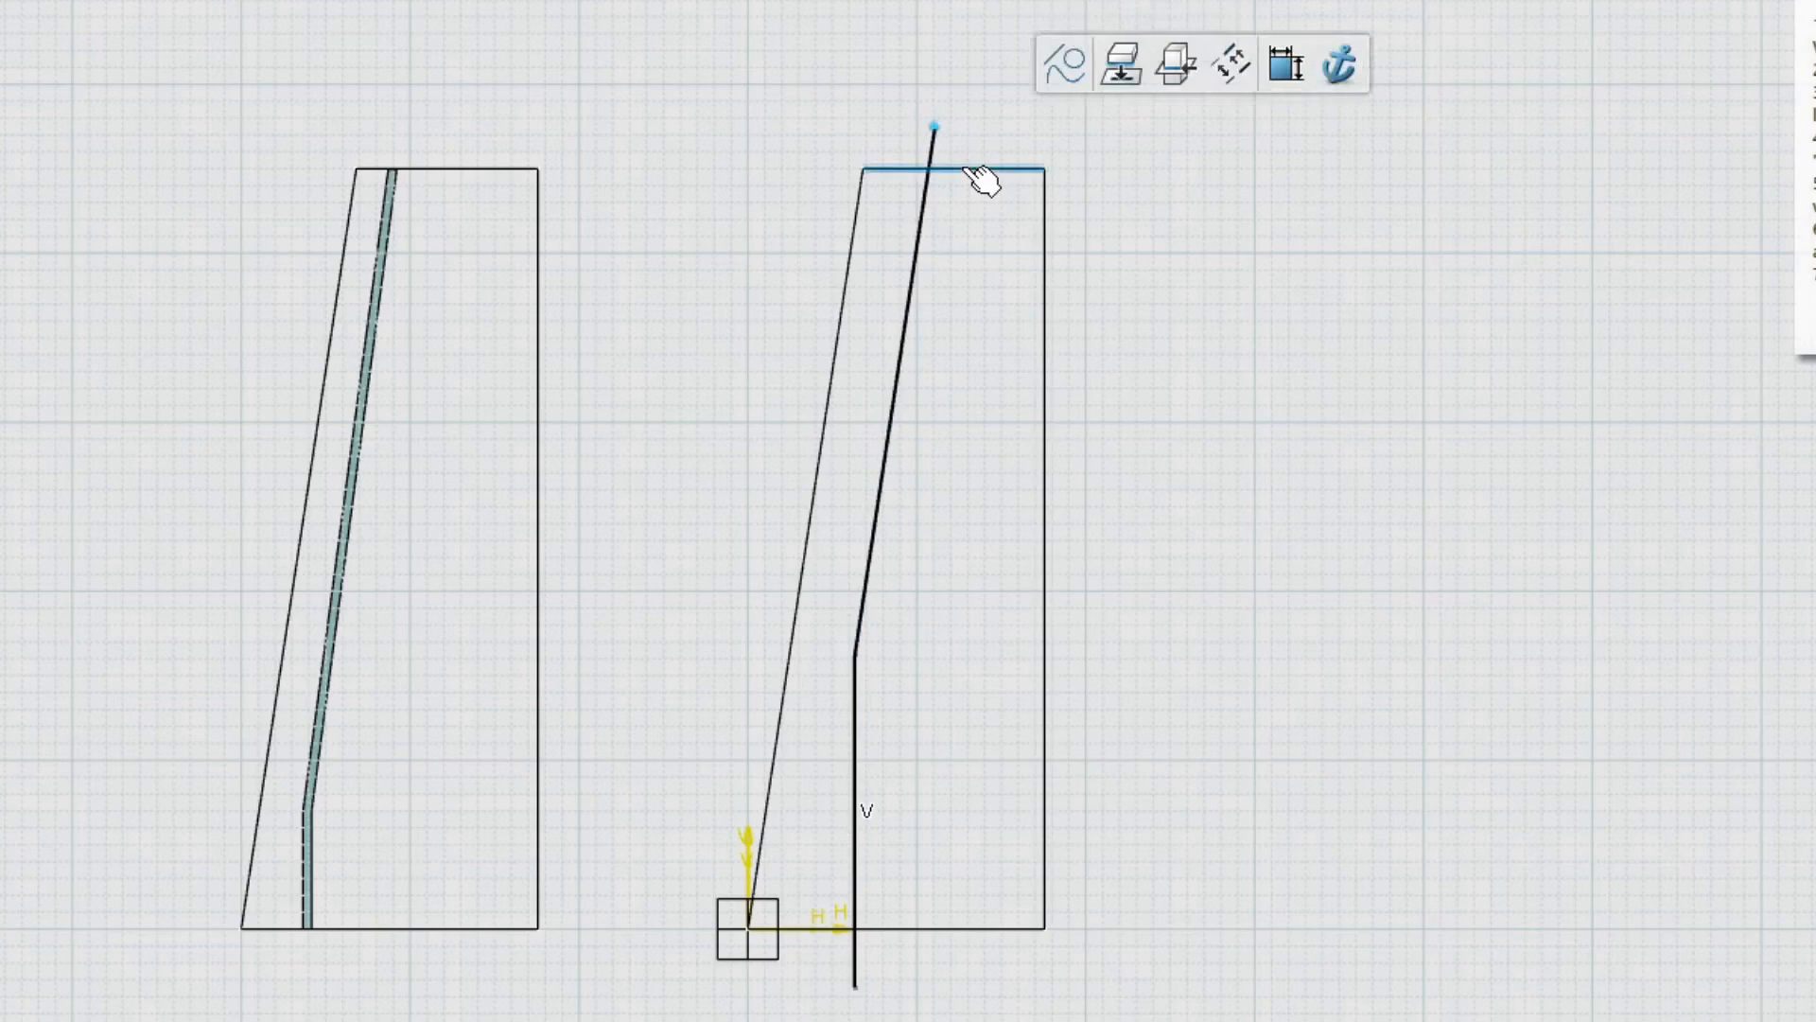
{"action": "right_click", "coordinate": [985, 174]}
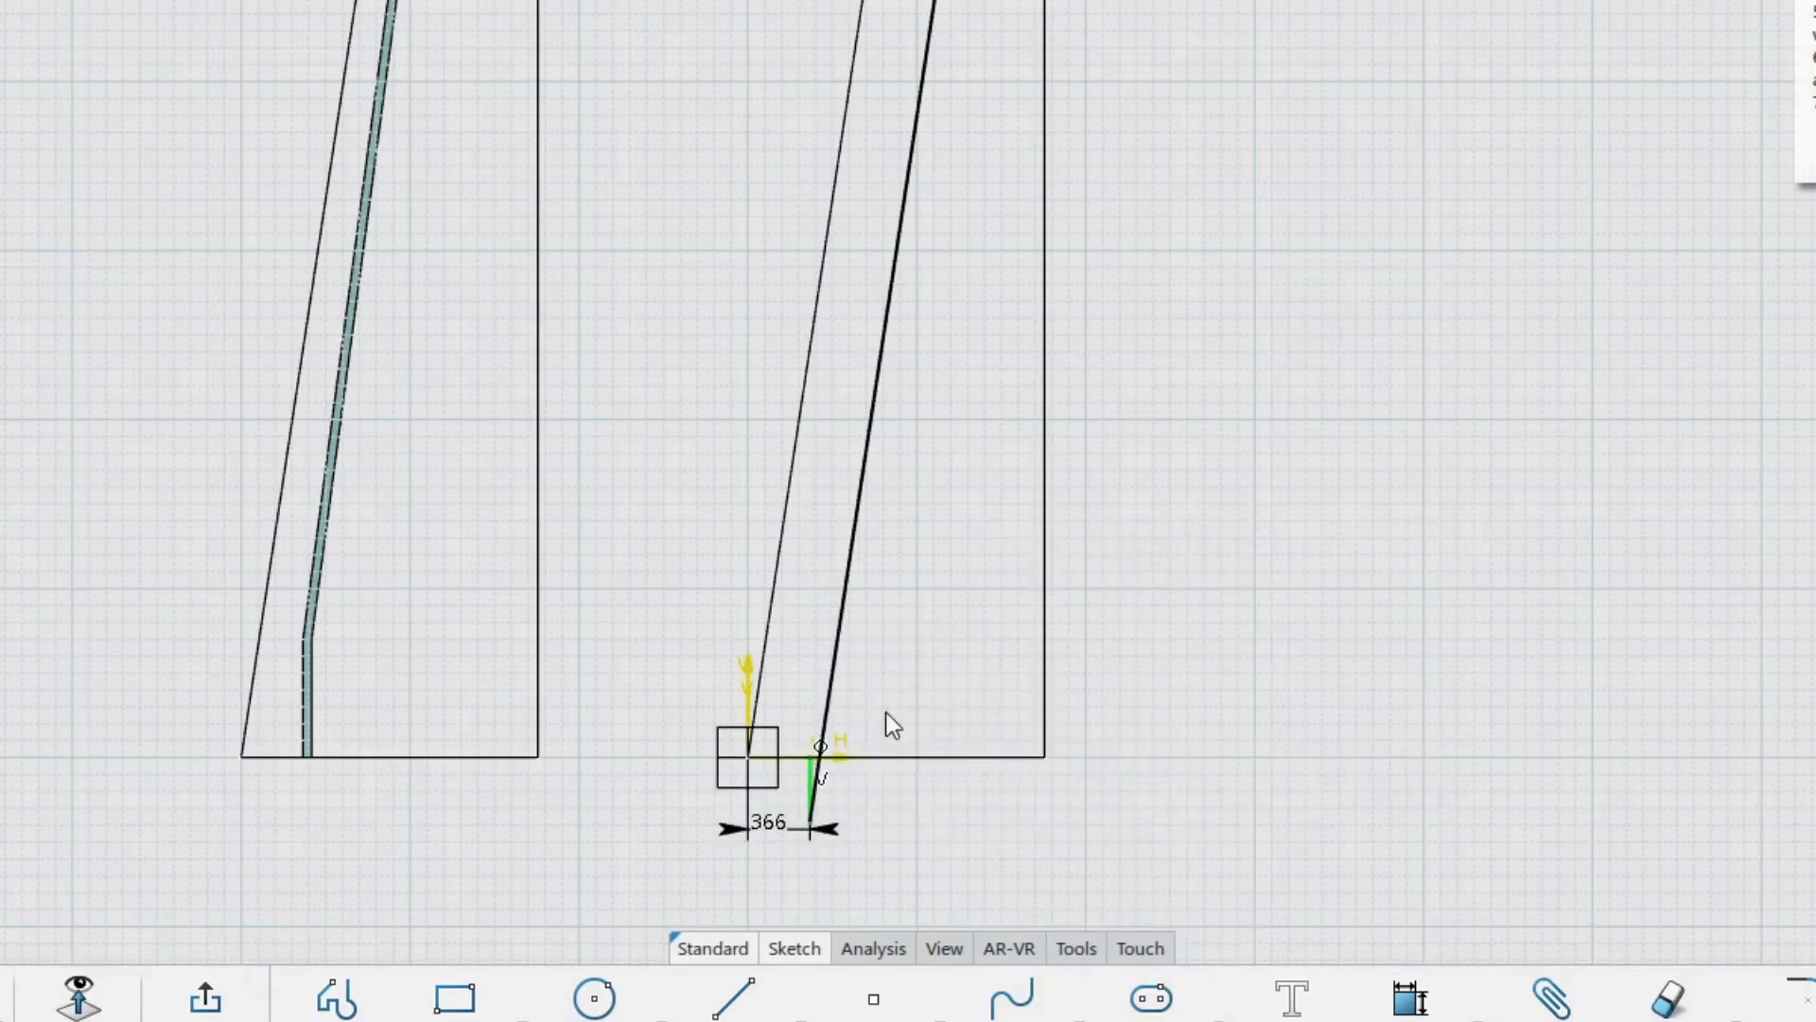
{"action": "left_click", "coordinate": [814, 695]}
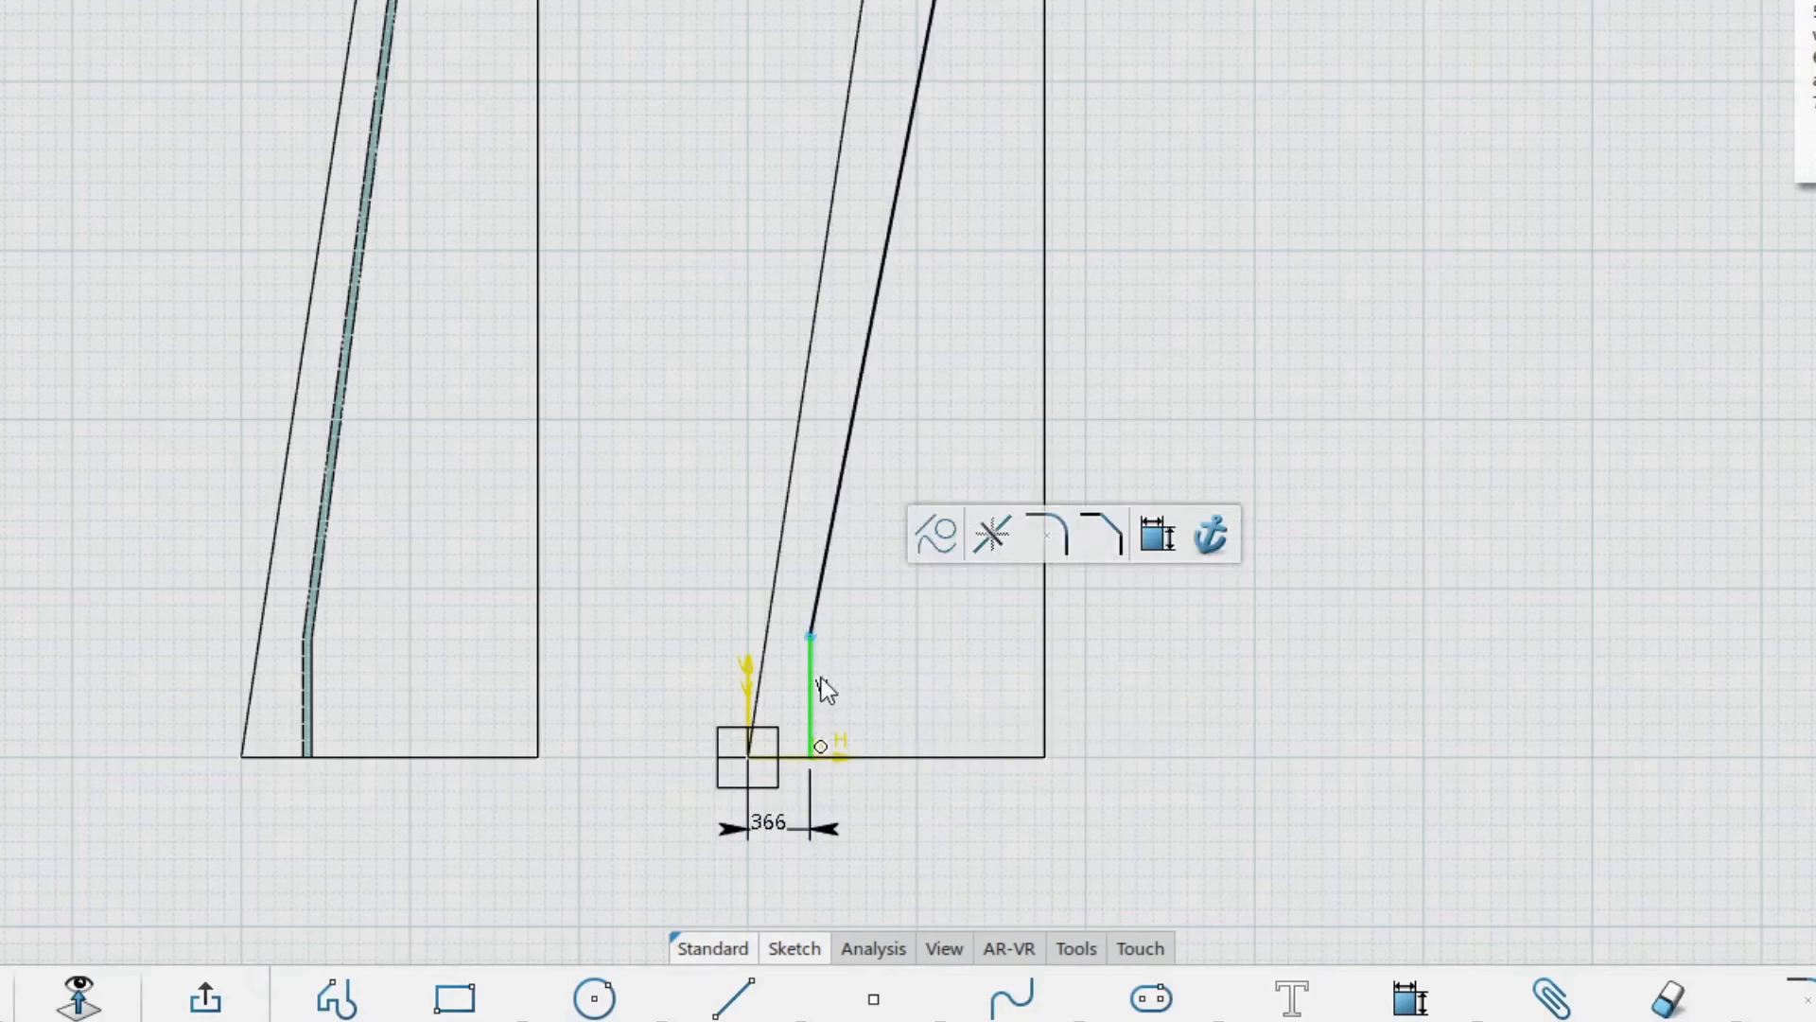
{"action": "left_click", "coordinate": [1156, 533]}
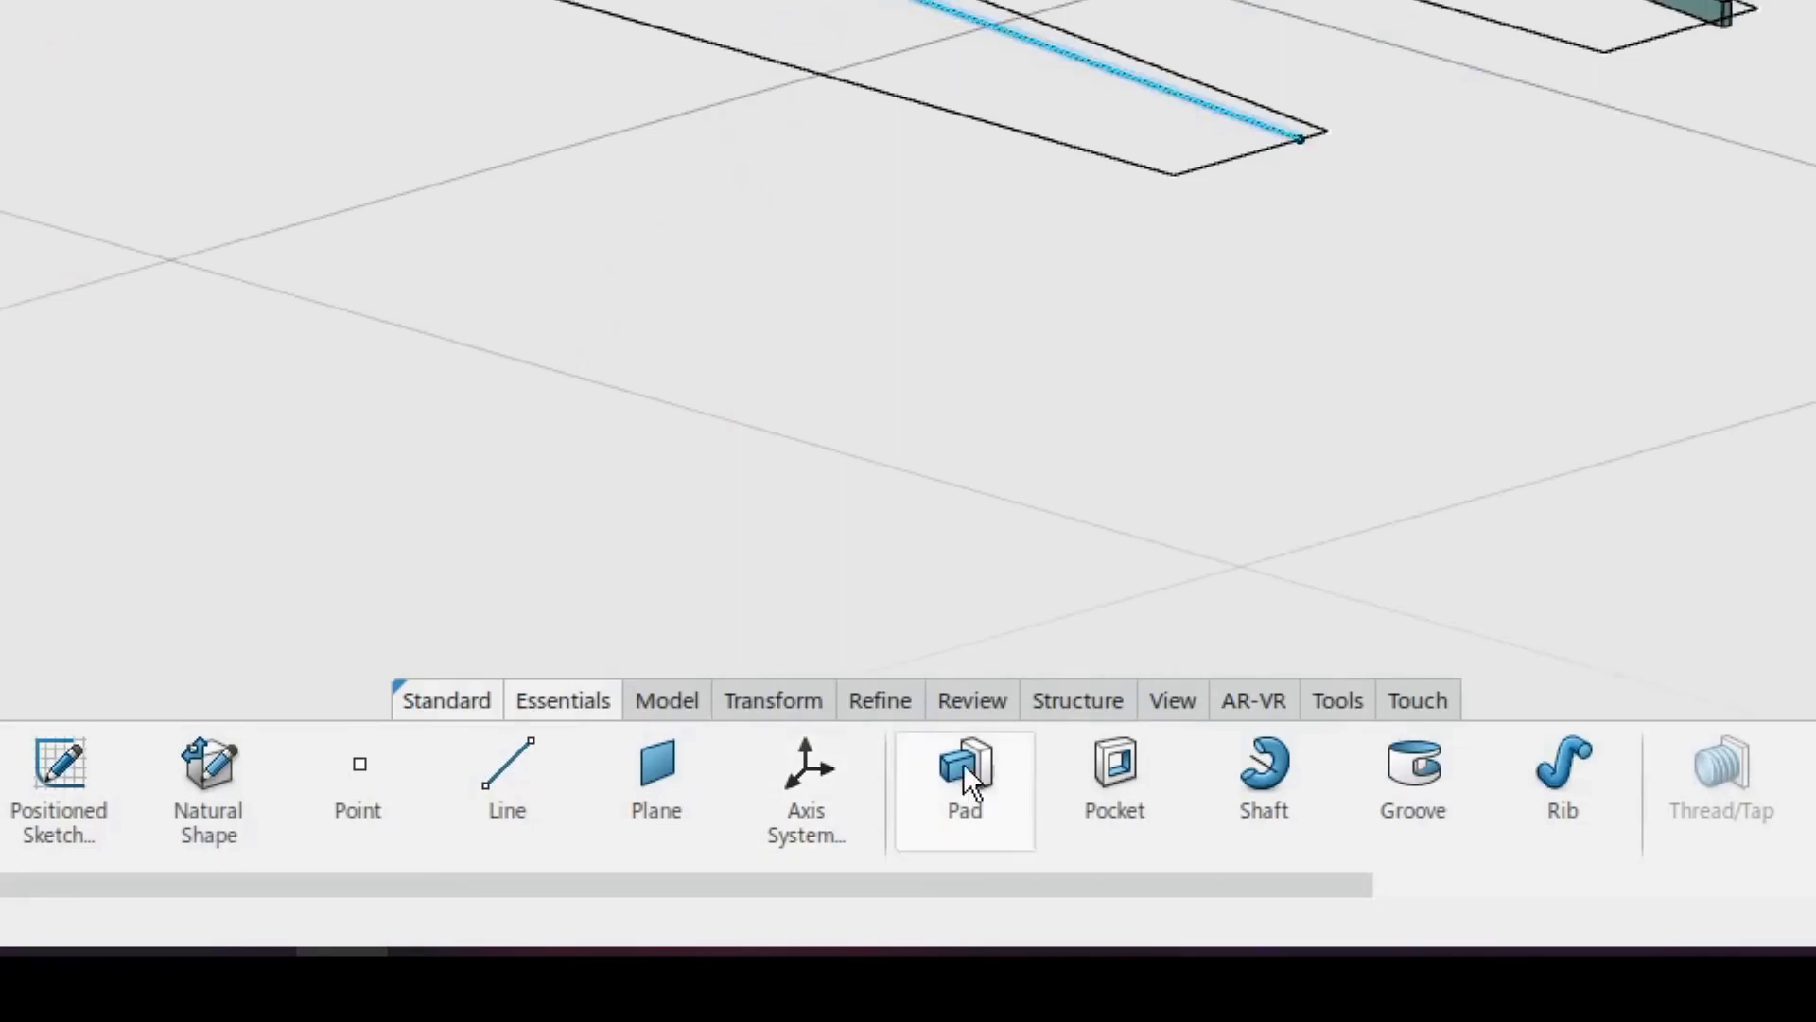
Pad the open spar sketch as a 50 mm thin solid.
{"action": "left_click", "coordinate": [963, 788]}
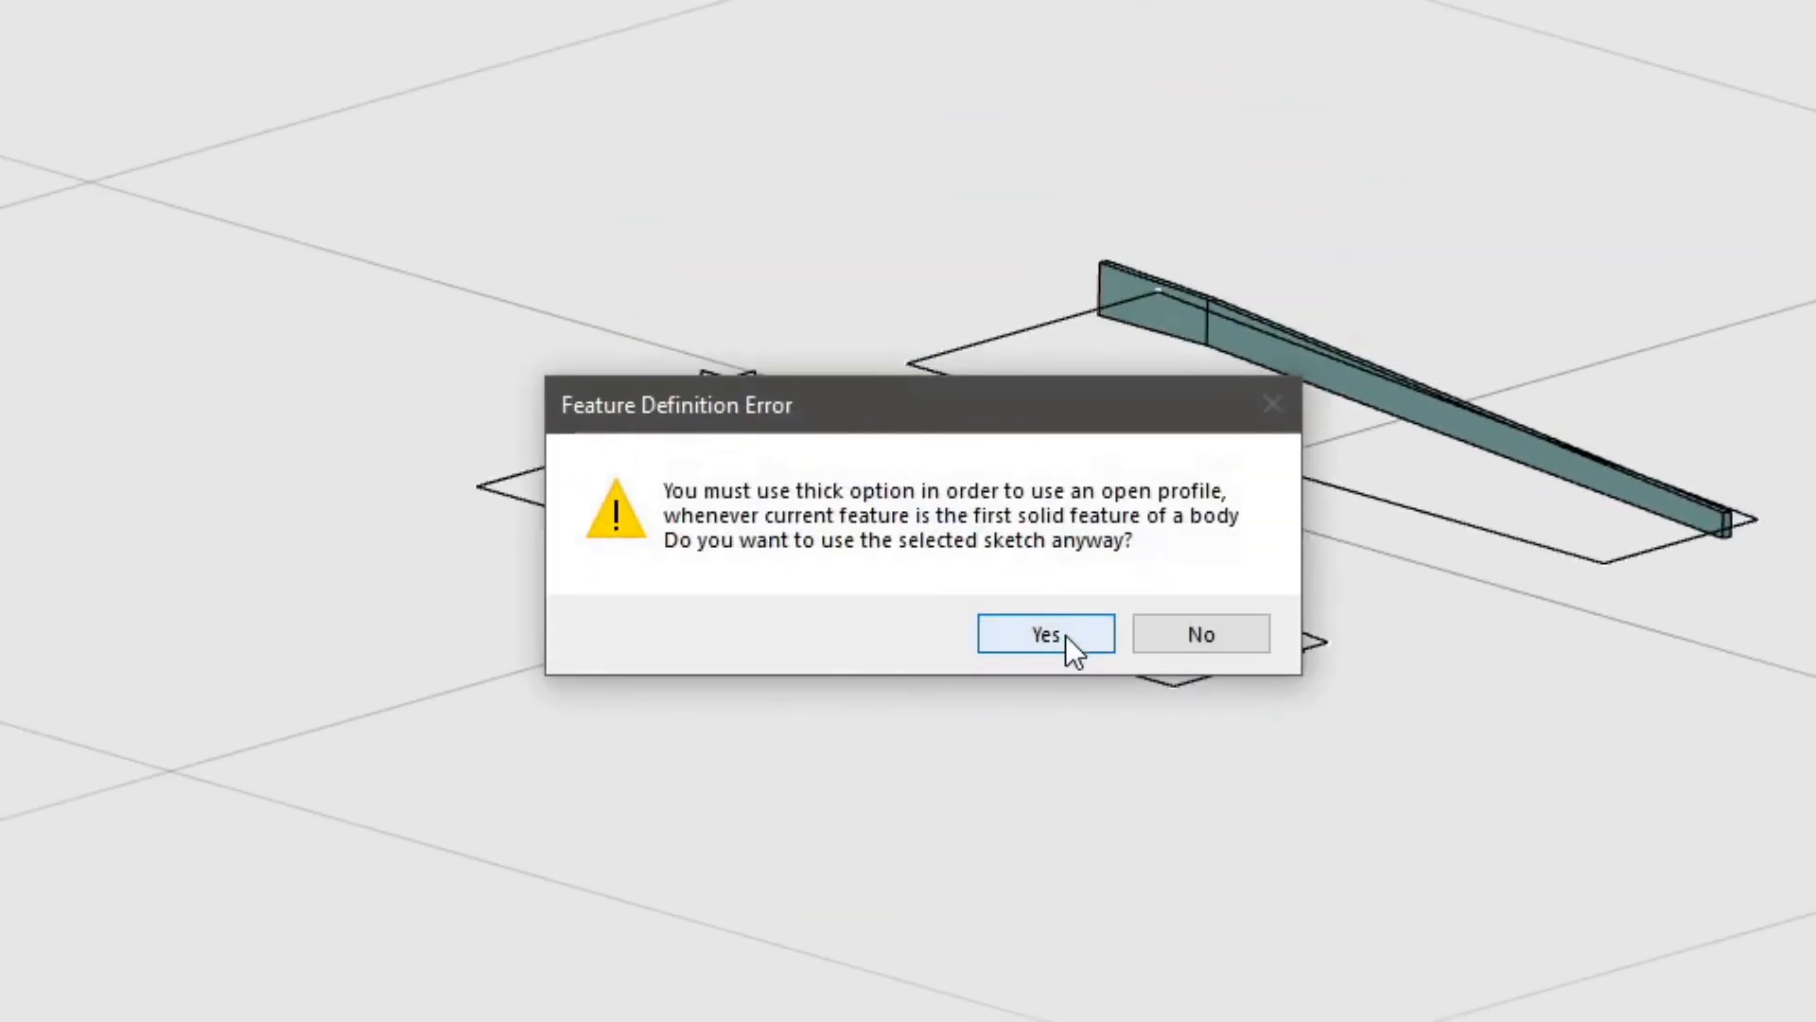
{"action": "left_click", "coordinate": [1043, 633]}
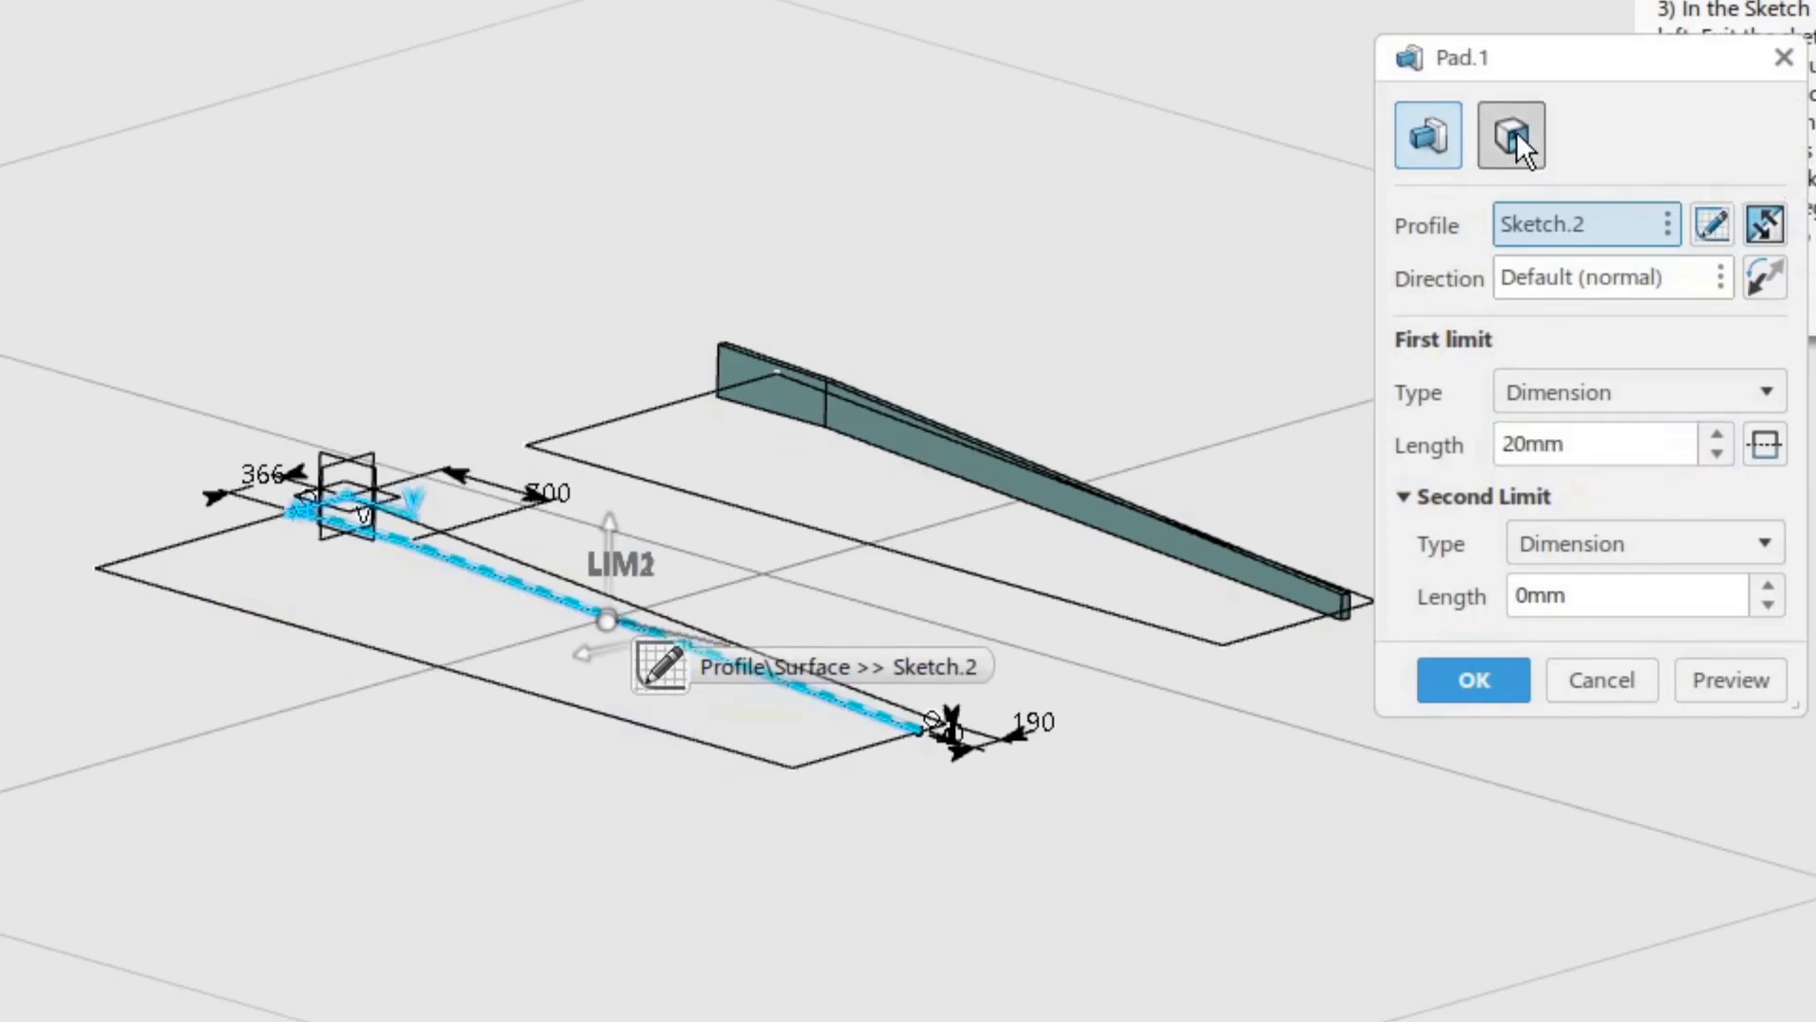
{"action": "left_click", "coordinate": [1510, 134]}
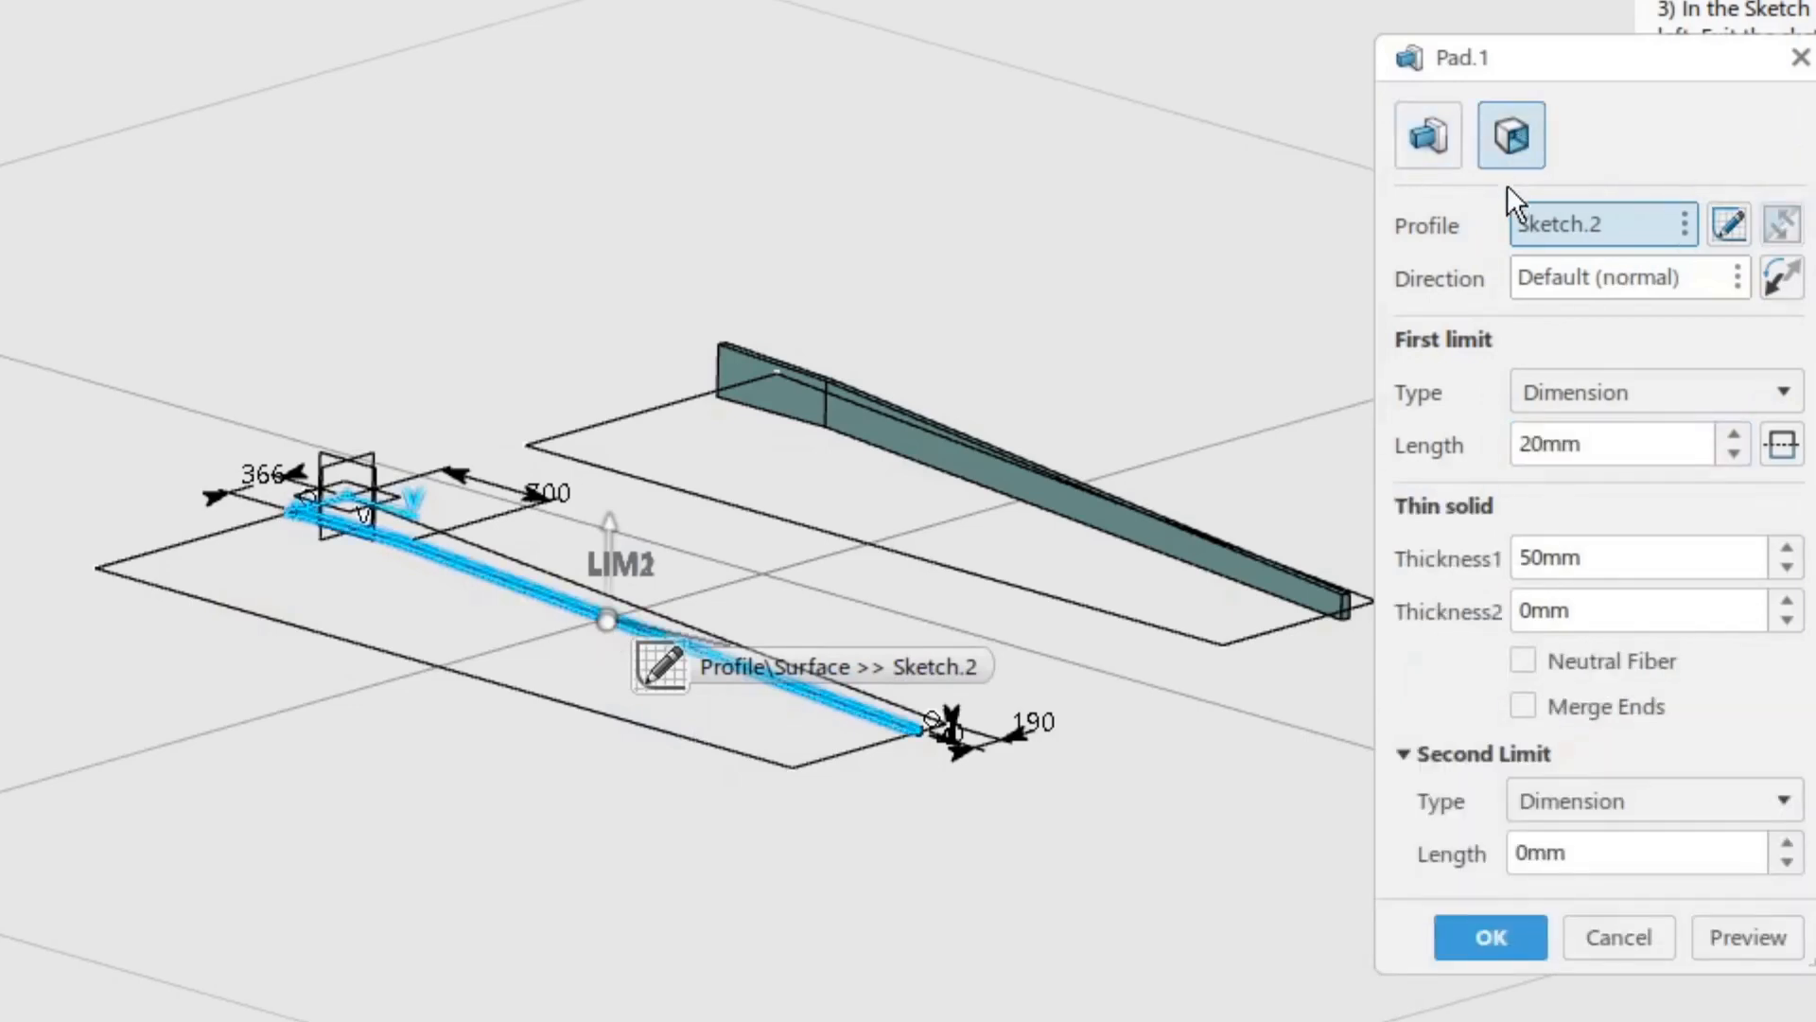
{"action": "mouse_move", "coordinate": [1575, 399]}
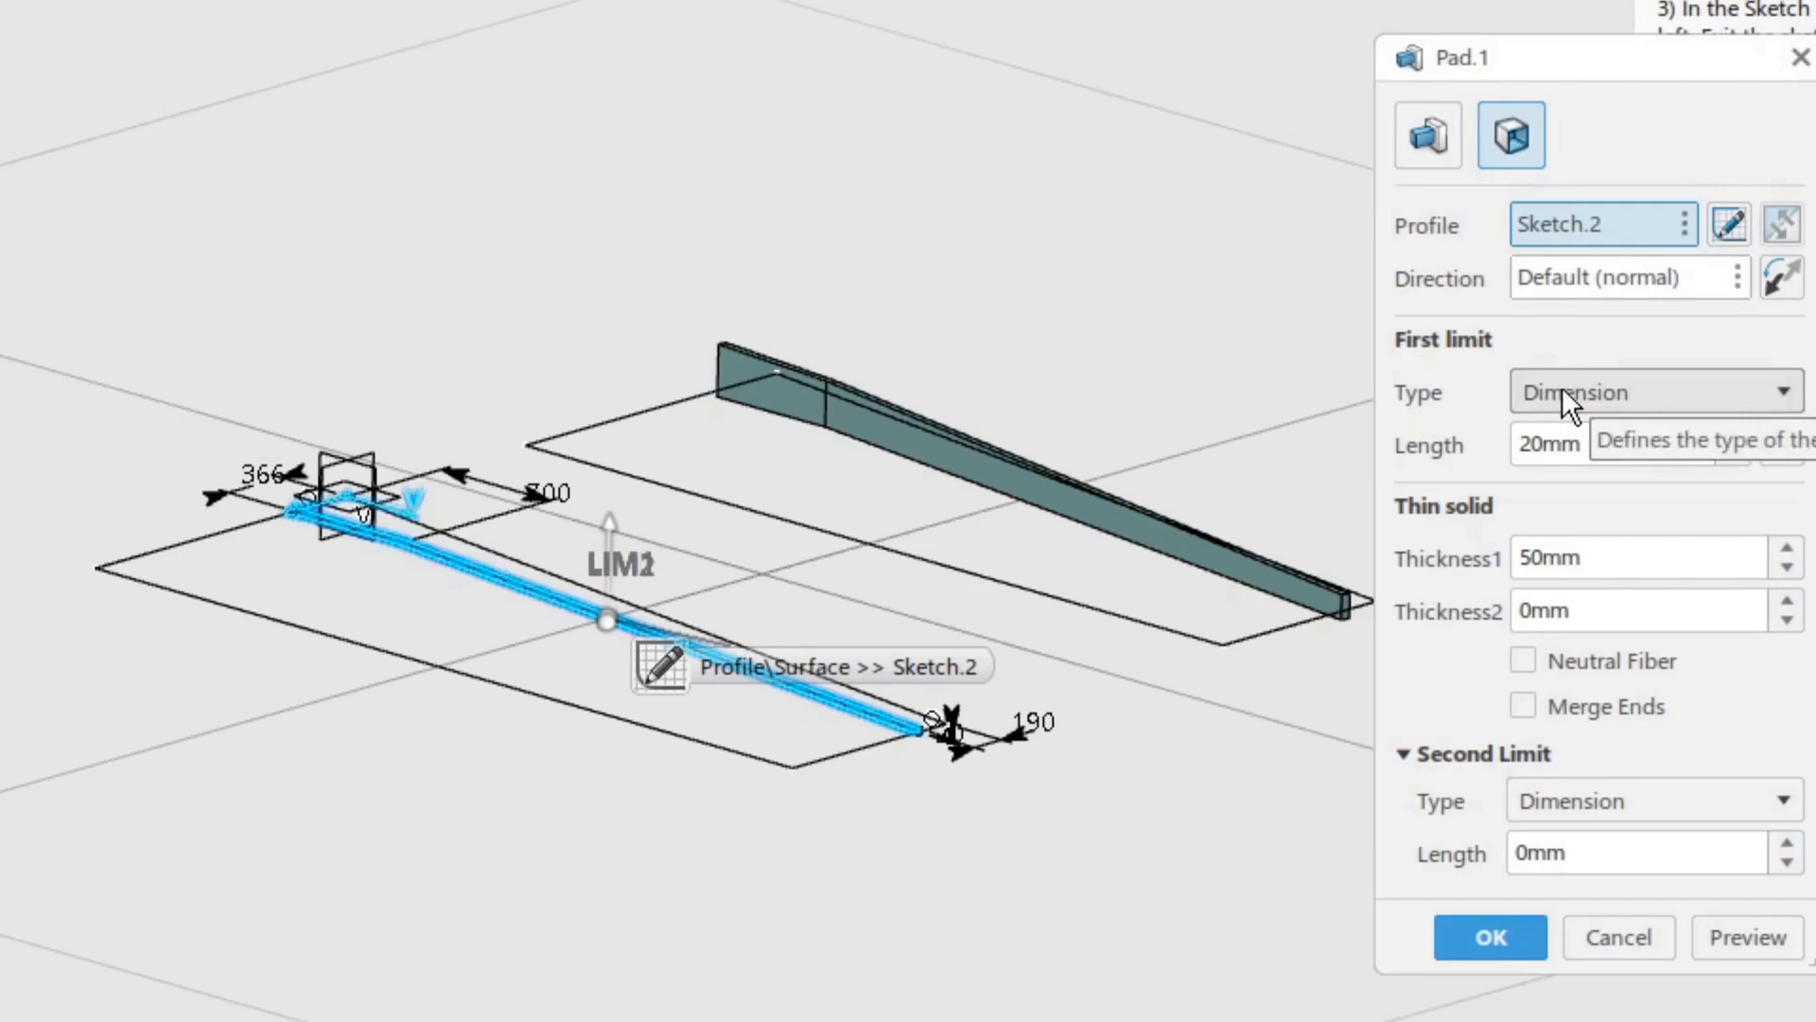
{"action": "right_click", "coordinate": [305, 527]}
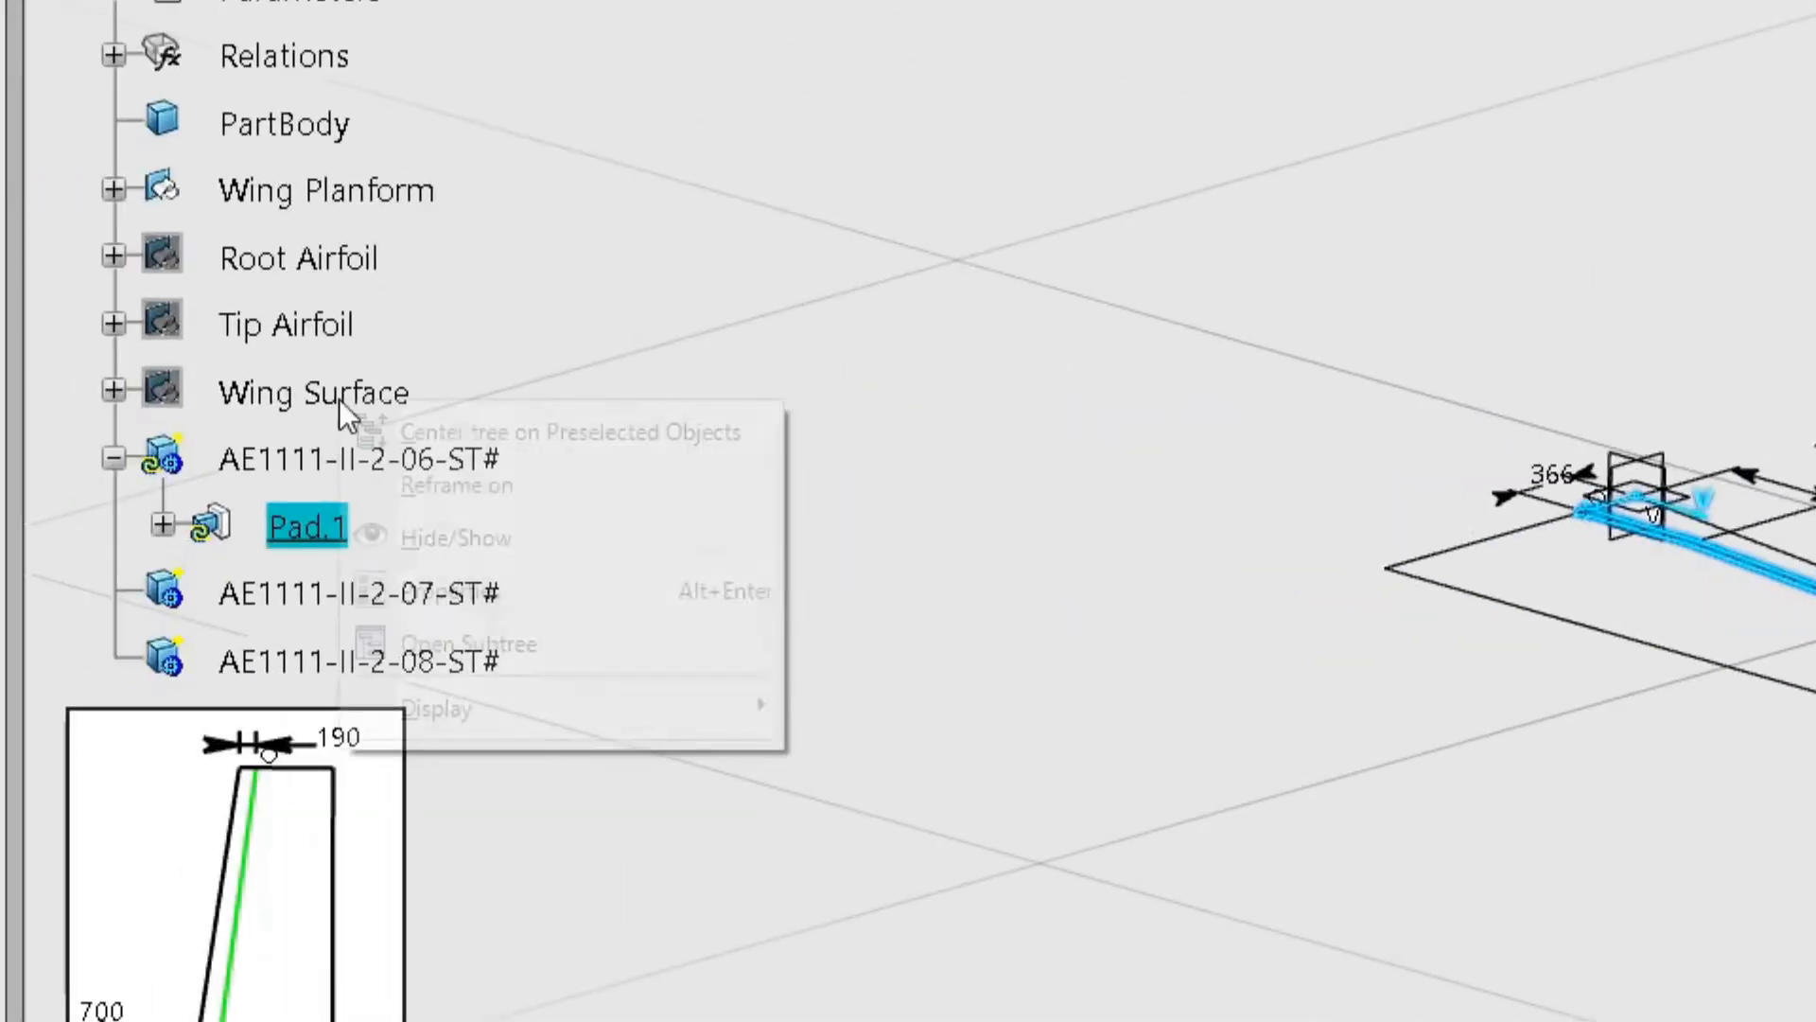
Set both pad limits to Up to surface using Multi-sections Surface.1.
{"action": "left_click", "coordinate": [1181, 608]}
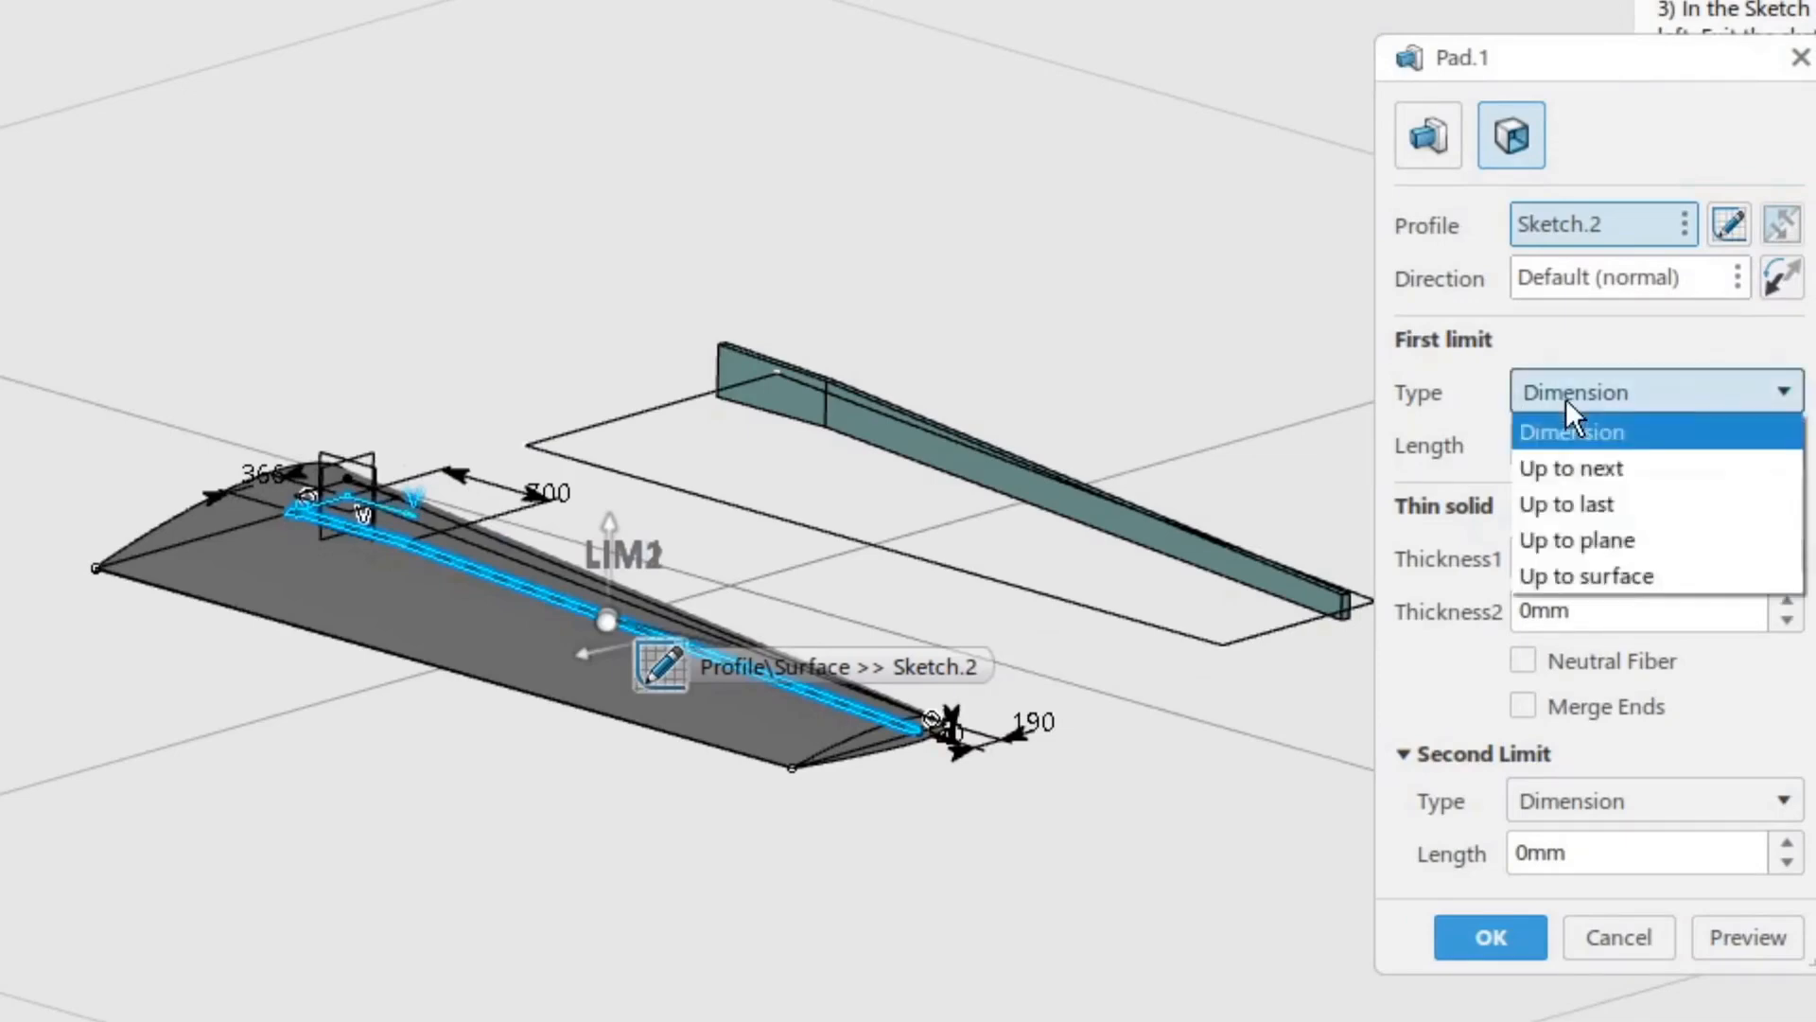
{"action": "left_click", "coordinate": [1588, 576]}
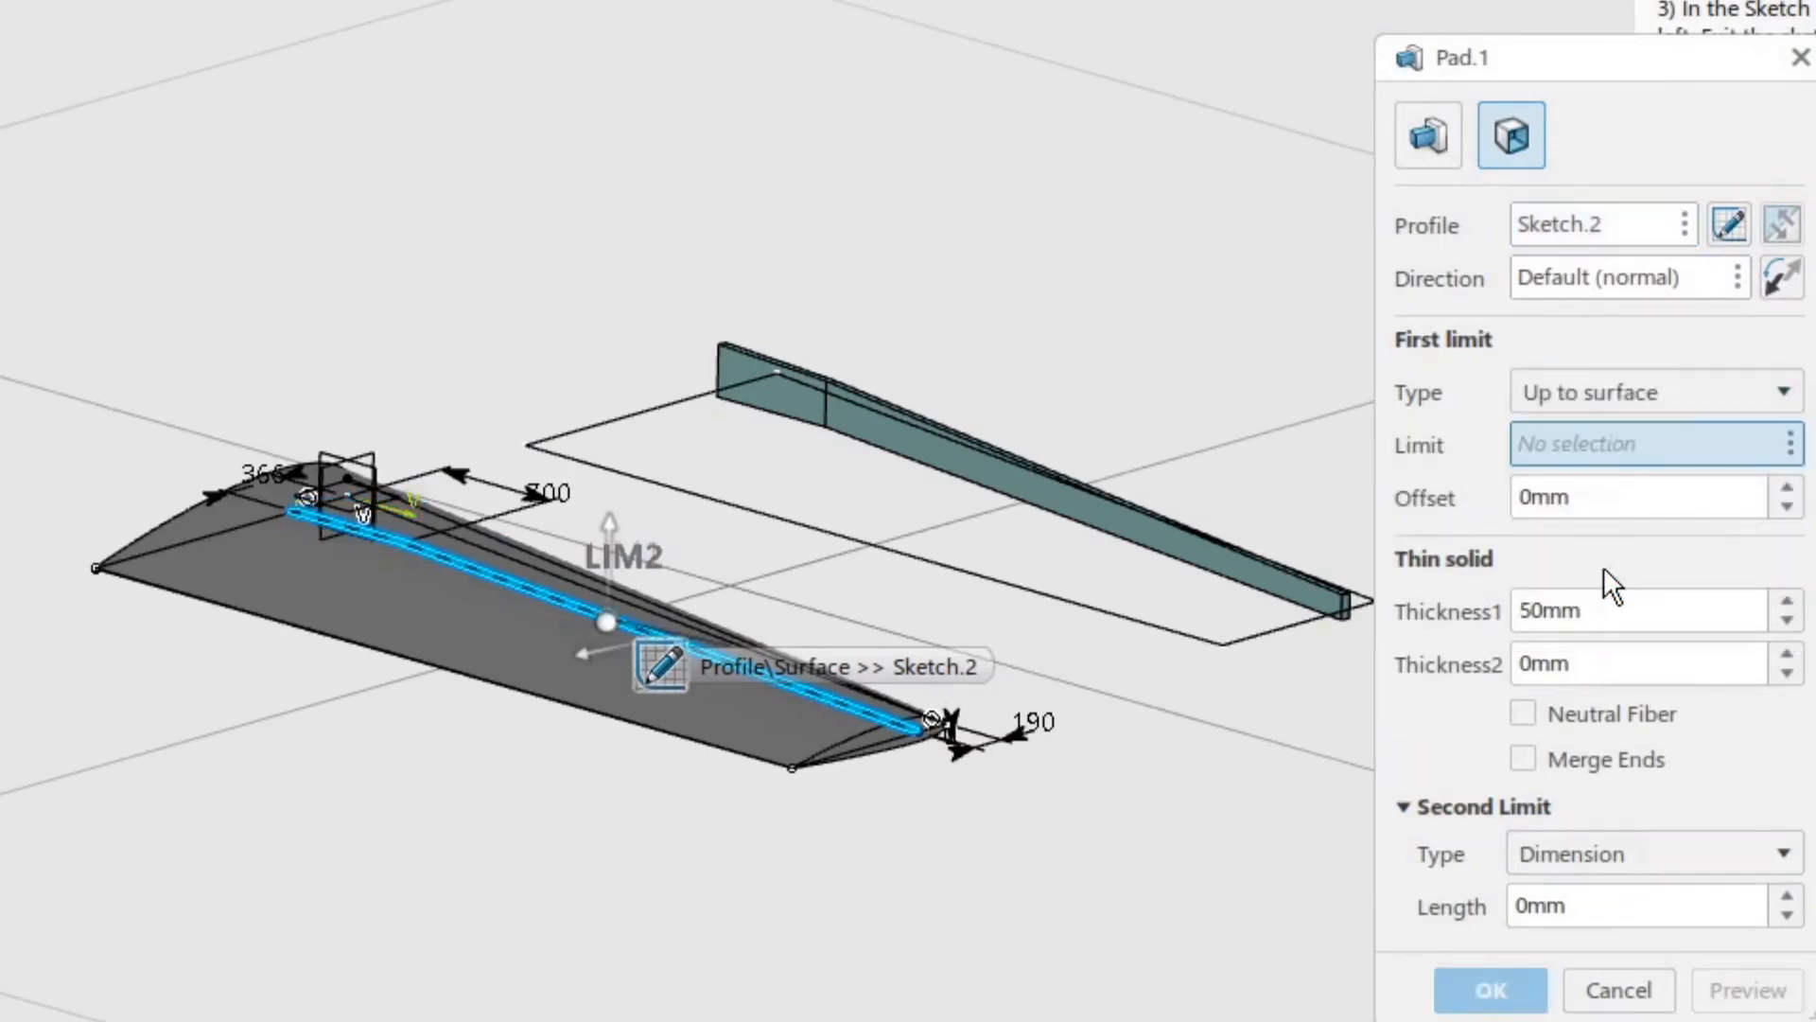
{"action": "mouse_move", "coordinate": [506, 636]}
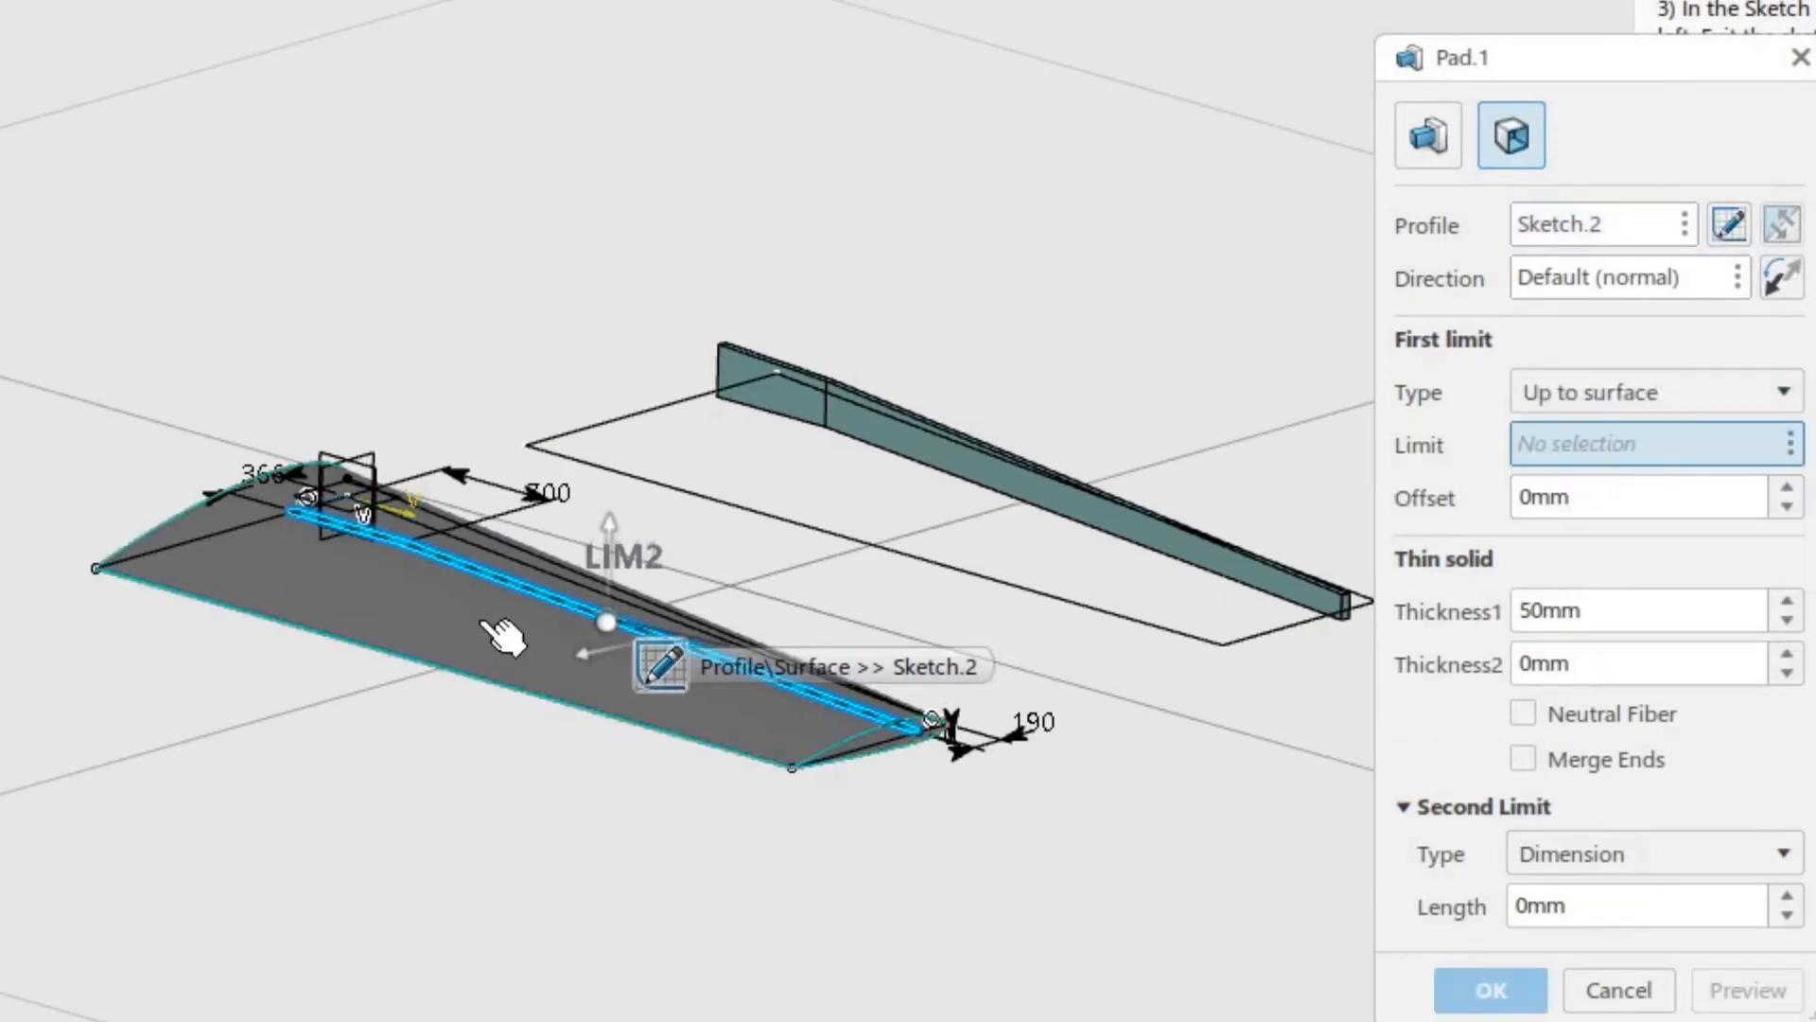
{"action": "left_click", "coordinate": [464, 557]}
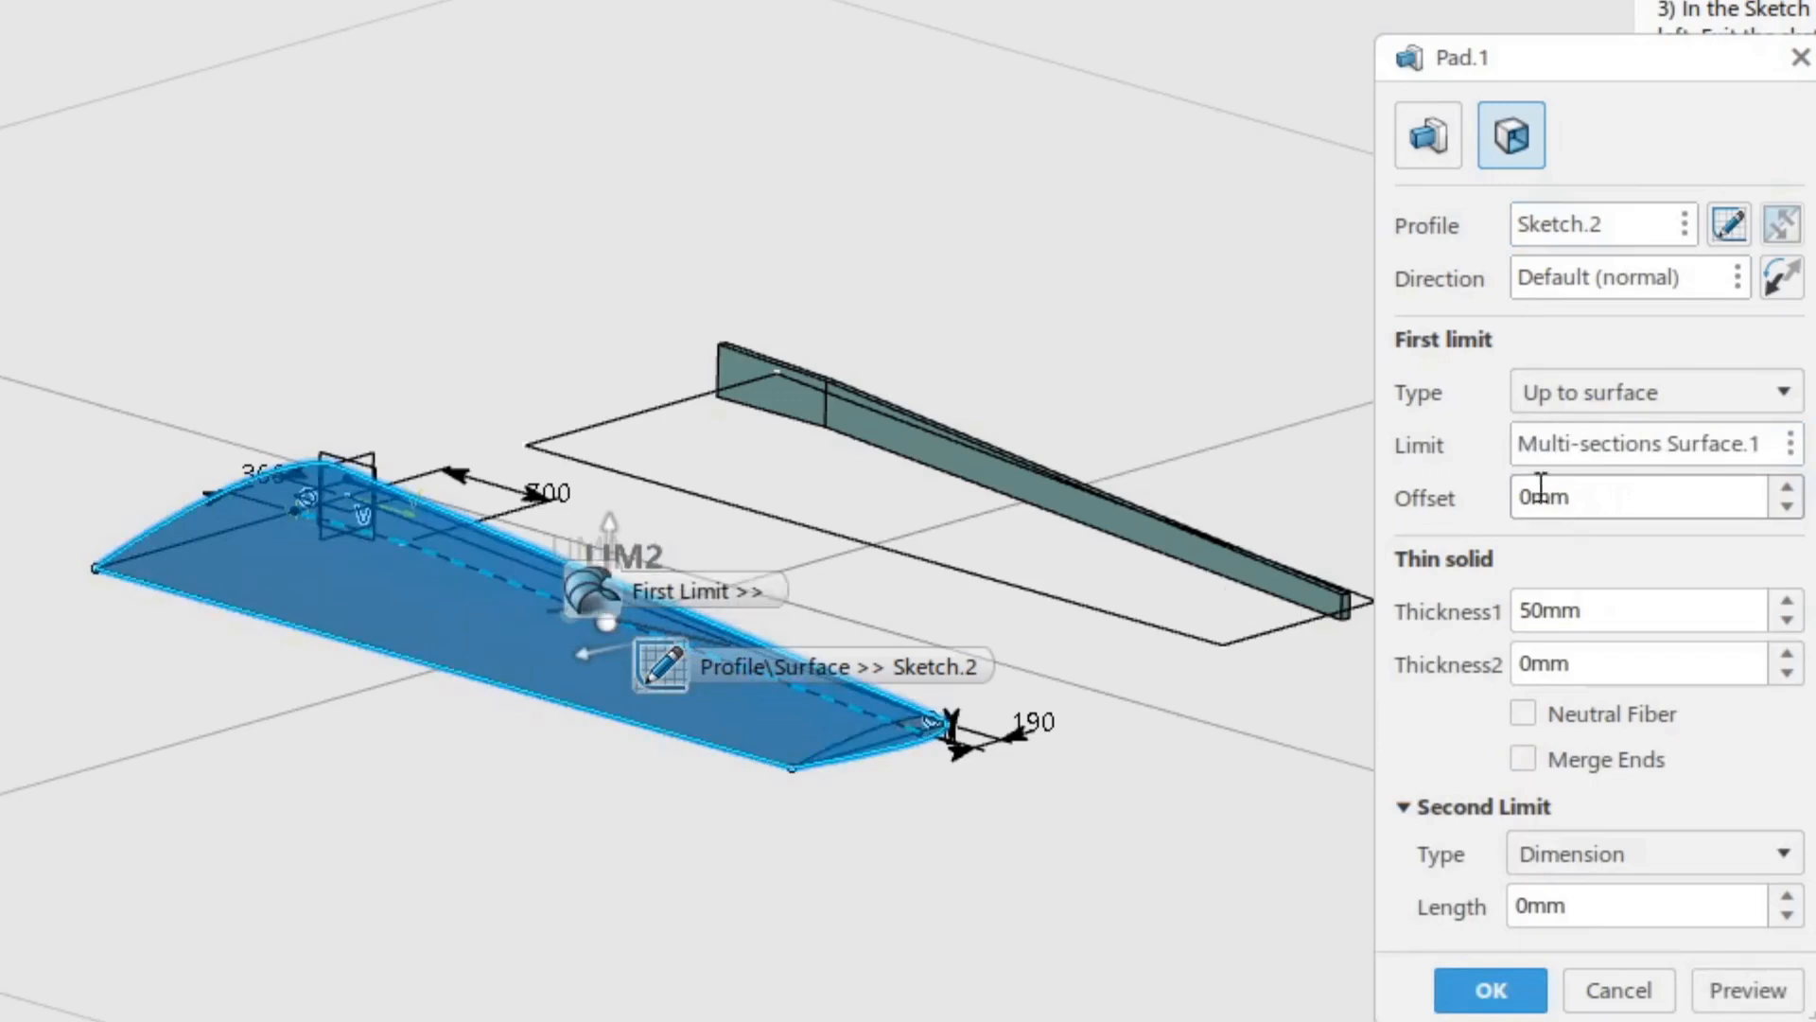
{"action": "mouse_move", "coordinate": [1404, 744]}
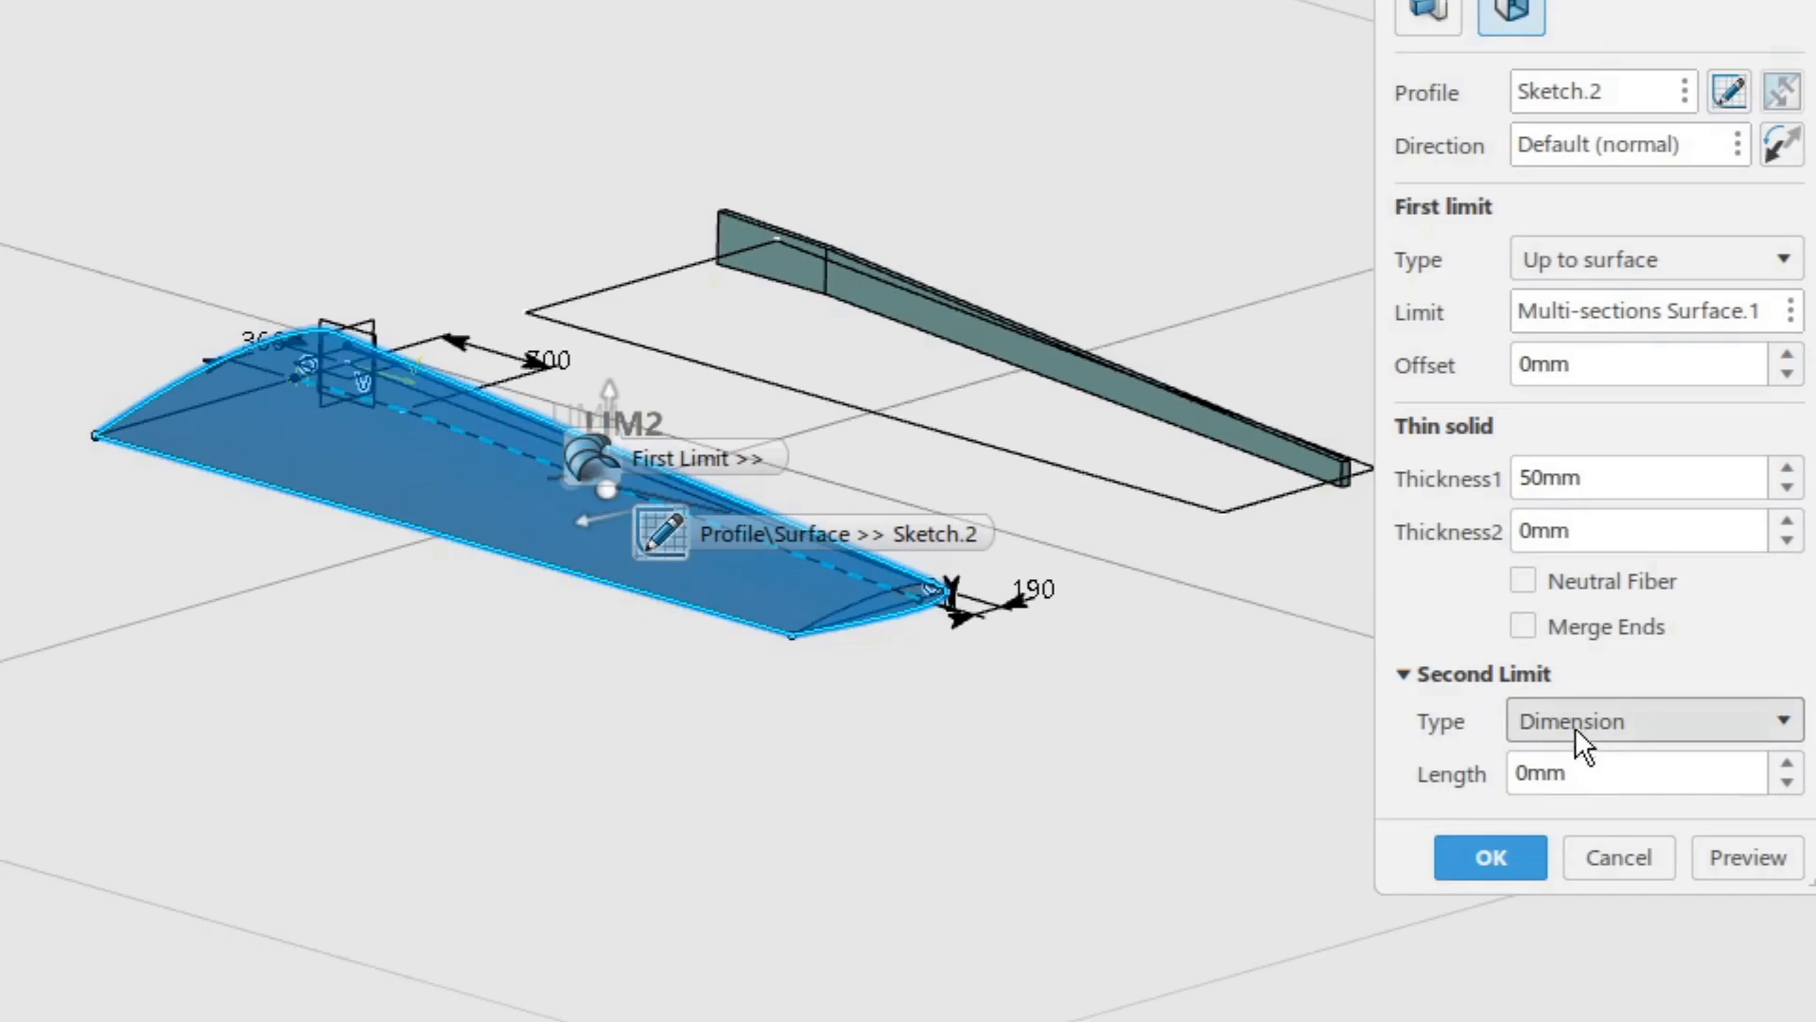
{"action": "left_click", "coordinate": [1645, 719]}
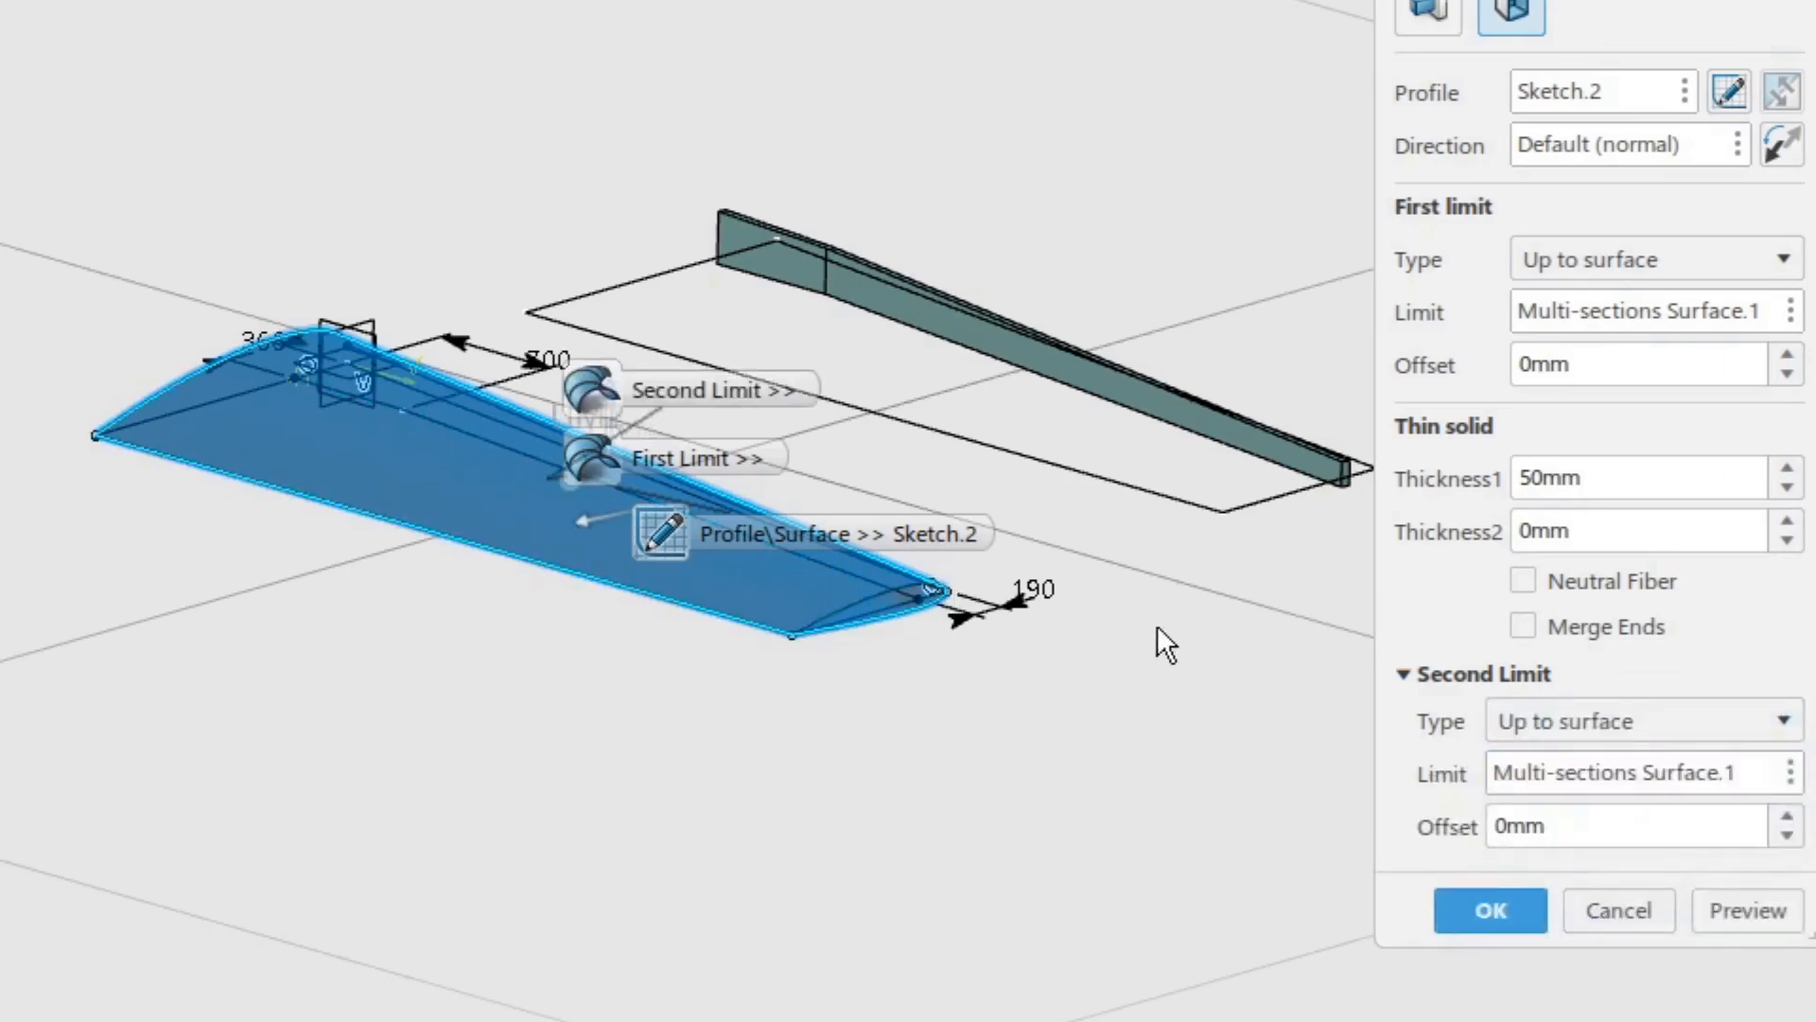
{"action": "triple_click", "coordinate": [1636, 476]}
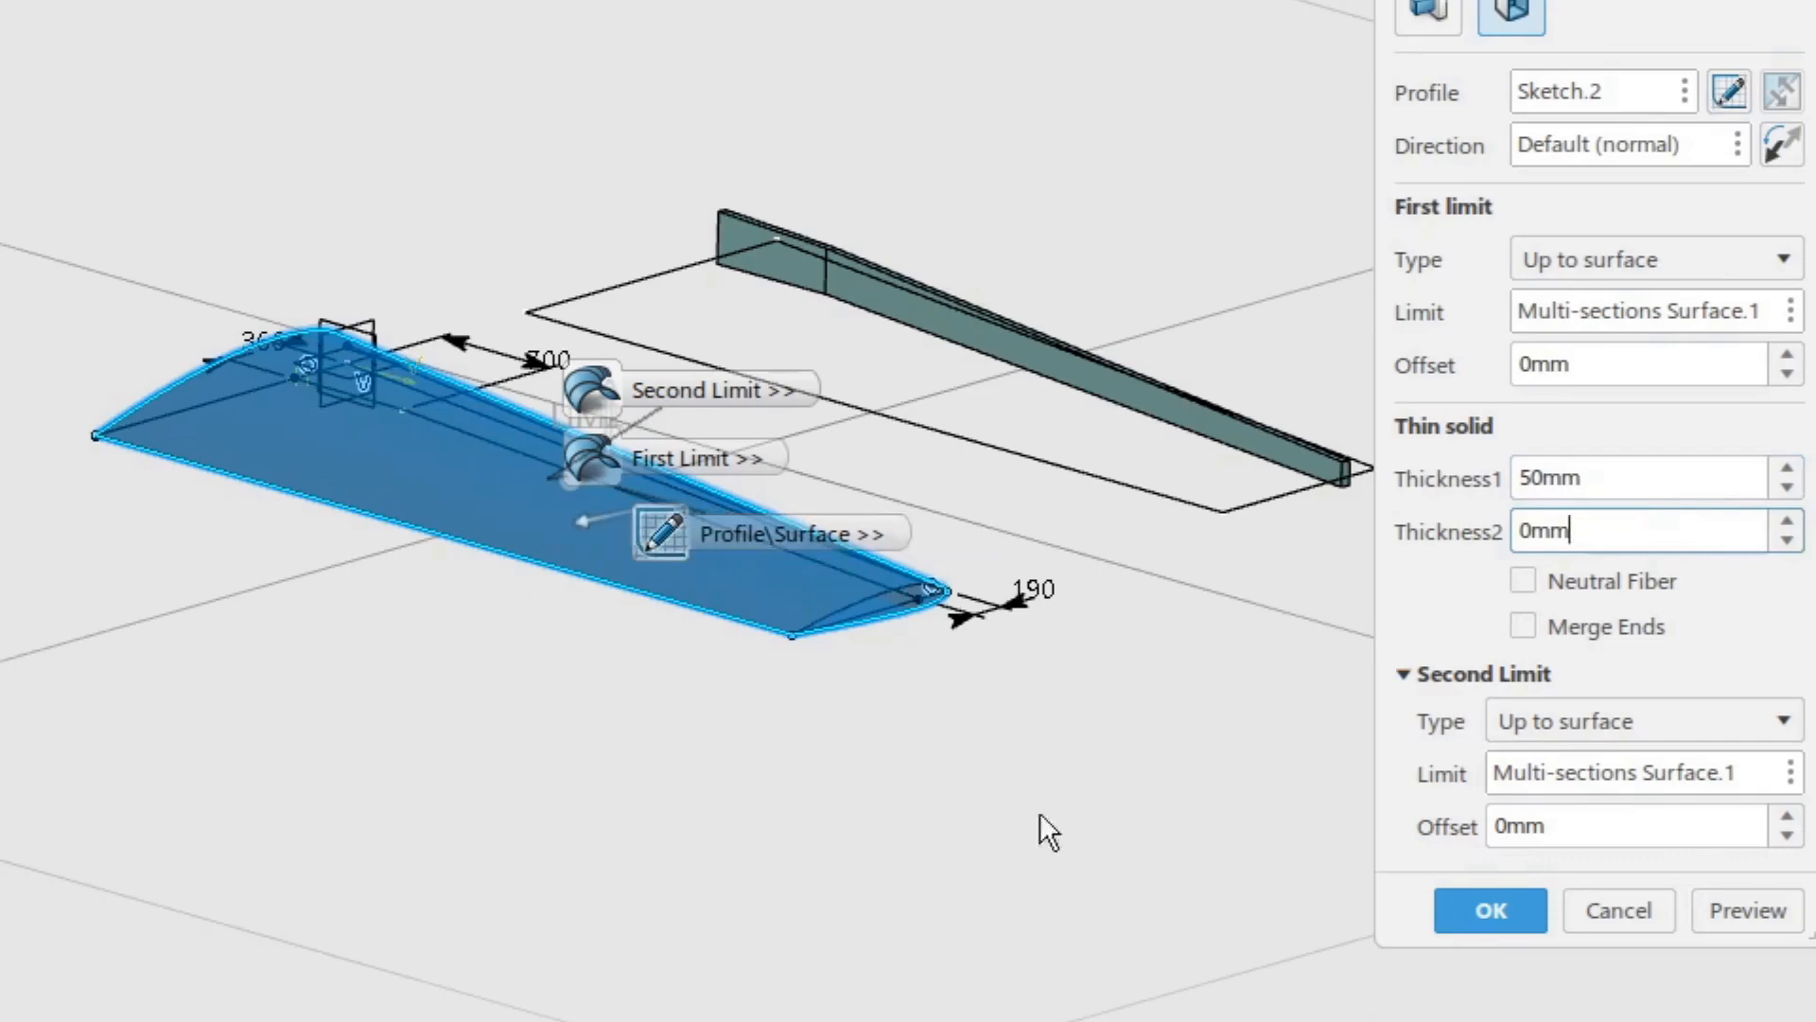
{"action": "left_click", "coordinate": [1488, 909]}
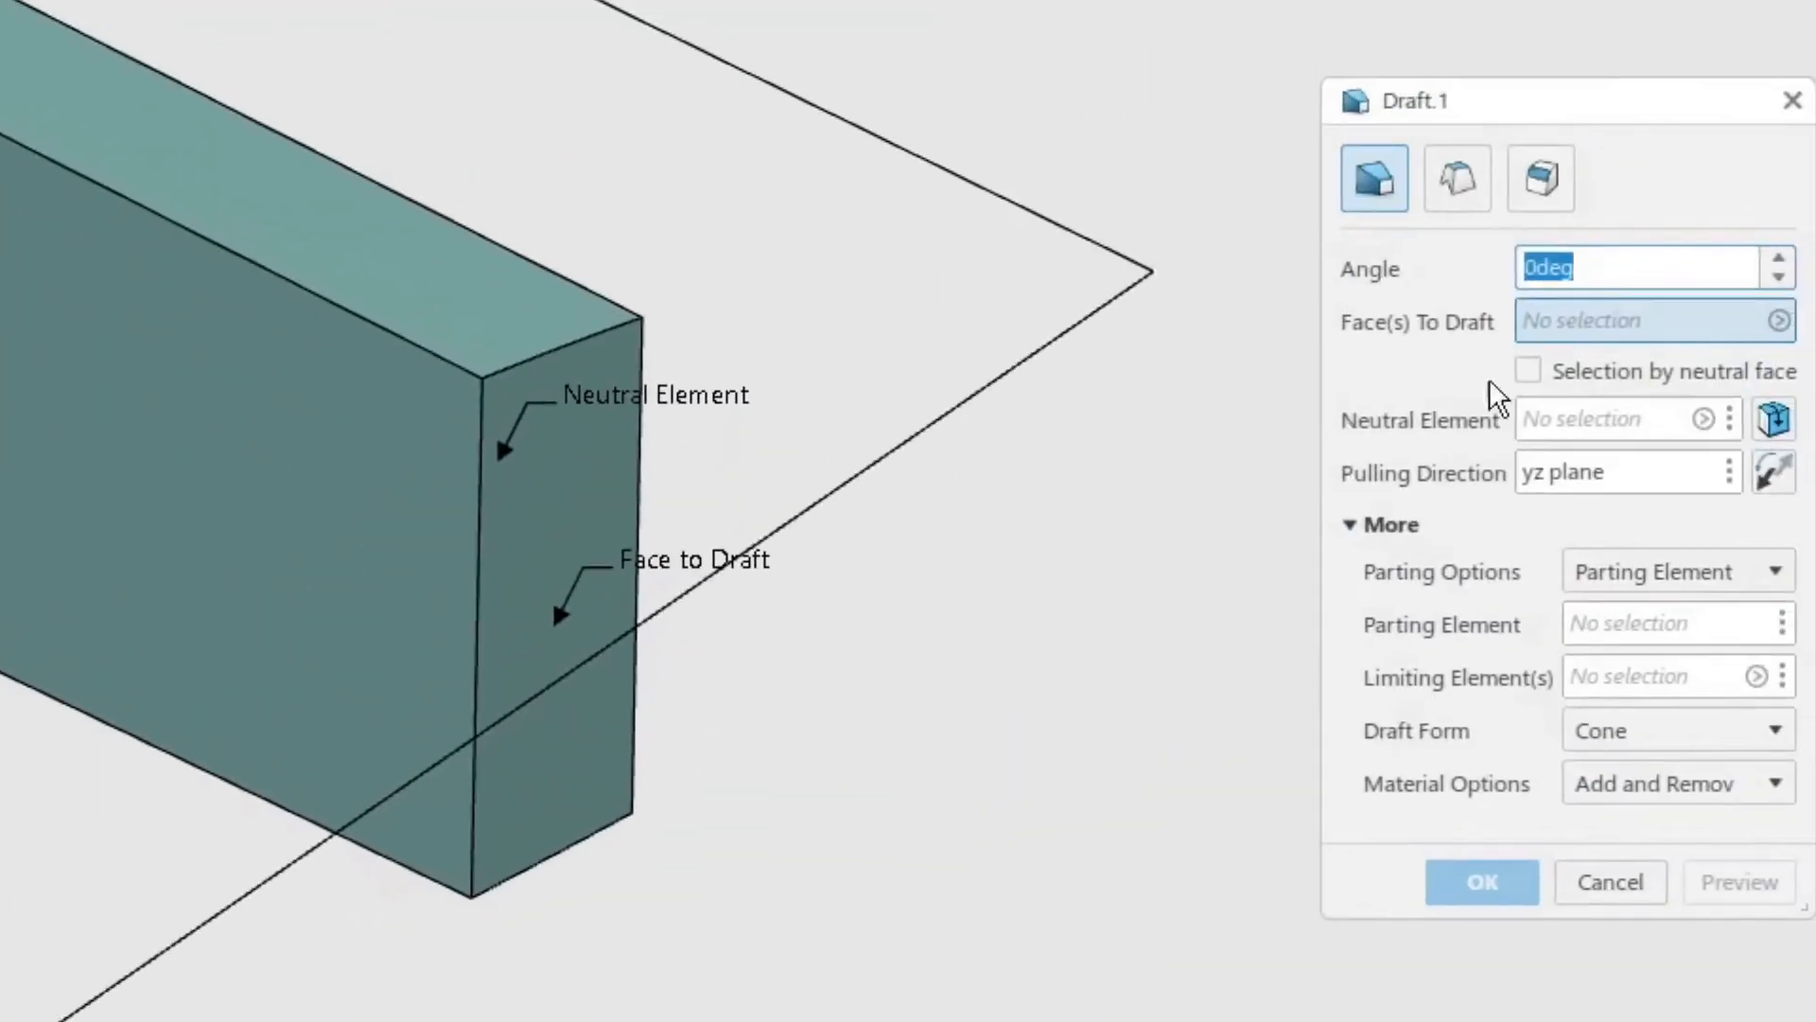
{"action": "mouse_move", "coordinate": [1376, 194]}
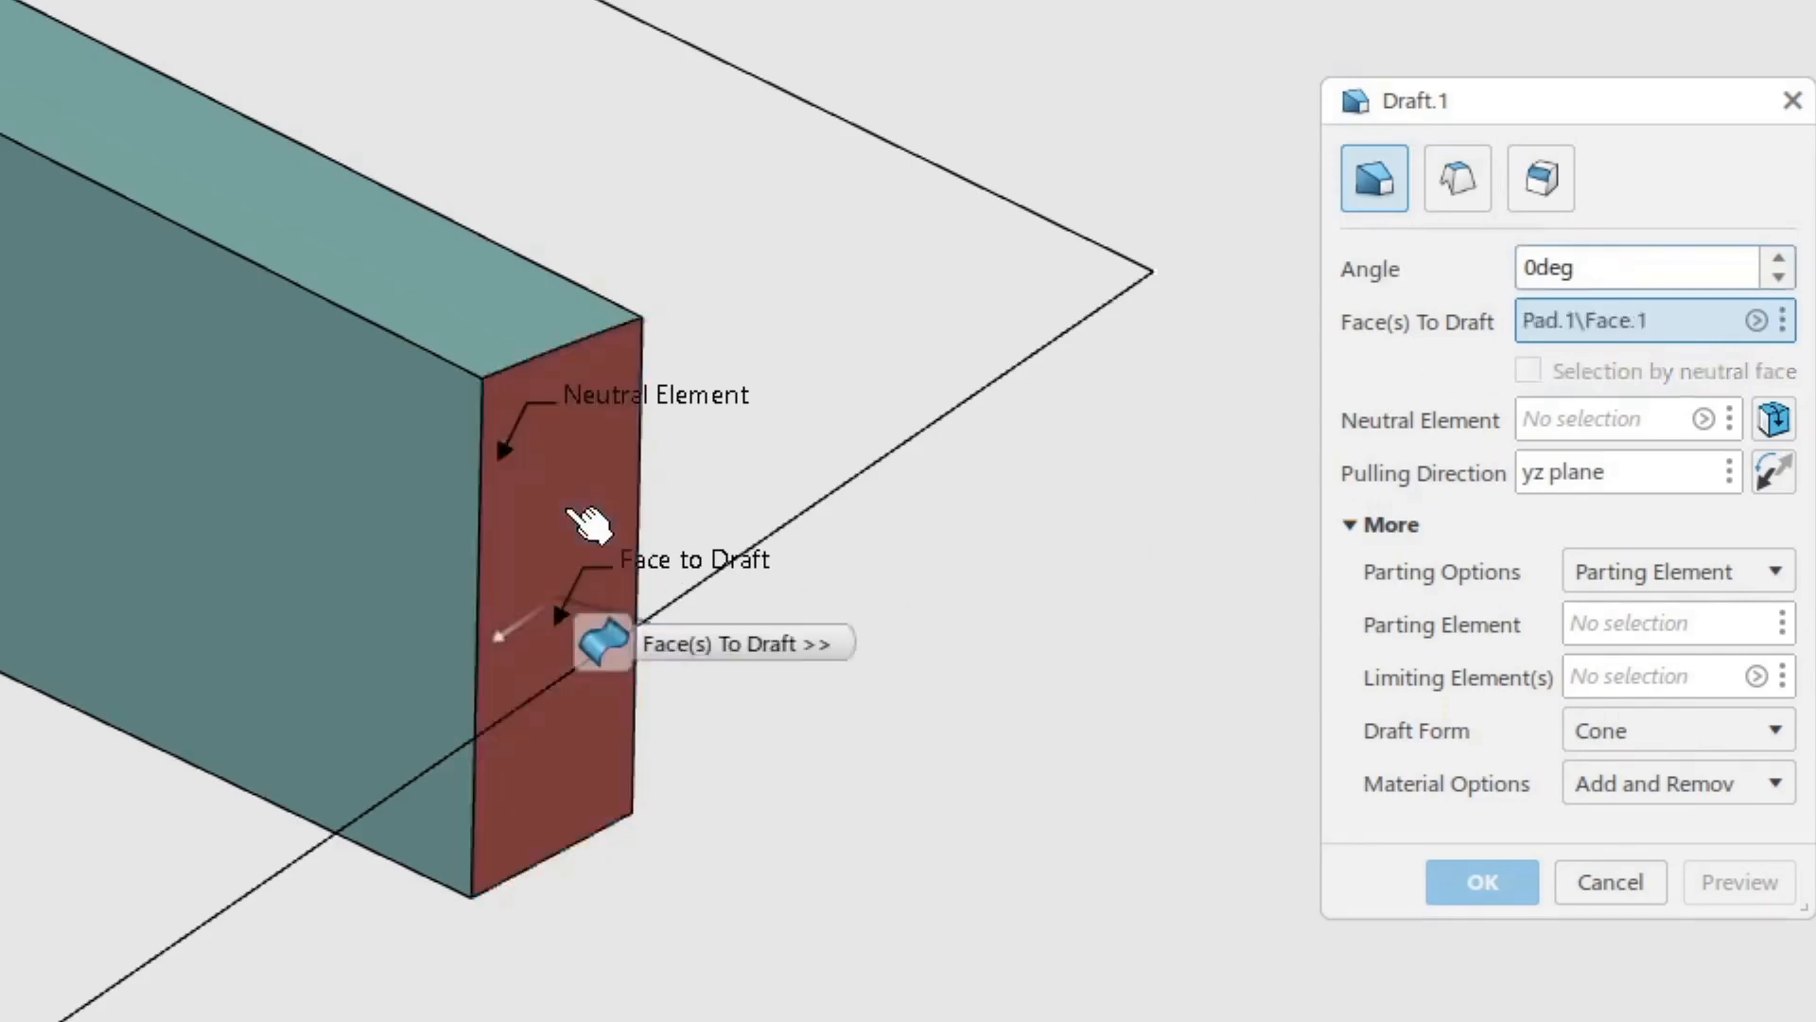
Draft the spar's end face at 0° with its front face as neutral element.
{"action": "left_click", "coordinate": [1610, 418]}
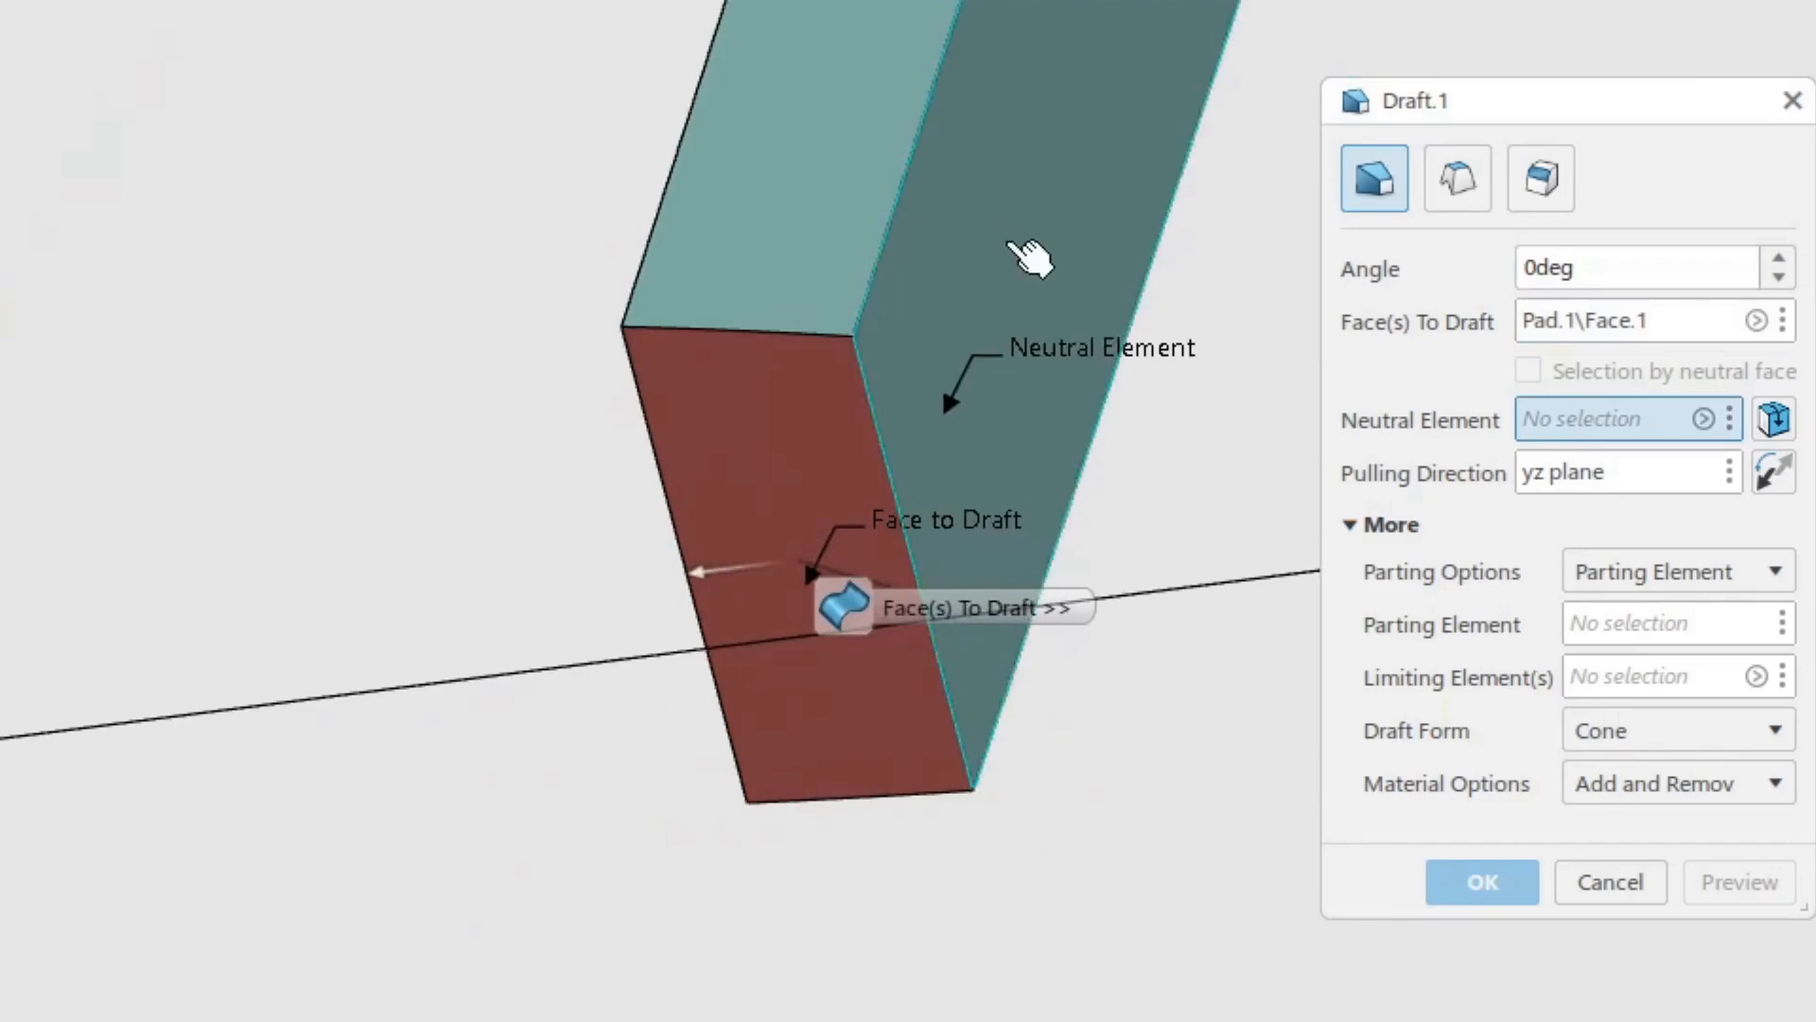
{"action": "left_click", "coordinate": [1043, 232]}
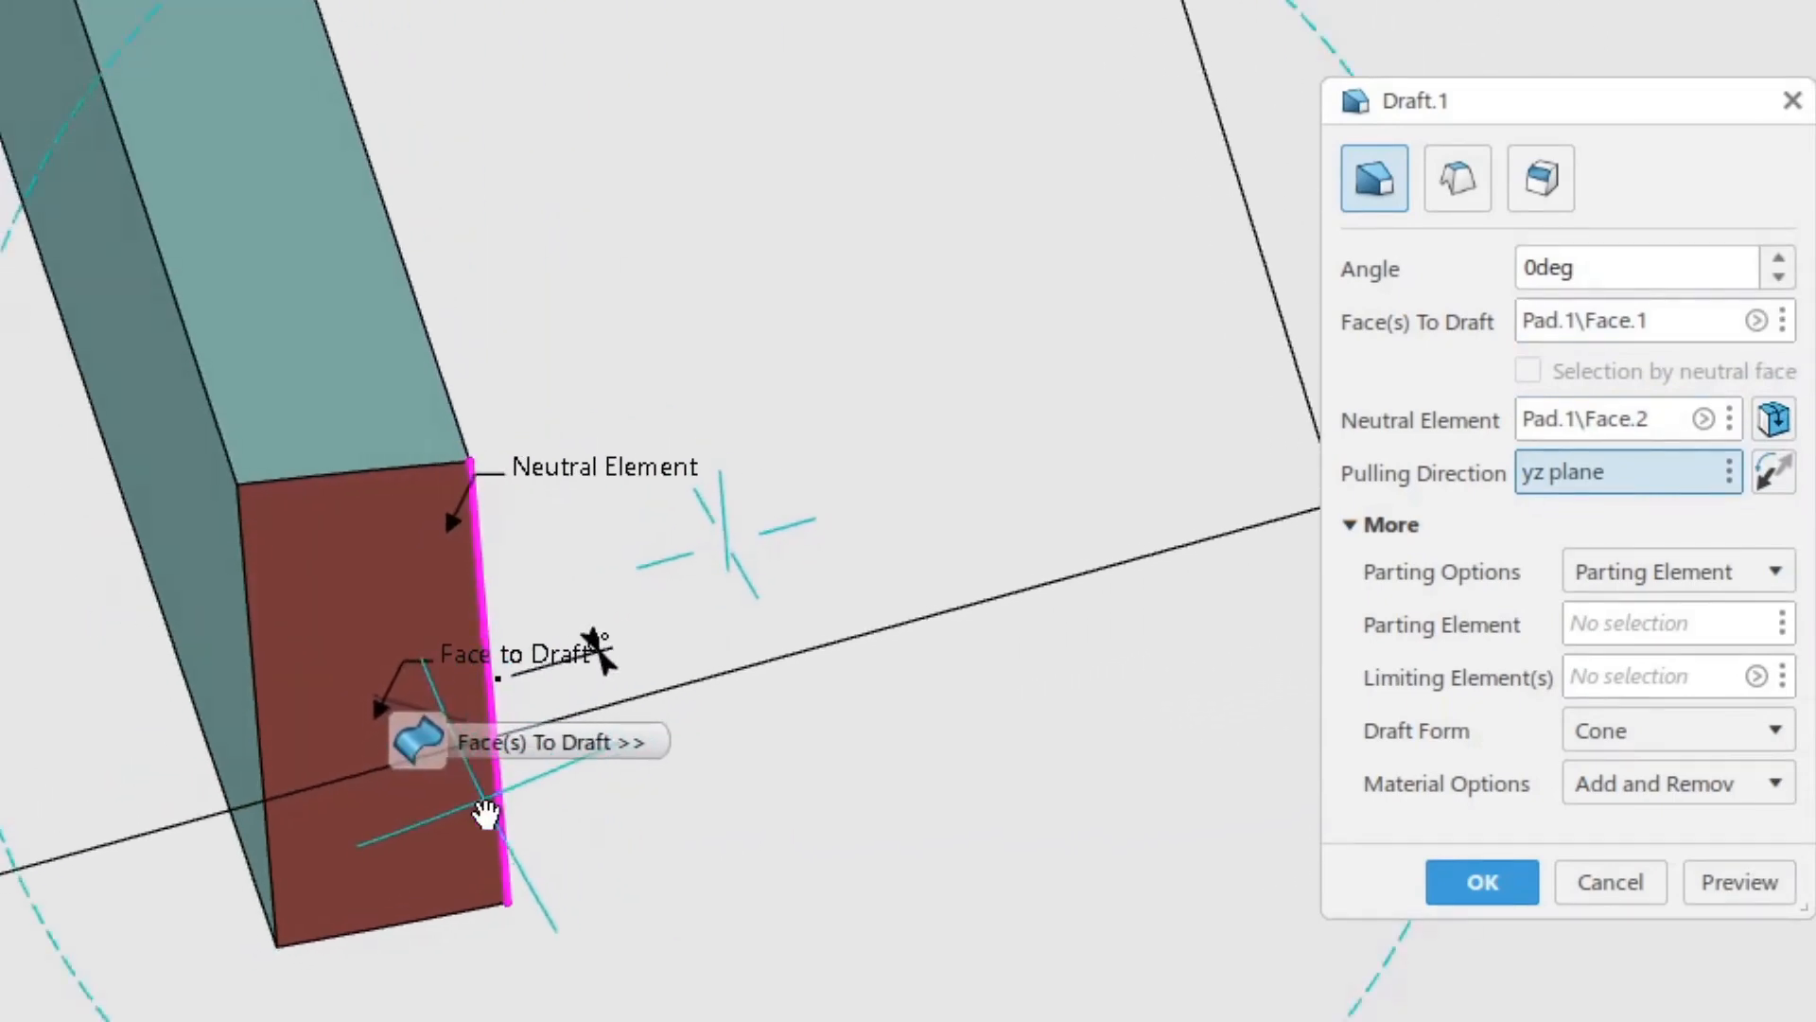
{"action": "mouse_move", "coordinate": [1481, 882]}
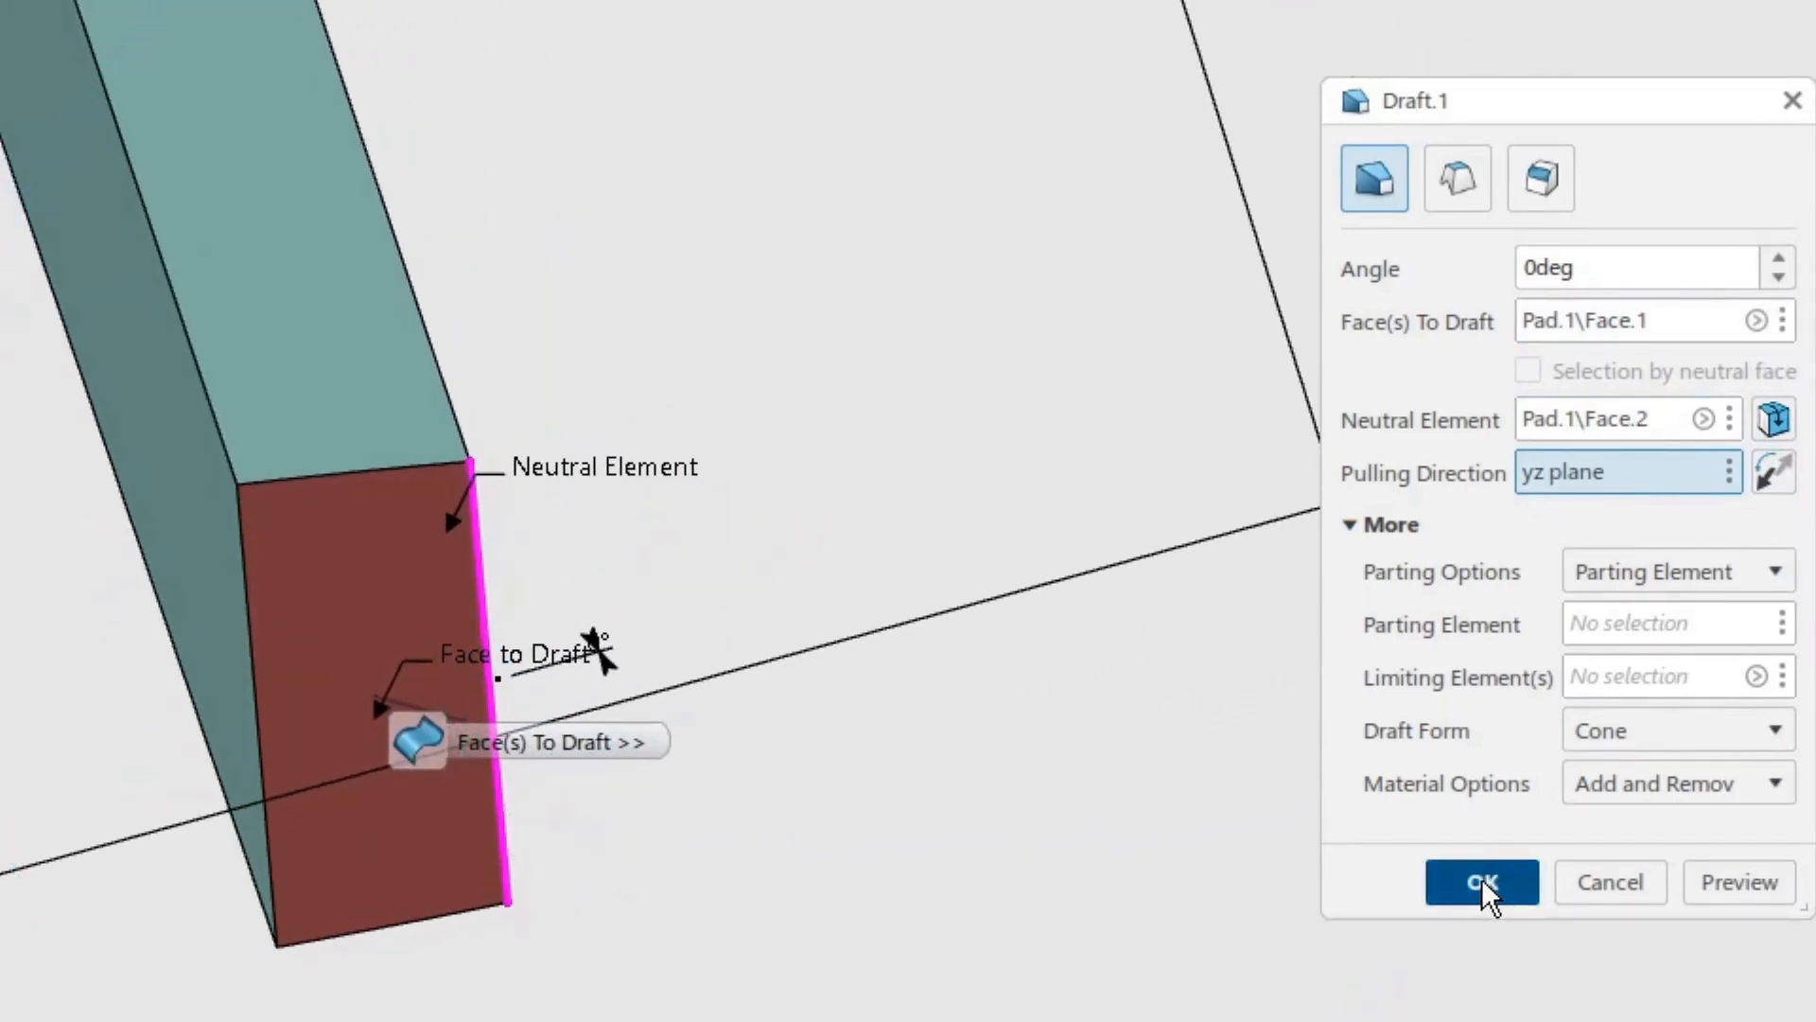
{"action": "left_click", "coordinate": [1482, 881]}
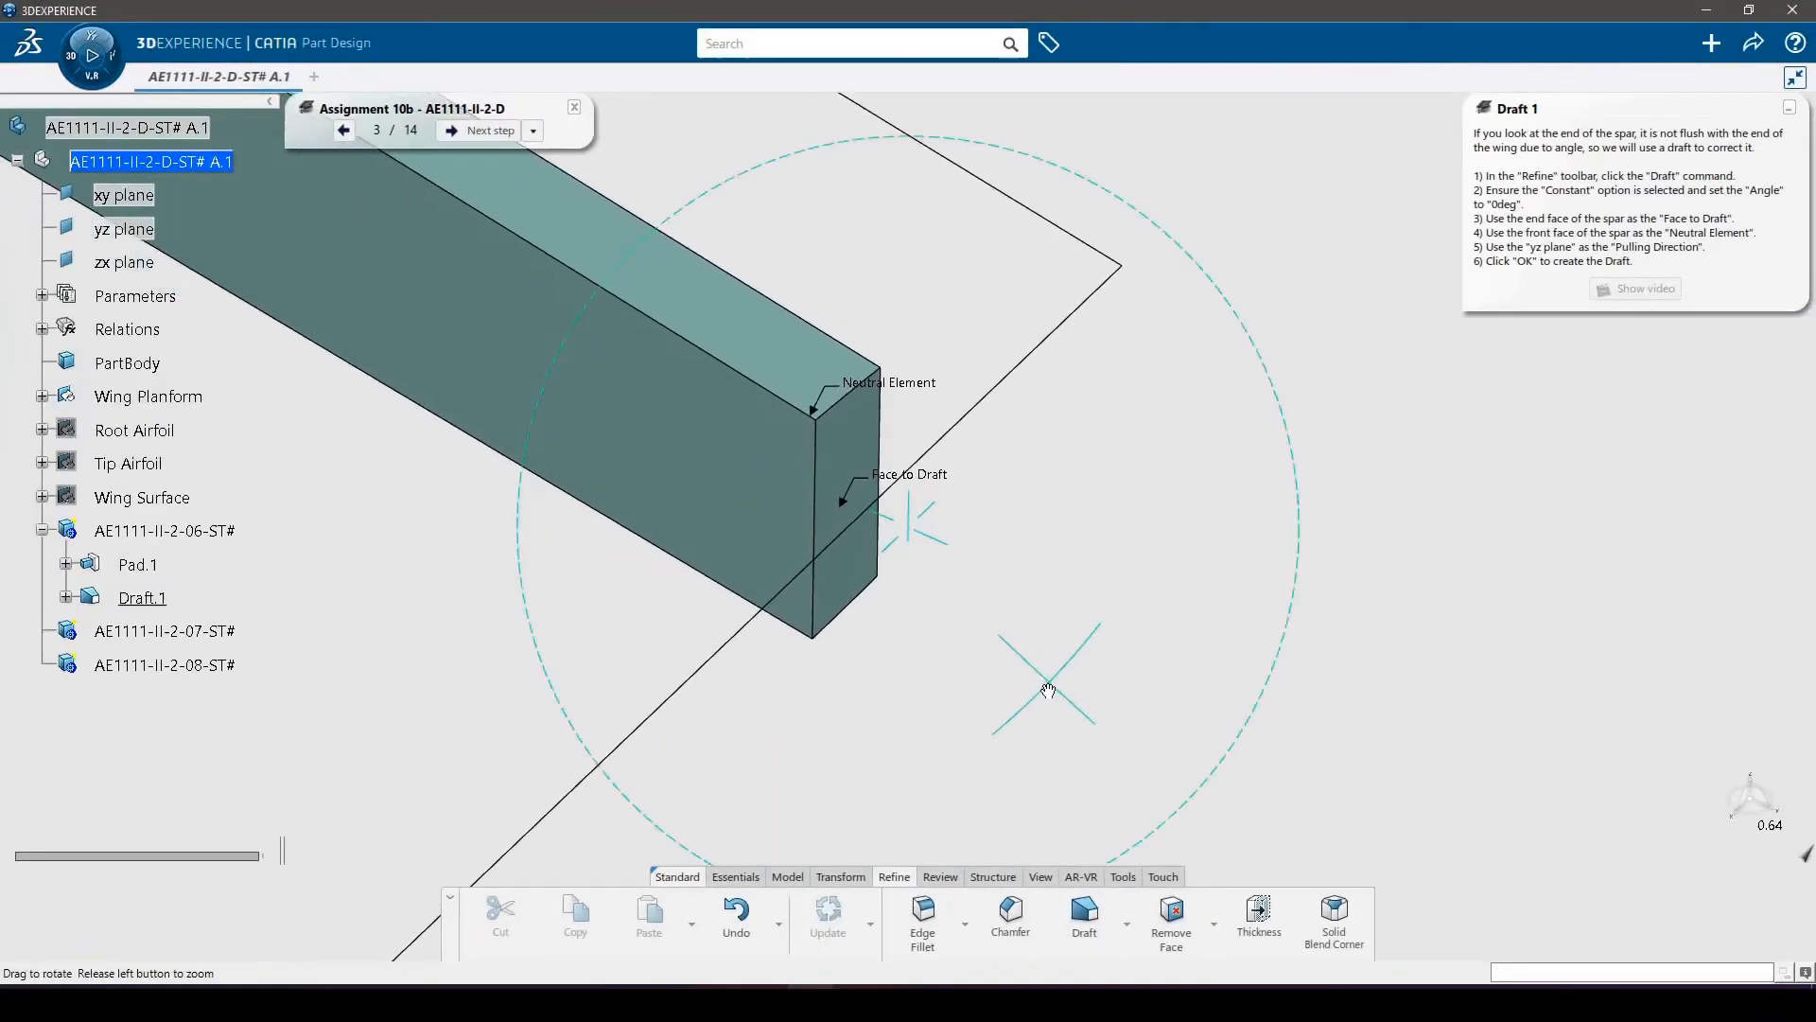
{"action": "left_click", "coordinate": [486, 129]}
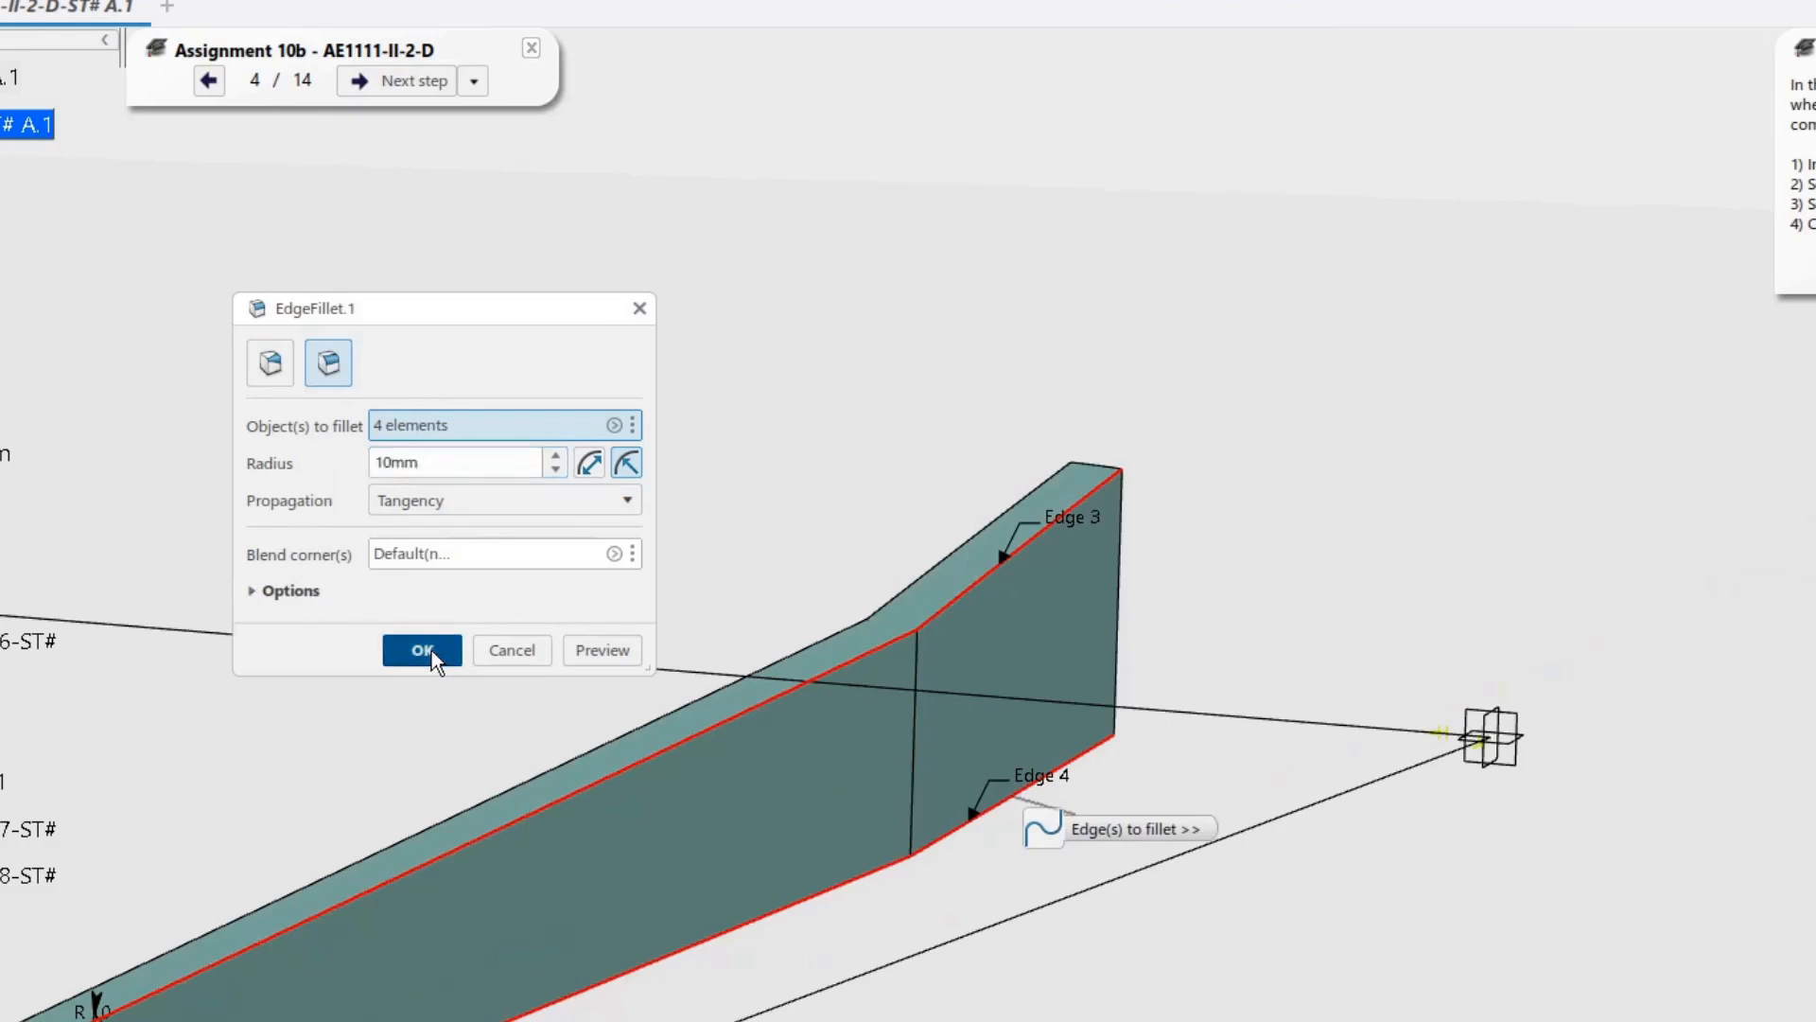
Confirm the 10 mm edge fillet on the spar's four long edges.
{"action": "left_click", "coordinate": [420, 650]}
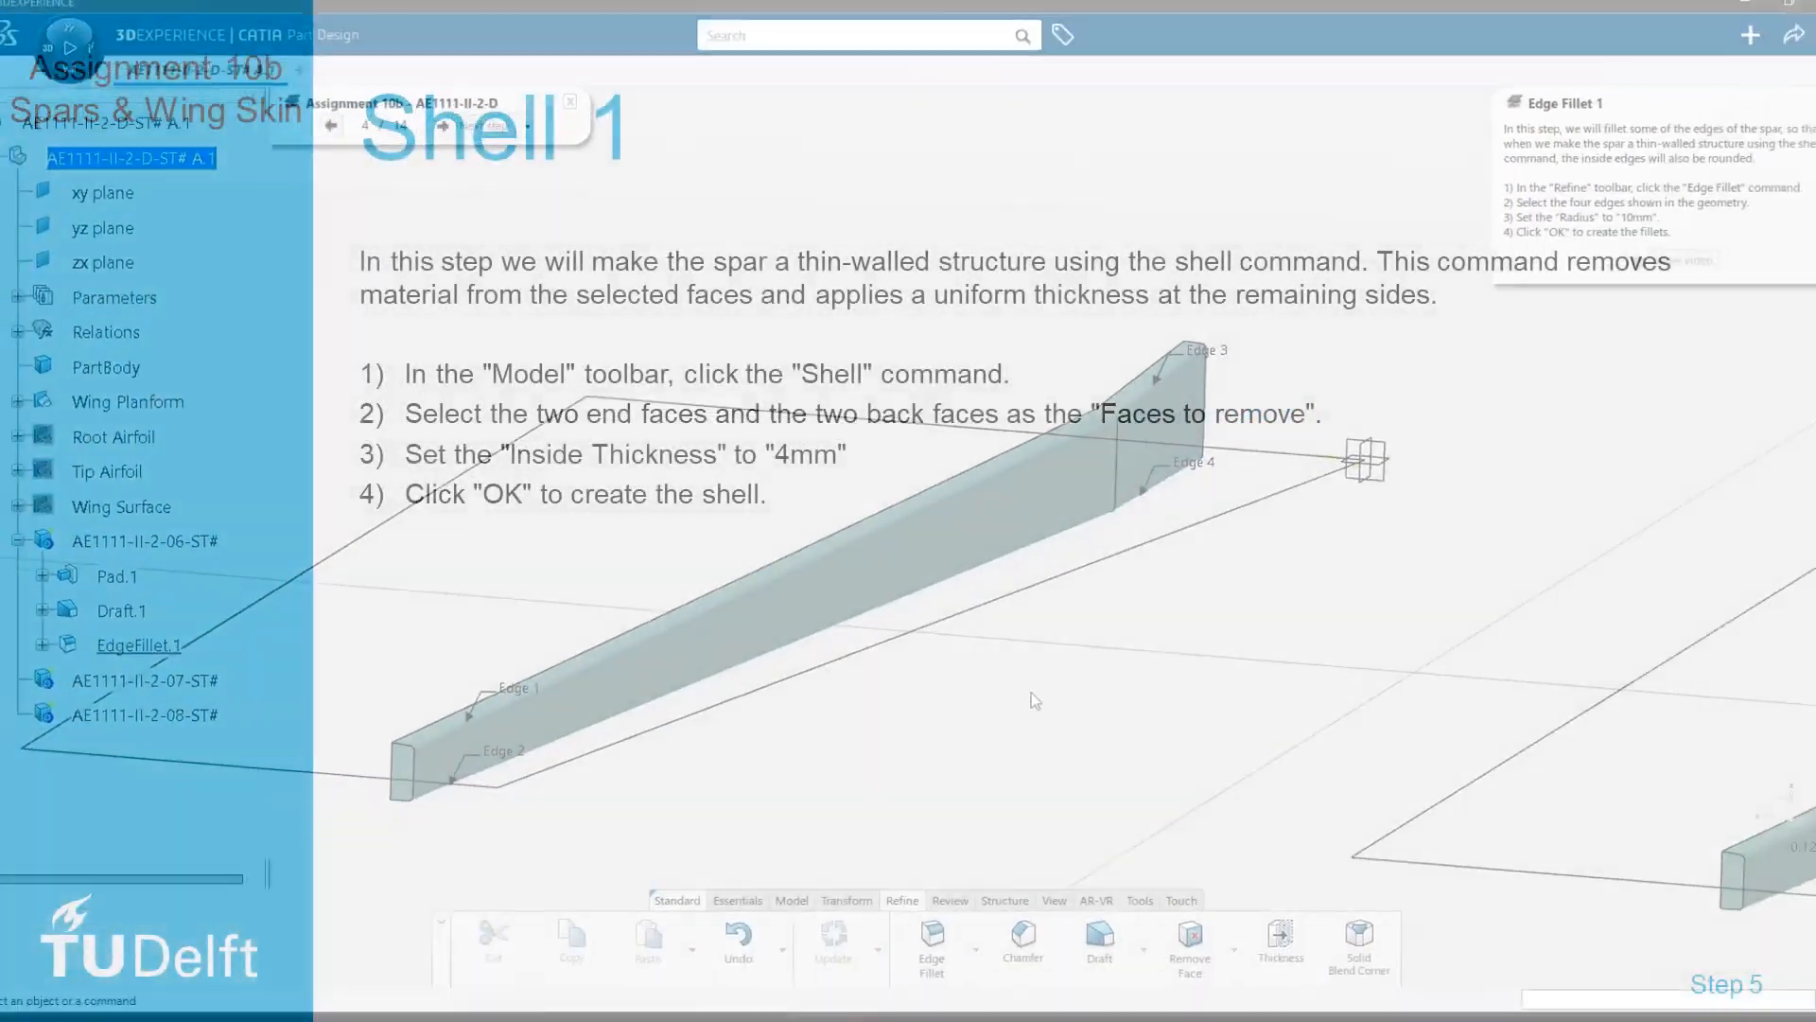
Advance the assignment guide to the Shell step.
{"action": "left_click", "coordinate": [489, 128]}
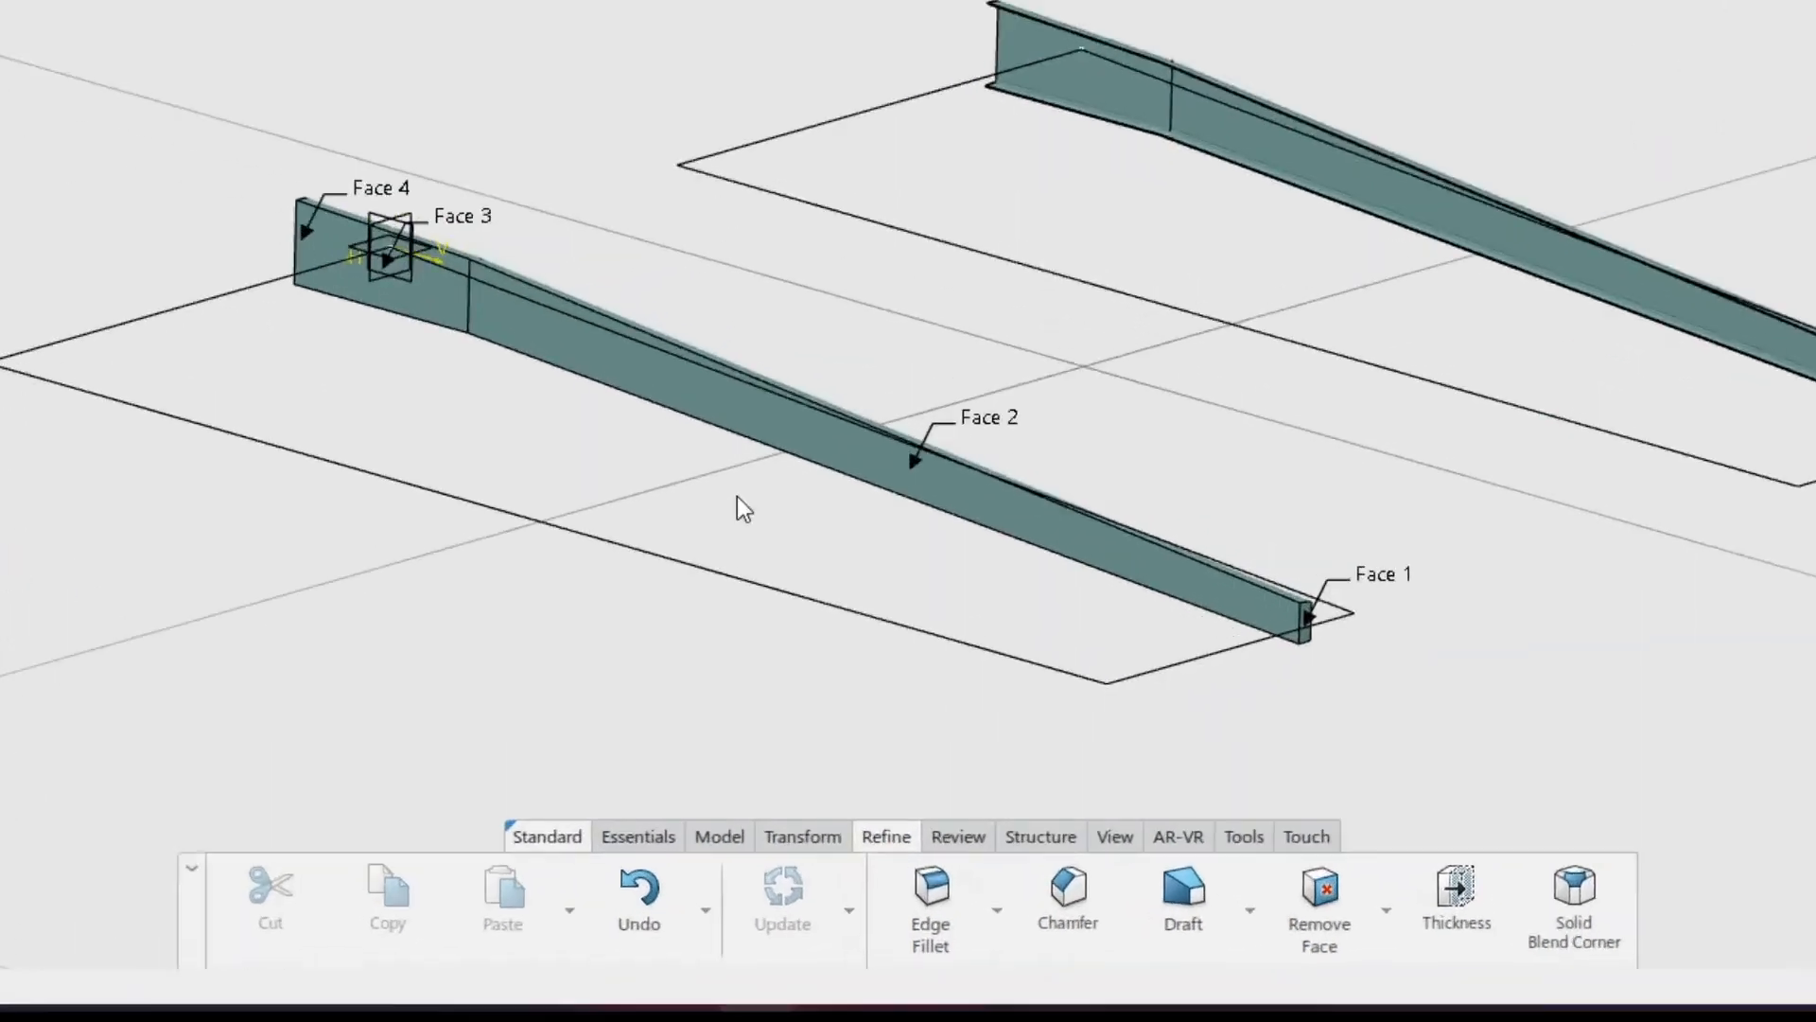
Shell the spar at 4 mm inside thickness, removing both end faces and back faces.
{"action": "left_click", "coordinate": [718, 835]}
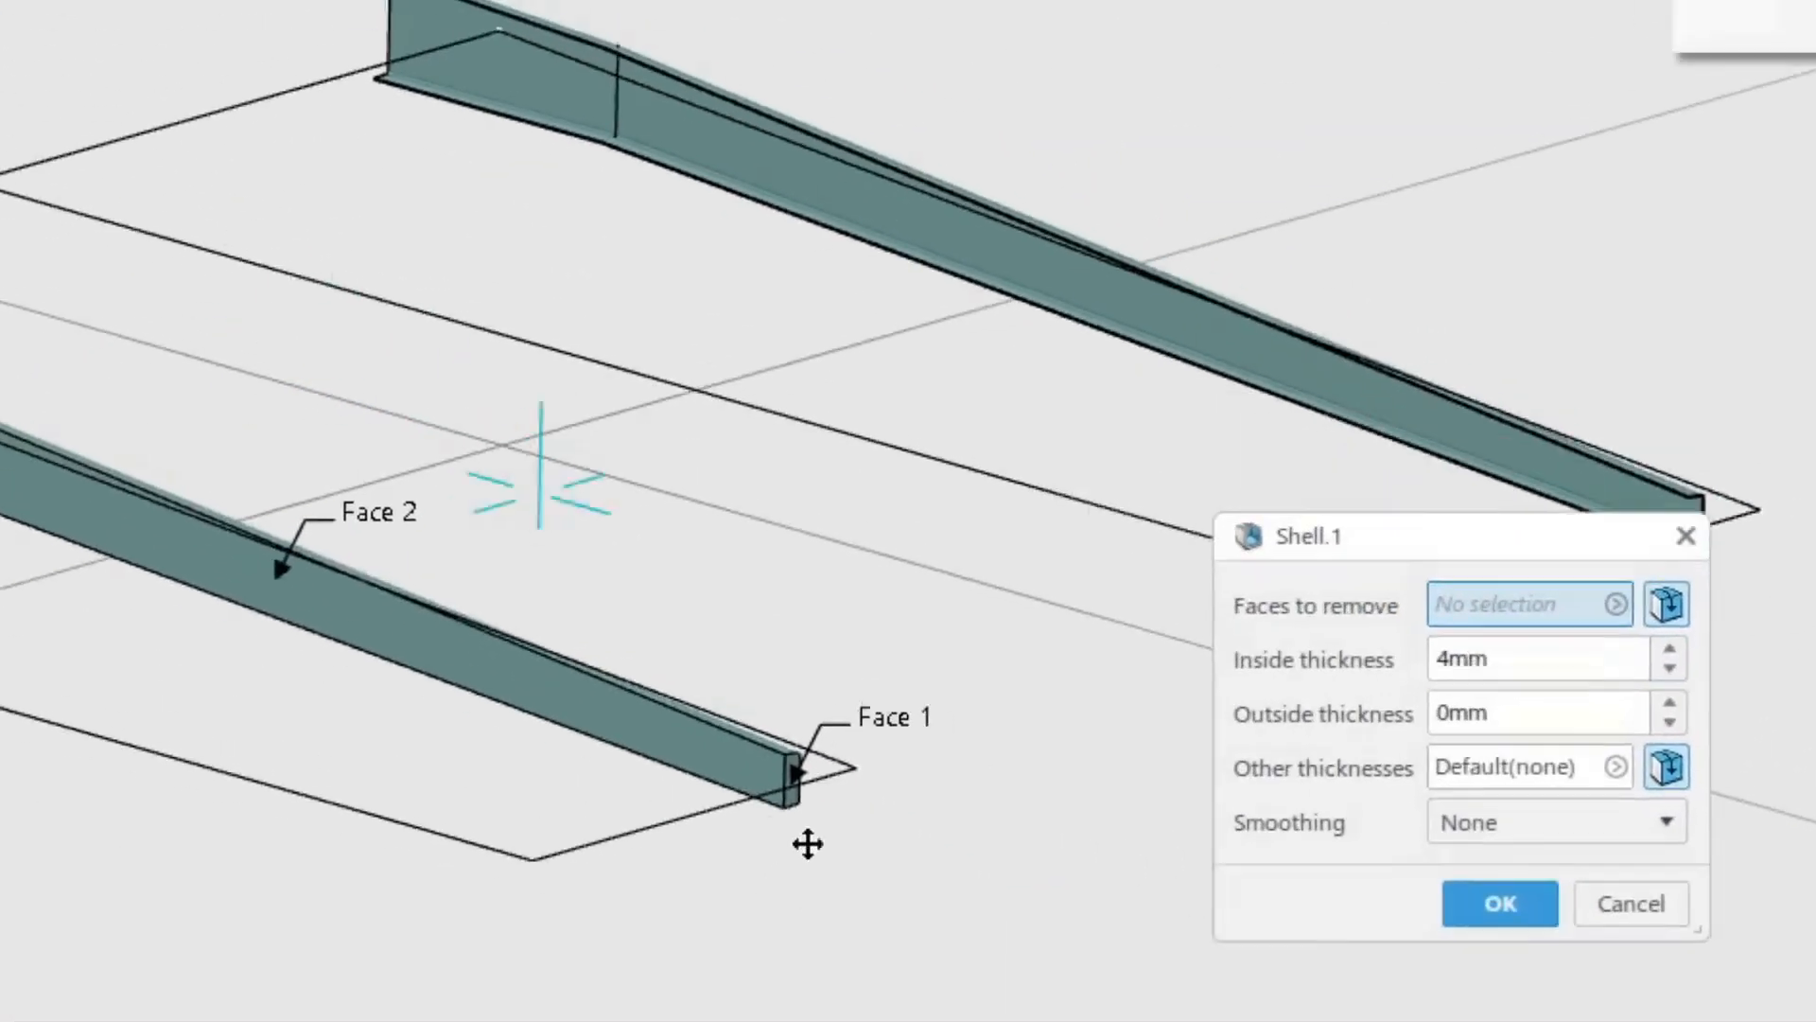
{"action": "left_click", "coordinate": [794, 770]}
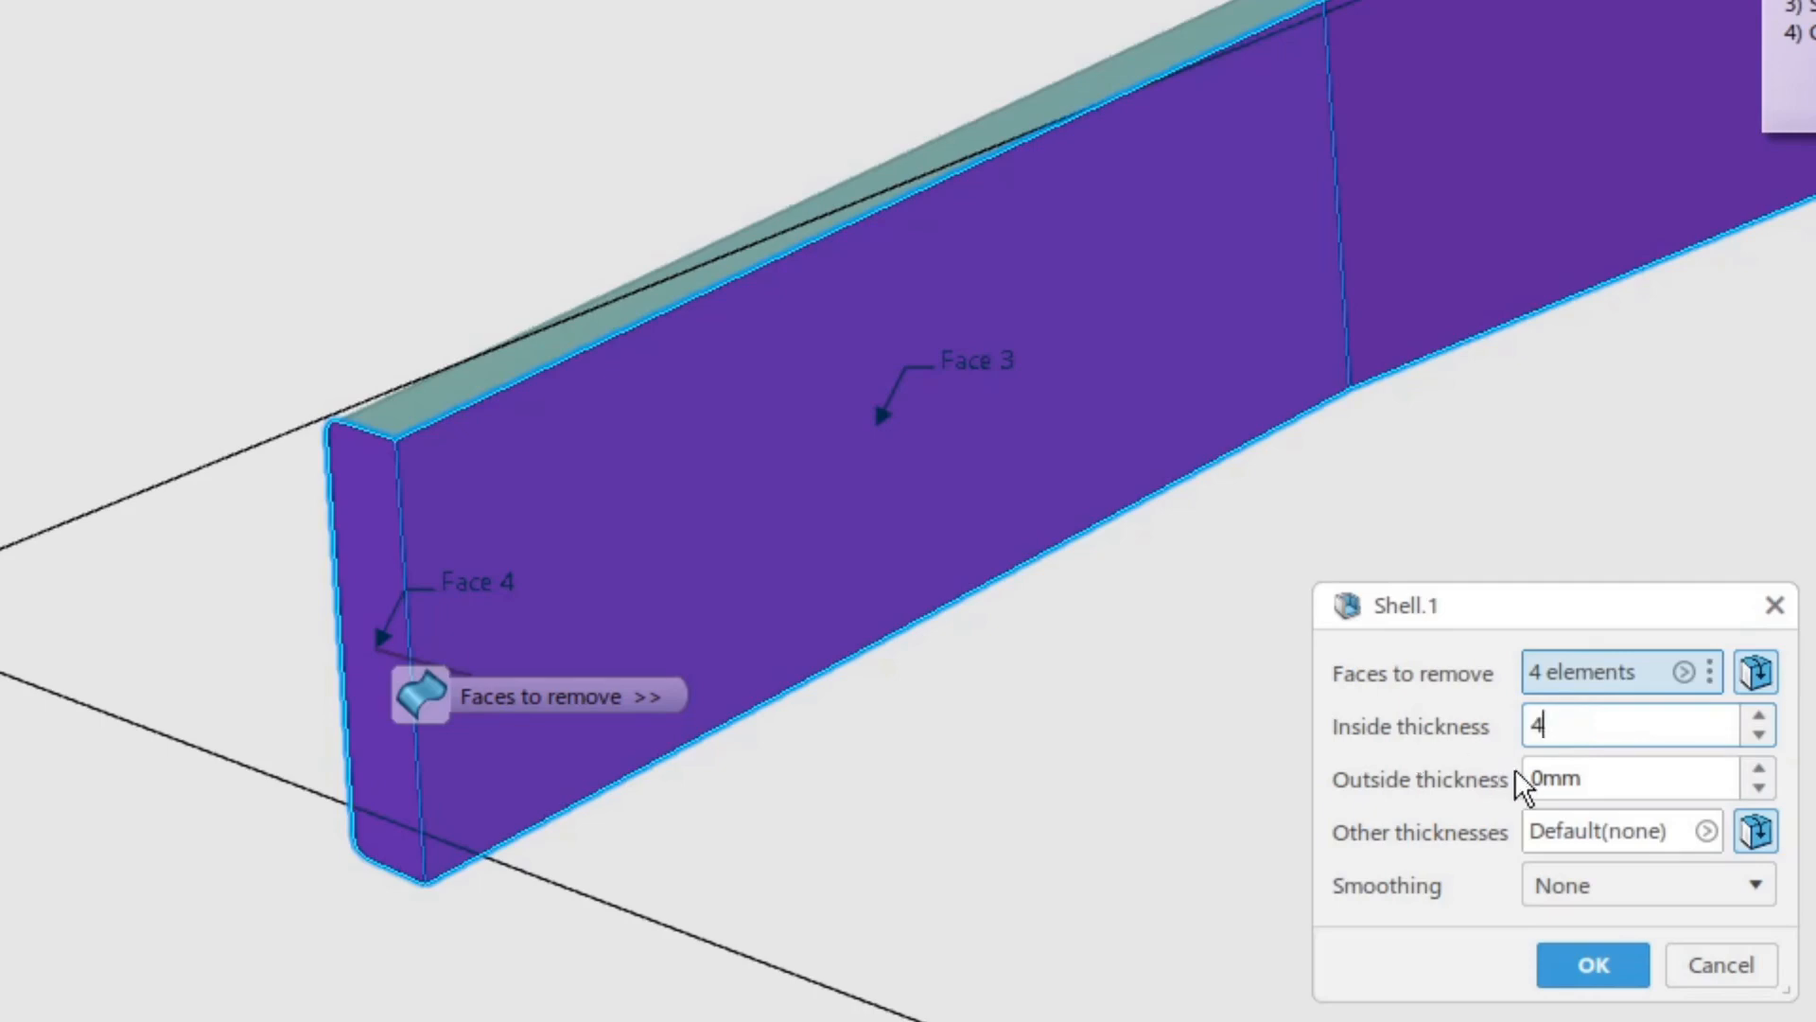
{"action": "mouse_move", "coordinate": [1593, 965]}
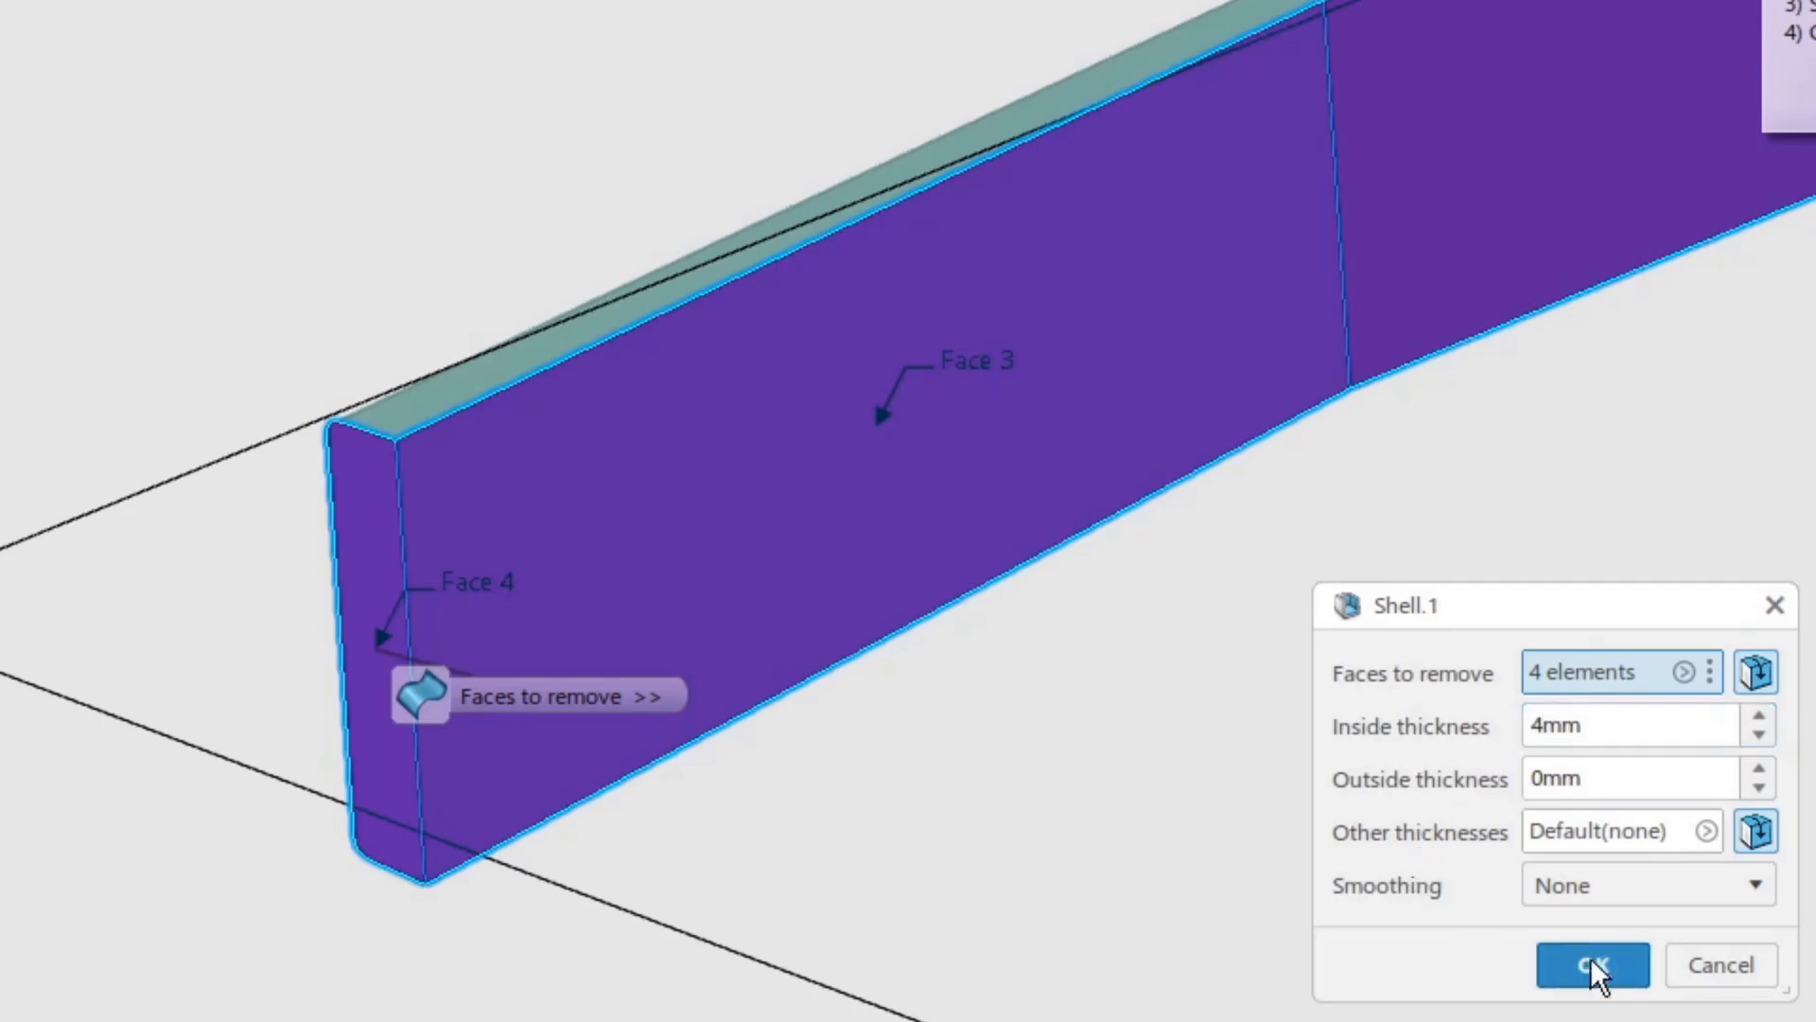
{"action": "left_click", "coordinate": [1591, 964]}
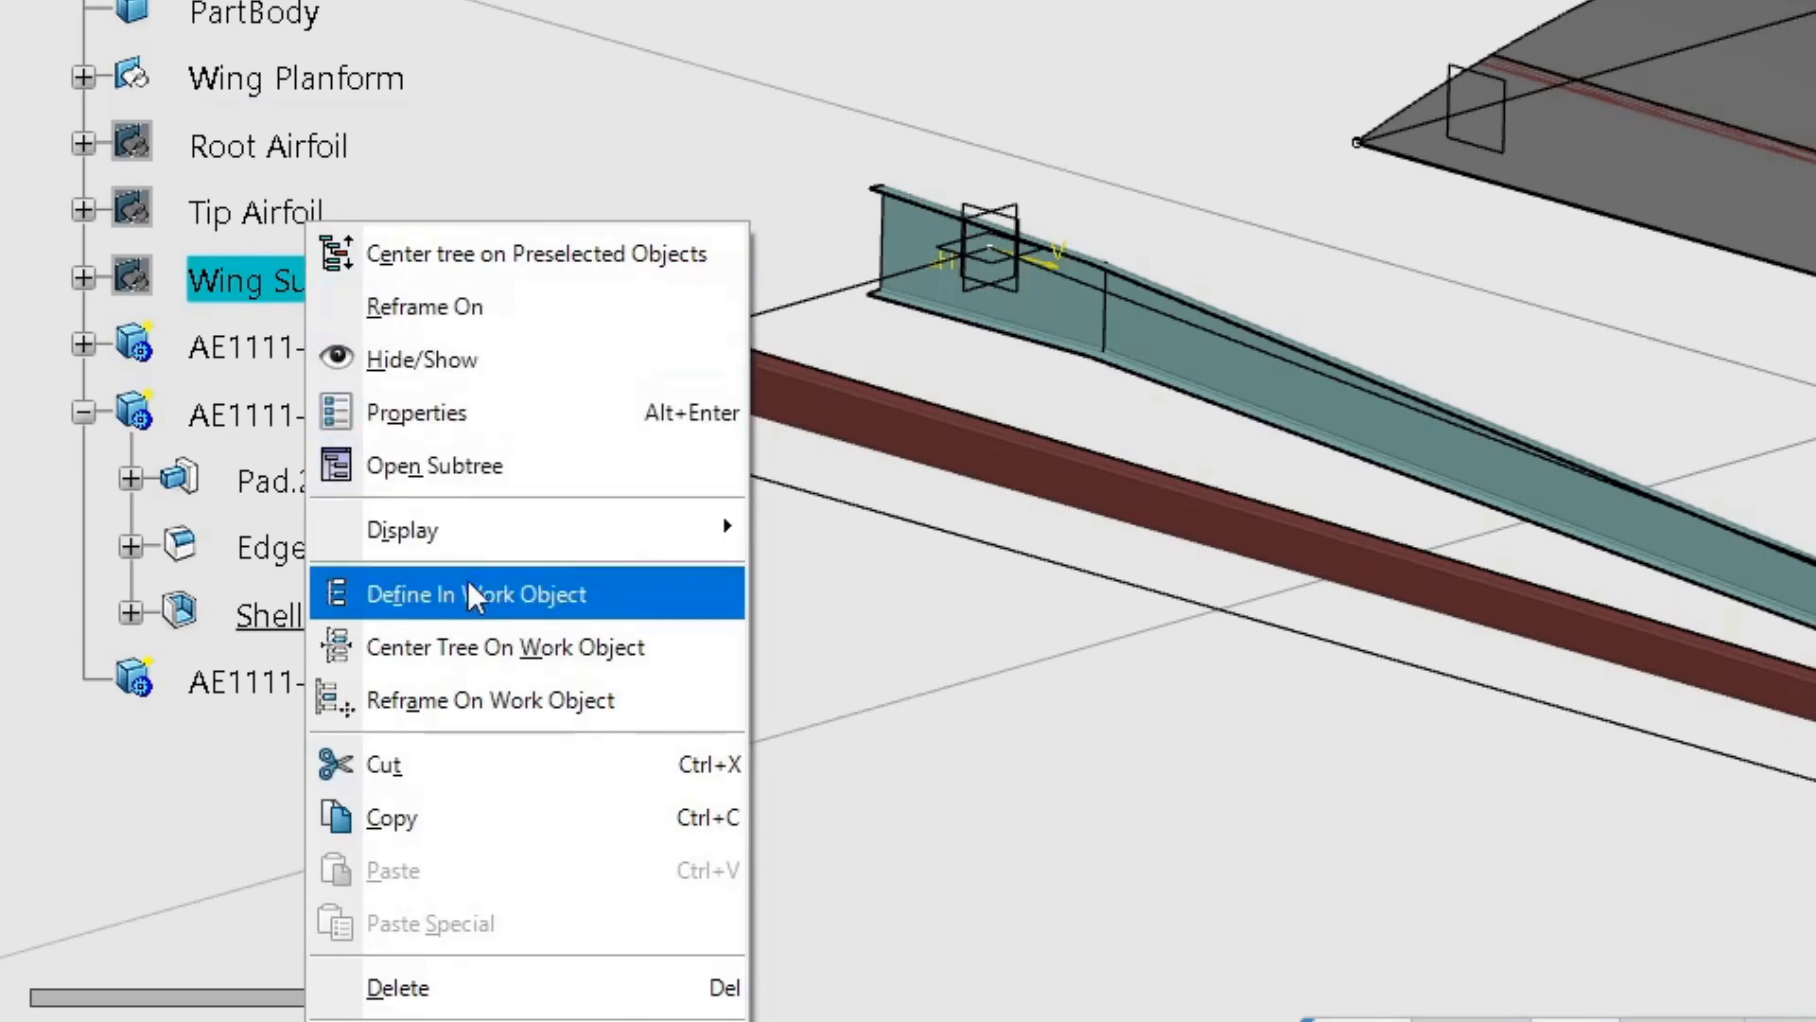
Define Wing Surface as the in-work object in the tree.
{"action": "left_click", "coordinate": [475, 593]}
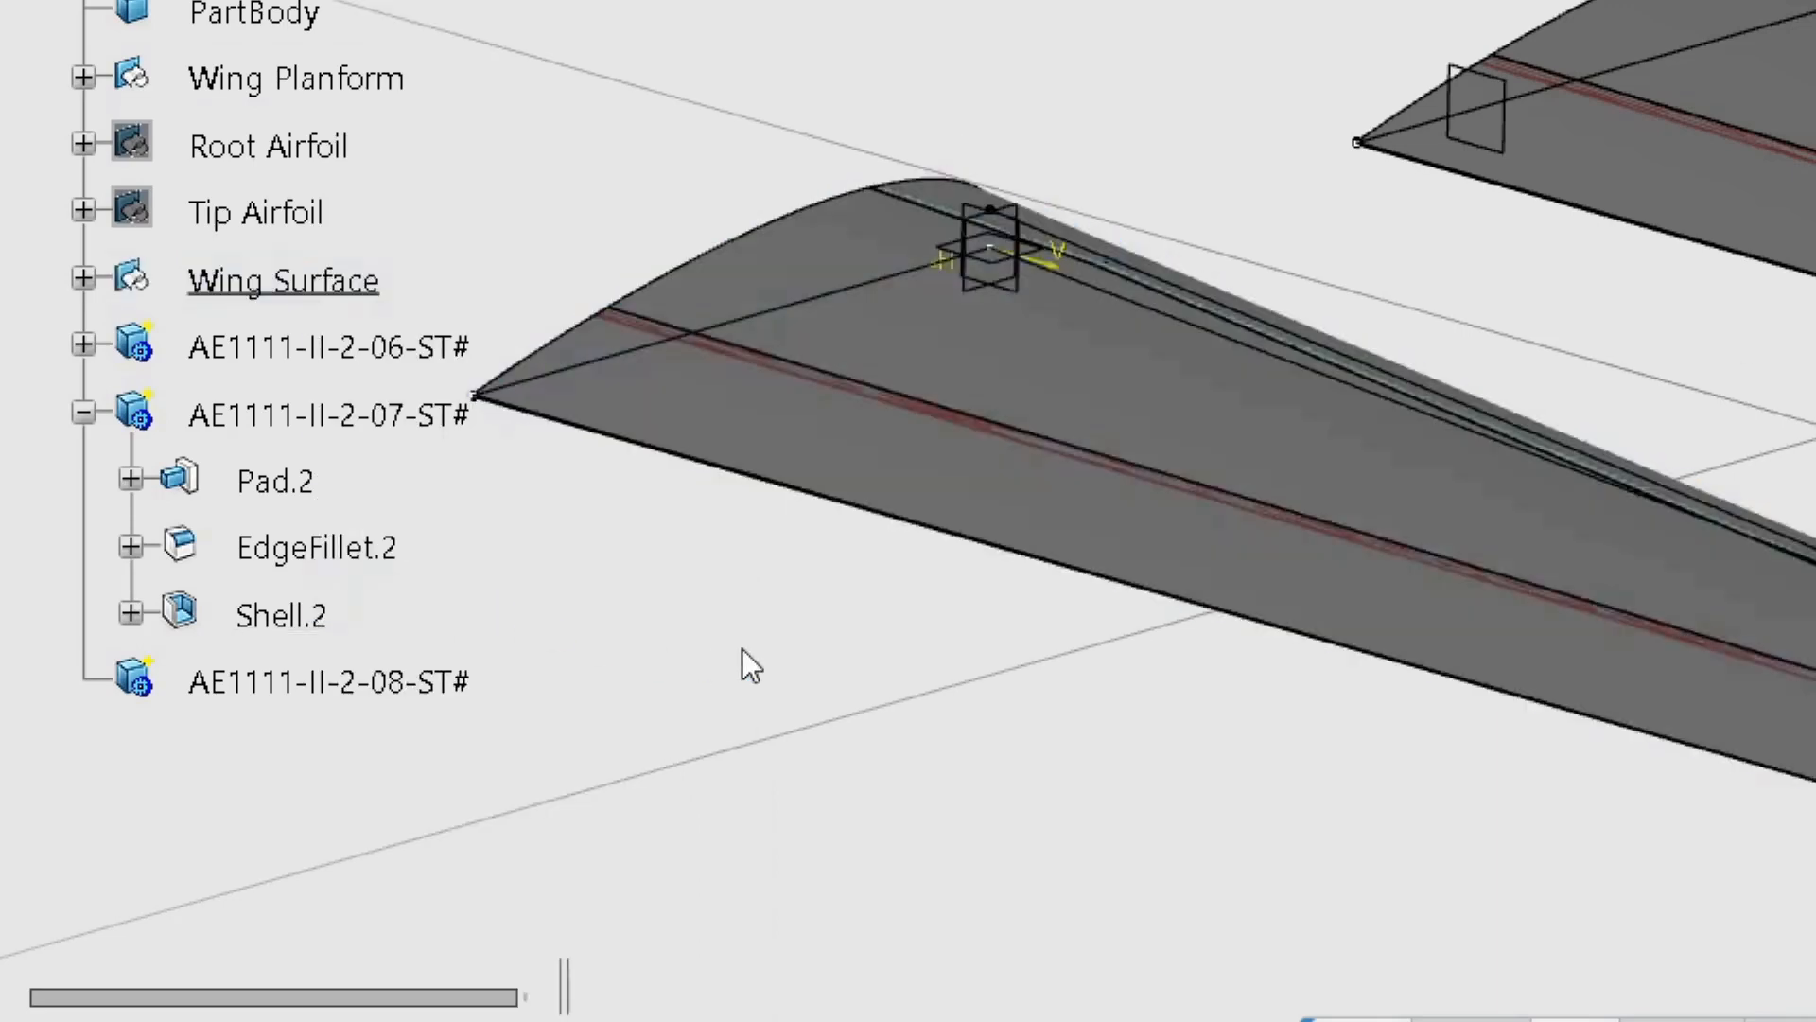
{"action": "mouse_move", "coordinate": [1088, 797]}
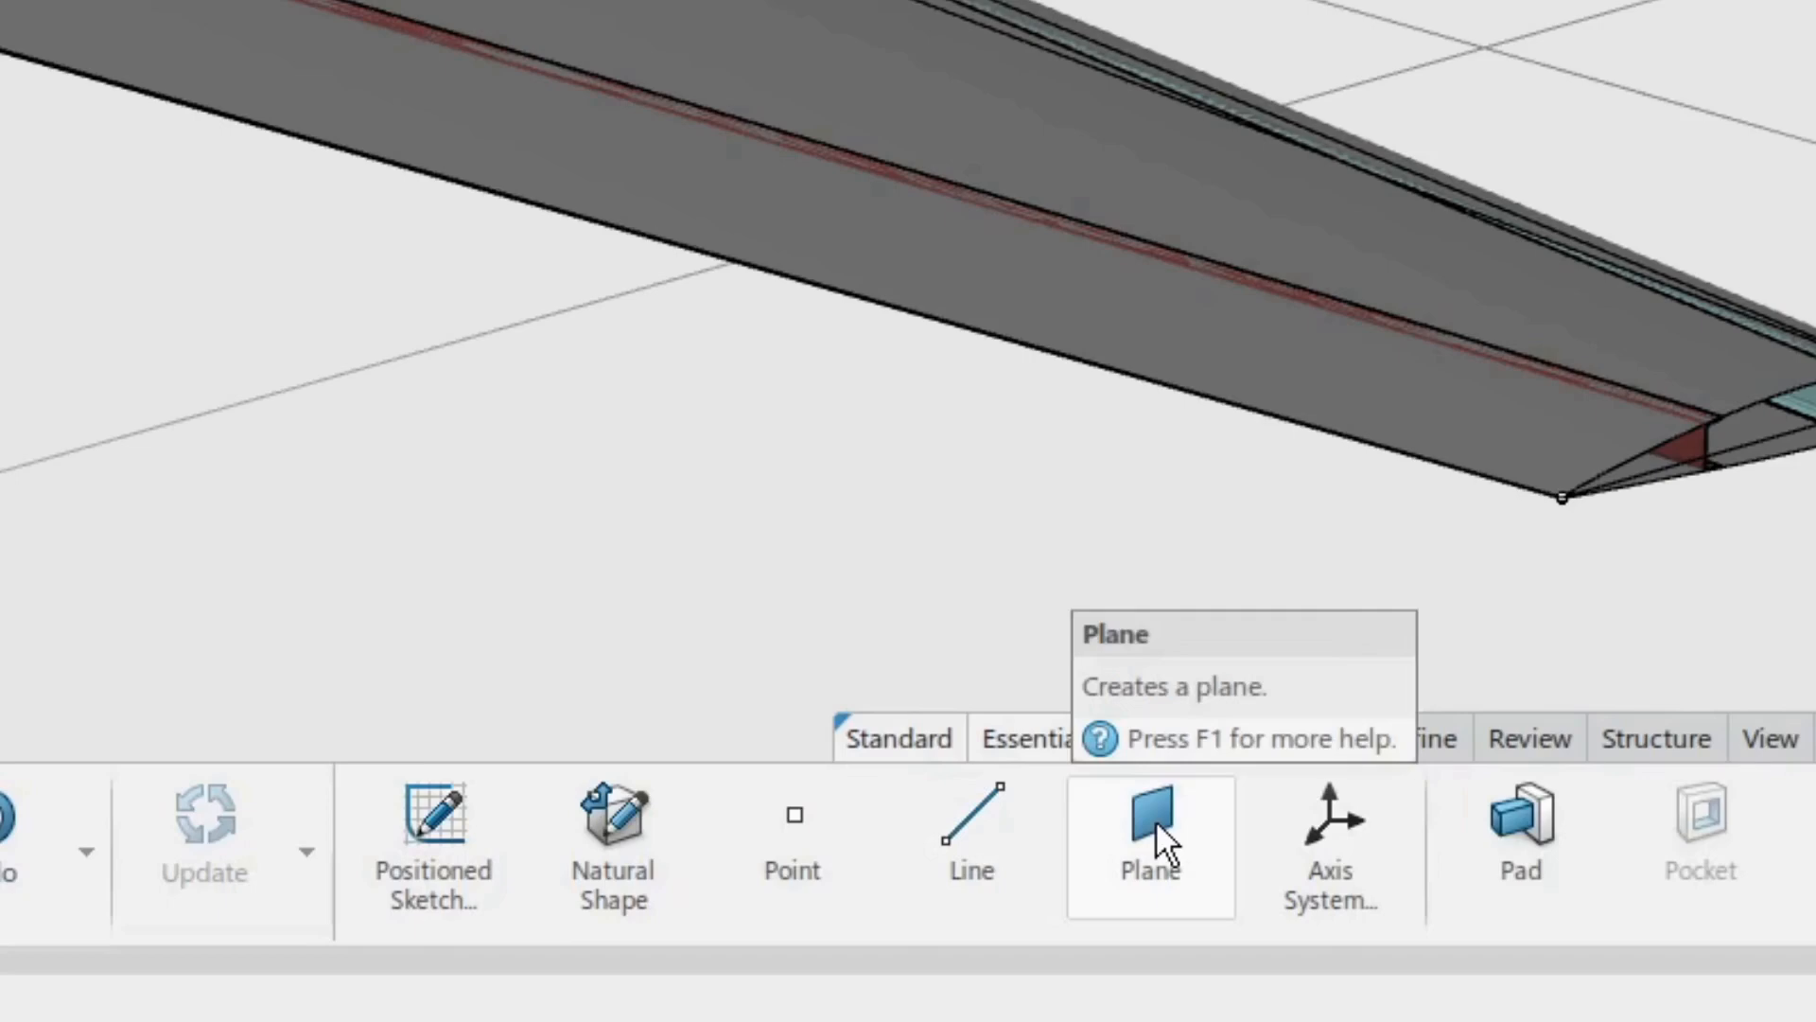
Create Plane.1 offset 700 mm from the zx plane.
{"action": "left_click", "coordinate": [1148, 840]}
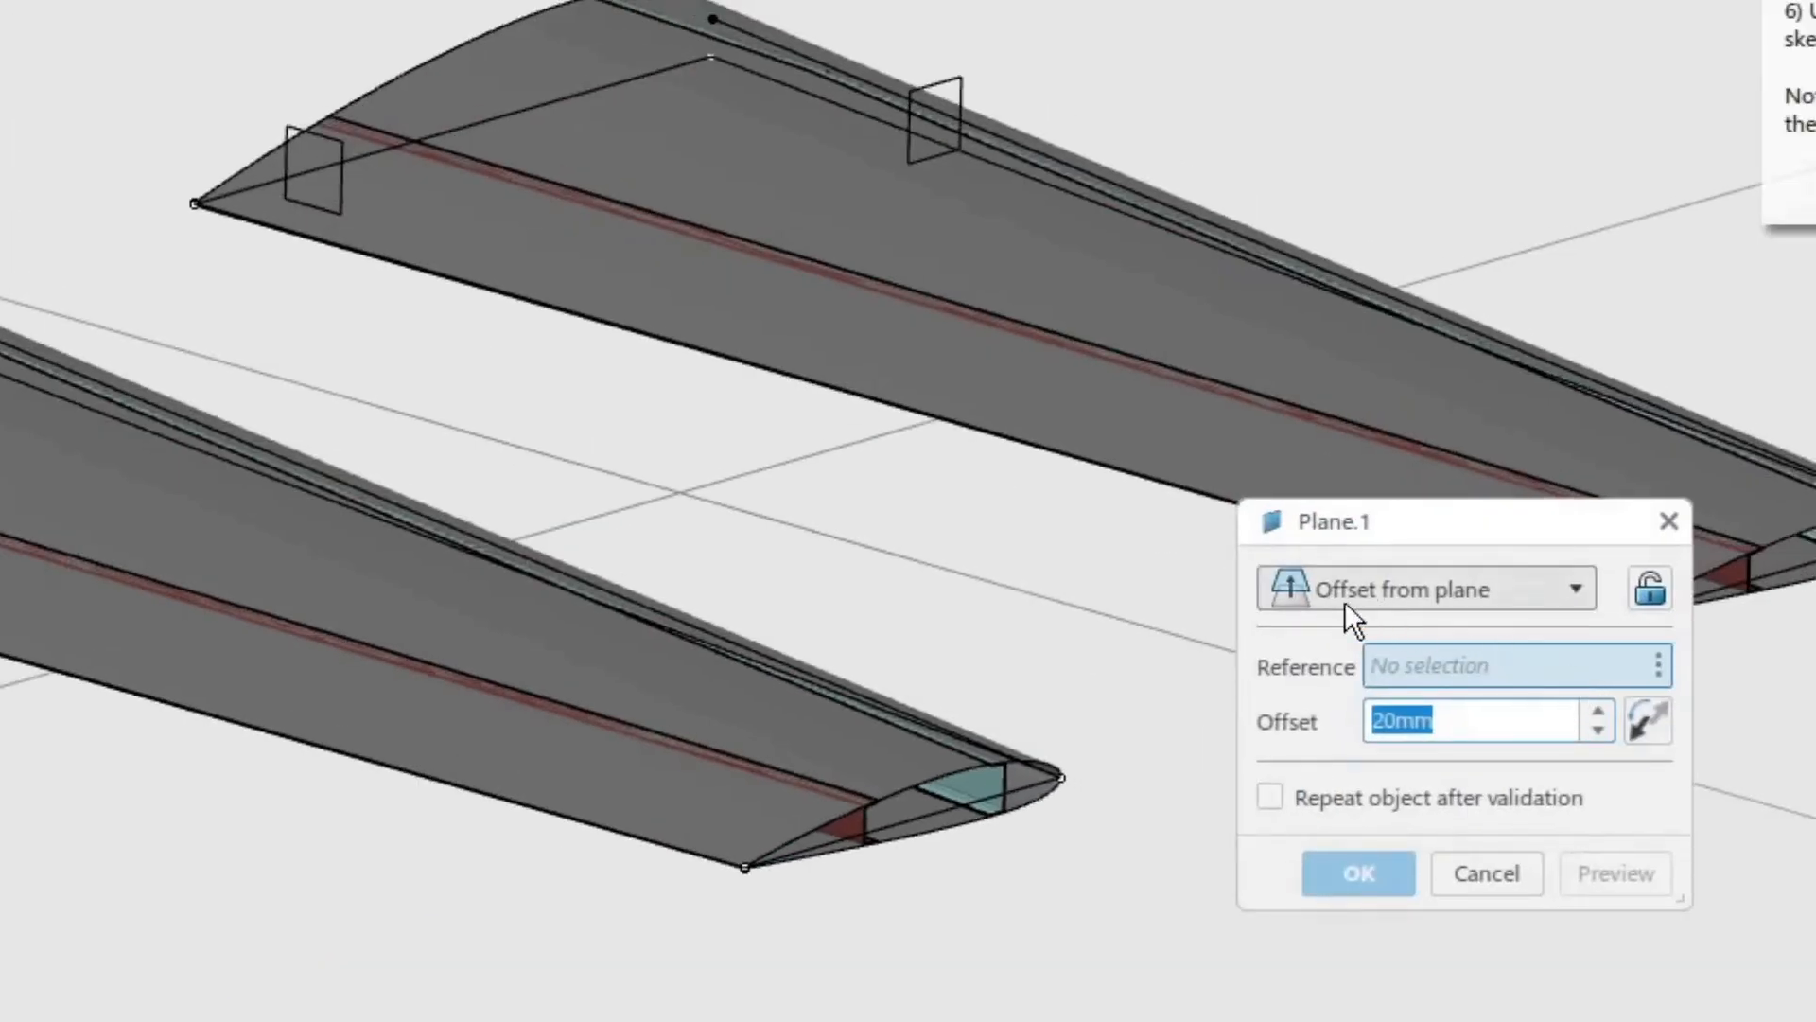
{"action": "mouse_move", "coordinate": [1008, 764]}
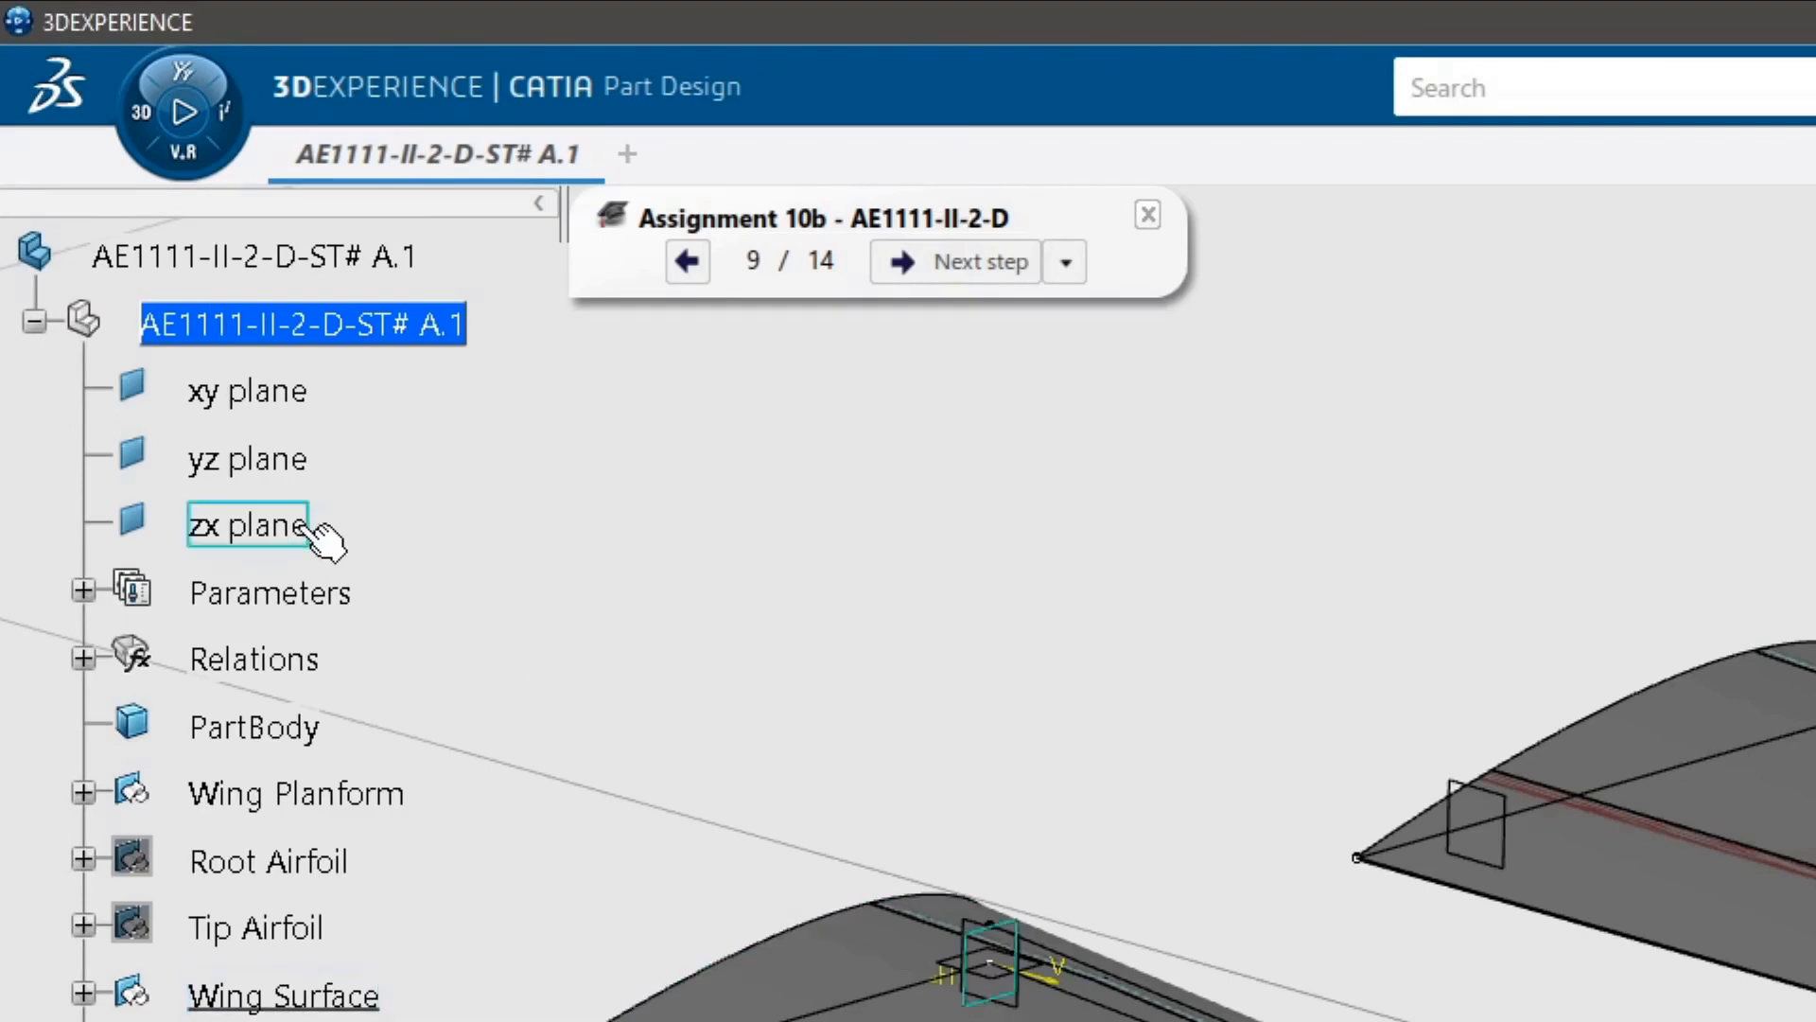
{"action": "left_click", "coordinate": [247, 525]}
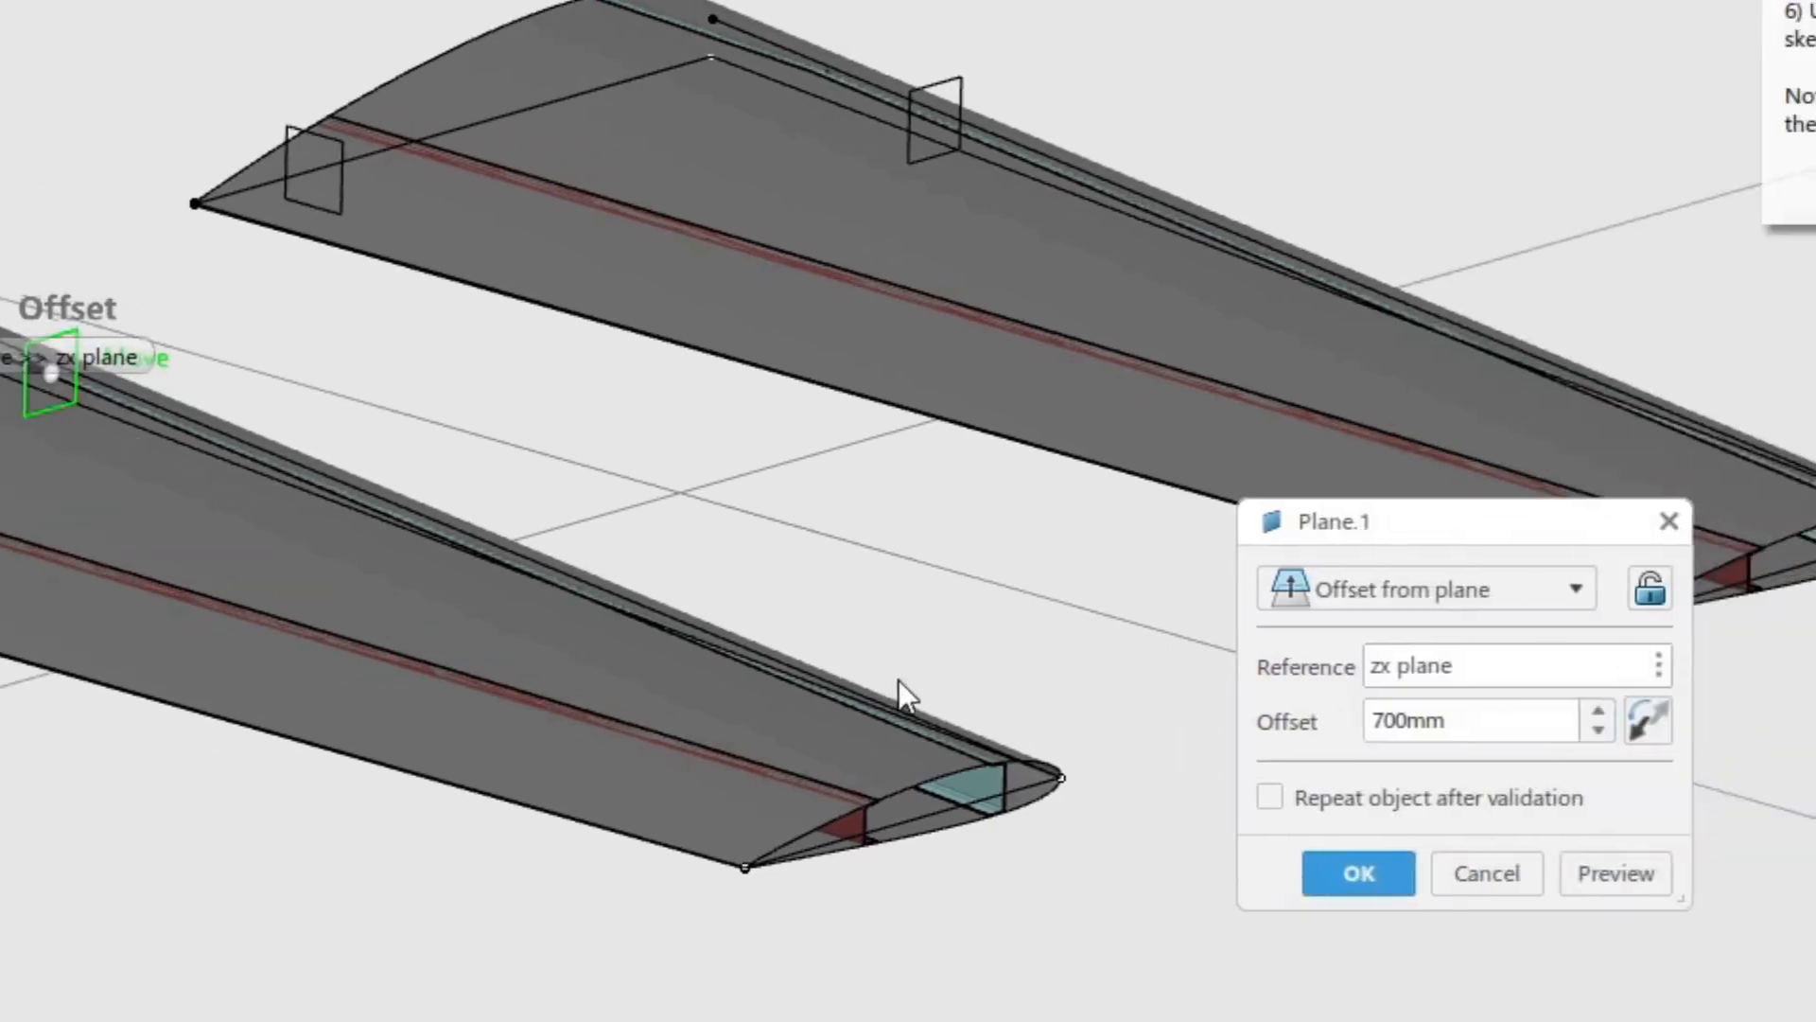
{"action": "left_click", "coordinate": [1357, 872]}
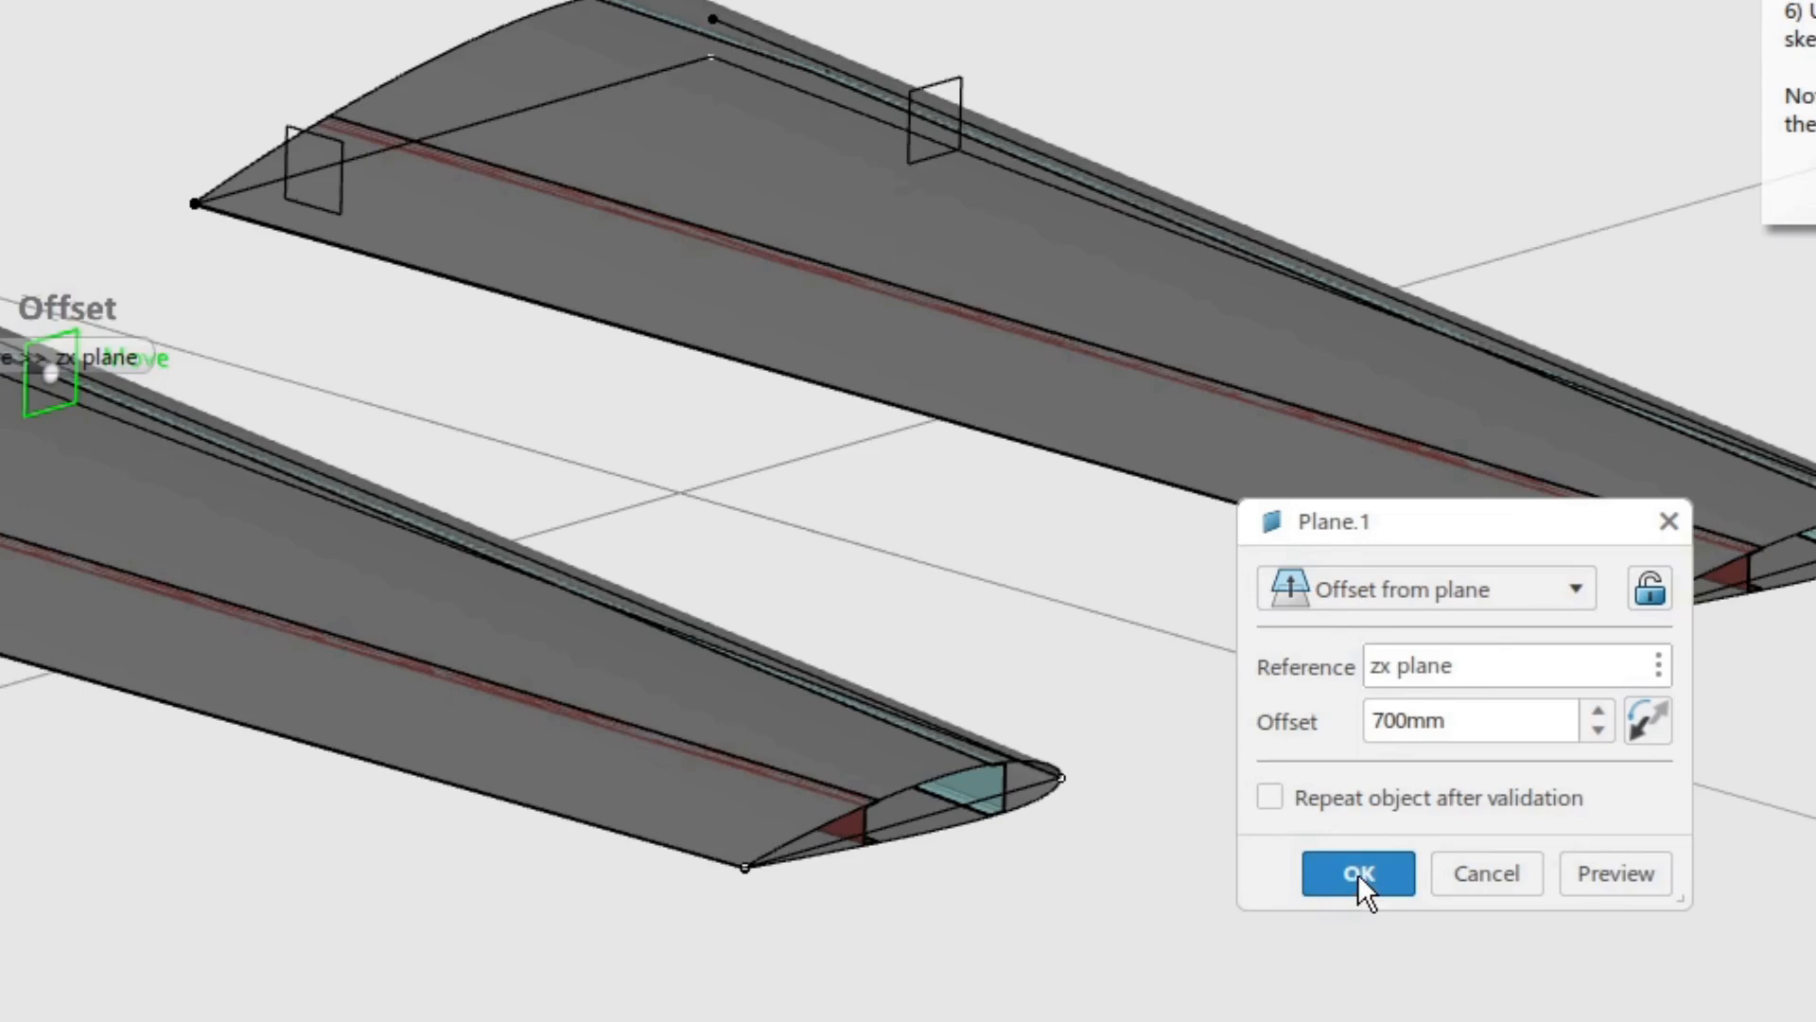
{"action": "left_click", "coordinate": [1356, 873]}
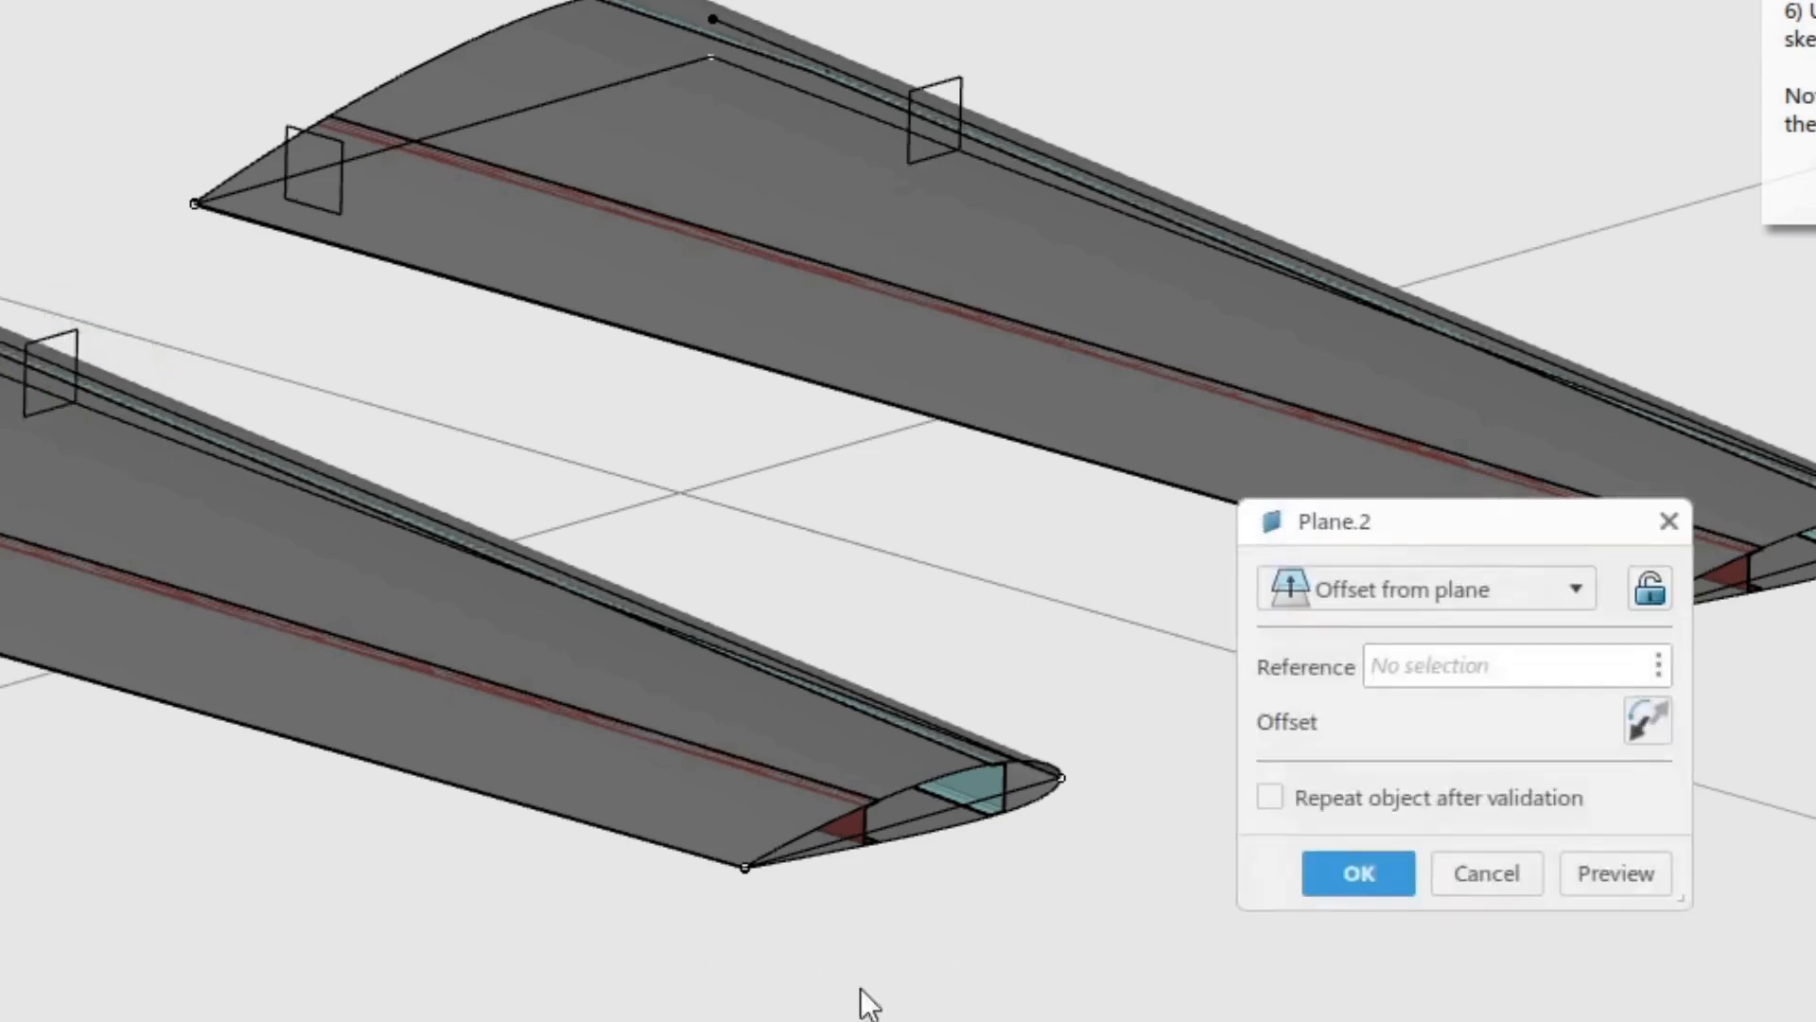
Create Plane.2 parallel to the yz plane through Sketch.3 Vertex.5.
{"action": "left_click", "coordinate": [1573, 588]}
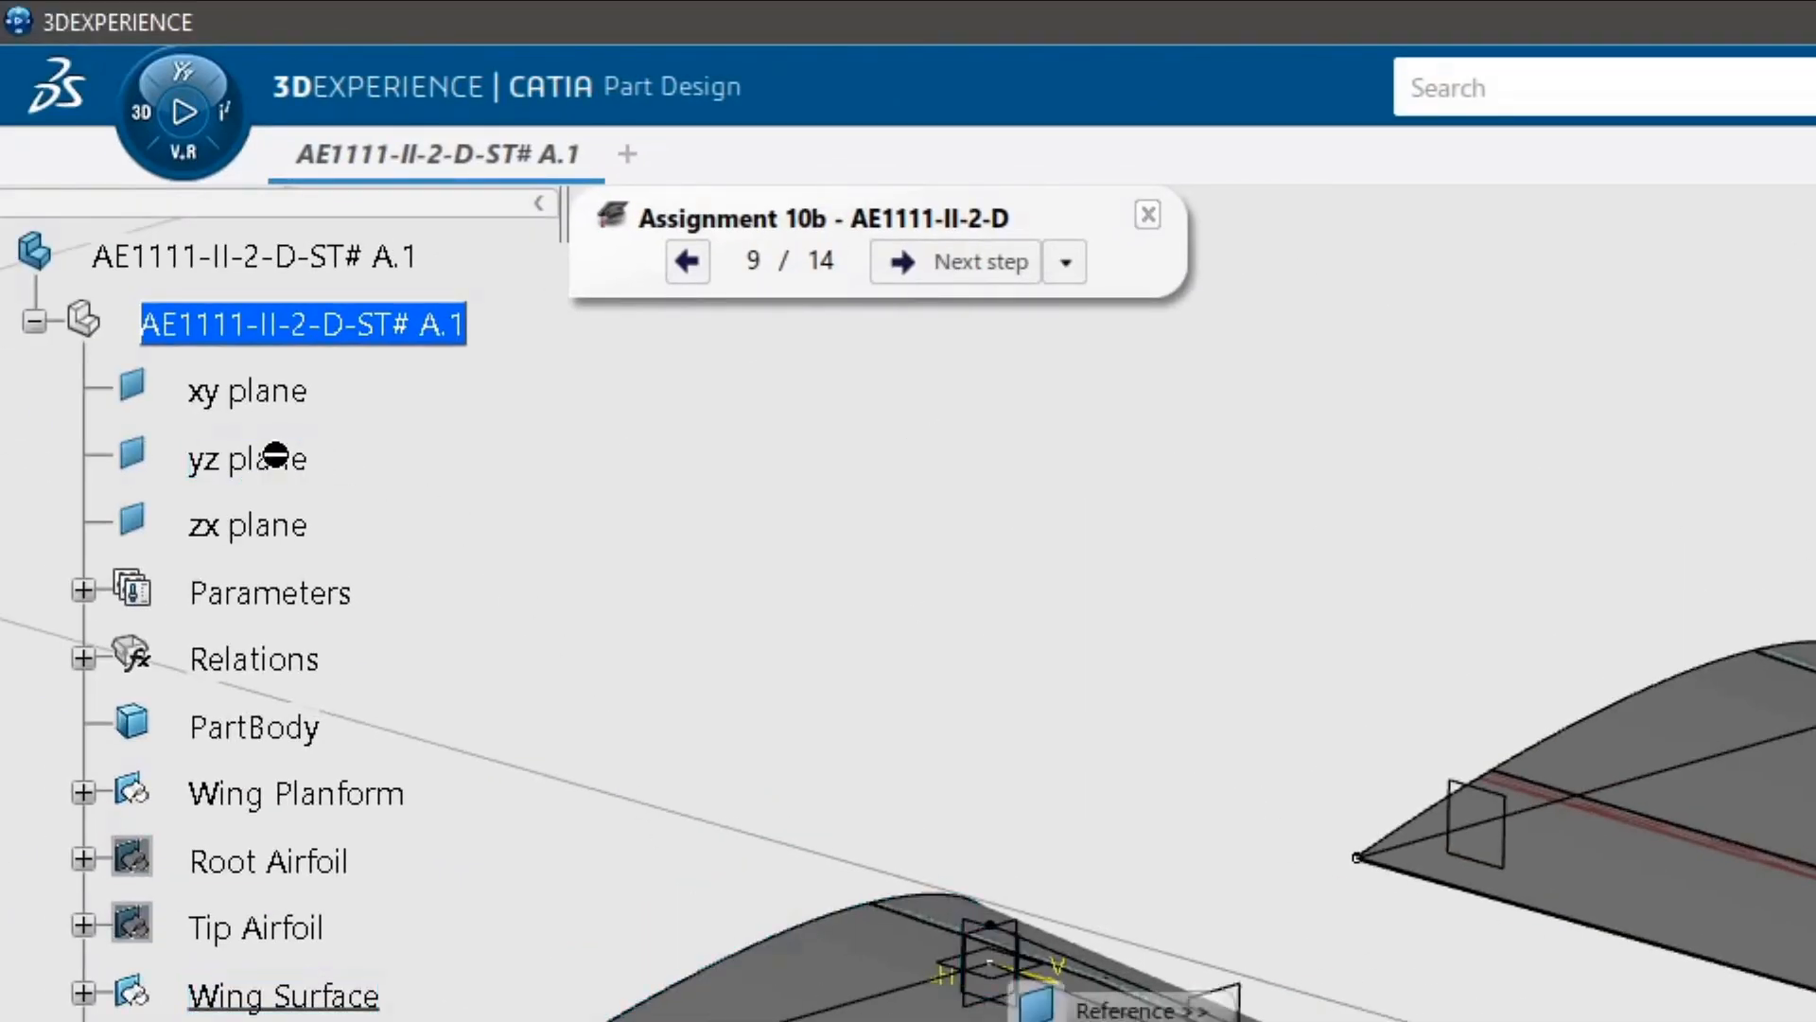
{"action": "scroll", "scroll_direction": "down", "scroll_amount": 3}
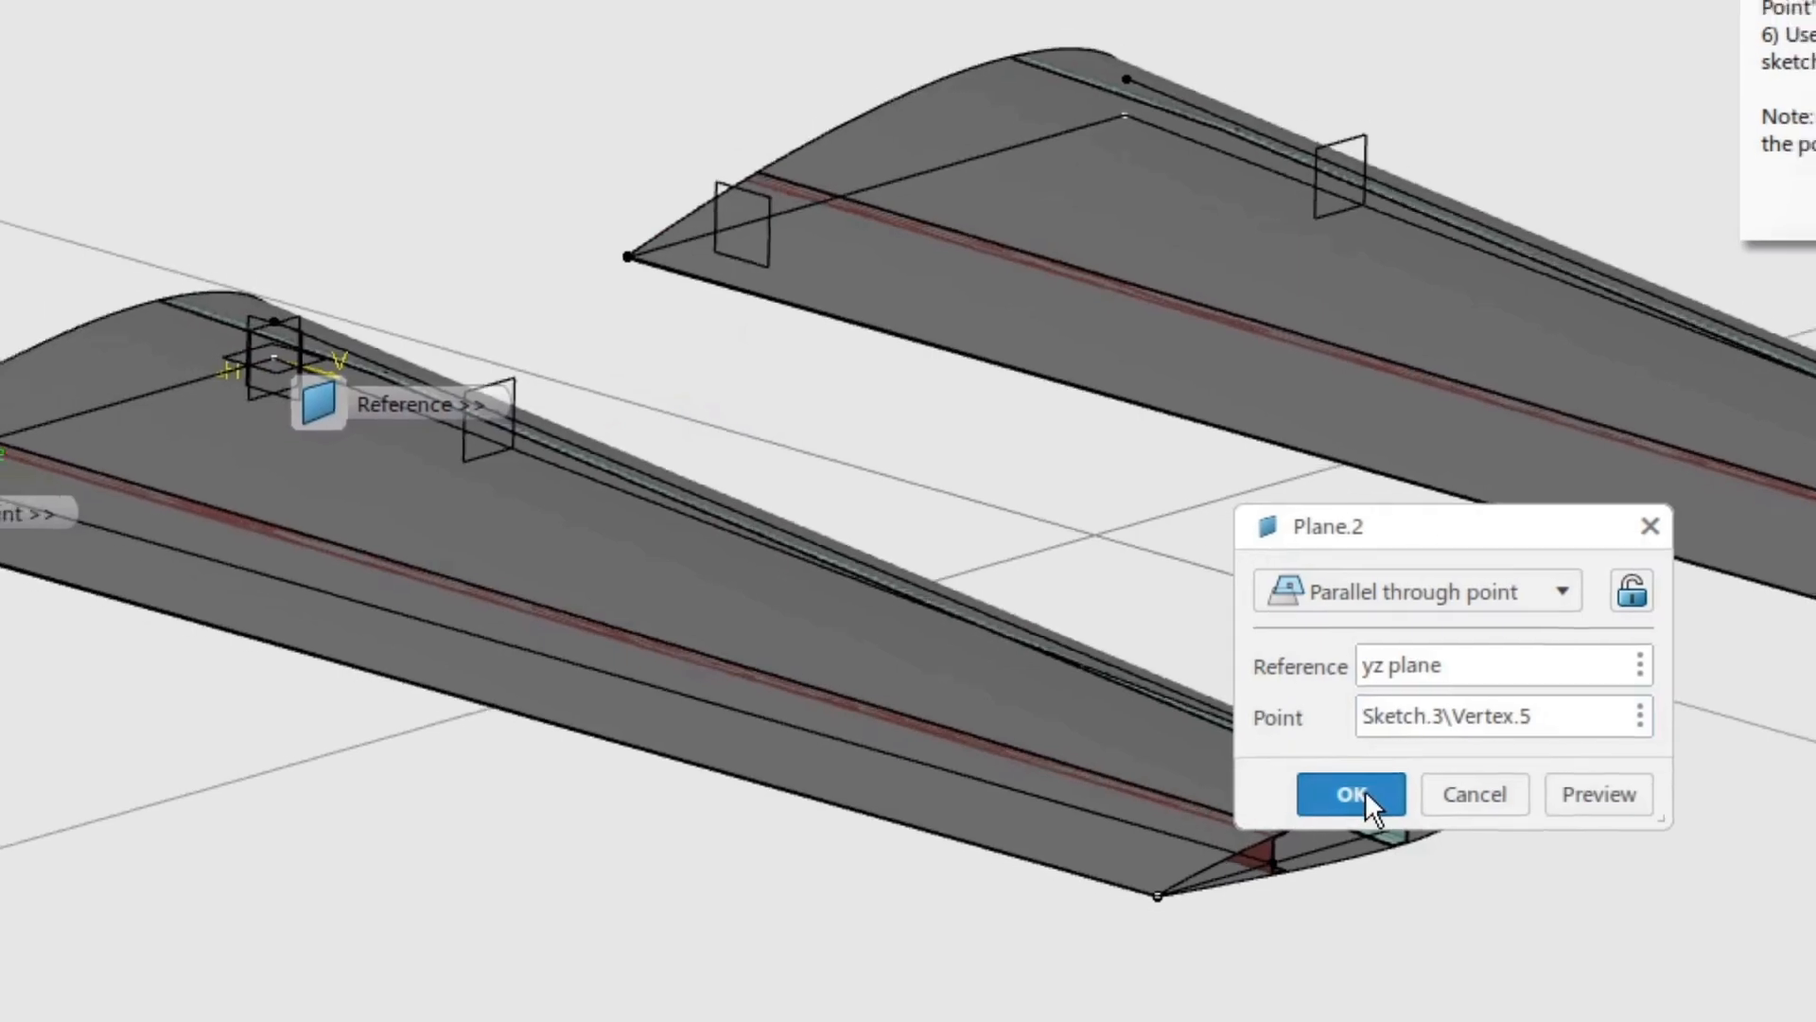
{"action": "left_click", "coordinate": [1350, 795]}
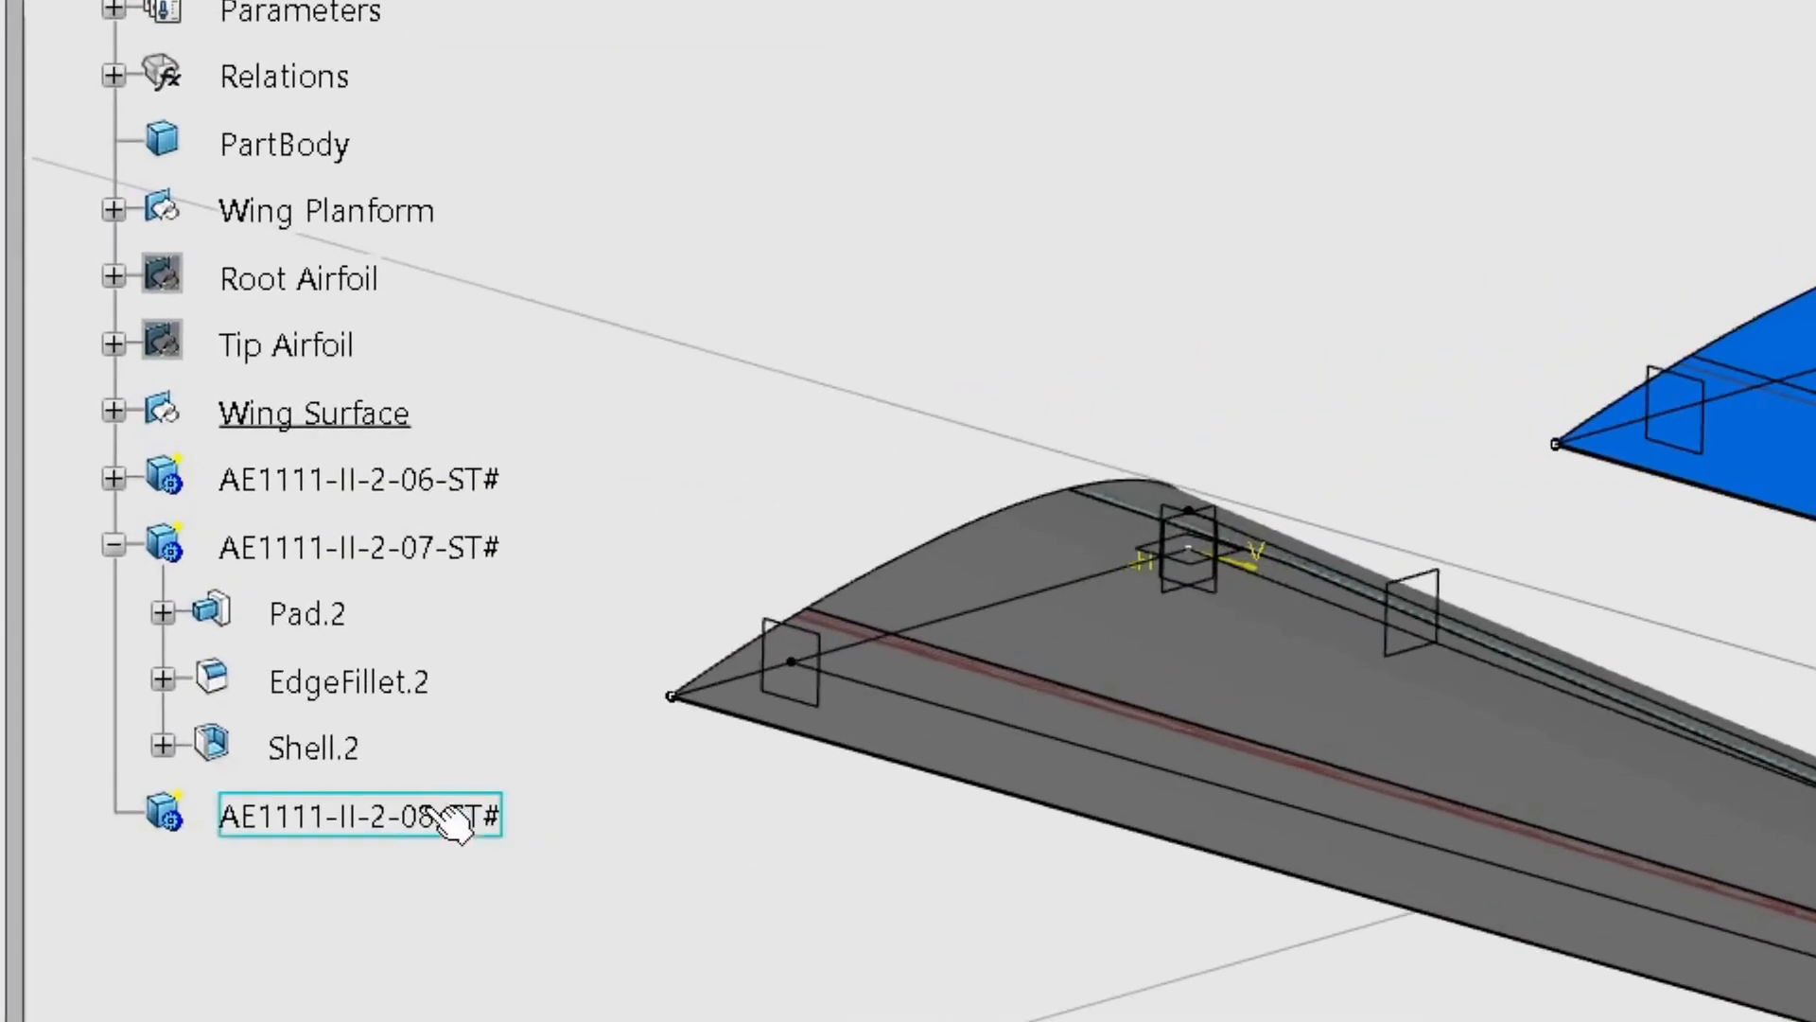
Make AE1111-II-2-08-ST# the work object and thicken the multi-sections surface by 1 mm.
{"action": "right_click", "coordinate": [359, 816]}
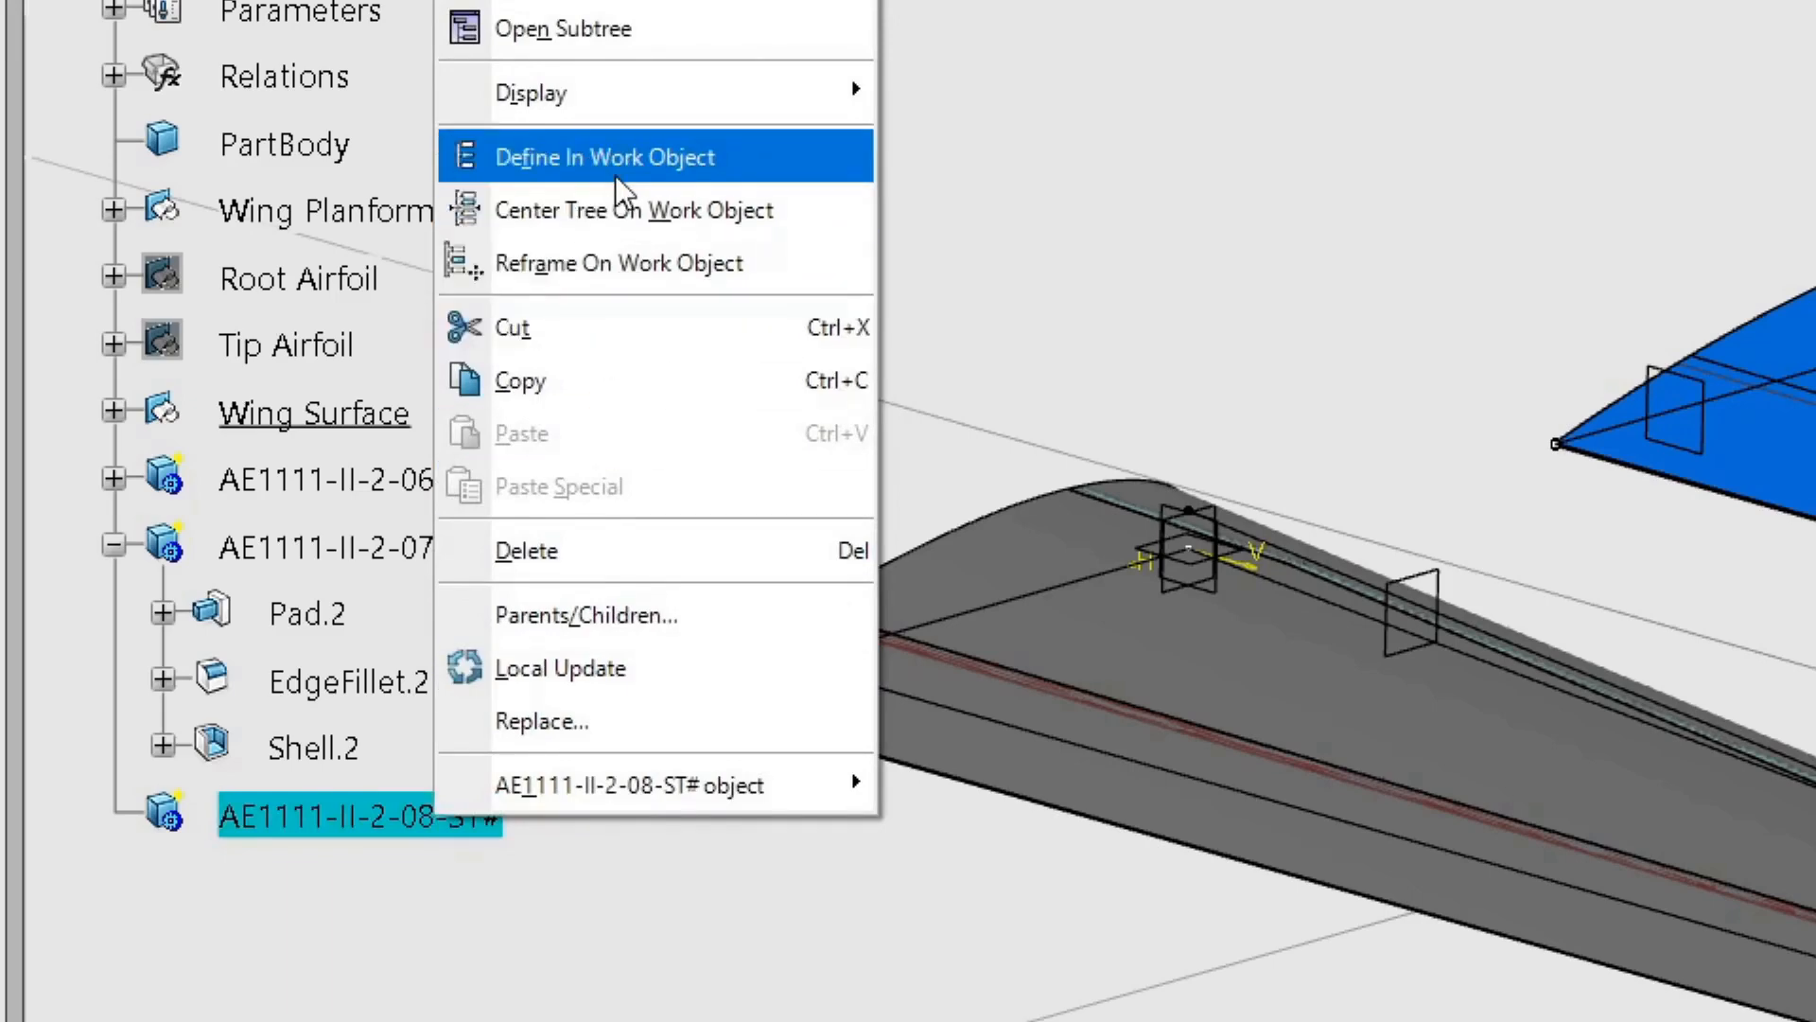
{"action": "left_click", "coordinate": [602, 156]}
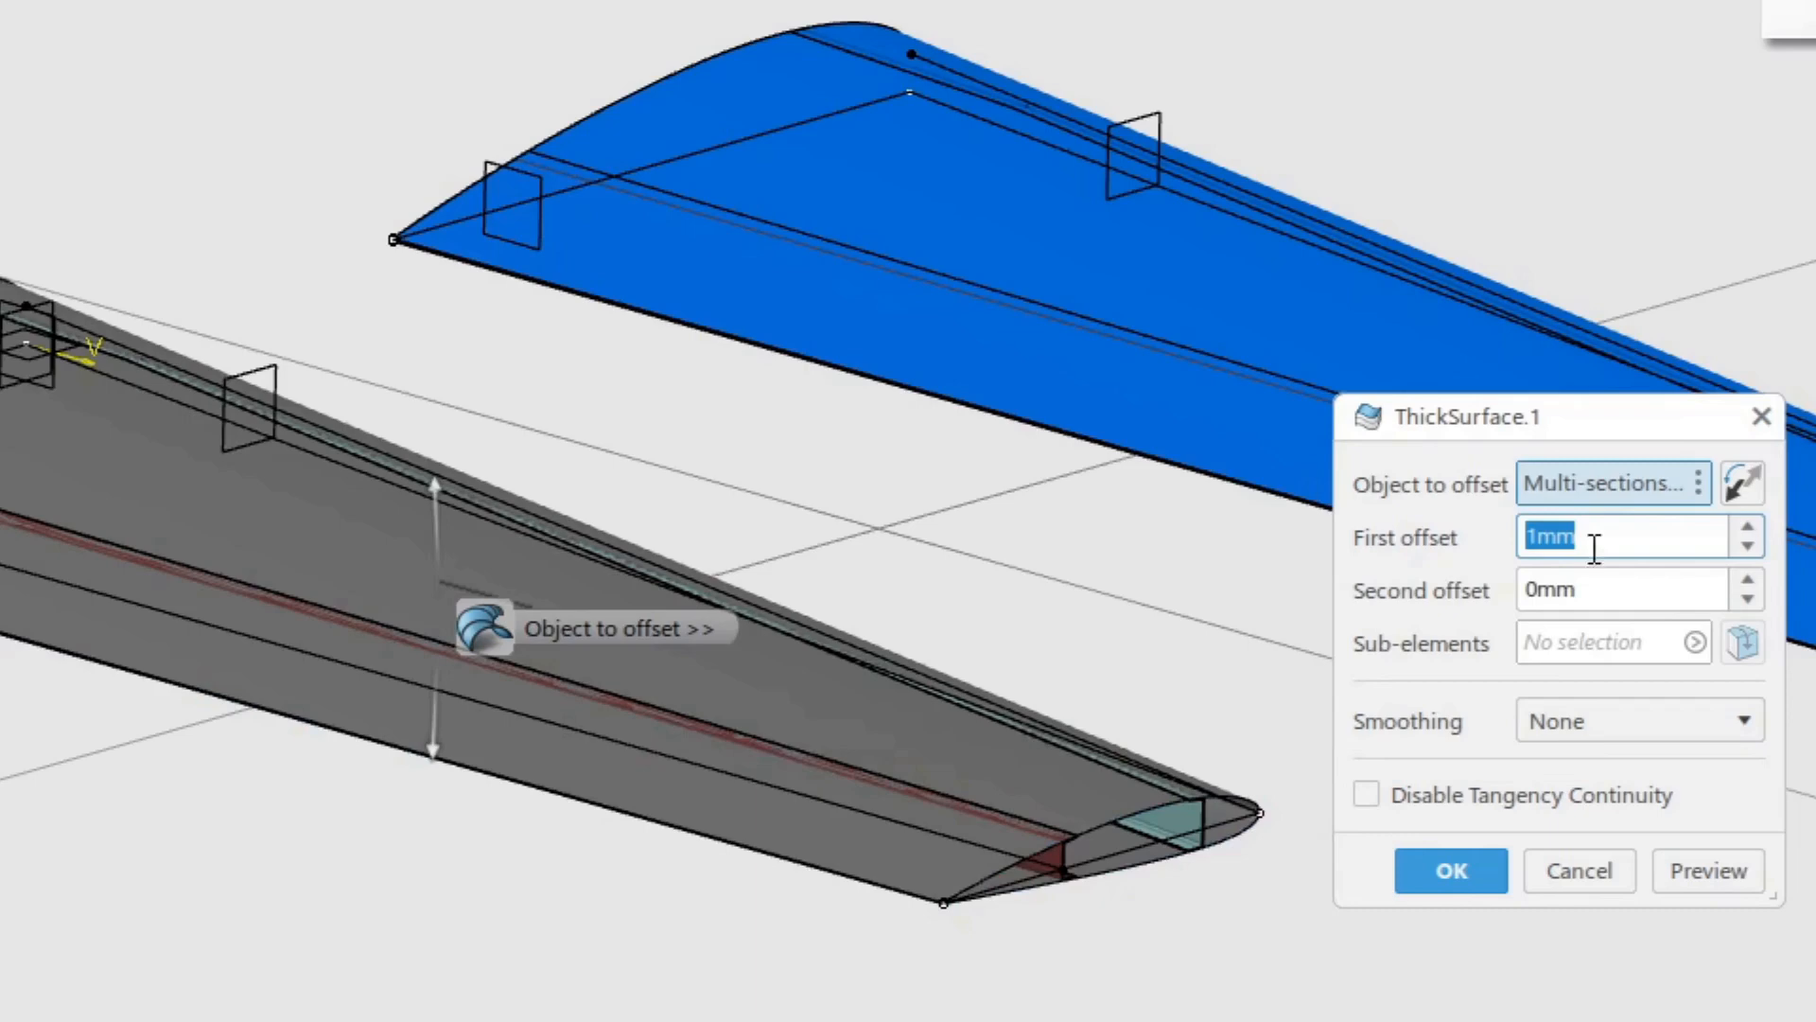
{"action": "mouse_move", "coordinate": [1457, 567]}
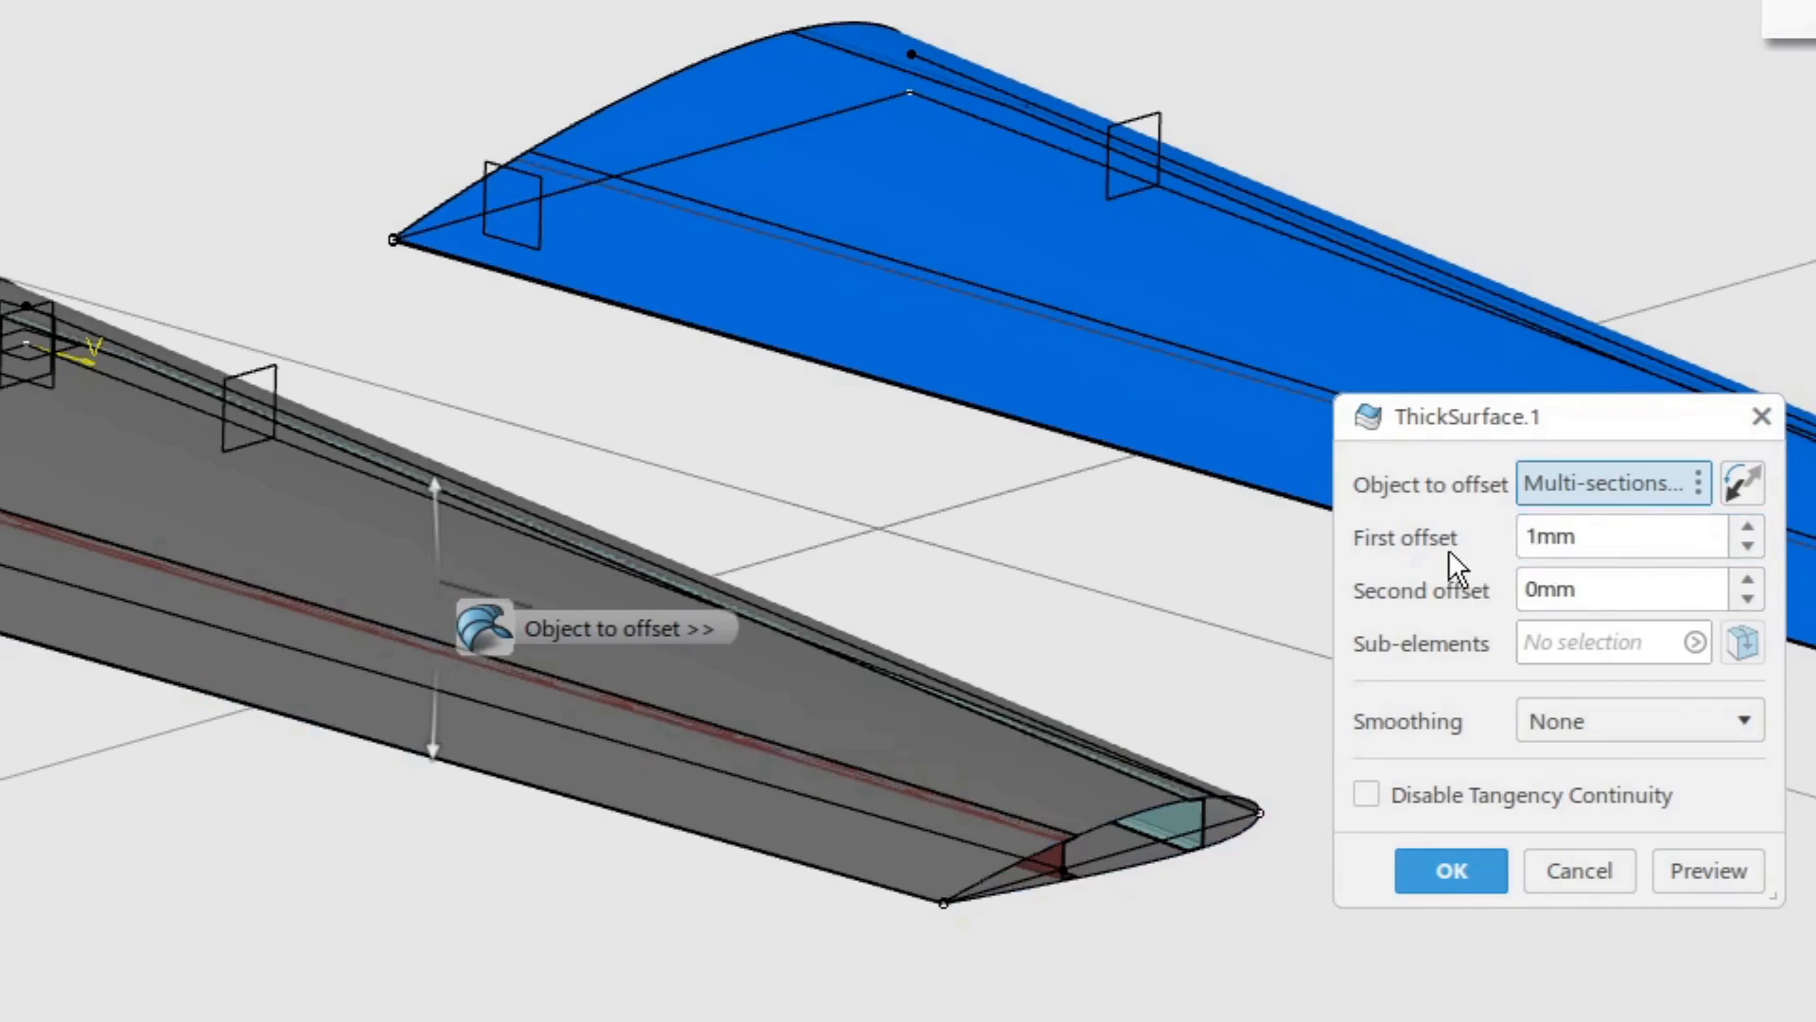
{"action": "mouse_move", "coordinate": [1457, 603]}
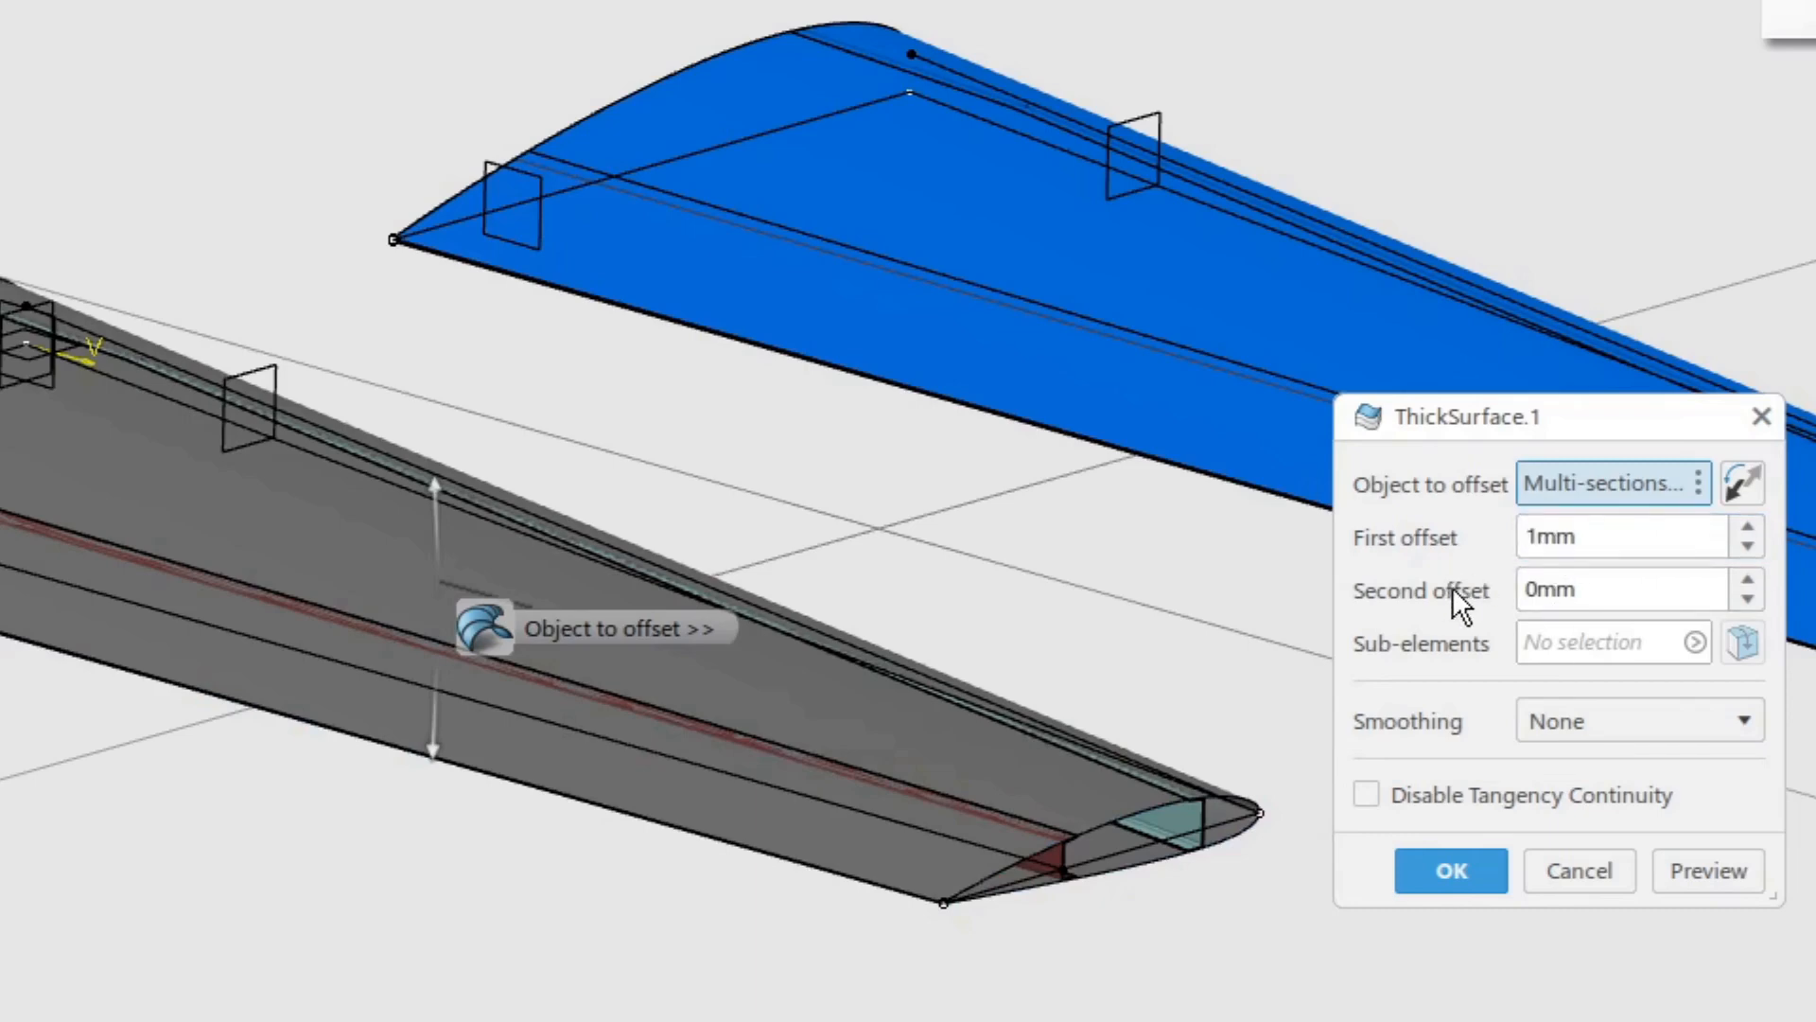
{"action": "mouse_move", "coordinate": [444, 798]}
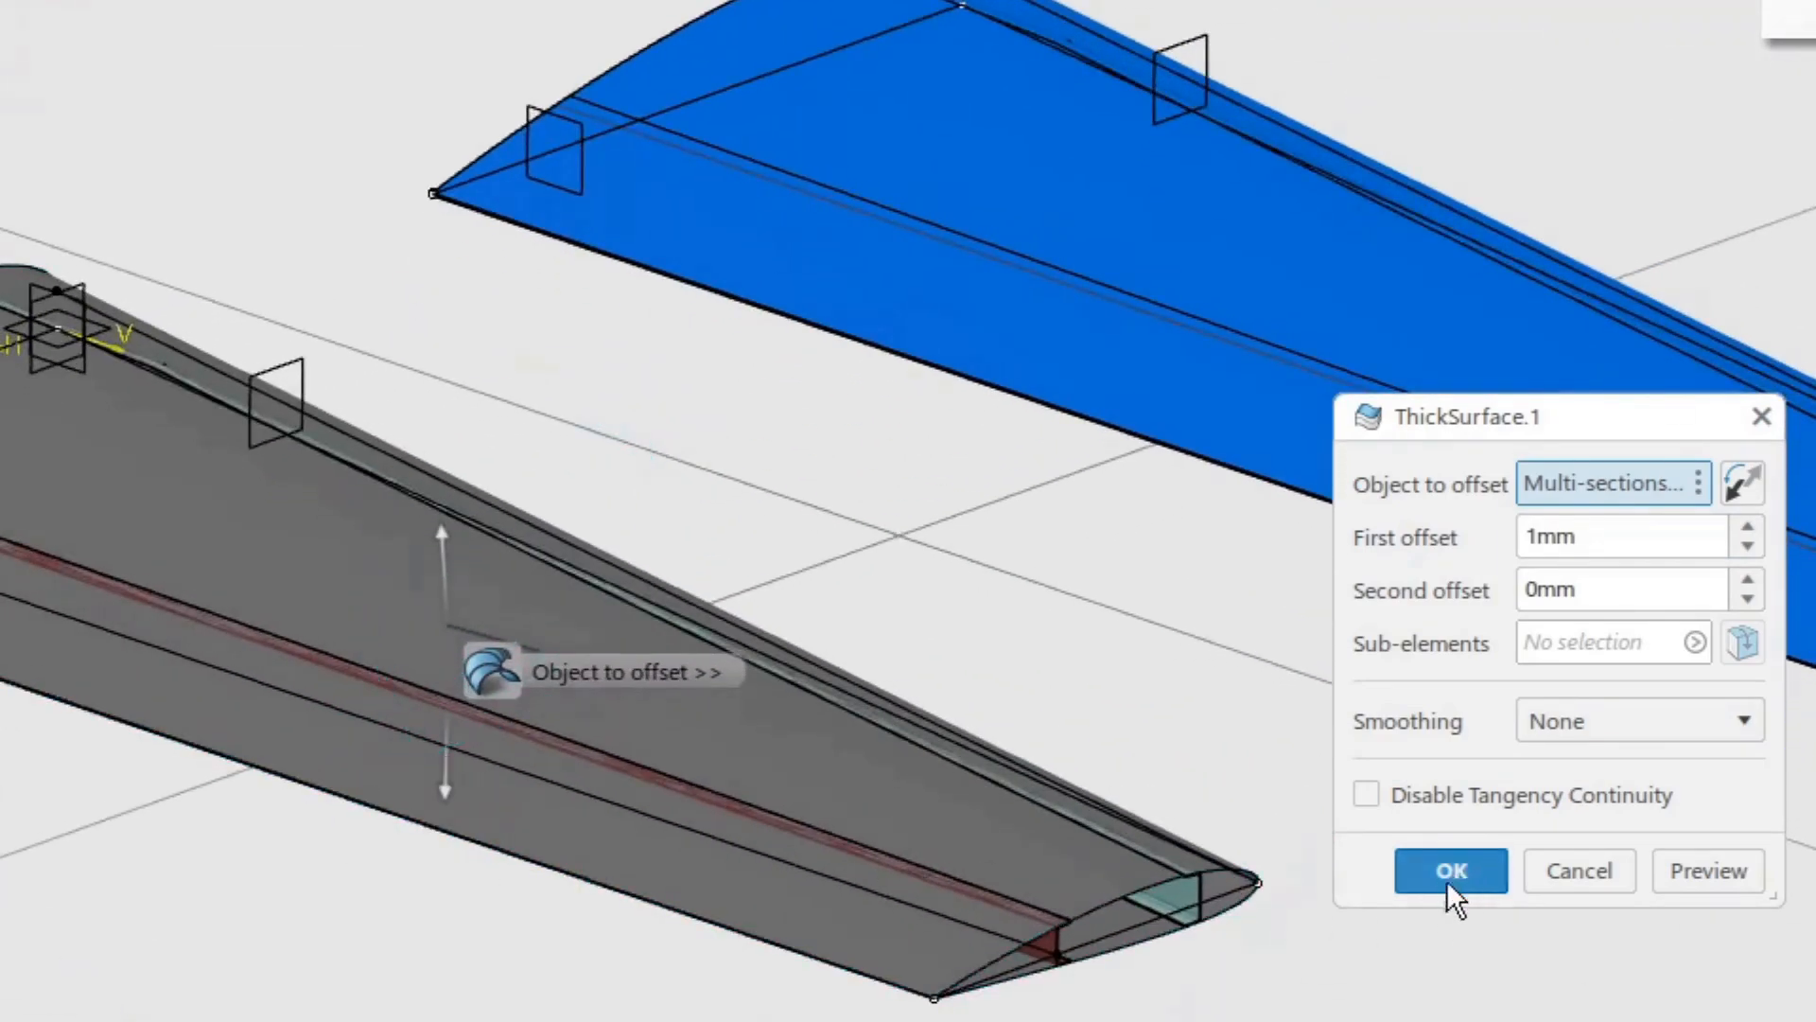
{"action": "left_click", "coordinate": [1449, 871]}
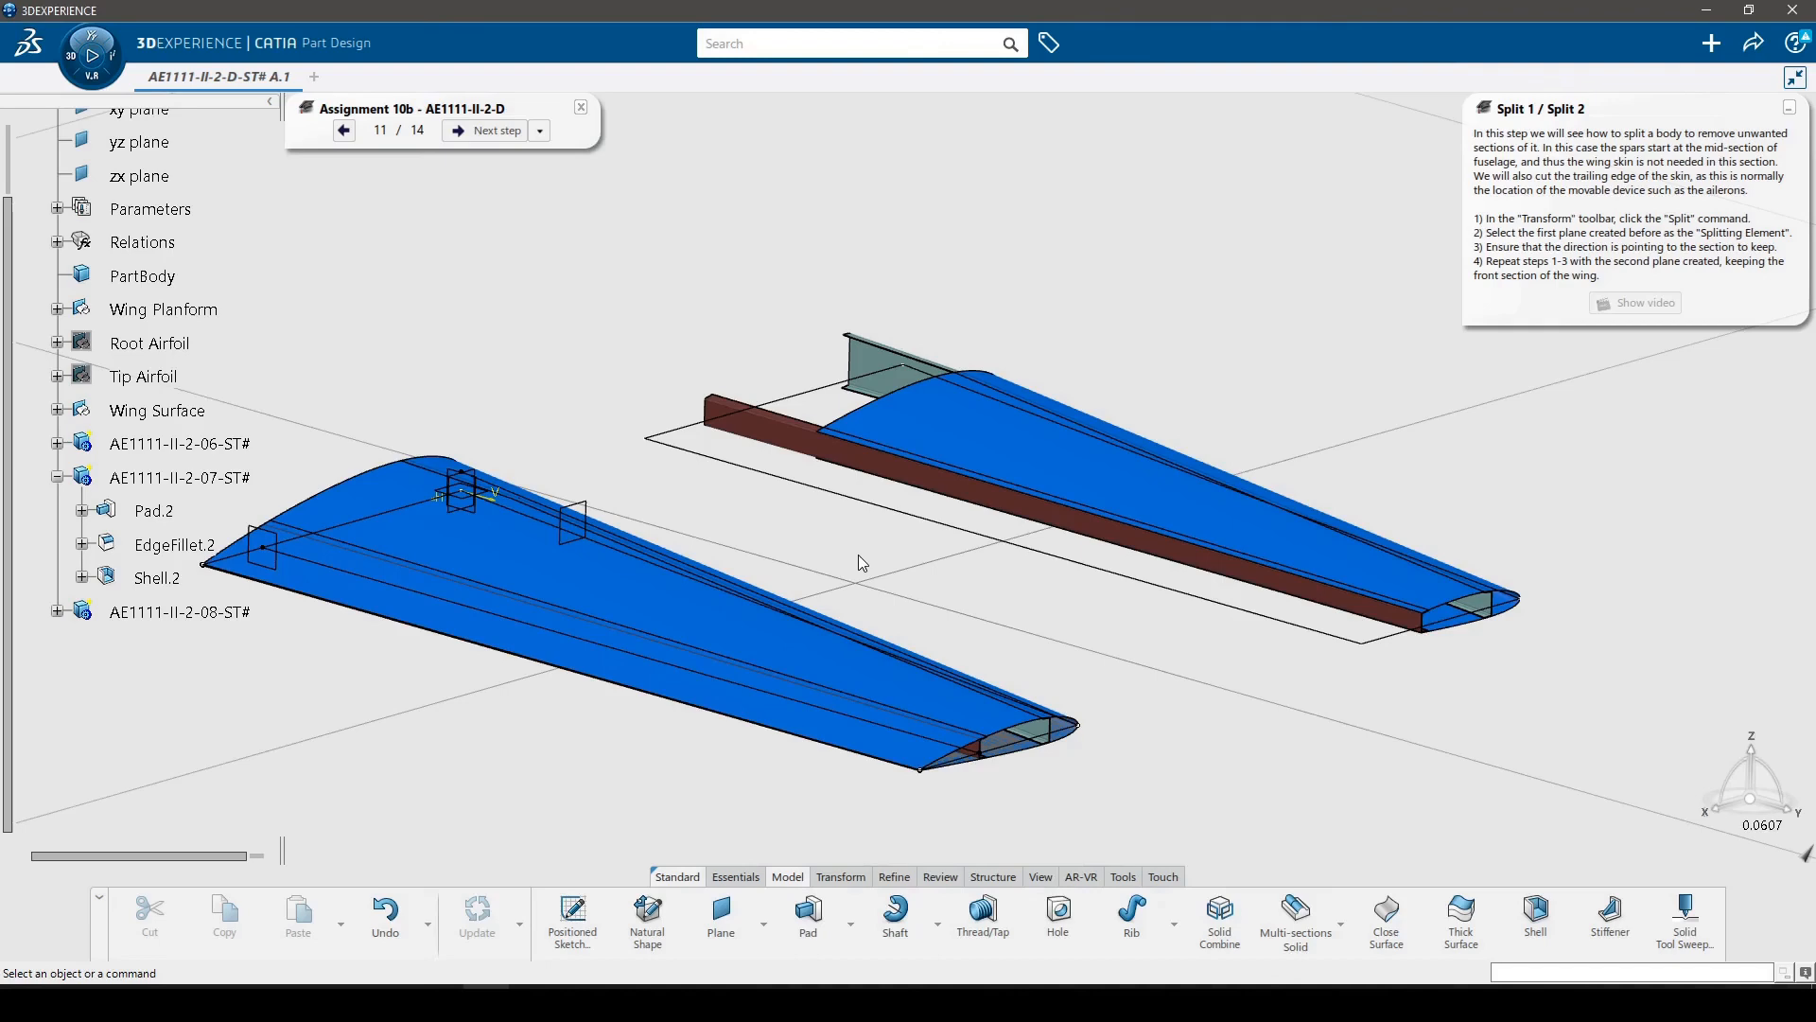
{"action": "mouse_move", "coordinate": [843, 402]}
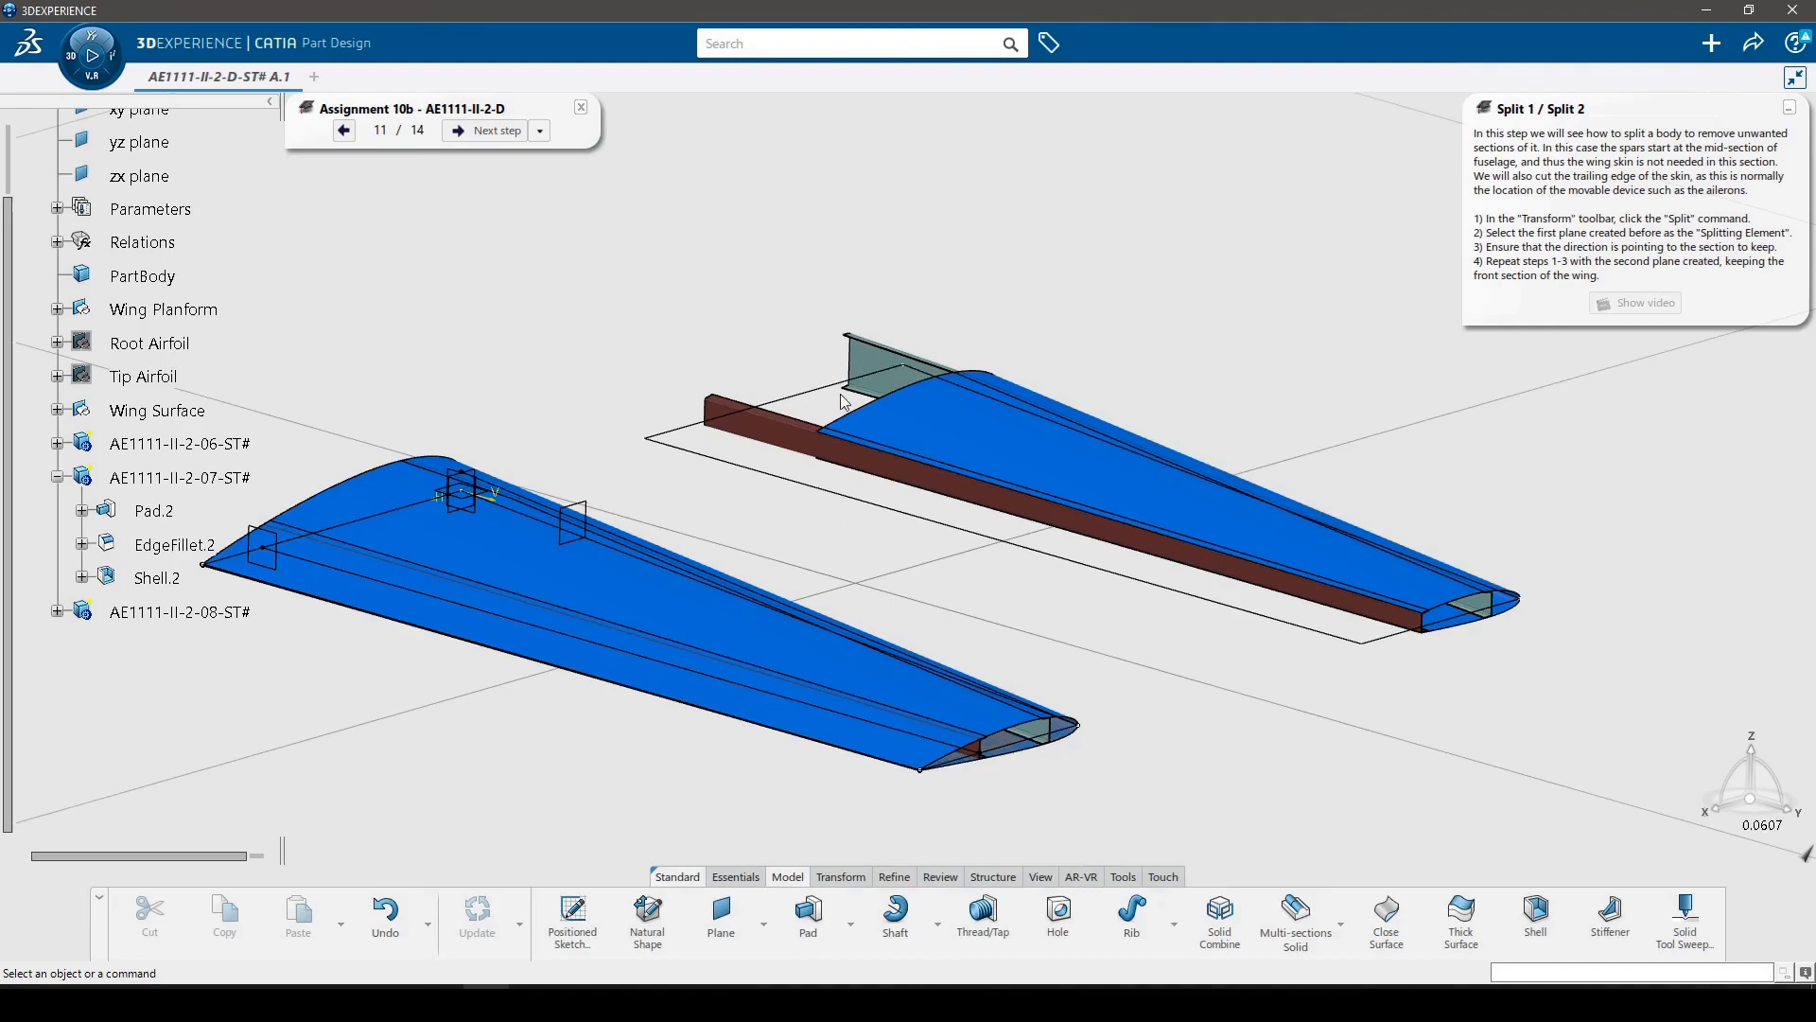
{"action": "mouse_move", "coordinate": [803, 547]}
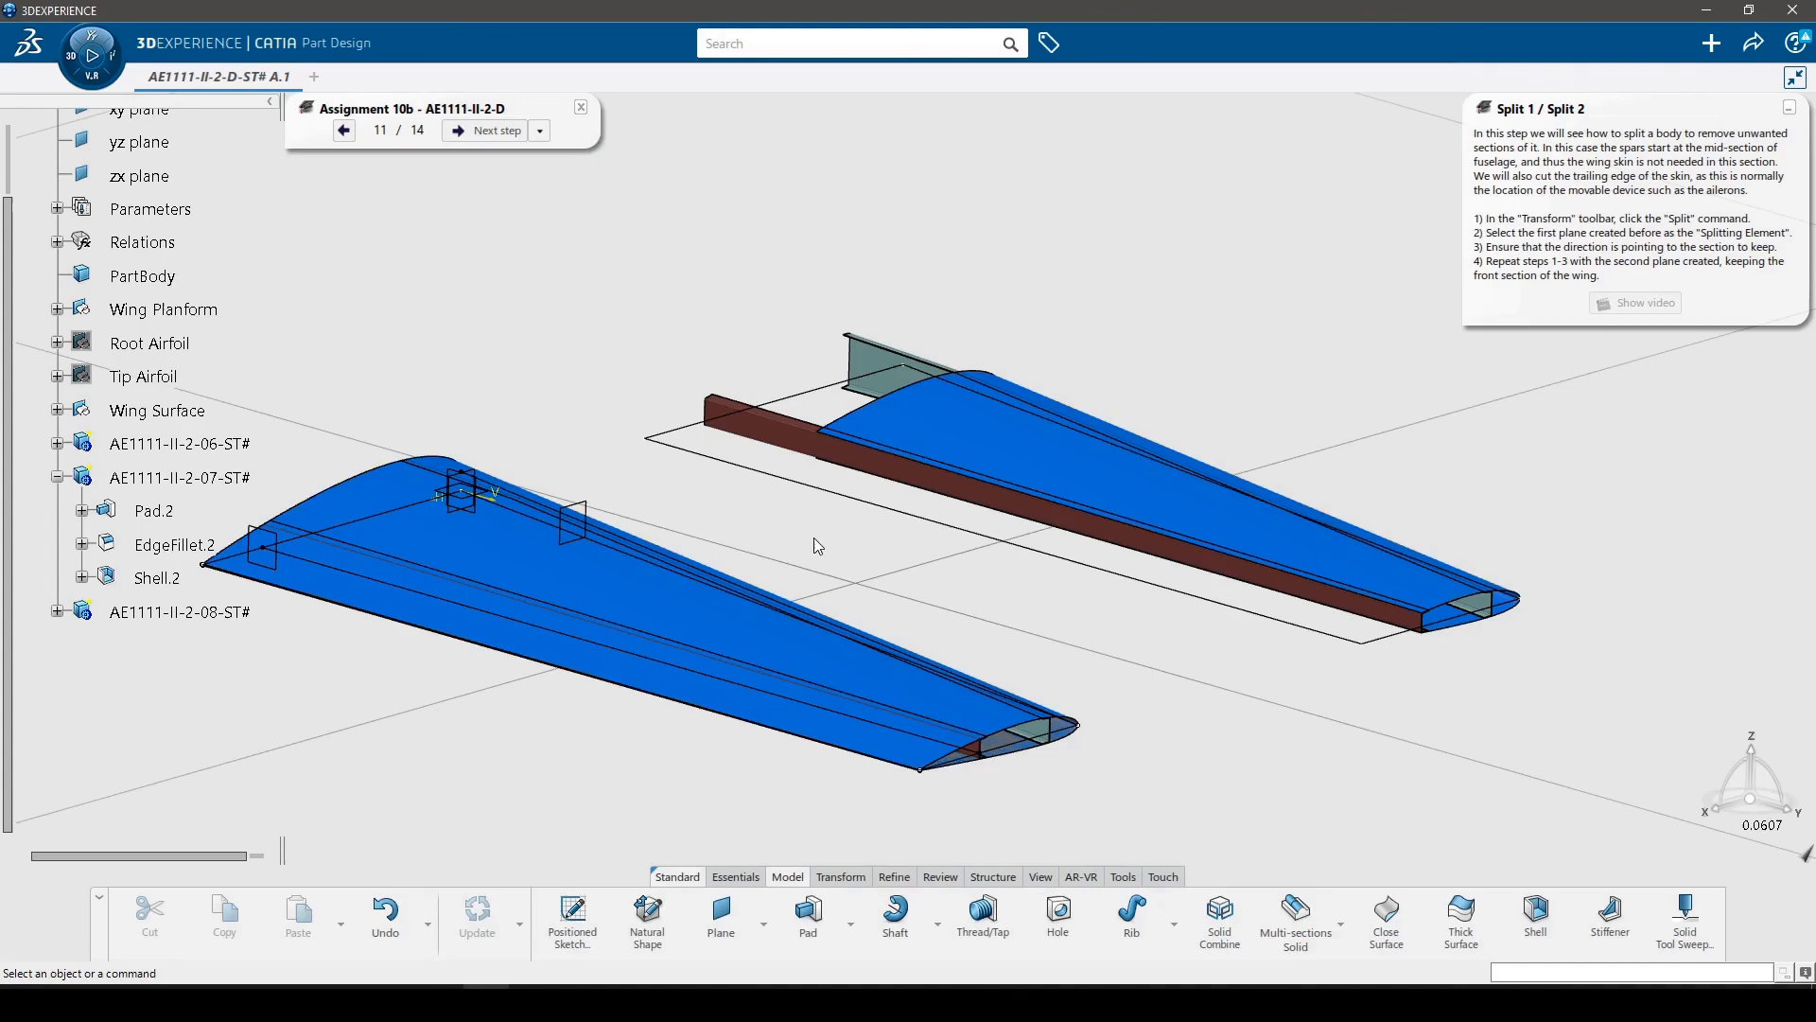
{"action": "mouse_move", "coordinate": [988, 600]}
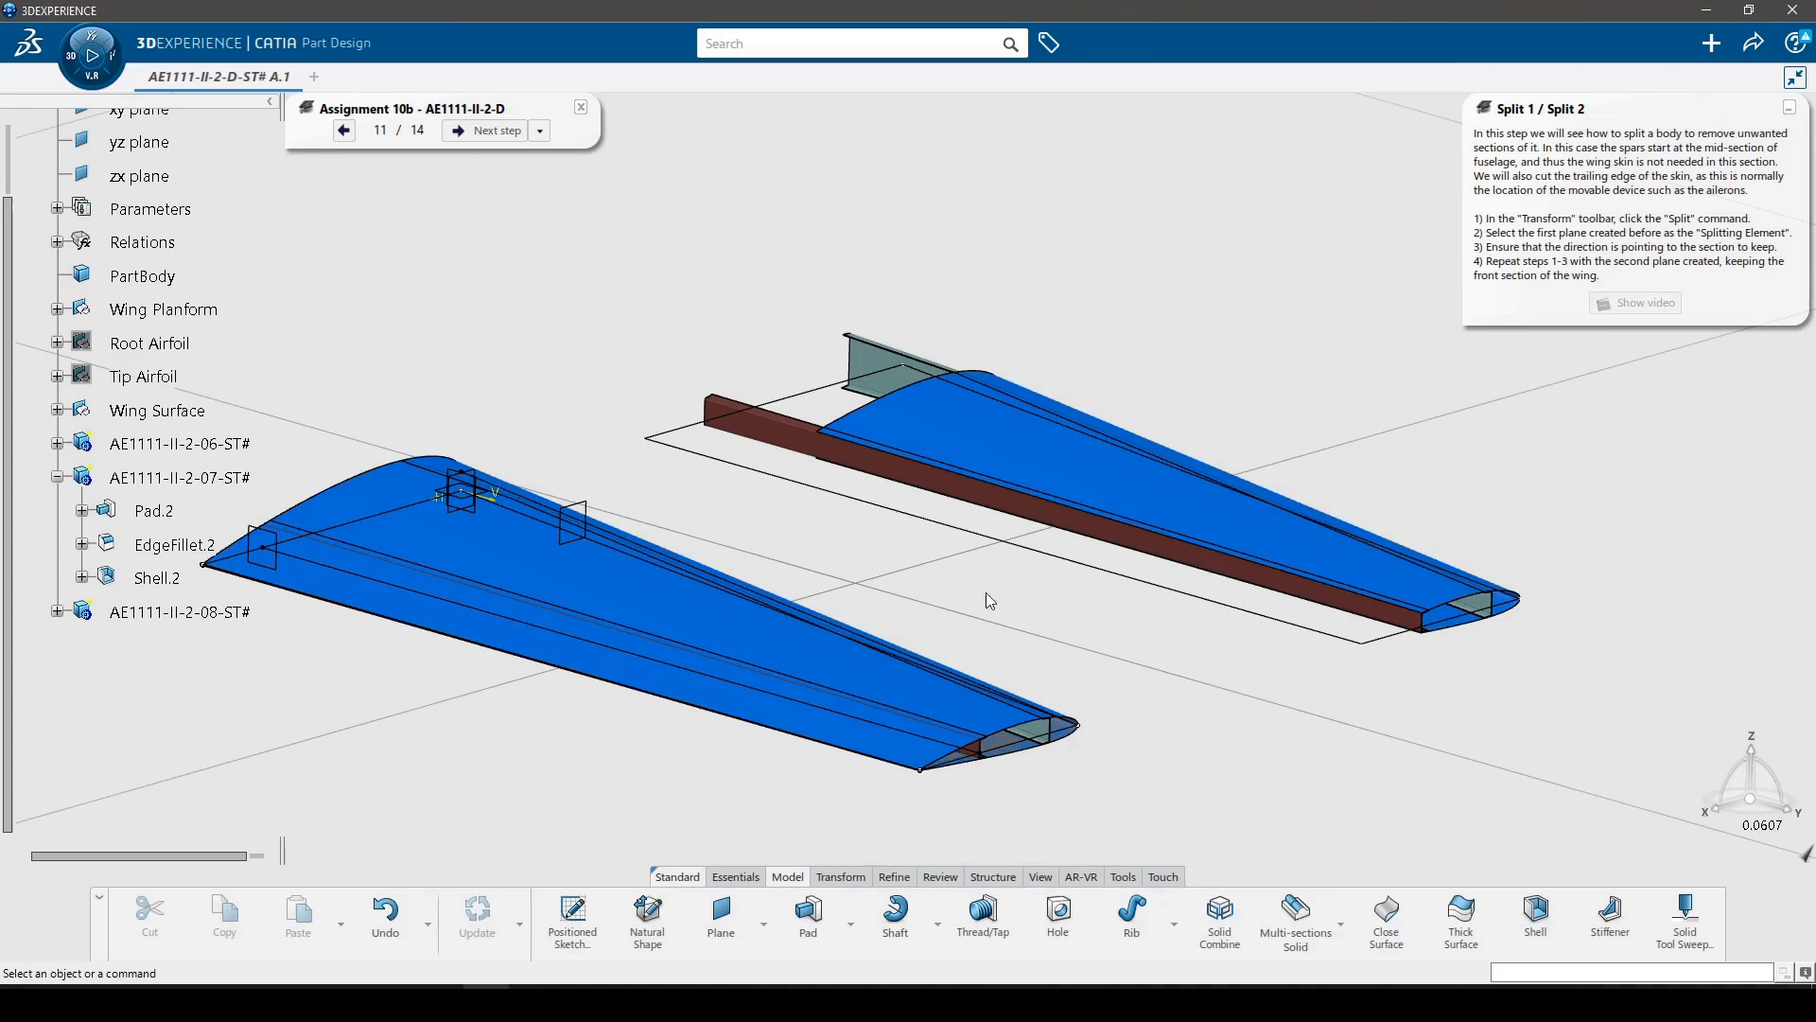
{"action": "mouse_move", "coordinate": [957, 557]}
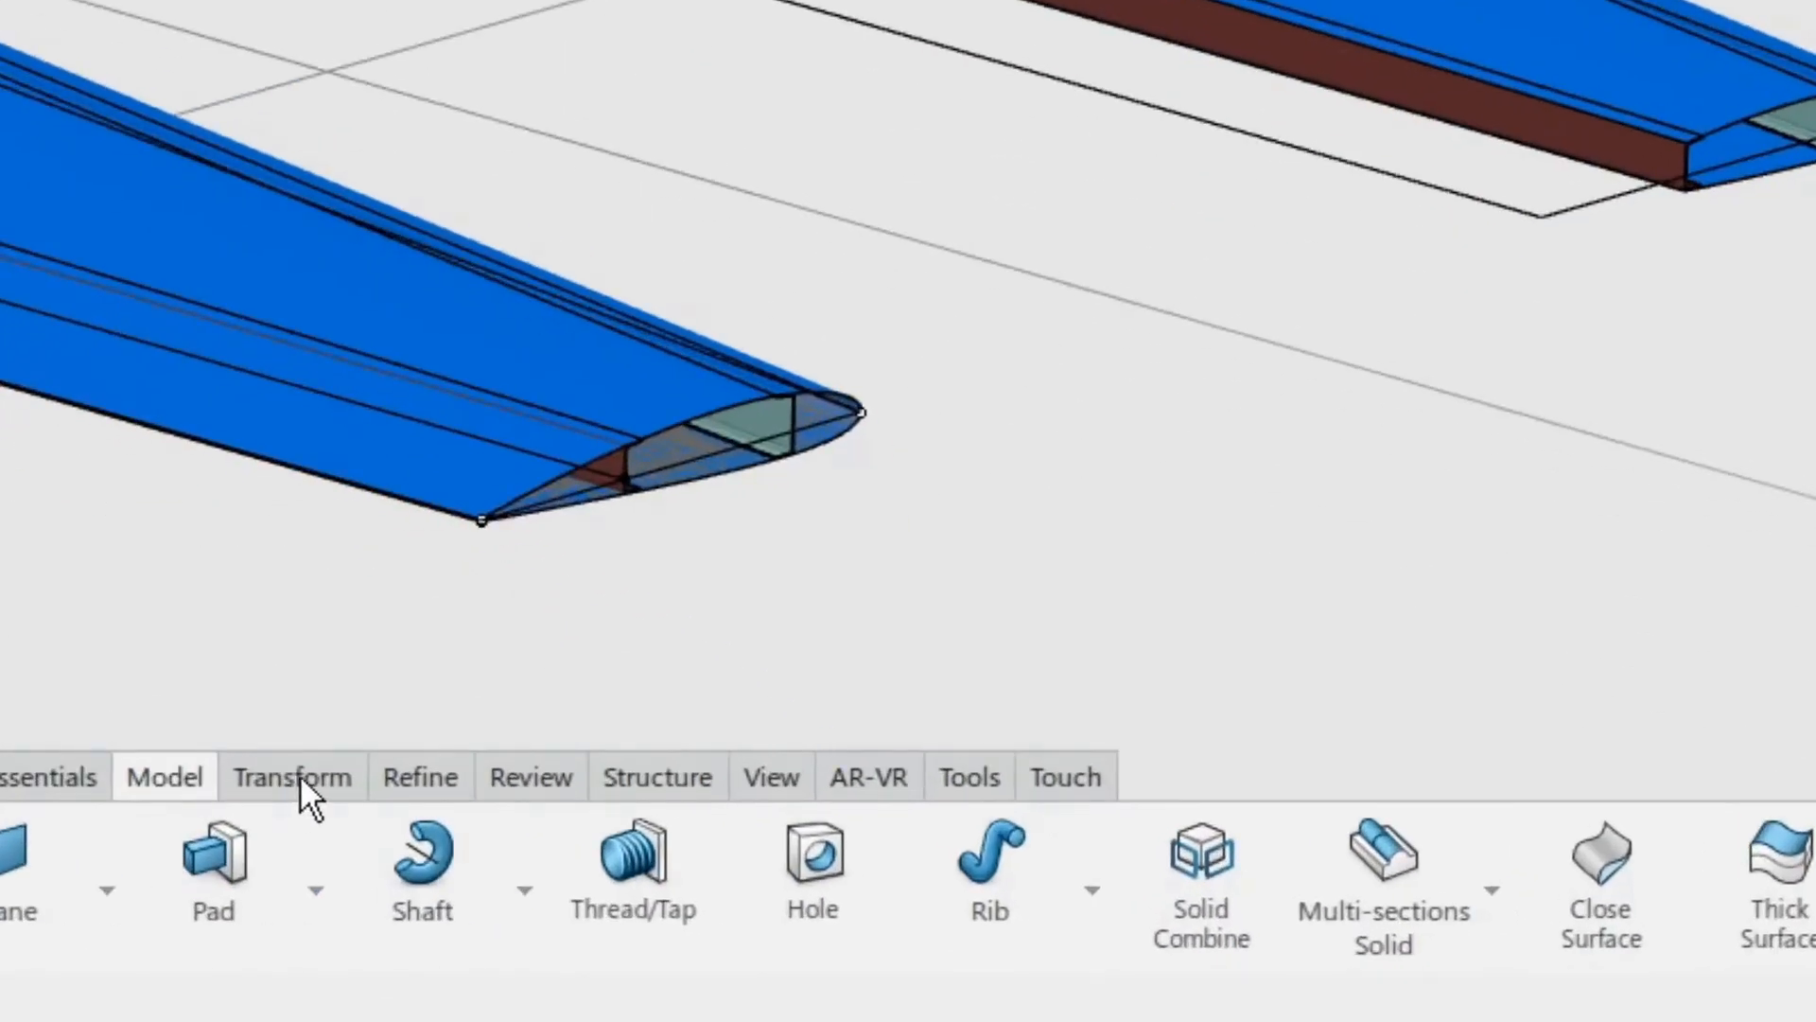
Split the 1 mm wing skin first with Plane.1, then with Plane.2.
{"action": "left_click", "coordinate": [292, 775]}
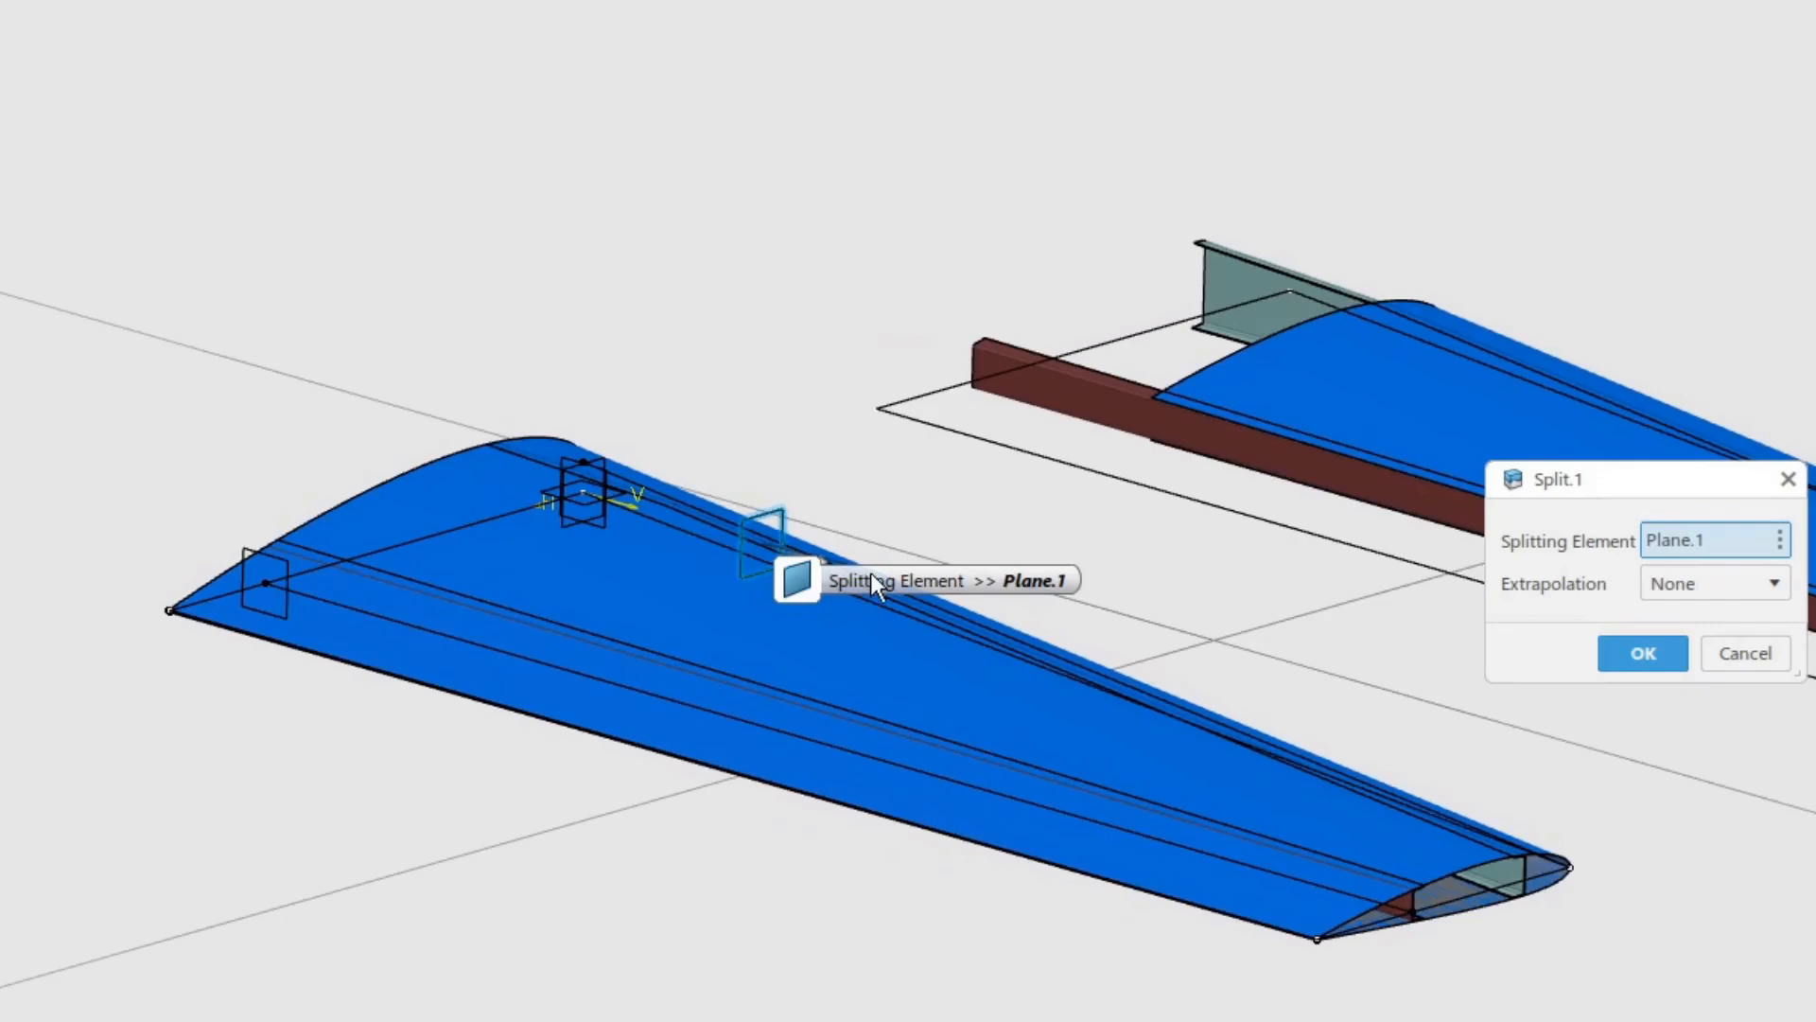
{"action": "mouse_move", "coordinate": [805, 573]}
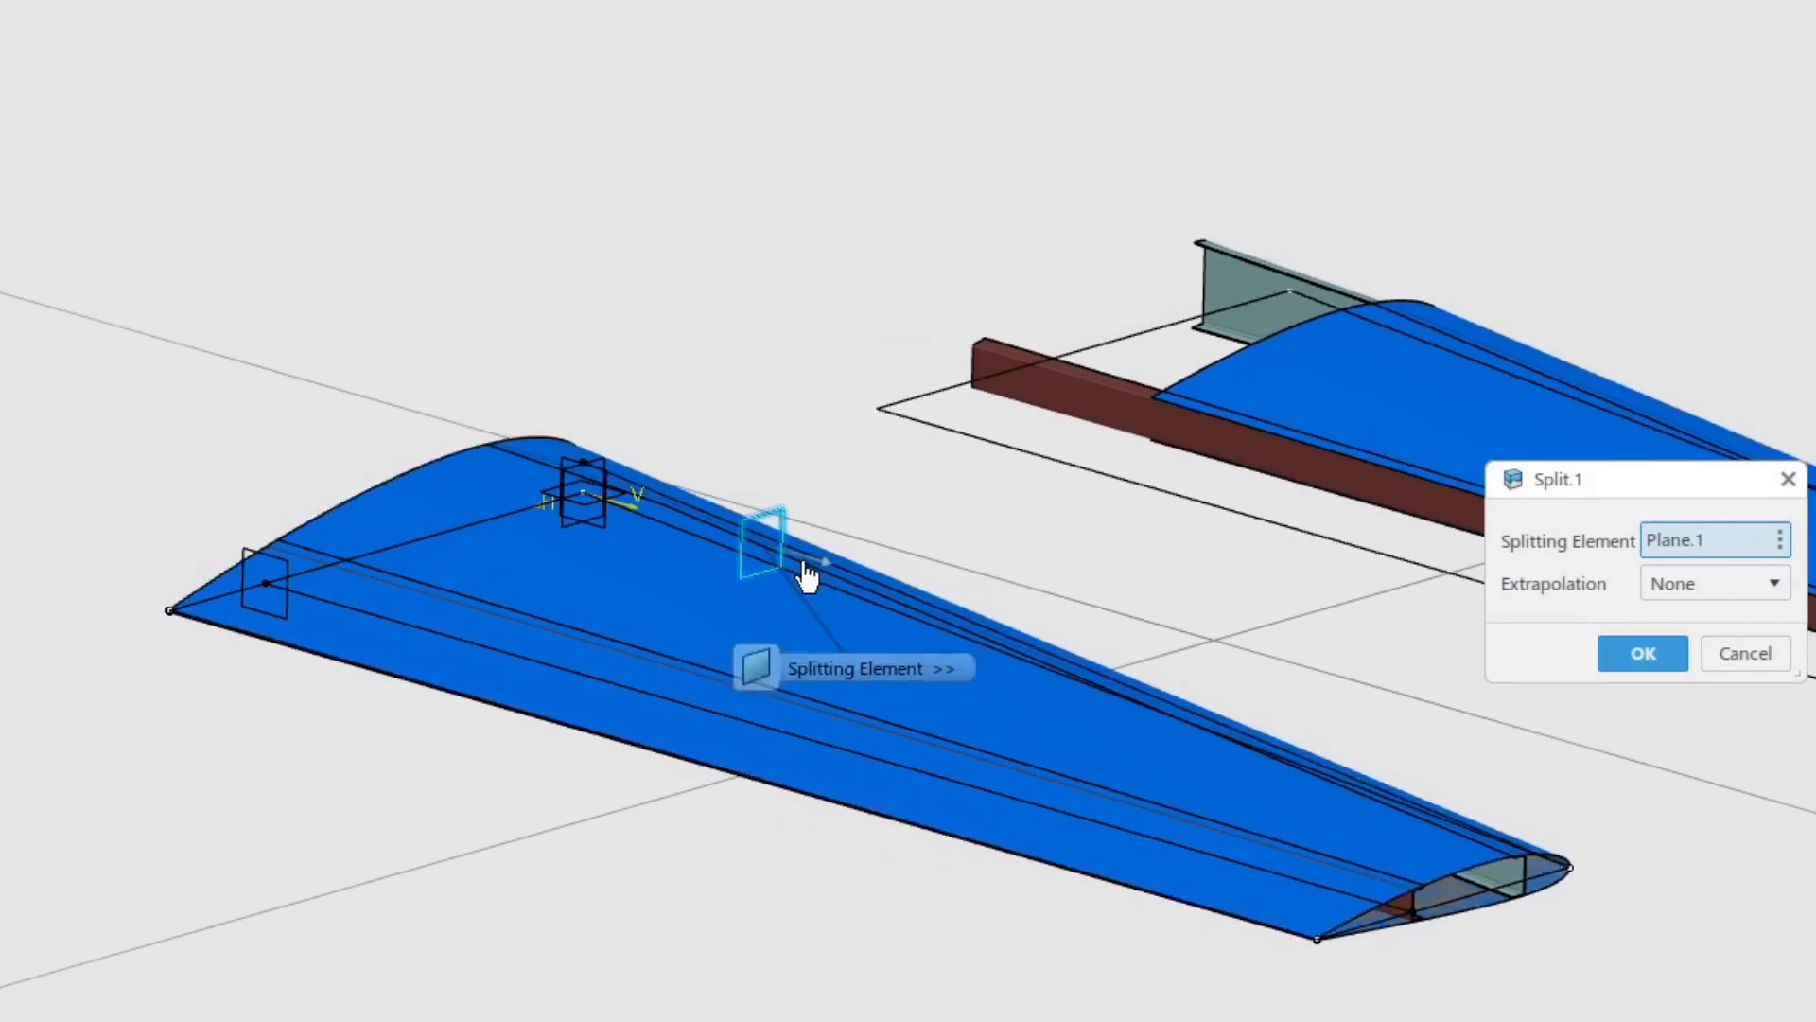
{"action": "mouse_move", "coordinate": [1073, 624]}
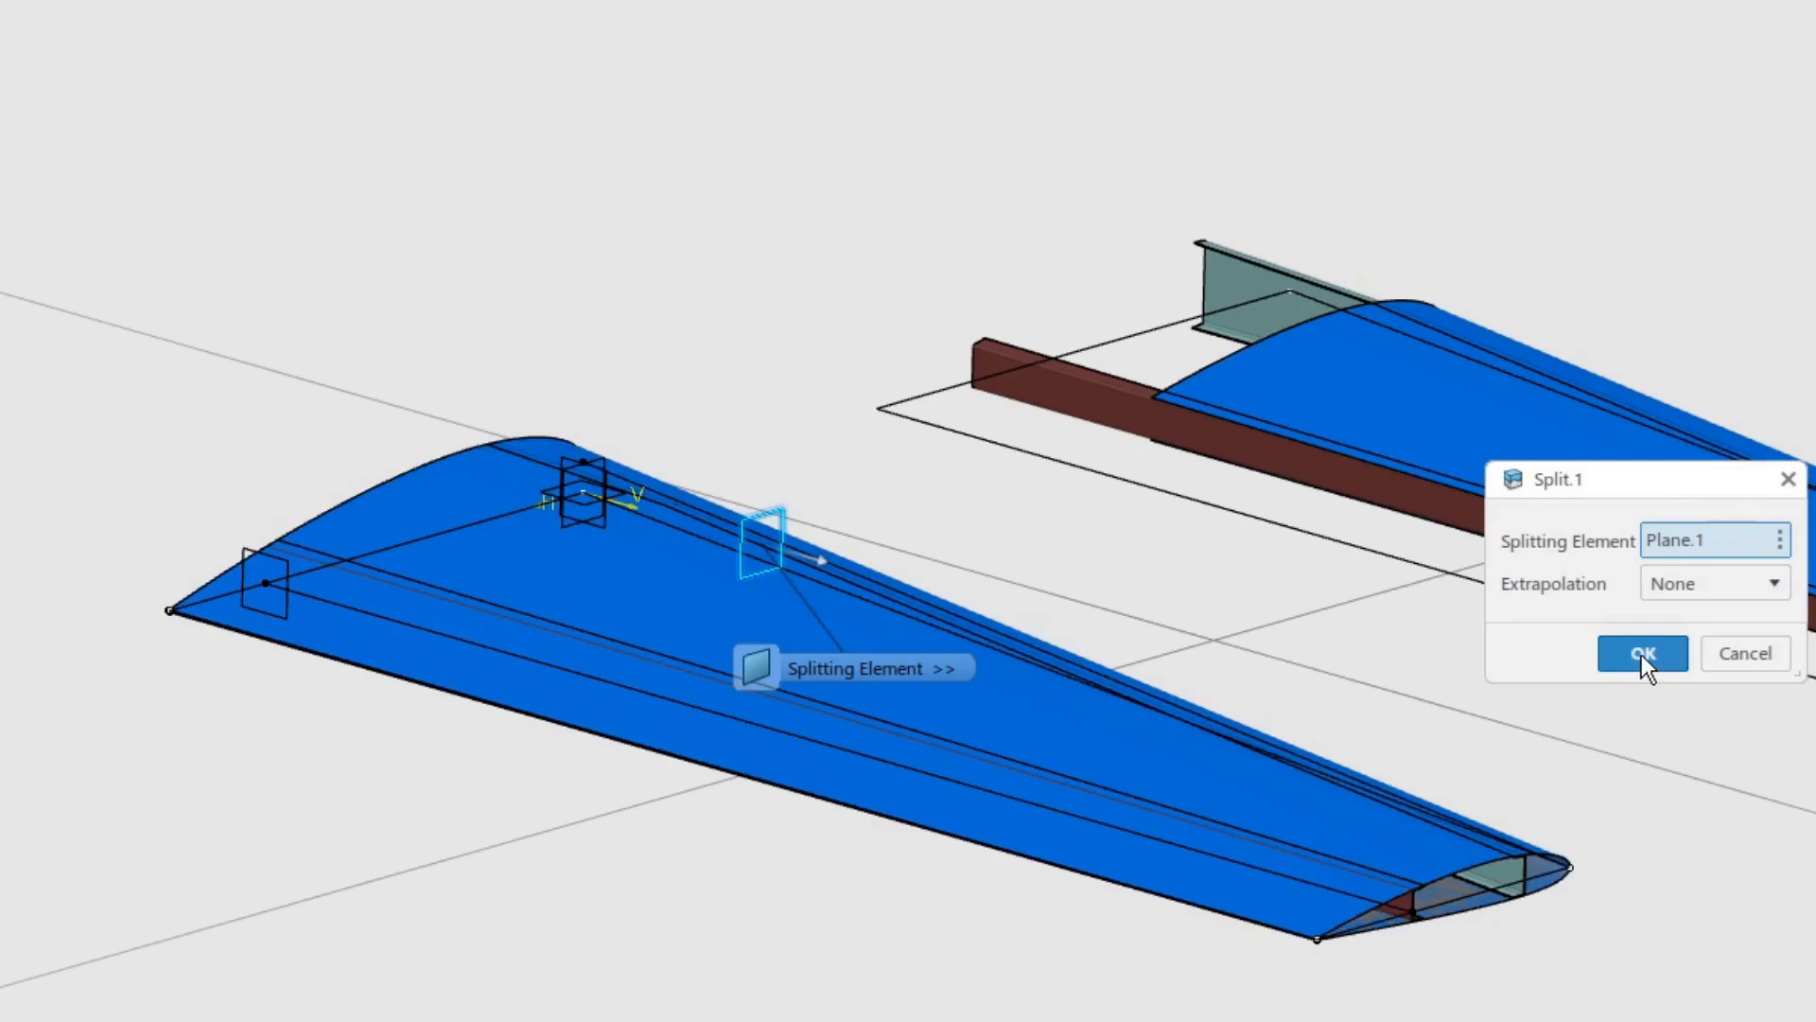
{"action": "left_click", "coordinate": [1641, 653]}
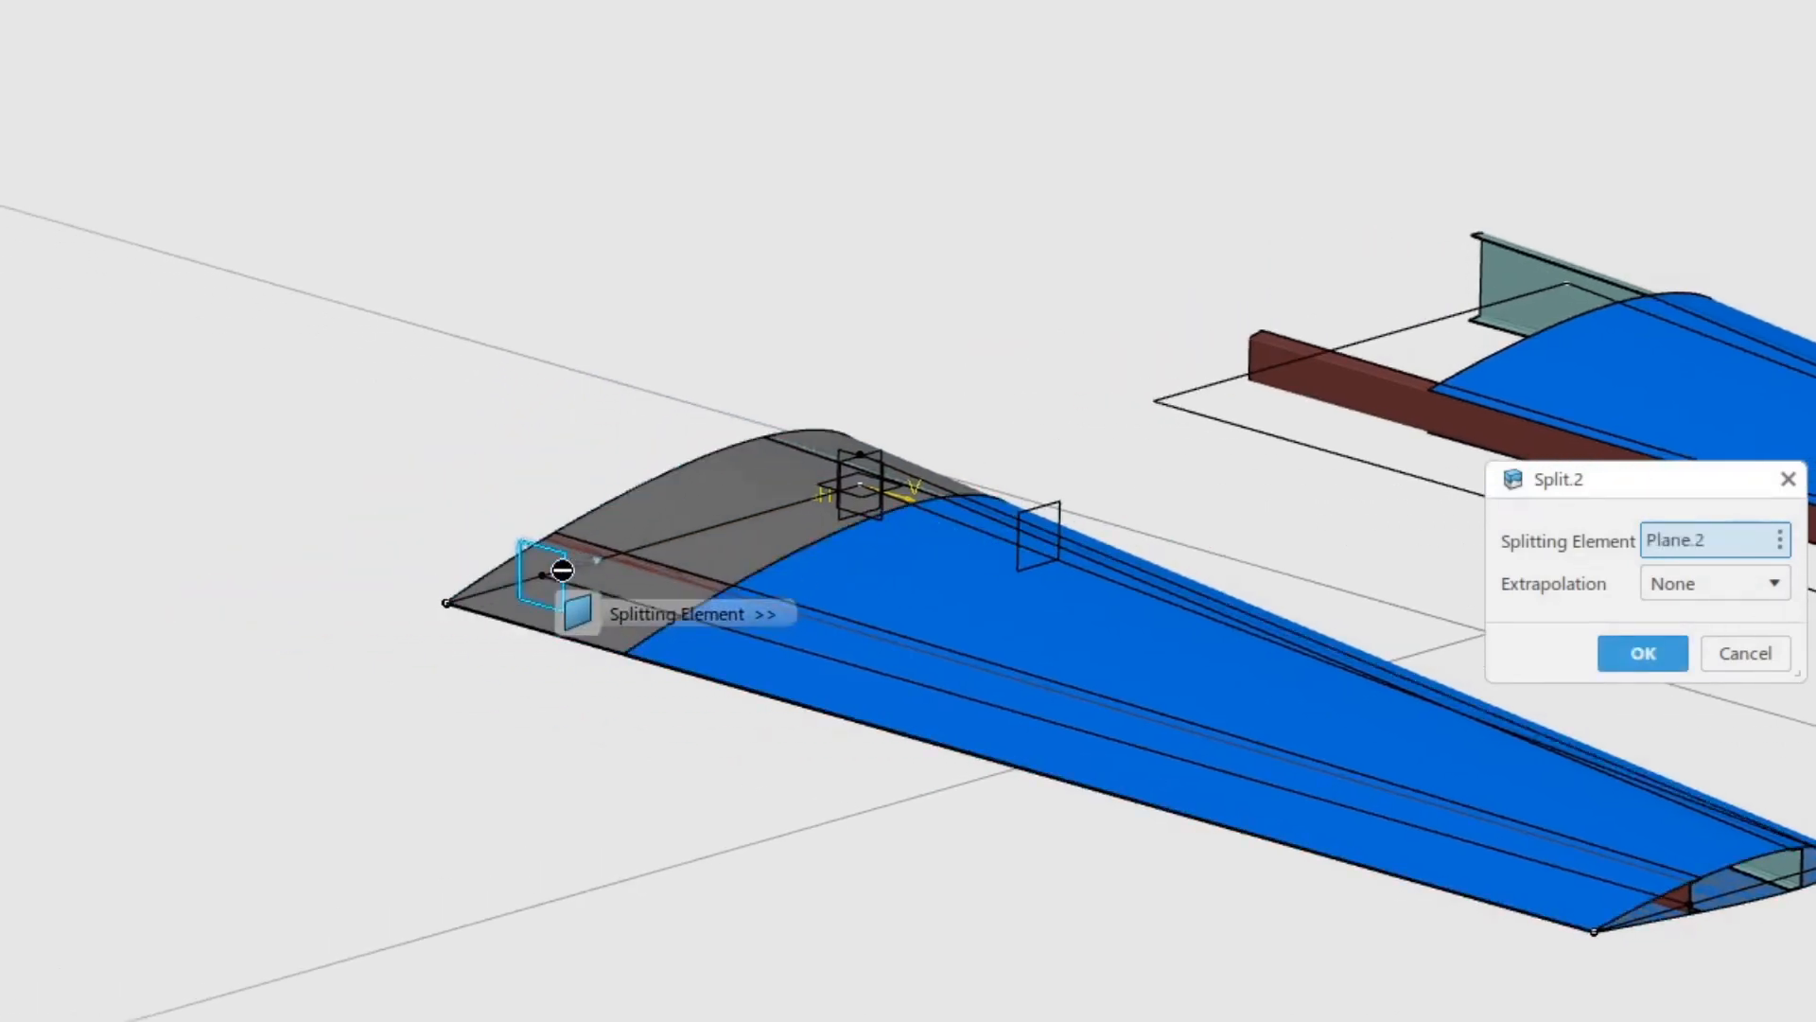
{"action": "mouse_move", "coordinate": [584, 687]}
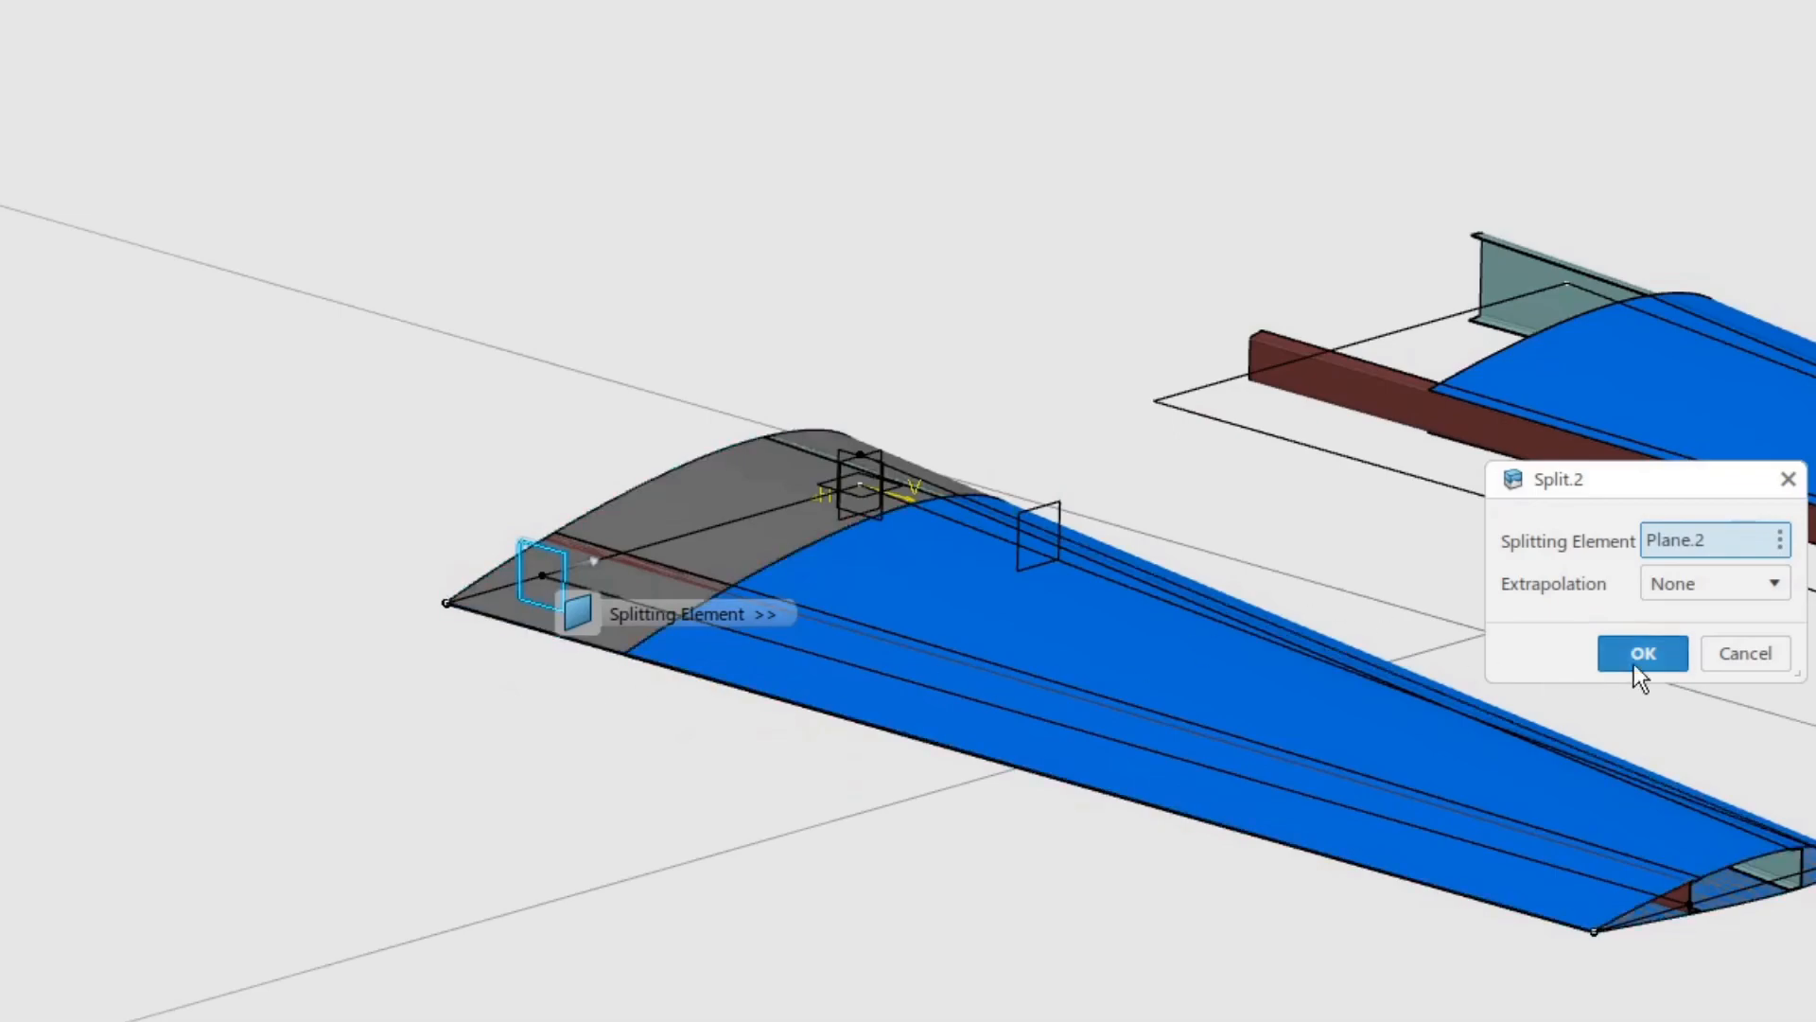
{"action": "left_click", "coordinate": [1641, 651]}
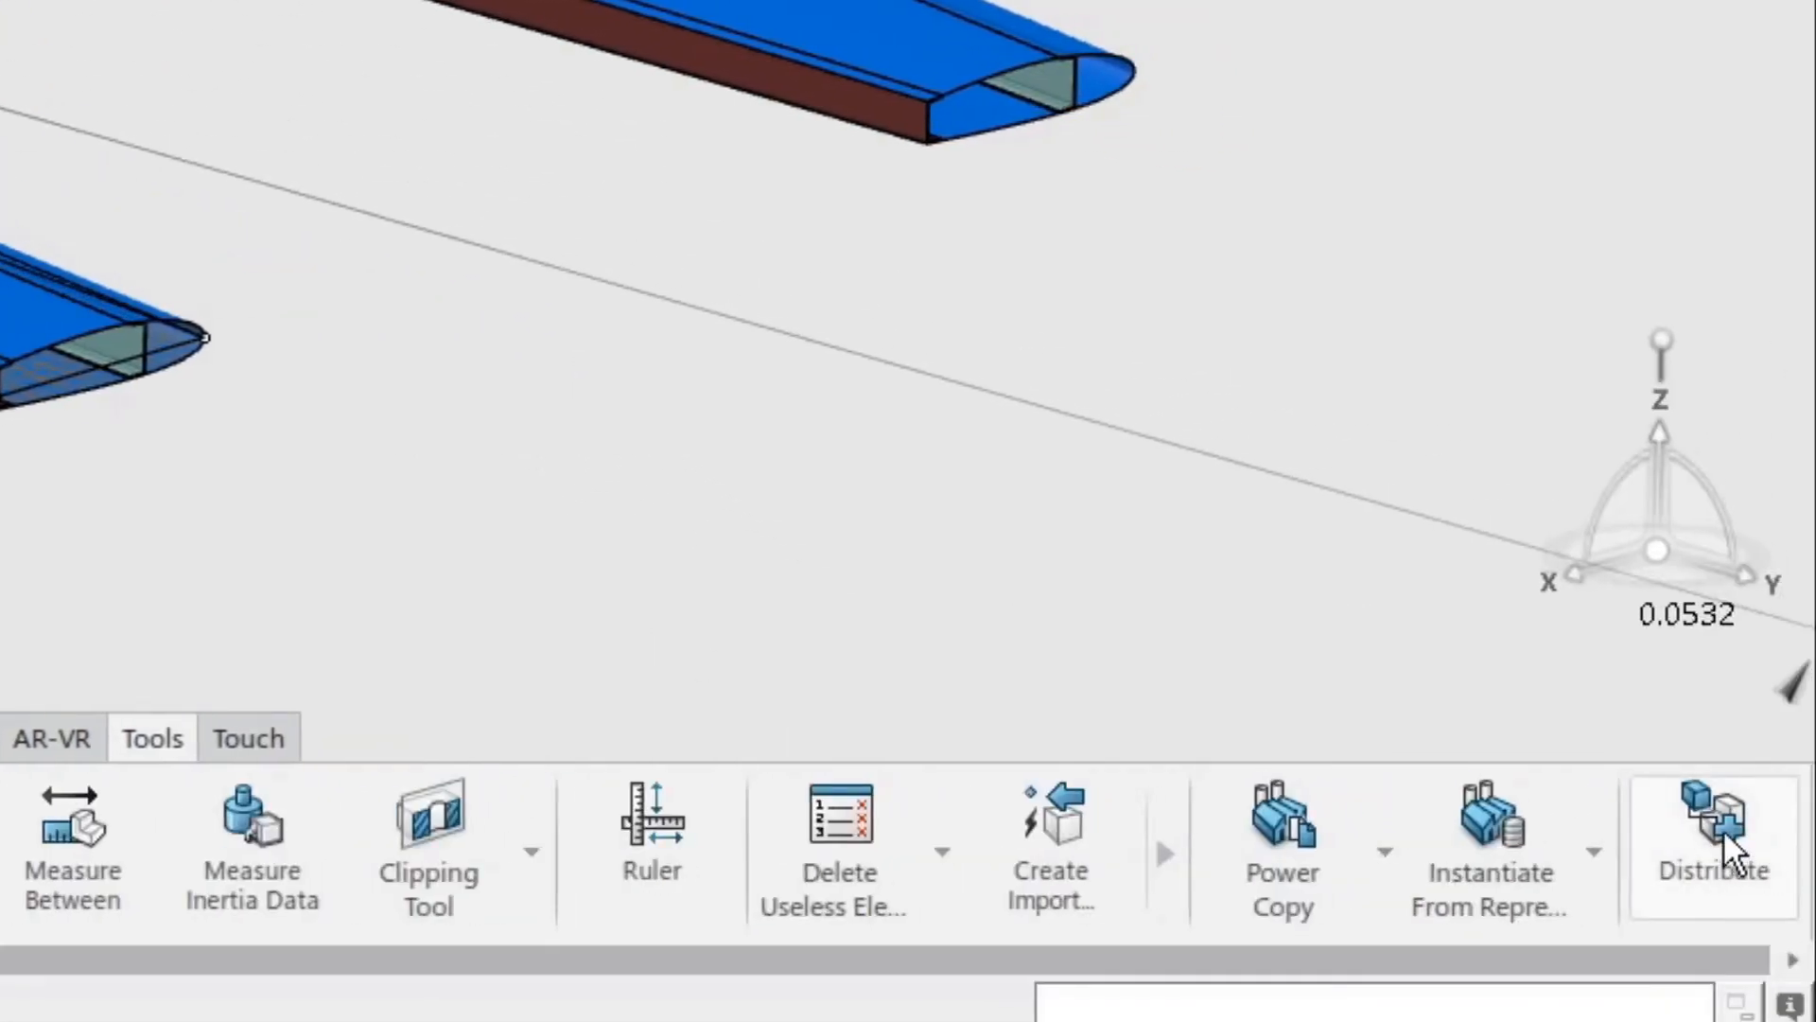
Distribute bodies 06, 07 and 08 with links, dropping Wing Planform, Wing Surface and the empty row.
{"action": "left_click", "coordinate": [1712, 822]}
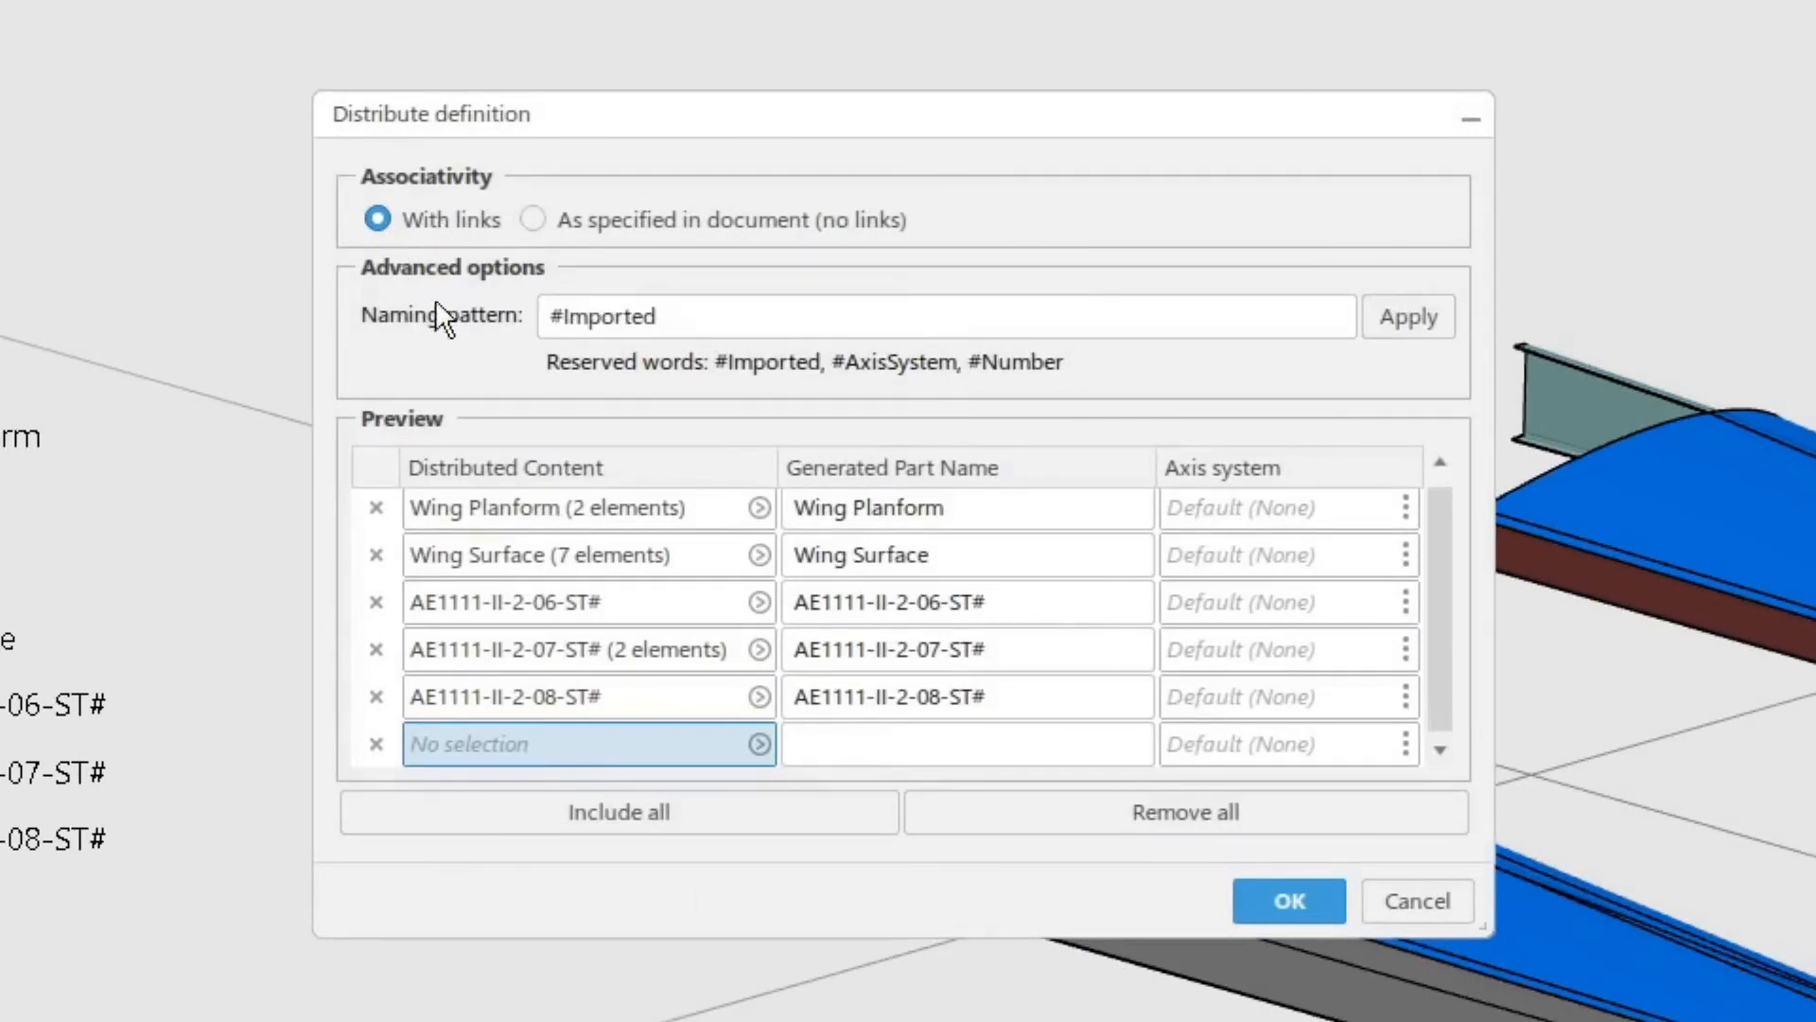
{"action": "mouse_move", "coordinate": [445, 368]}
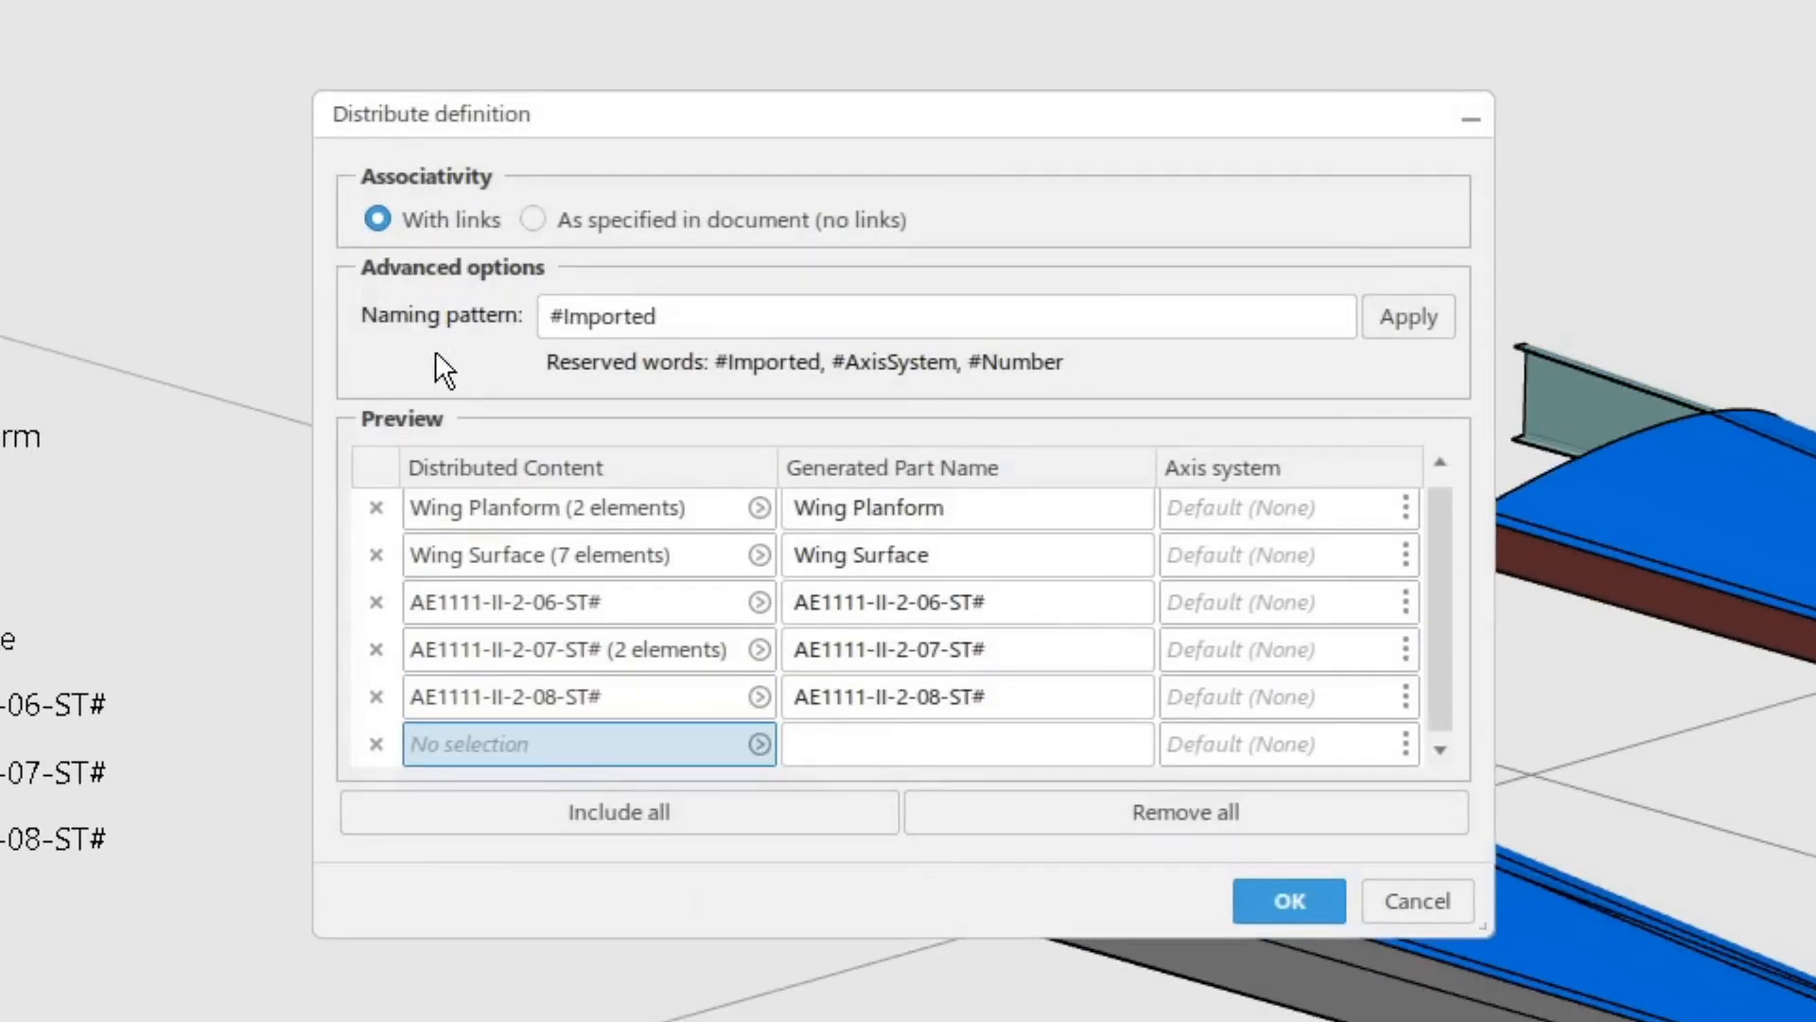
{"action": "mouse_move", "coordinate": [376, 507]}
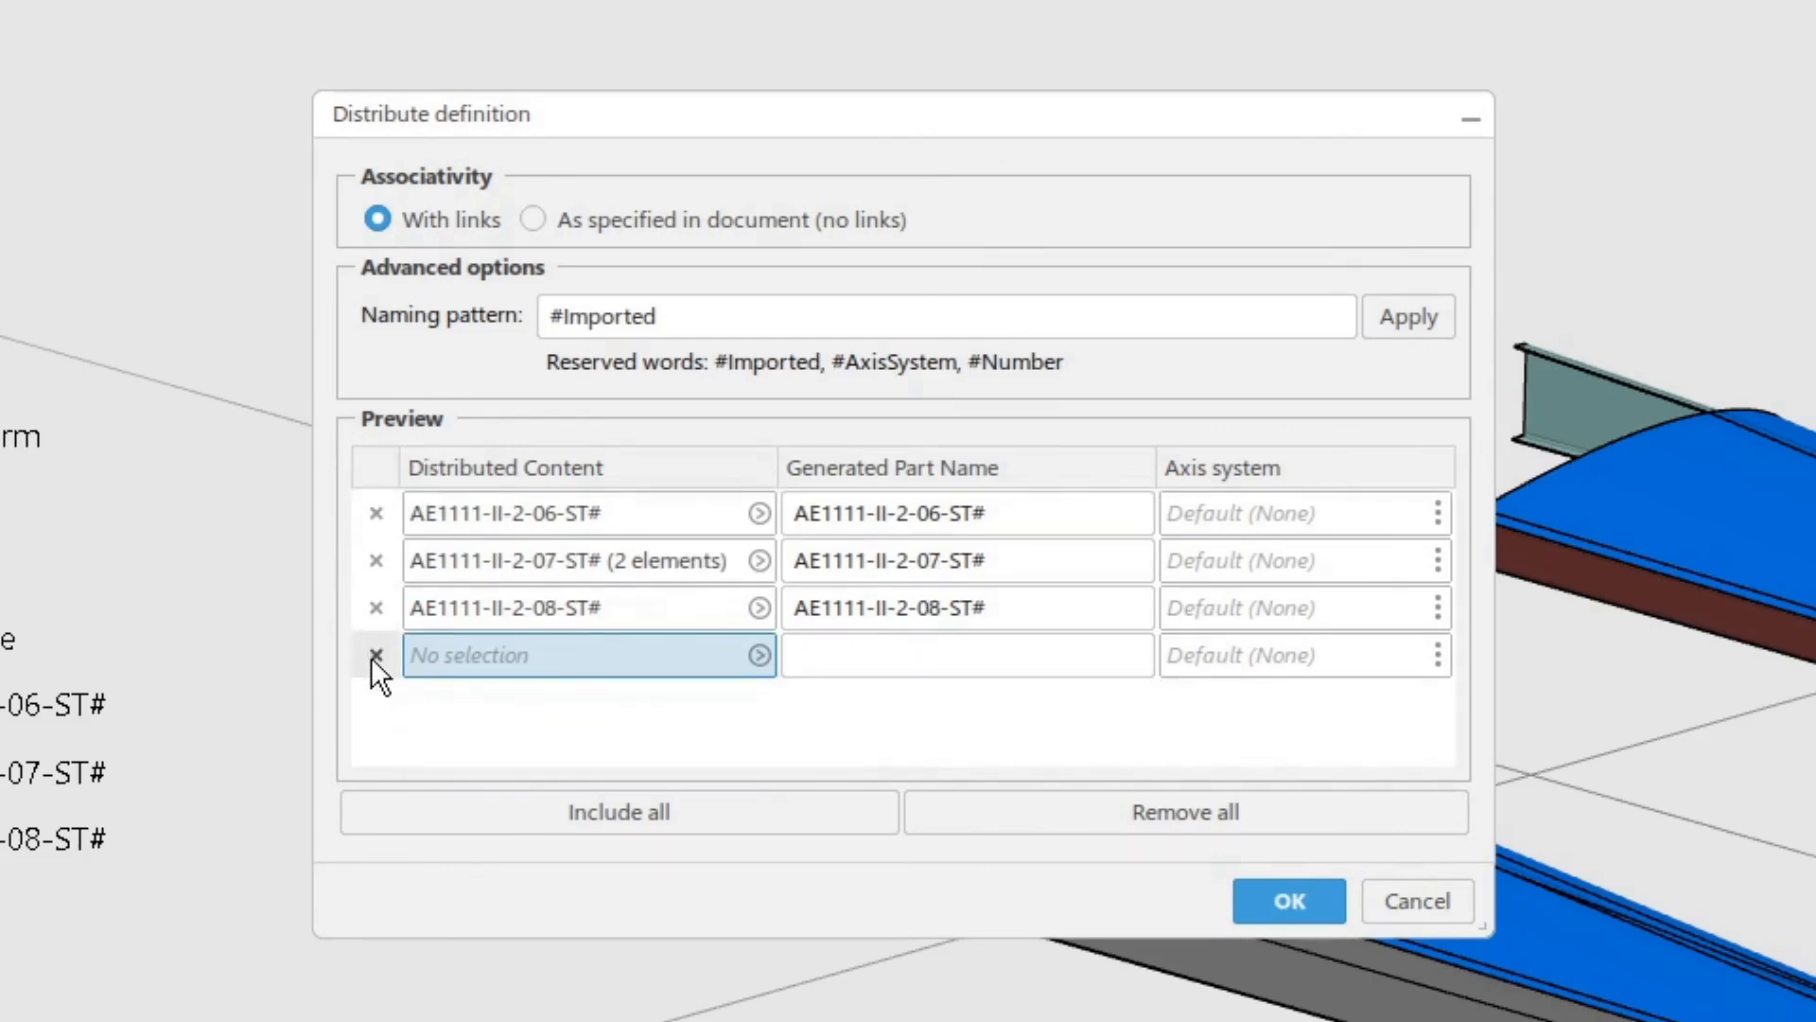
{"action": "left_click", "coordinate": [375, 655]}
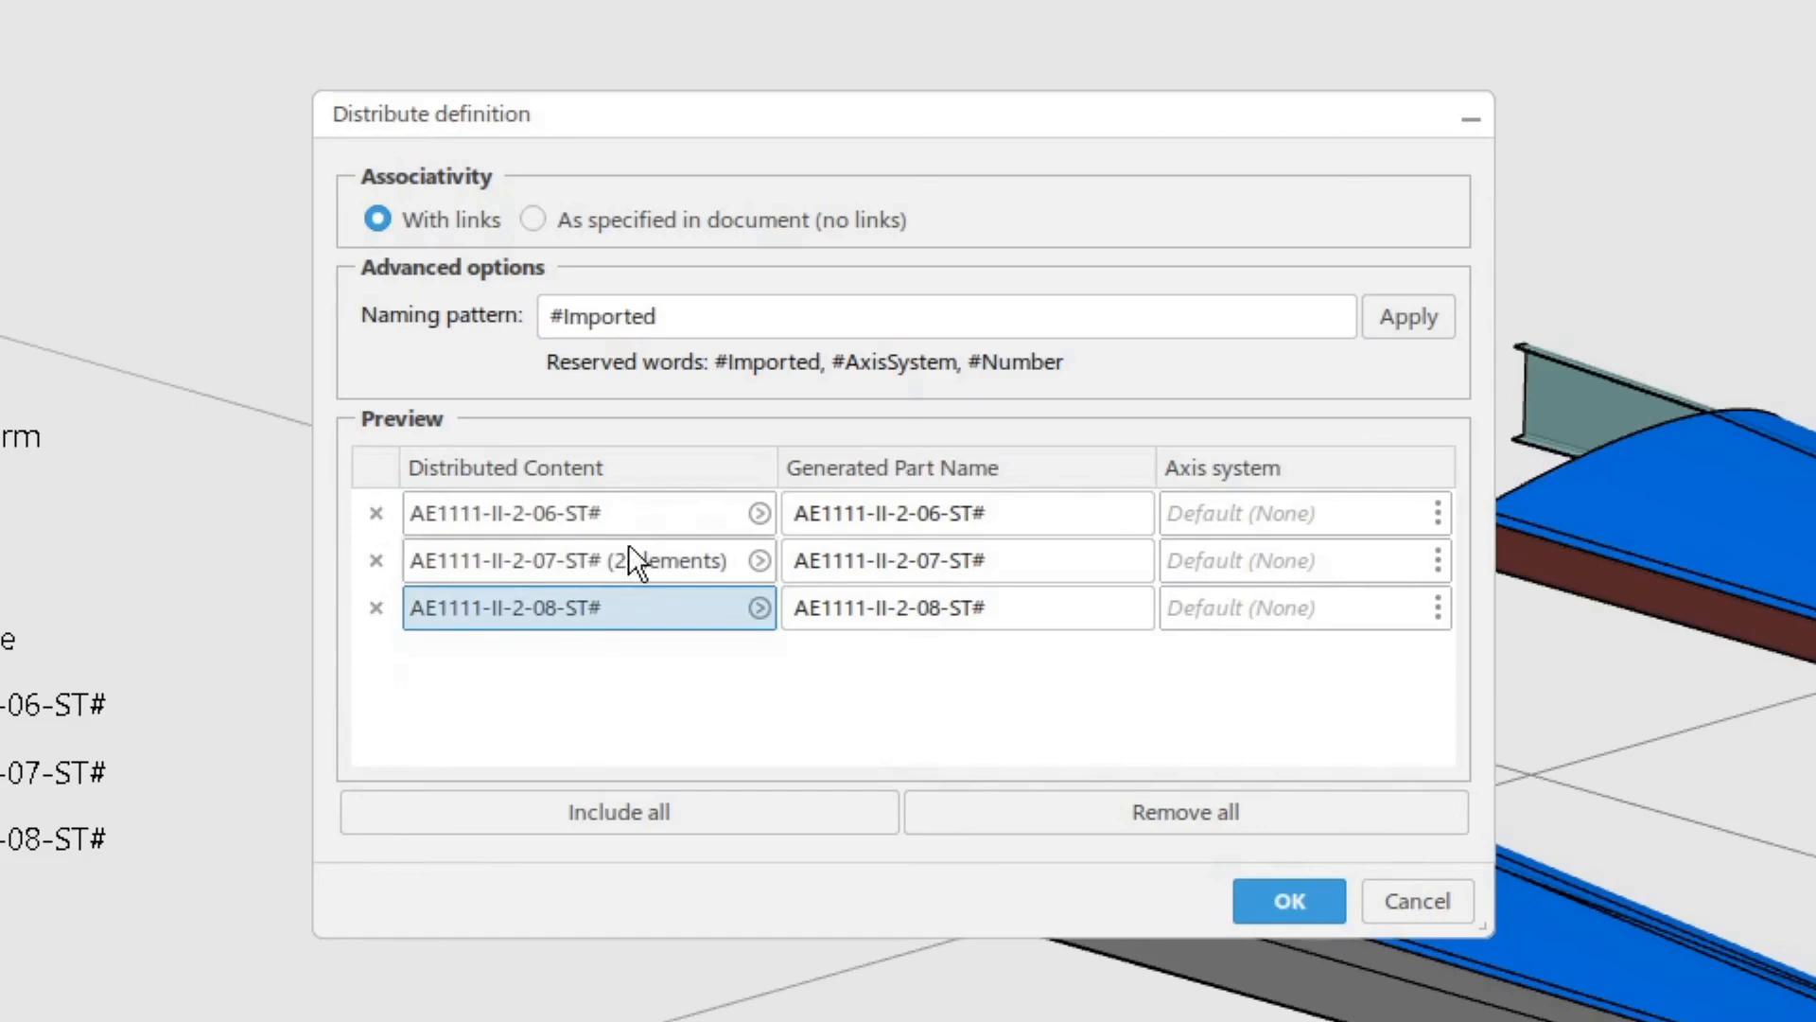
{"action": "mouse_move", "coordinate": [803, 750]}
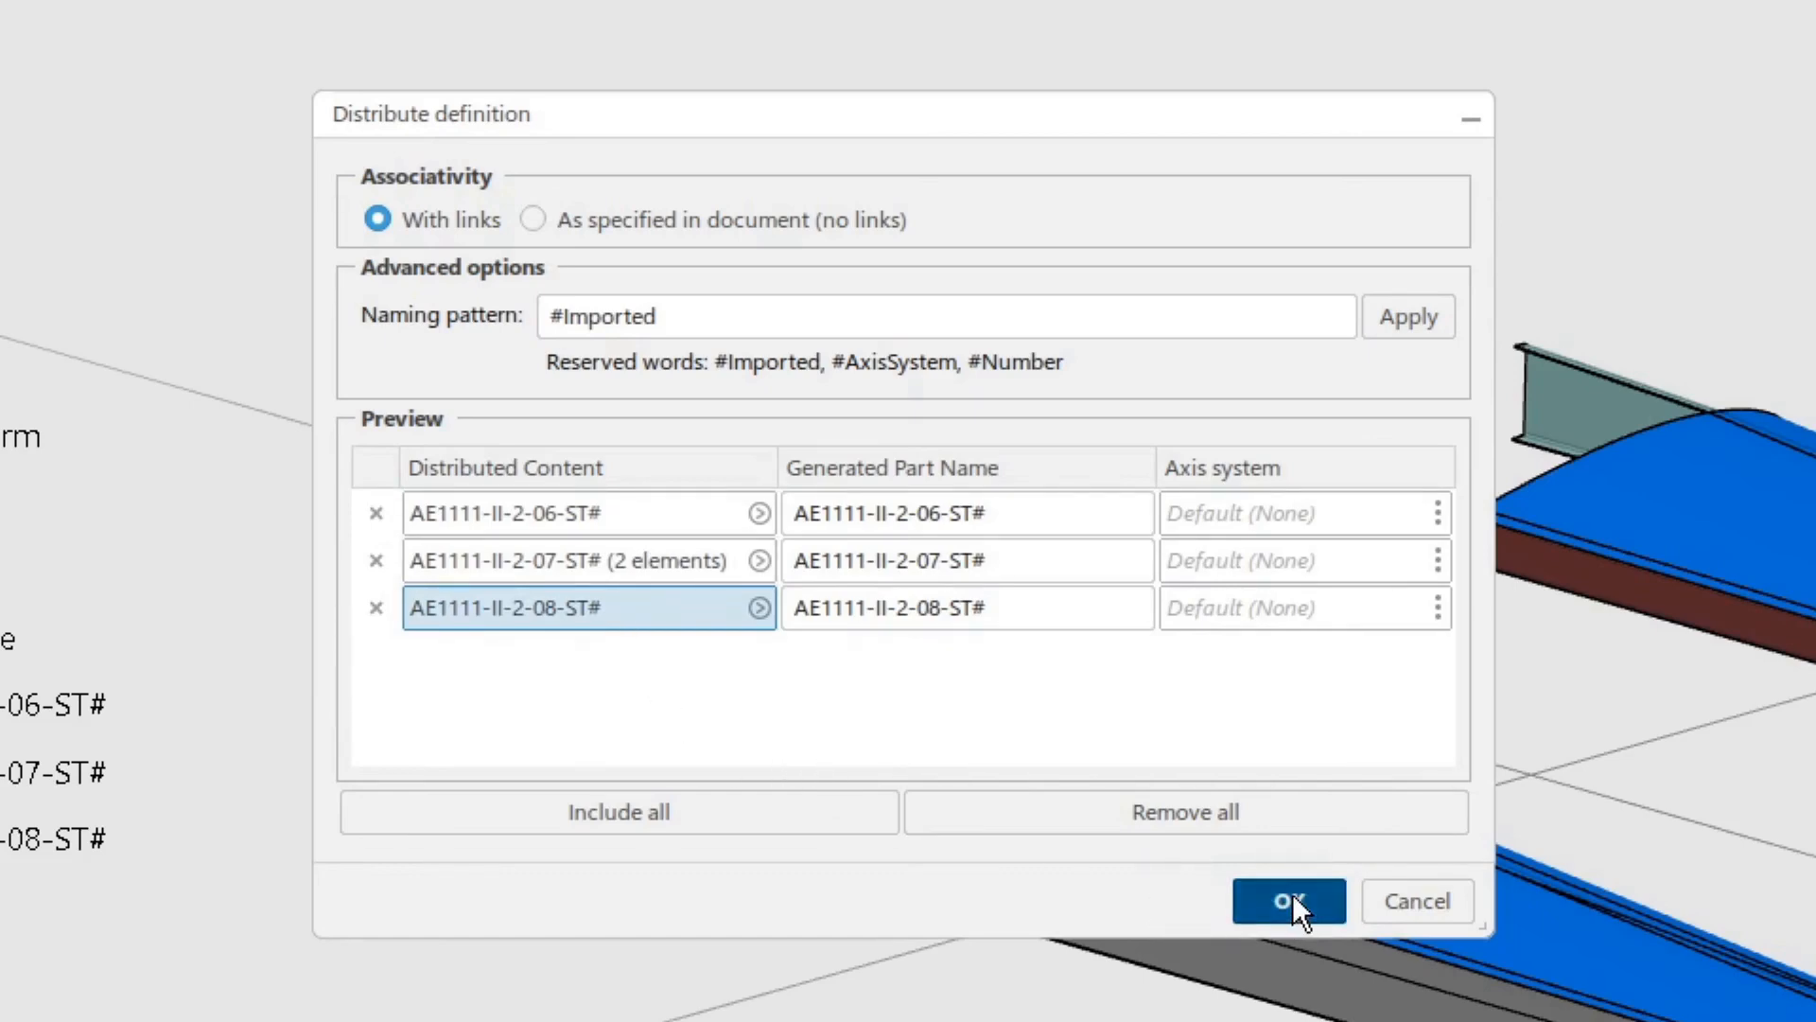
{"action": "left_click", "coordinate": [1288, 902]}
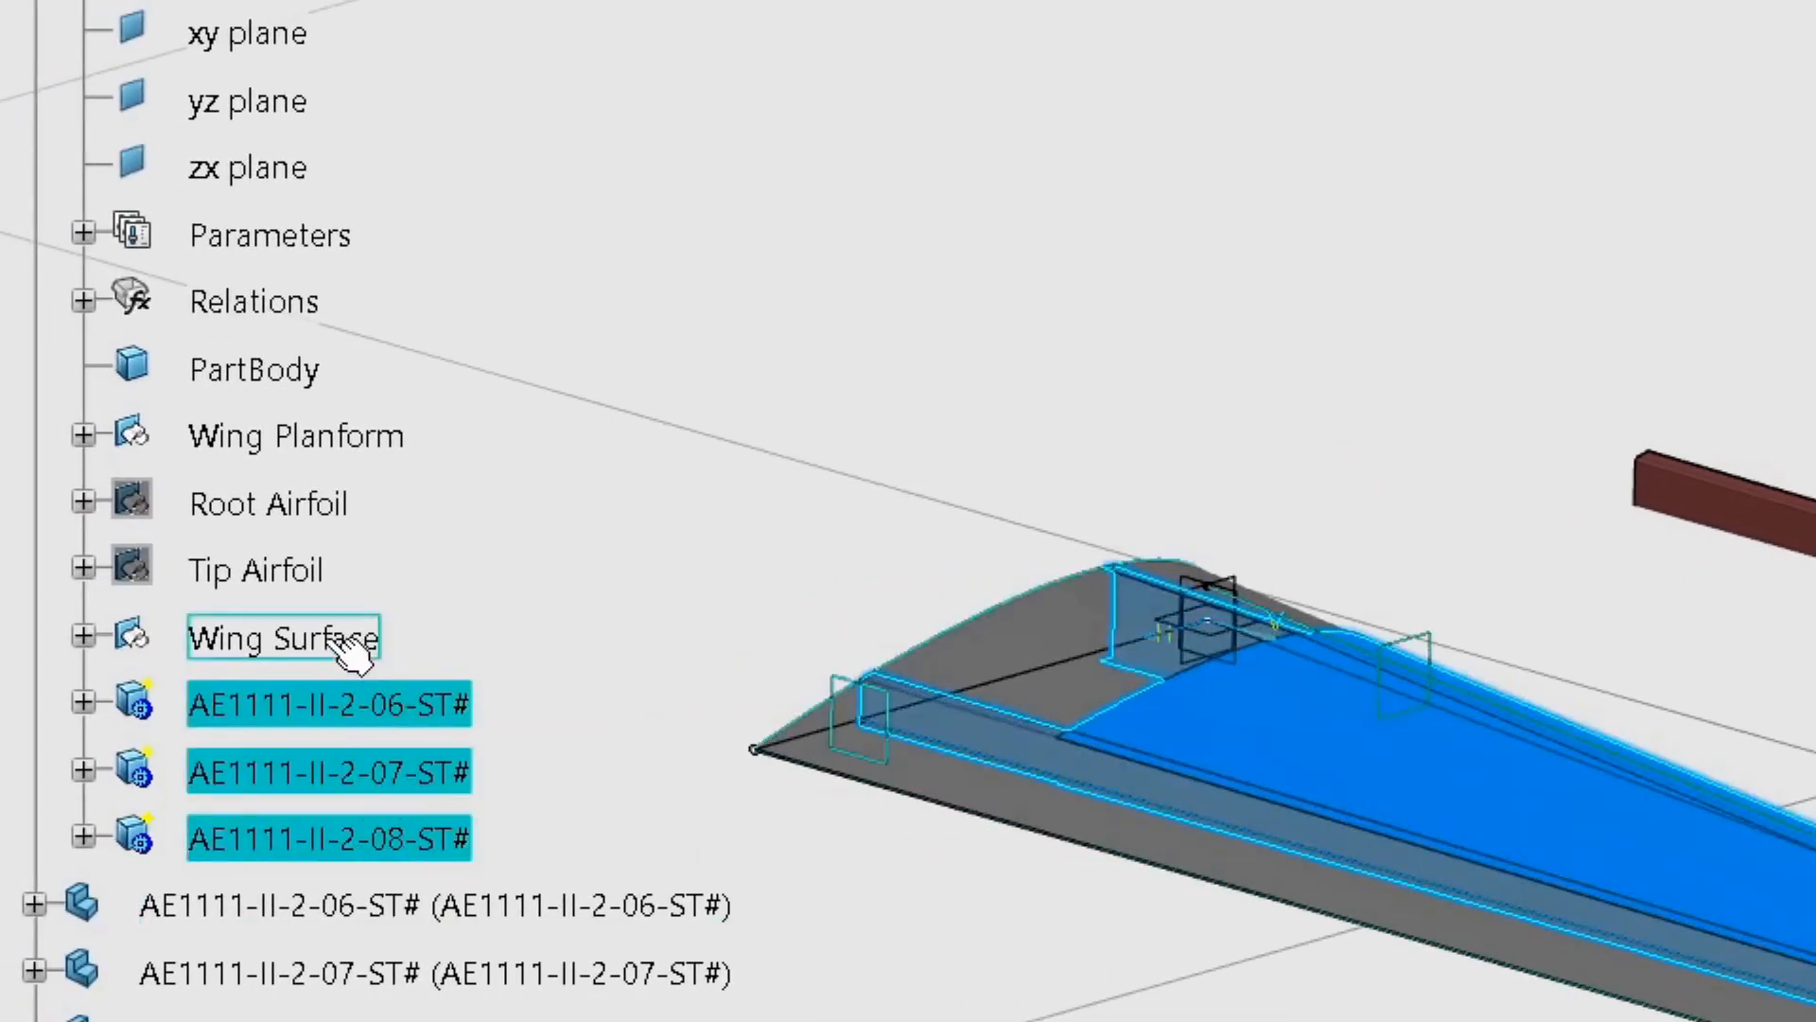
Hide the original wing geometry and bodies, then expand the AE1111-II-2-06-ST# part to show Body.2.
{"action": "right_click", "coordinate": [295, 434]}
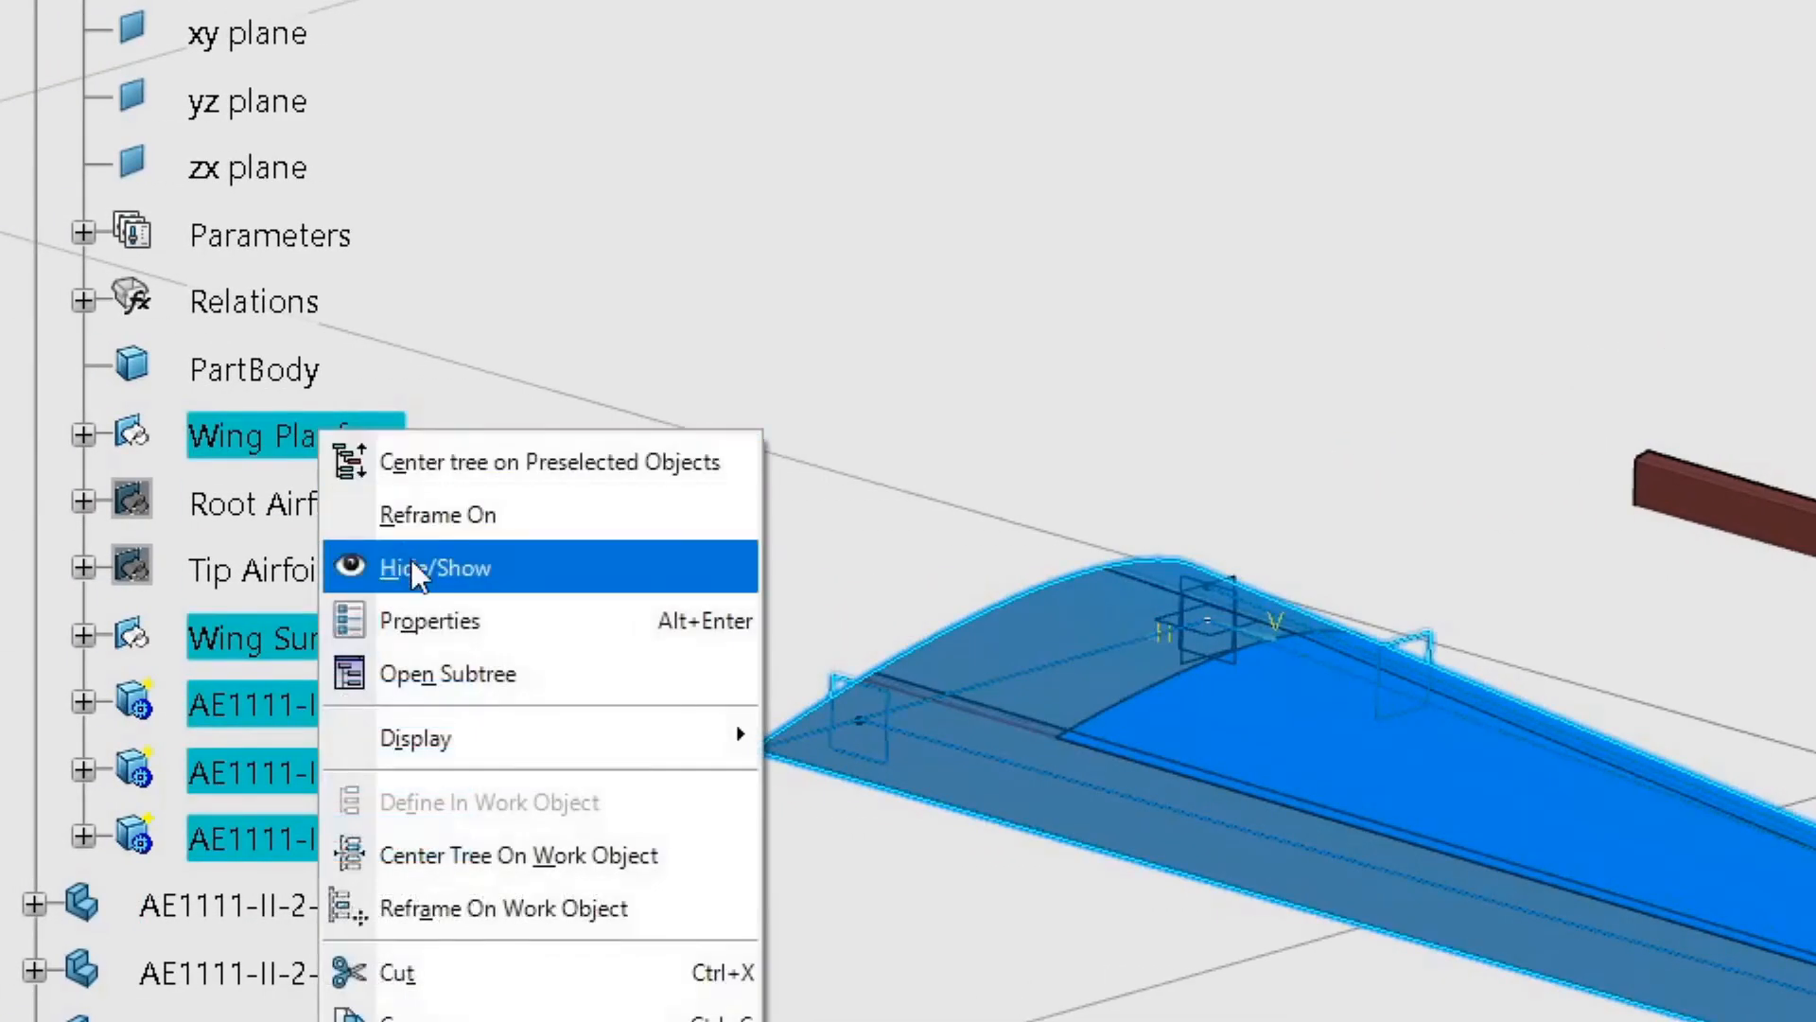
{"action": "left_click", "coordinate": [437, 567]}
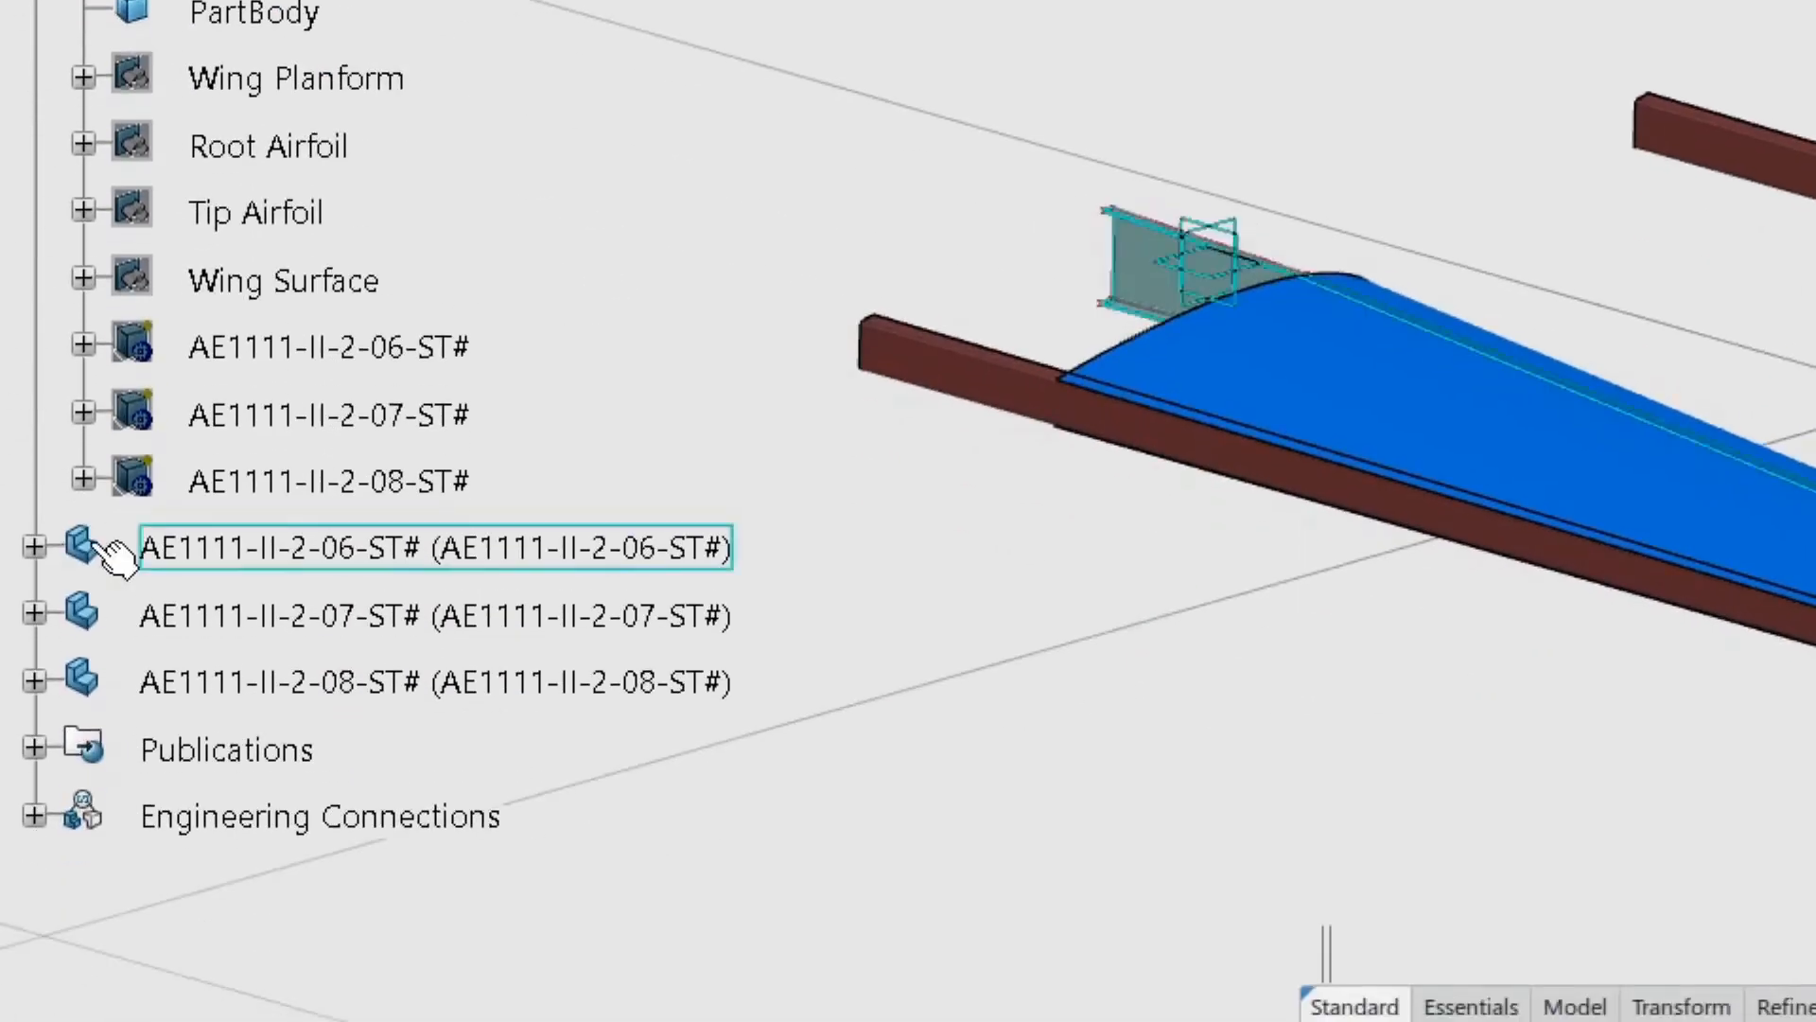
{"action": "left_click", "coordinate": [29, 546]}
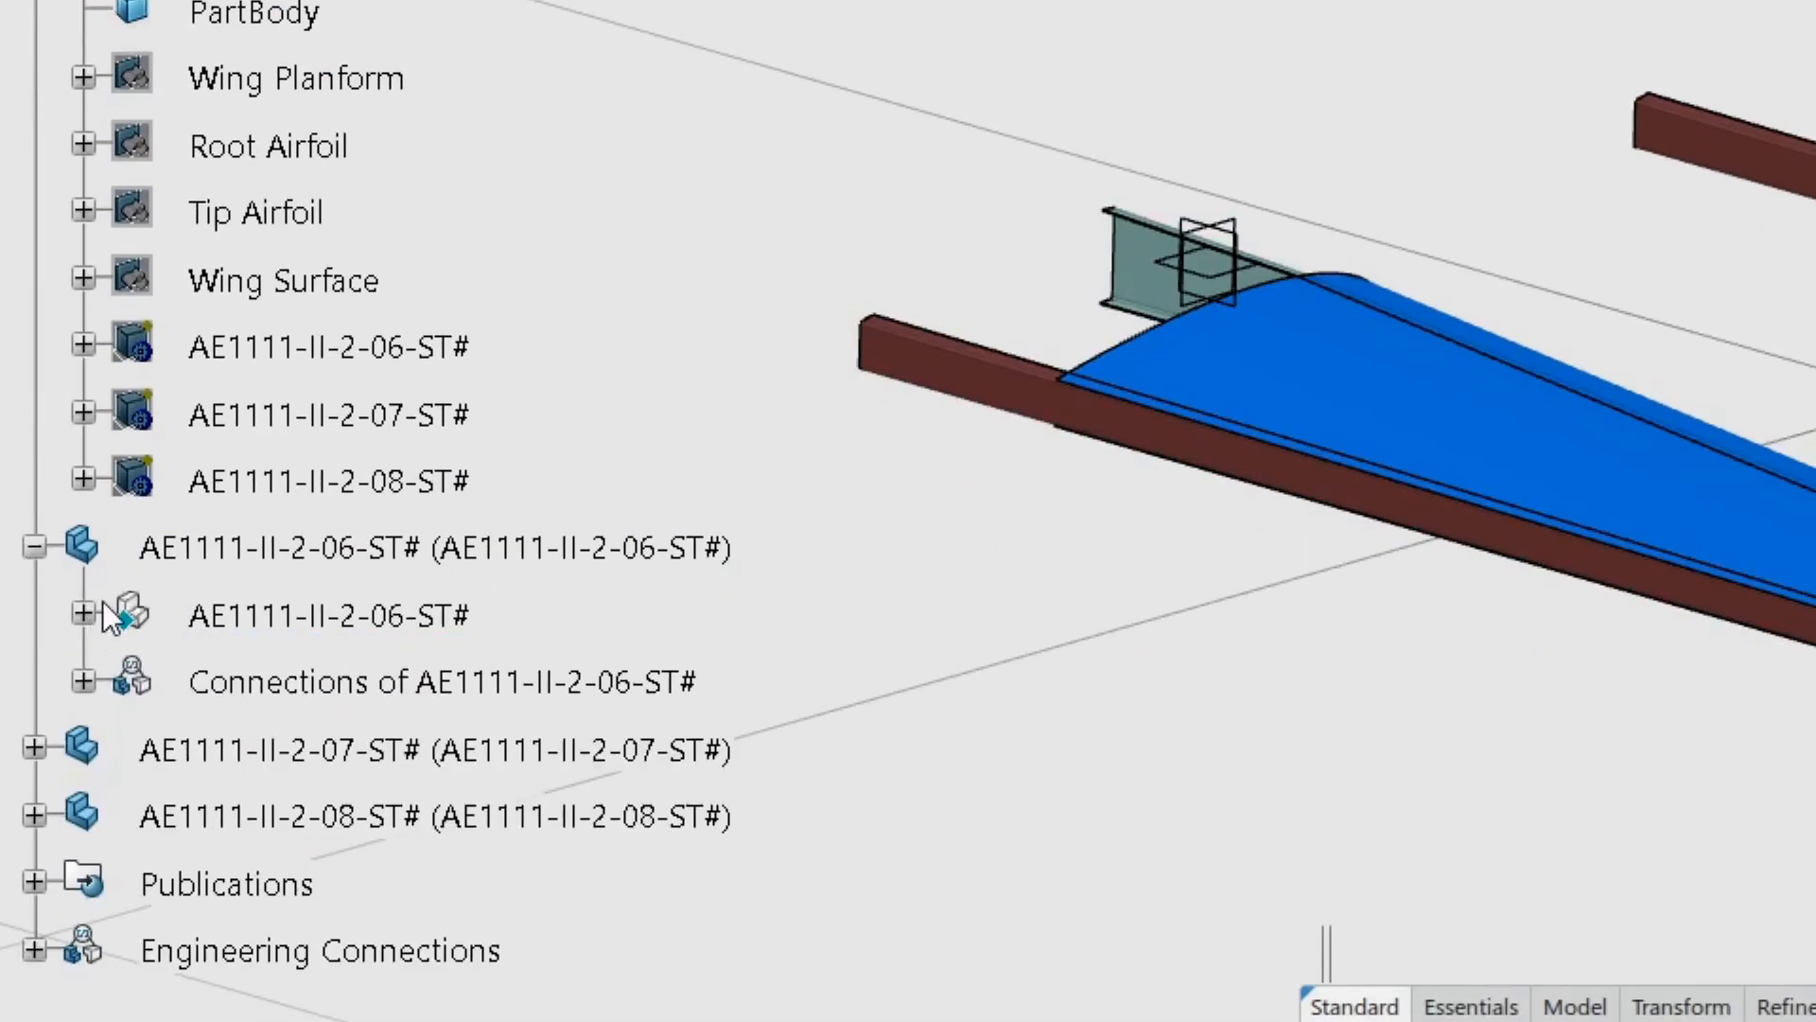
{"action": "left_click", "coordinate": [82, 614]}
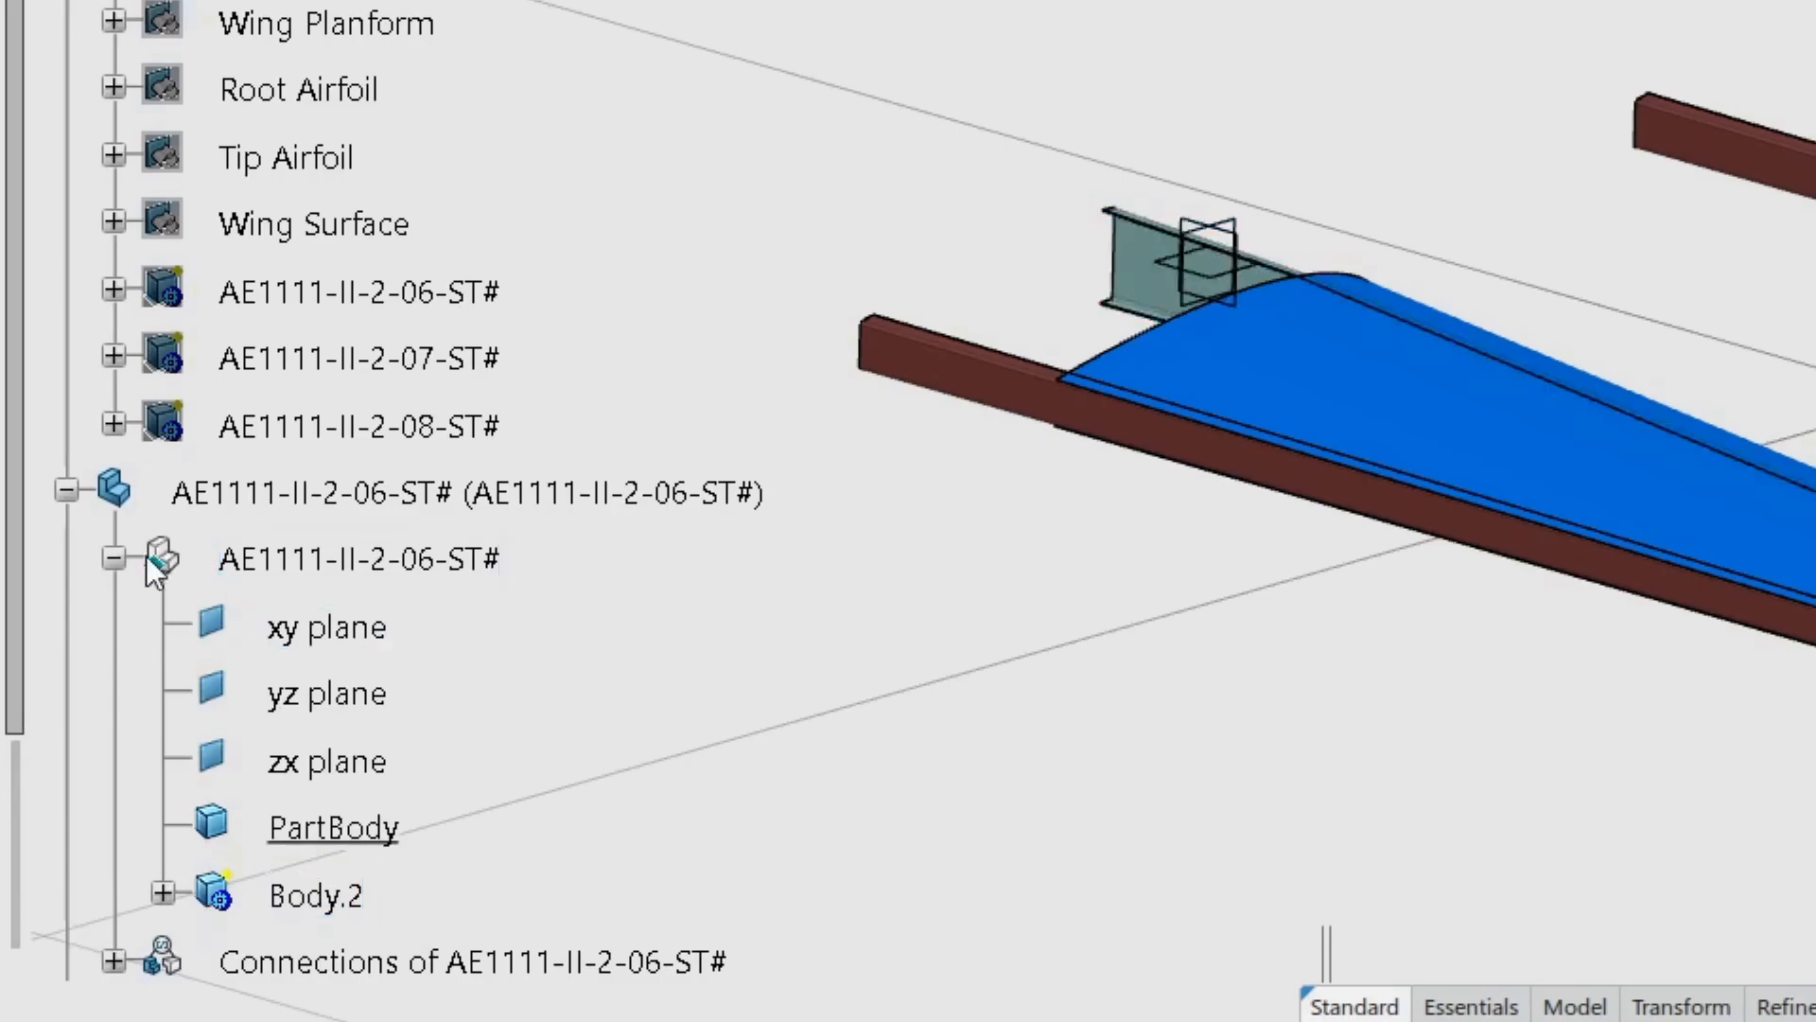